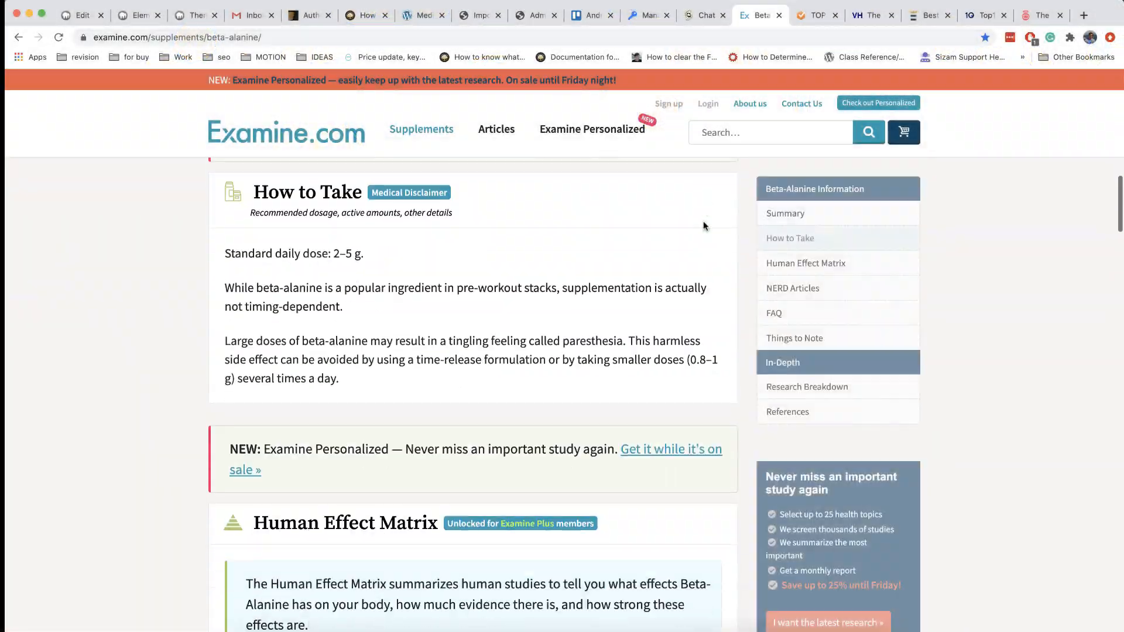
Browse the epilator comparison, web hosting guide and BestReviews grilling-veggies article tabs
click(817, 16)
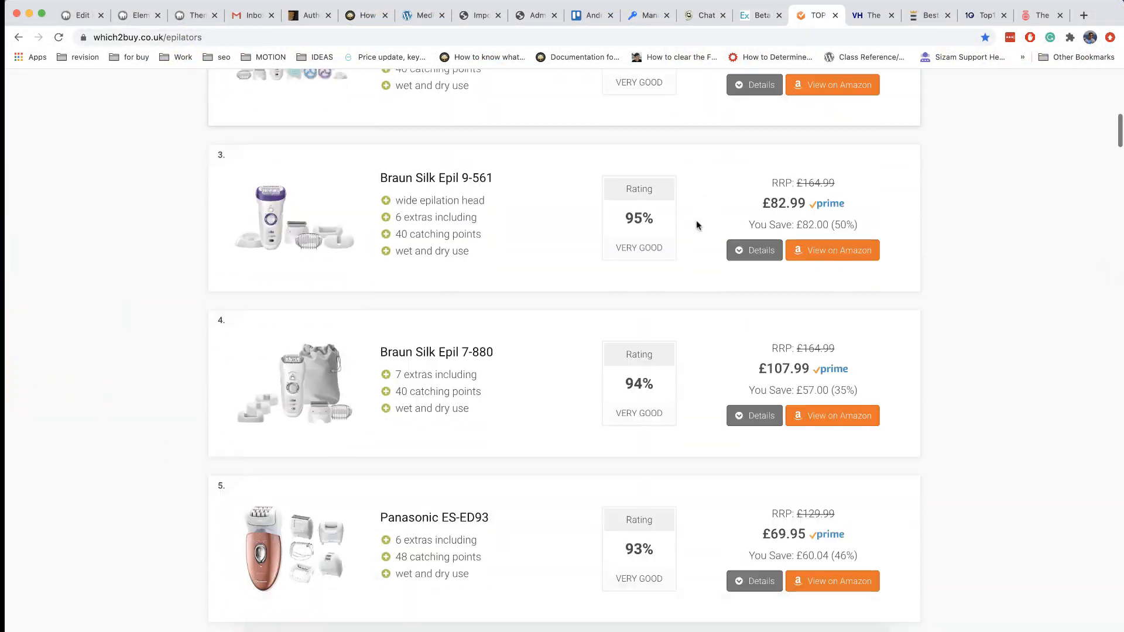
click(869, 15)
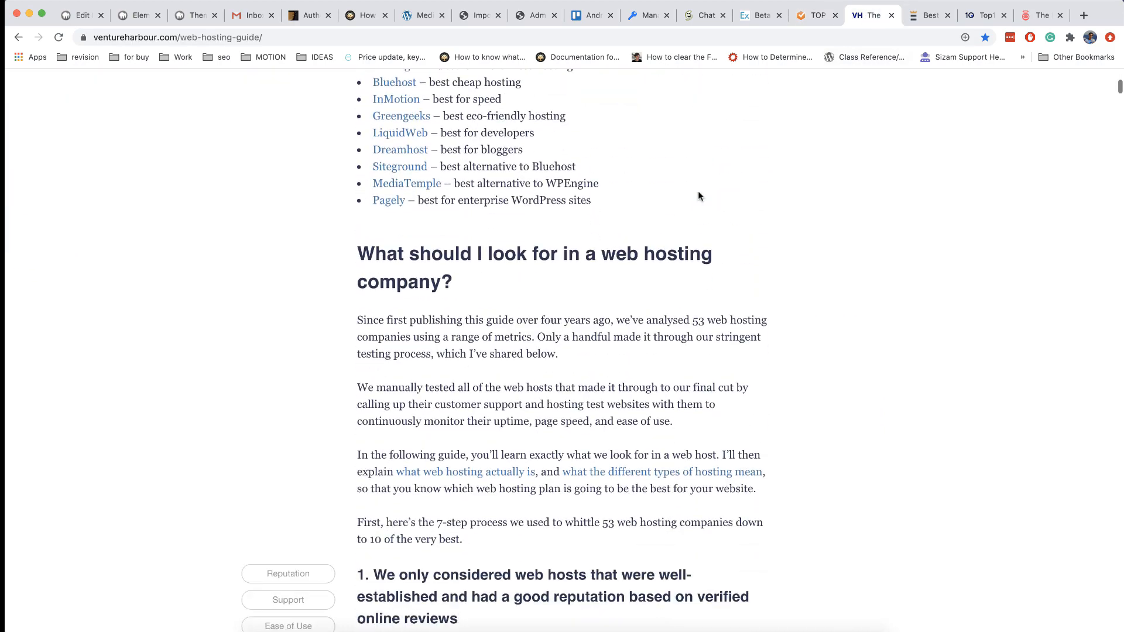
scroll(down, 3)
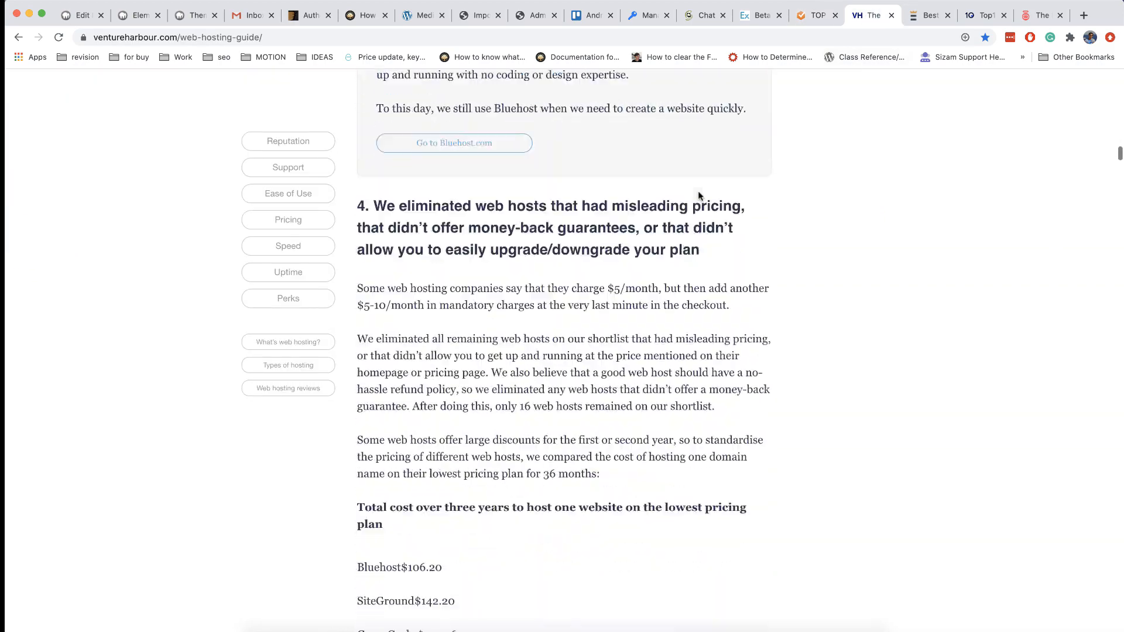
click(930, 15)
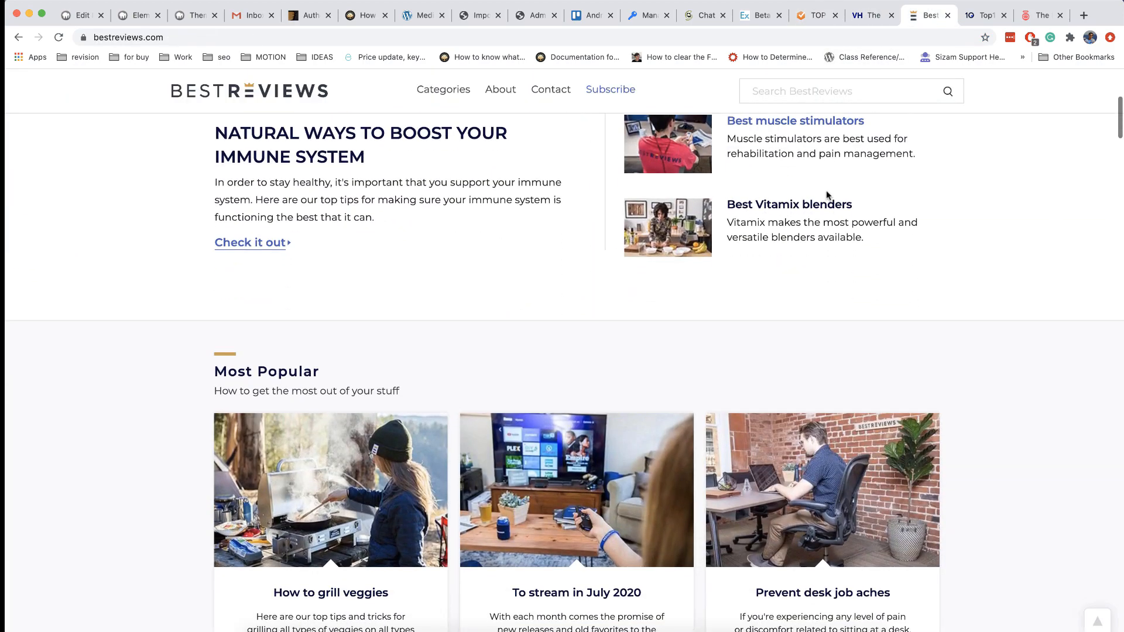
click(330, 490)
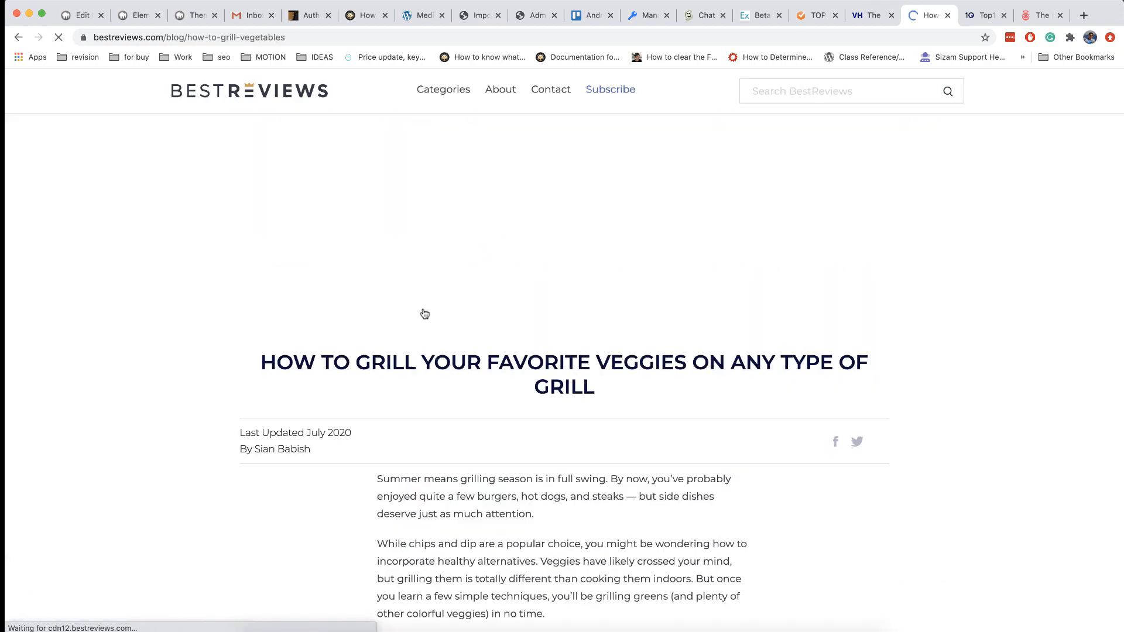
scroll(down, 3)
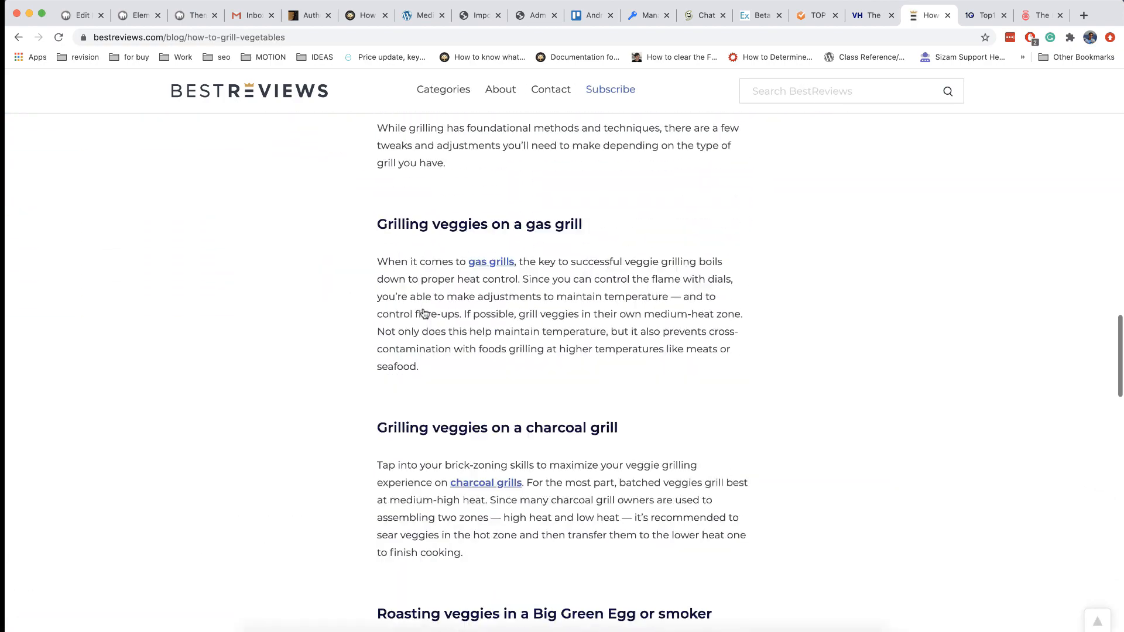
Open the best-VPNs list, then scroll through the Top10.com meal delivery rankings
click(984, 15)
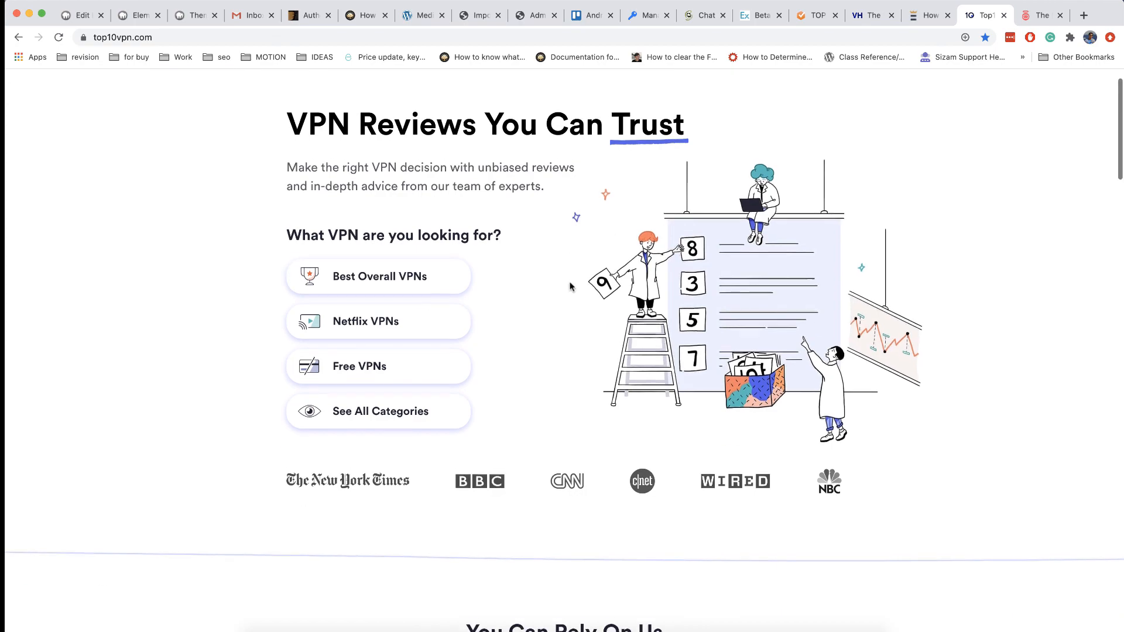
click(379, 276)
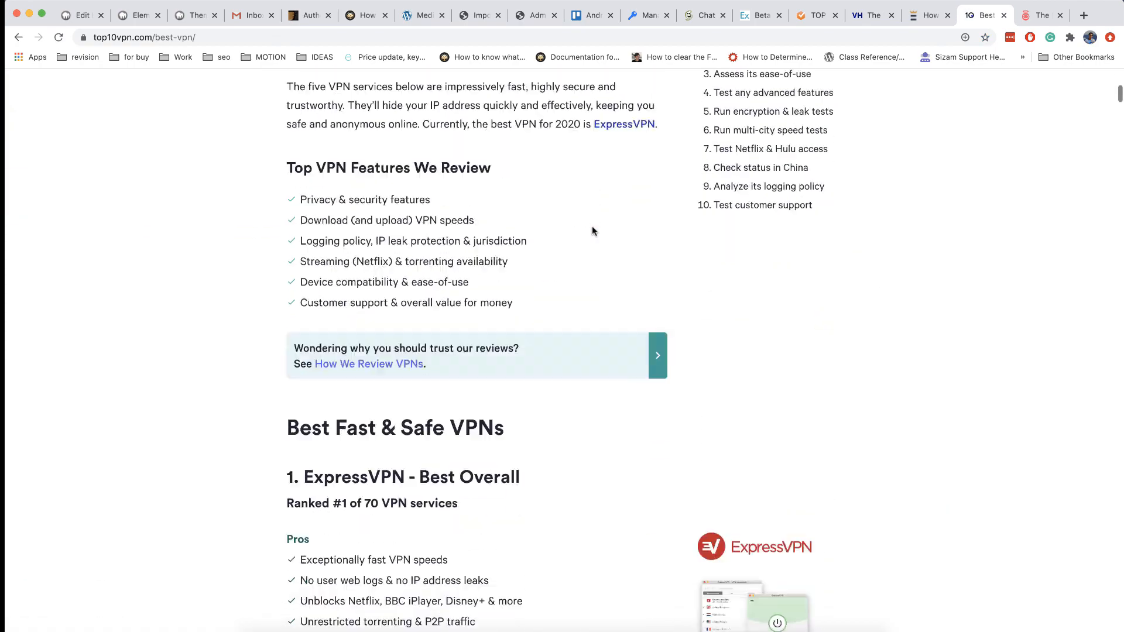
scroll(down, 3)
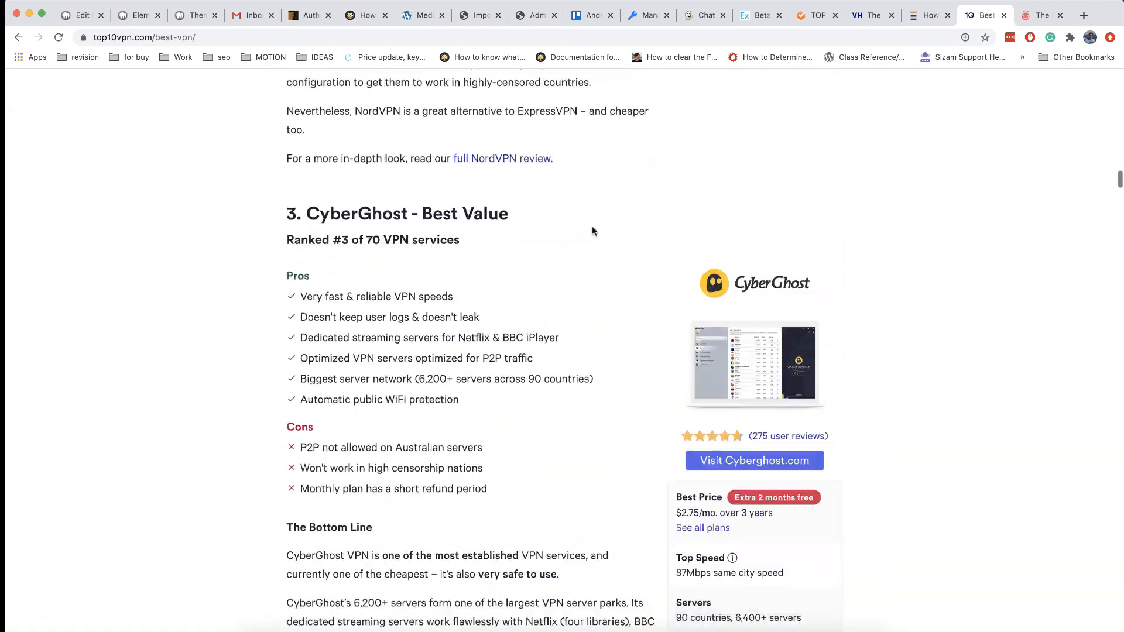
click(1042, 15)
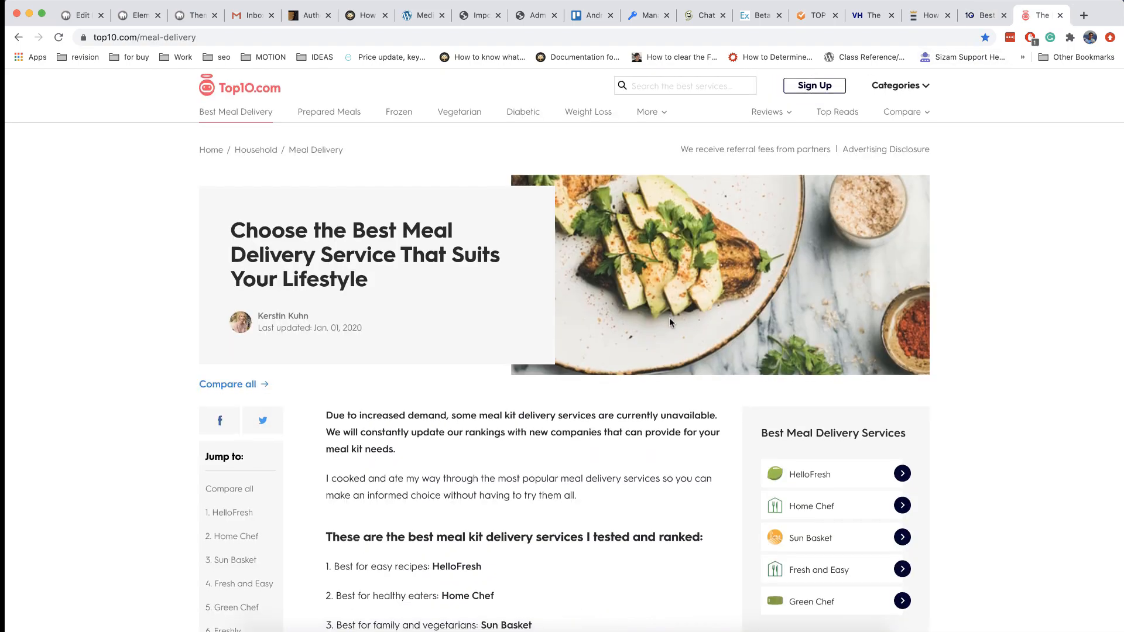
scroll(down, 3)
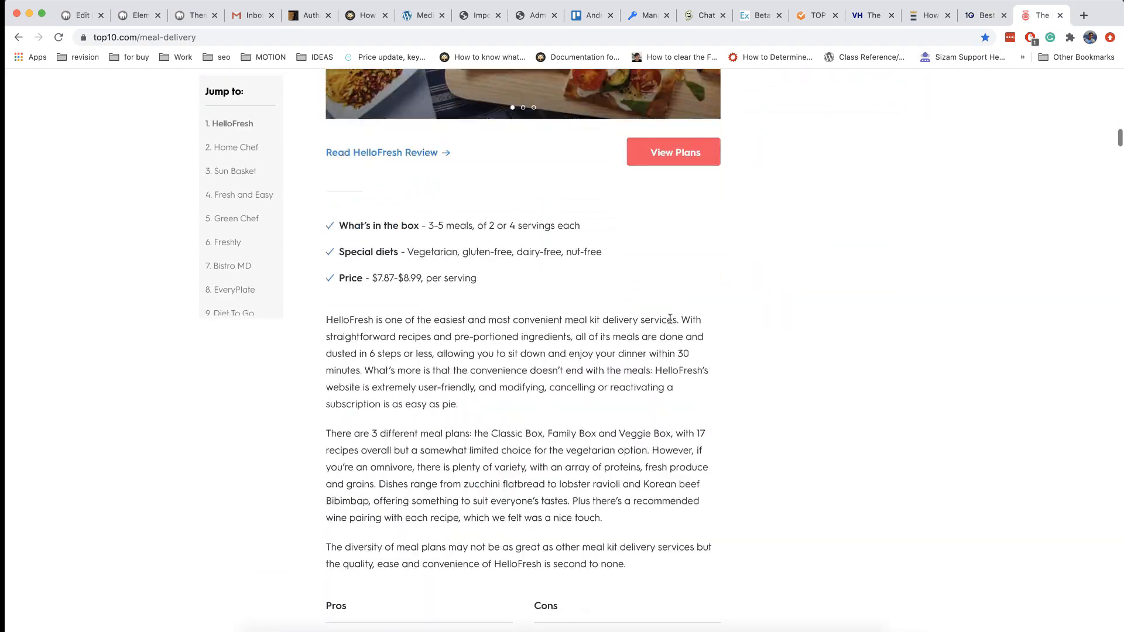
scroll(down, 3)
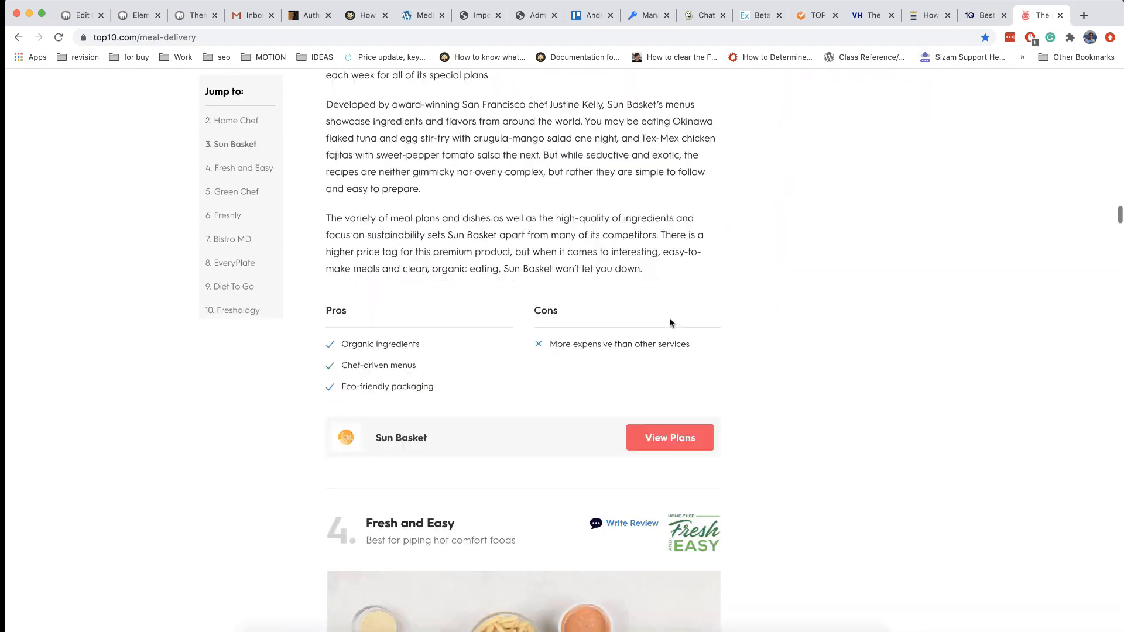
scroll(down, 3)
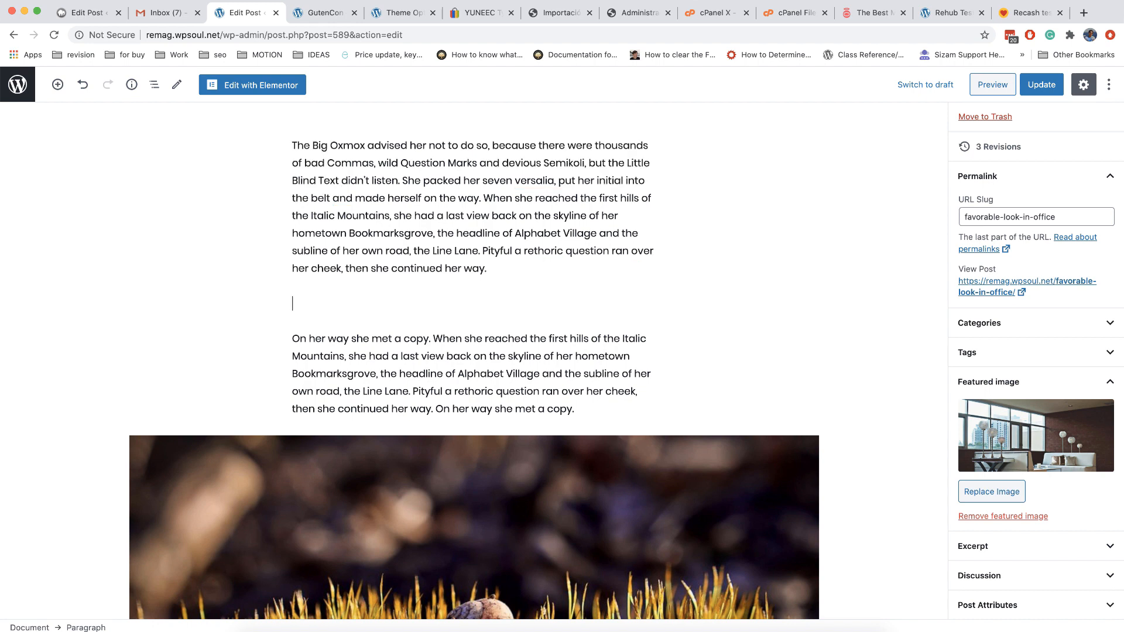
Search 'revie' in the block inserter and insert the Rehub Review Heading block
click(642, 304)
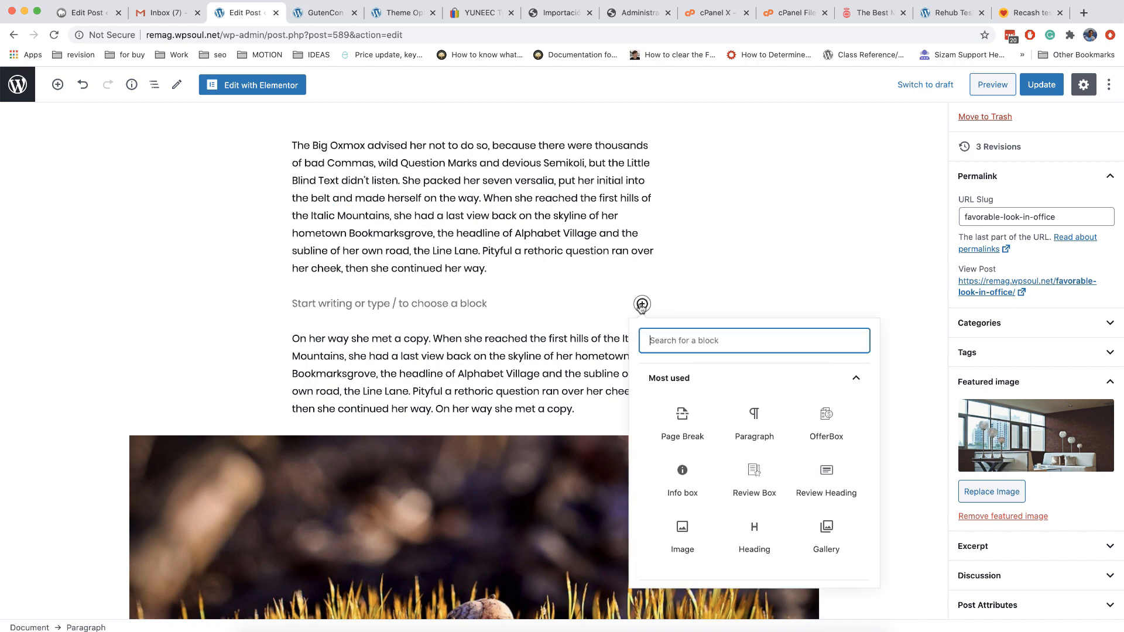
mouse_move(683, 424)
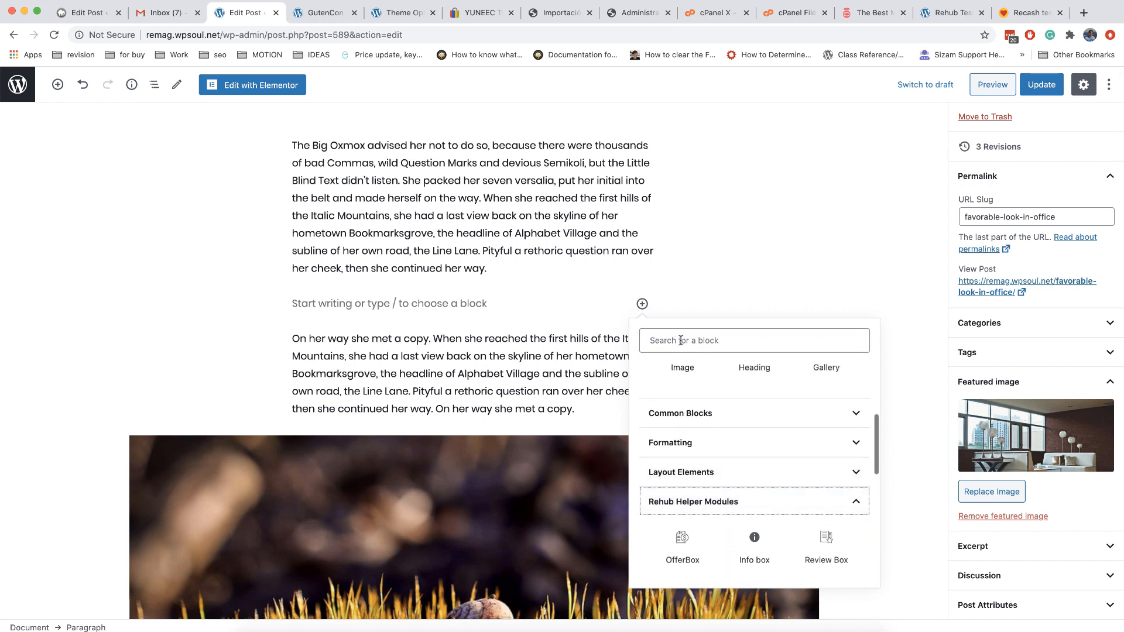
text(review)
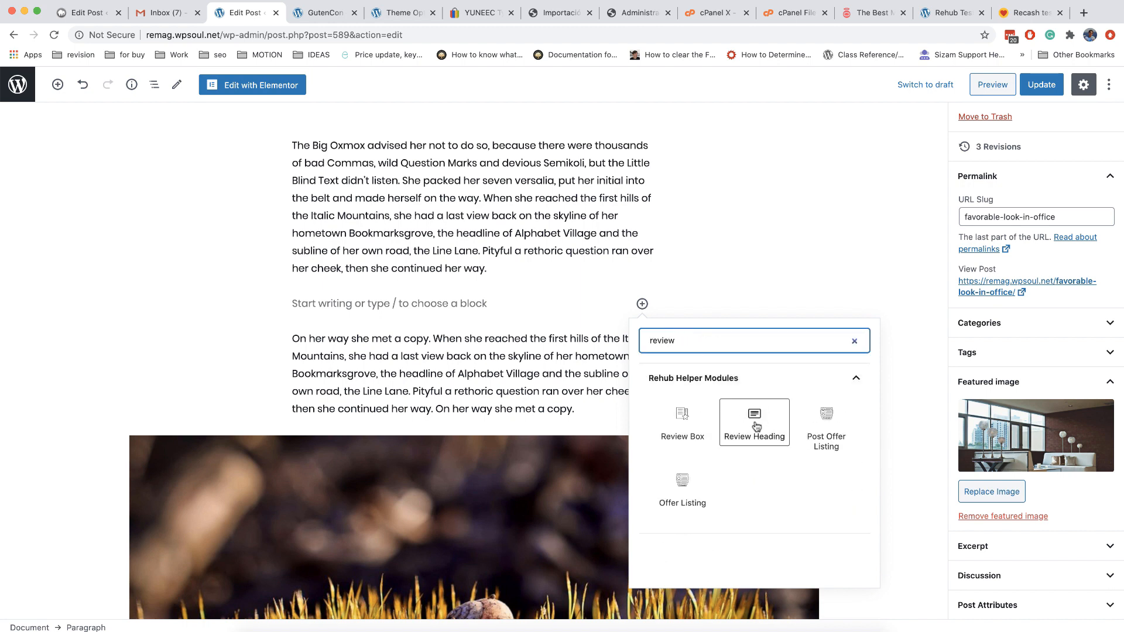
click(754, 422)
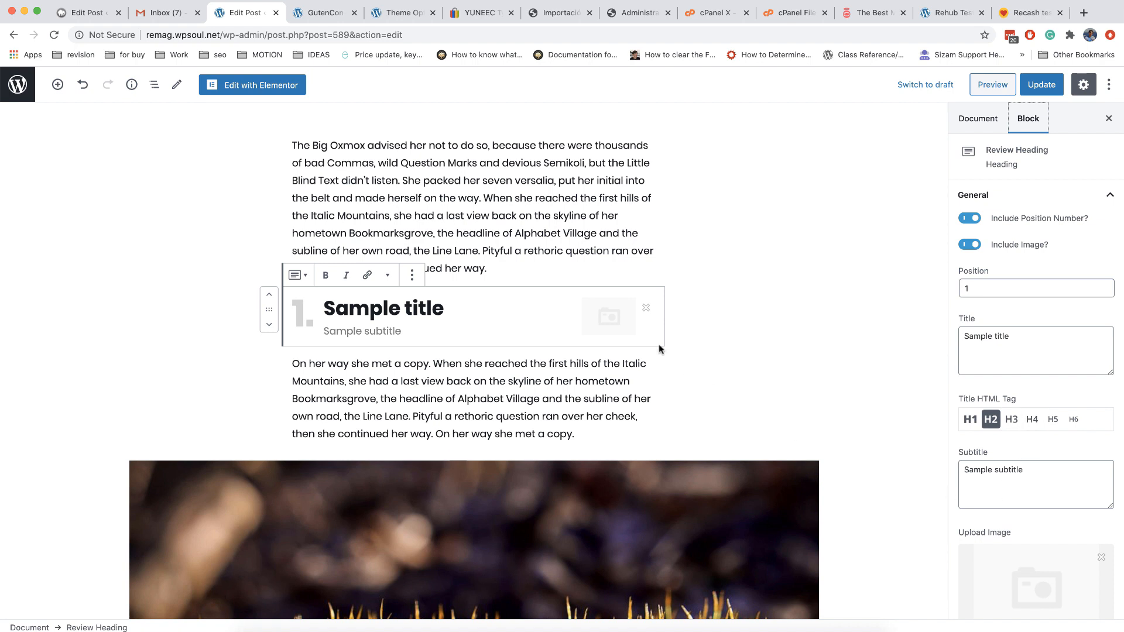
Title the heading 'Best valuable drone', subtitle 'The most easy to buy drone this year', add a crown image
double_click(383, 308)
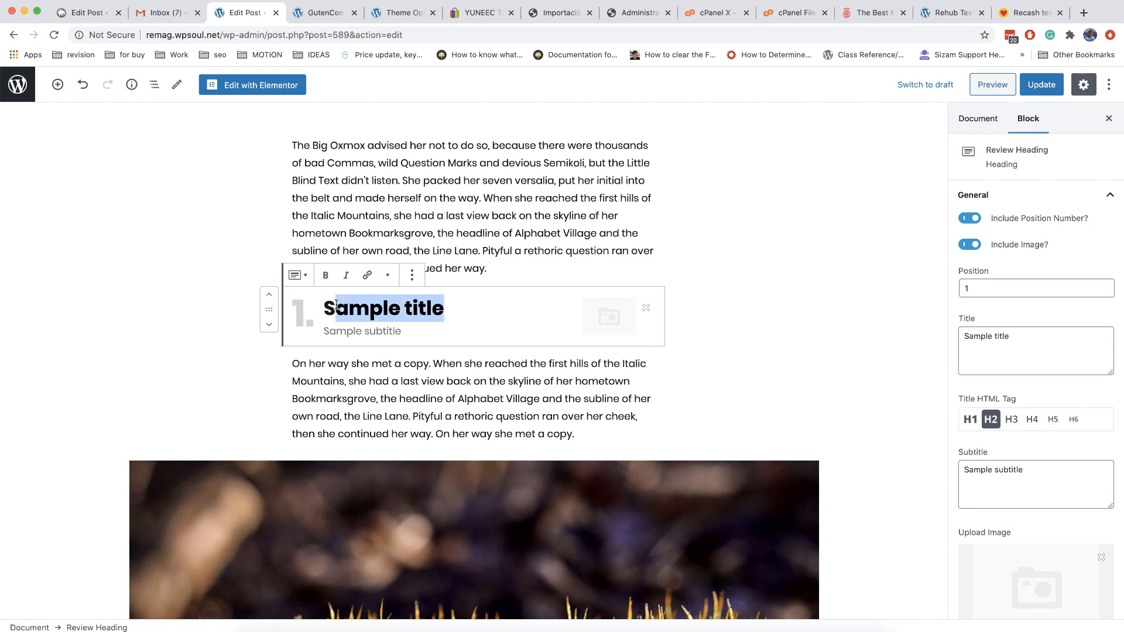
text(Best valuable drone)
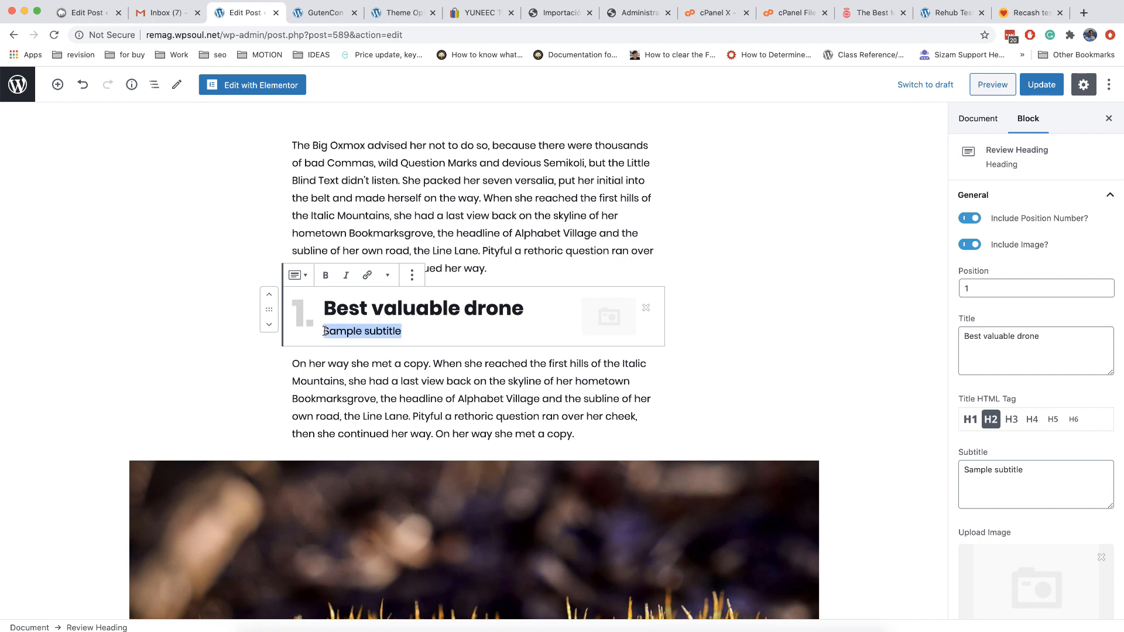
text(The most)
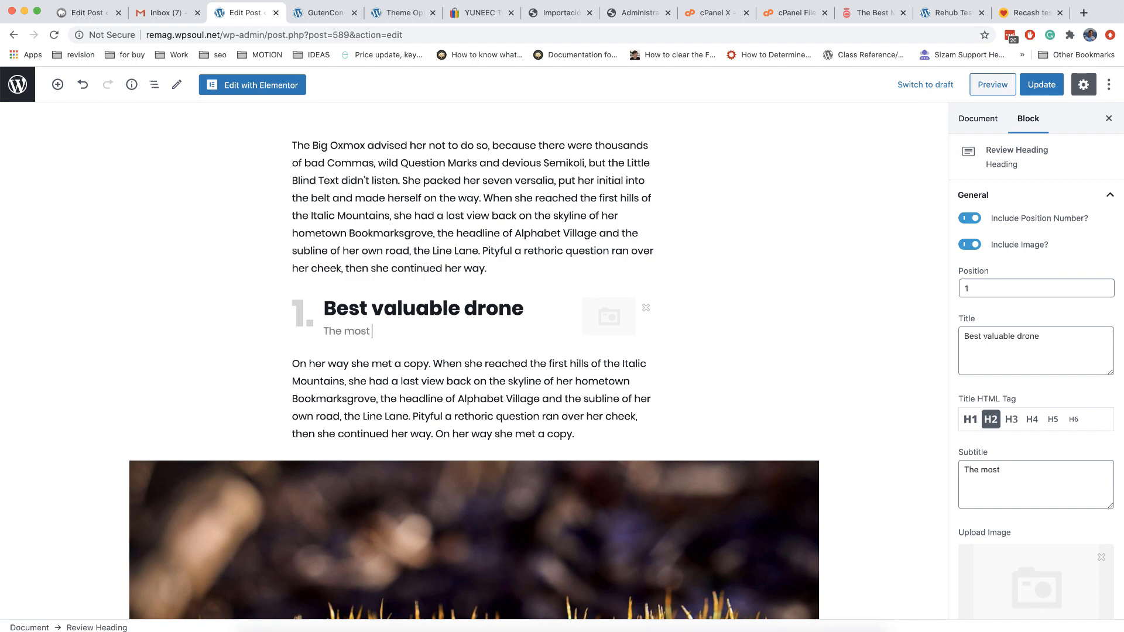
text(easy to buy)
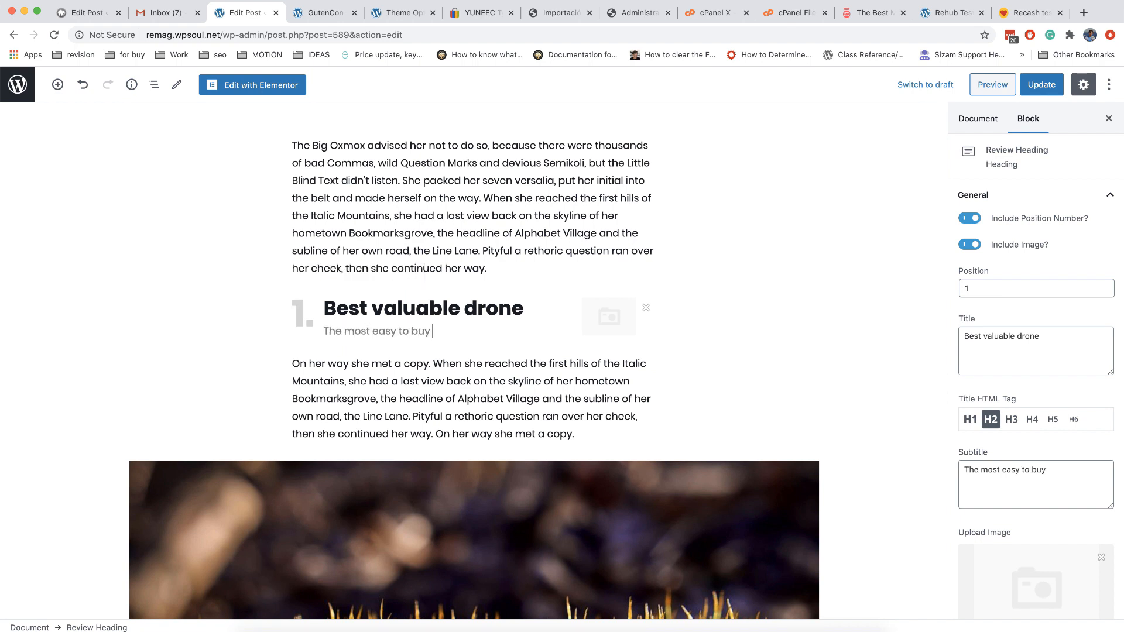
text(drone this year)
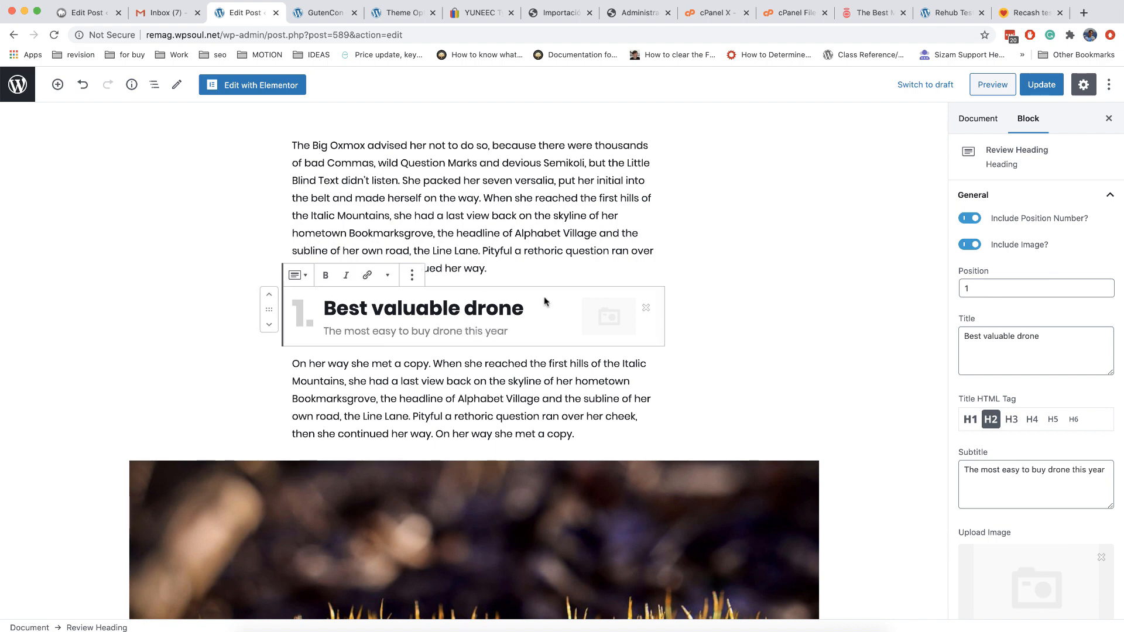
click(609, 315)
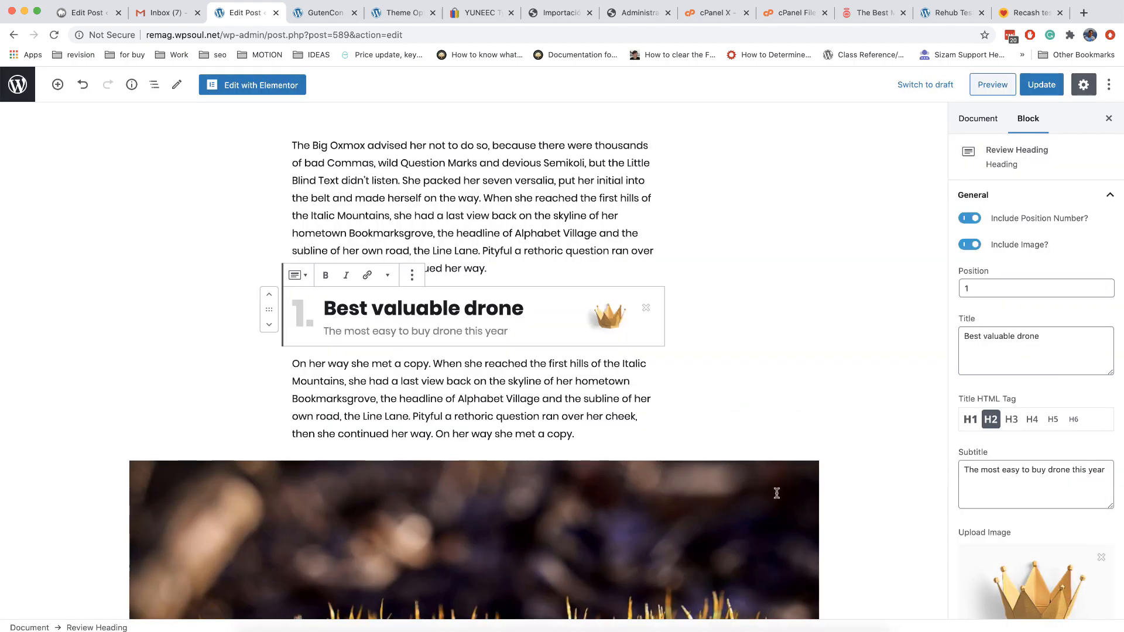
click(459, 345)
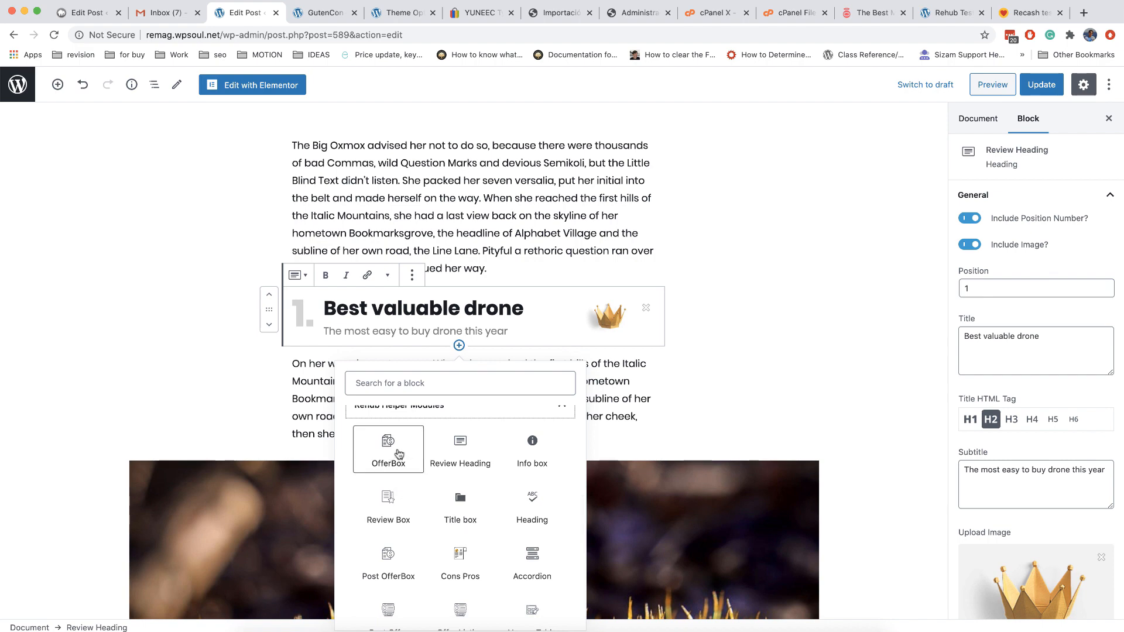
Insert an OfferBox and parse the eBay YUNEEC Typhoon H listing URL into it
click(388, 449)
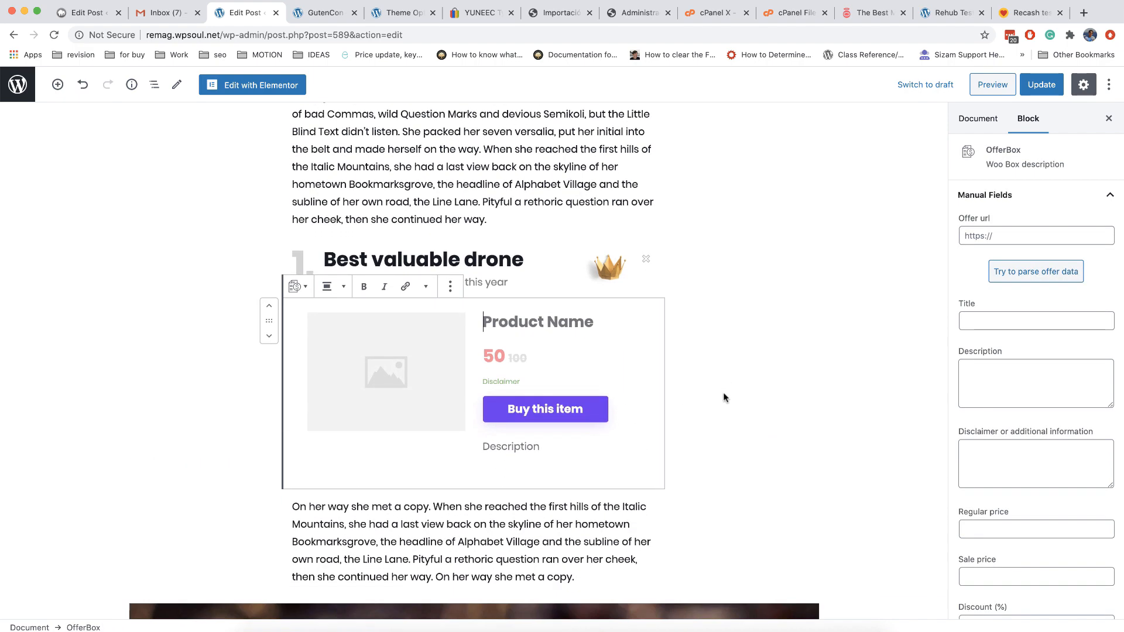
scroll(down, 3)
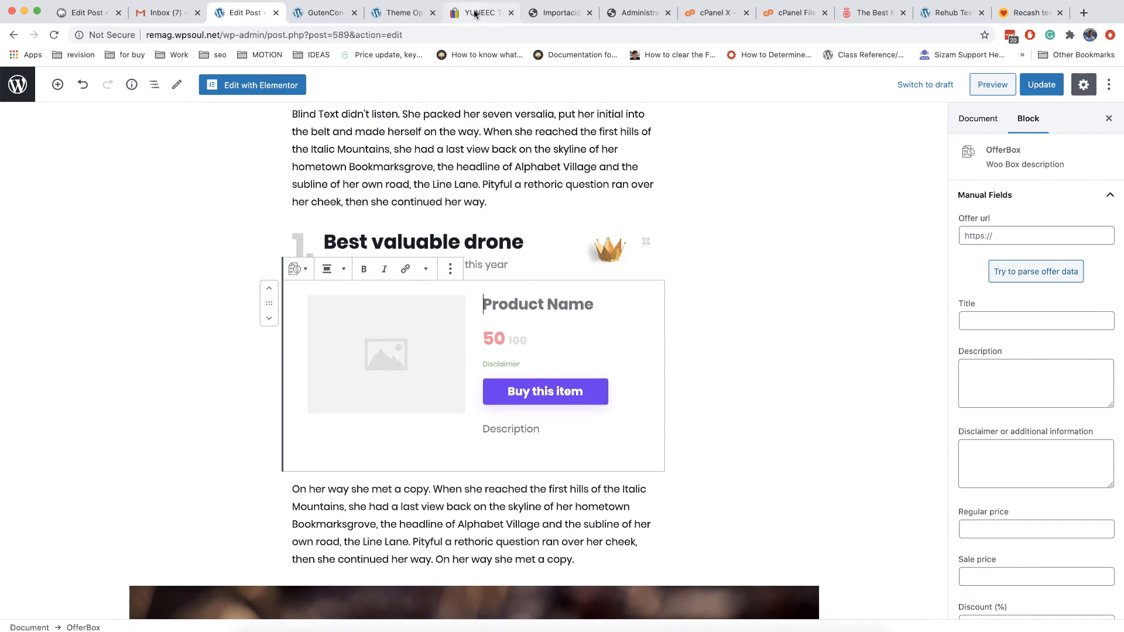
click(480, 13)
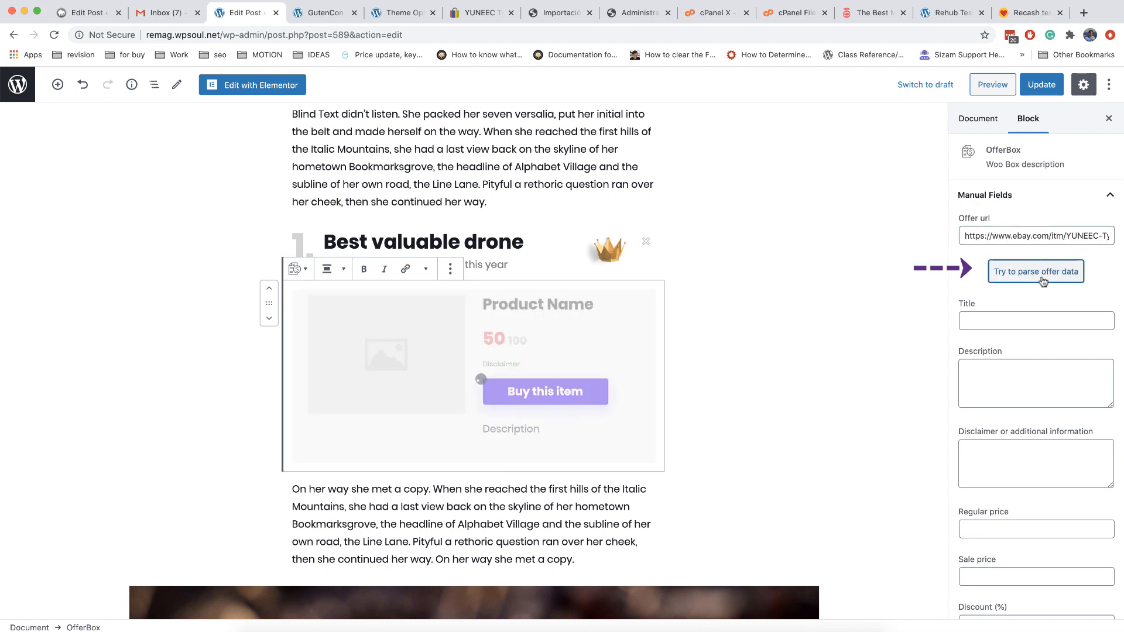
click(1035, 271)
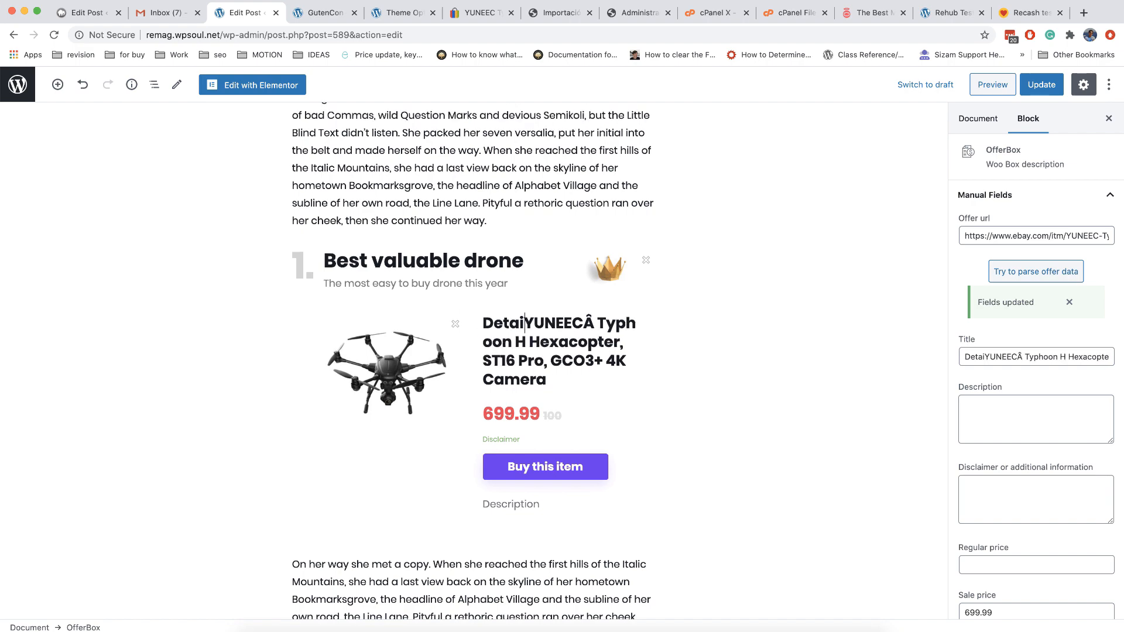
Clean up the offer title and add a description, 'Buy Now and get 10%' disclaimer and 999.99 regular price
click(537, 323)
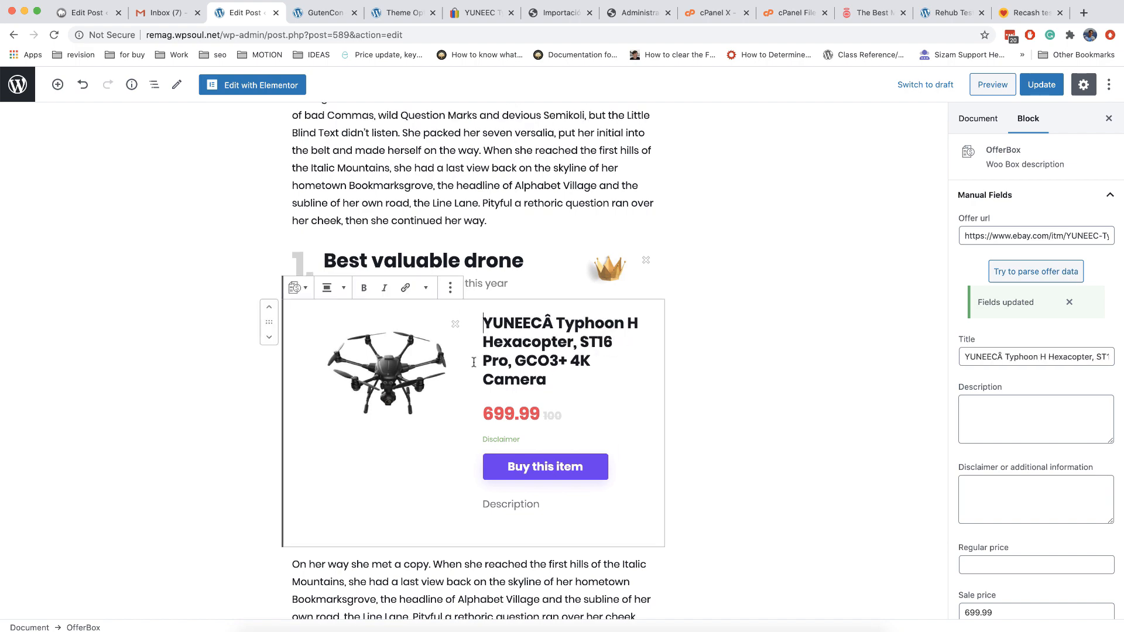
scroll(down, 3)
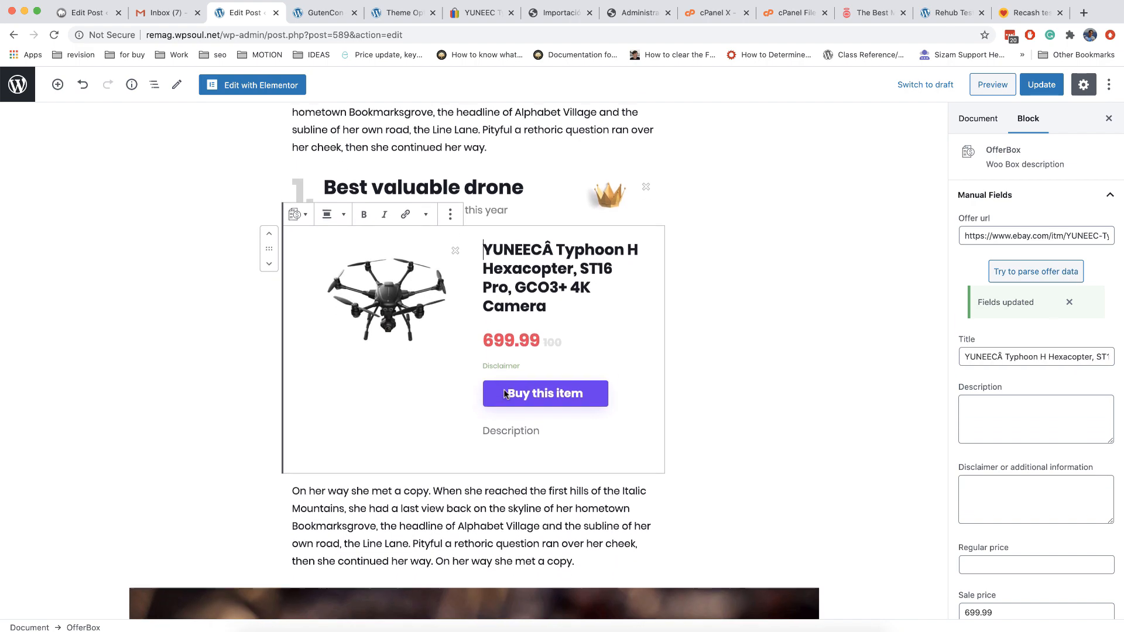
scroll(down, 3)
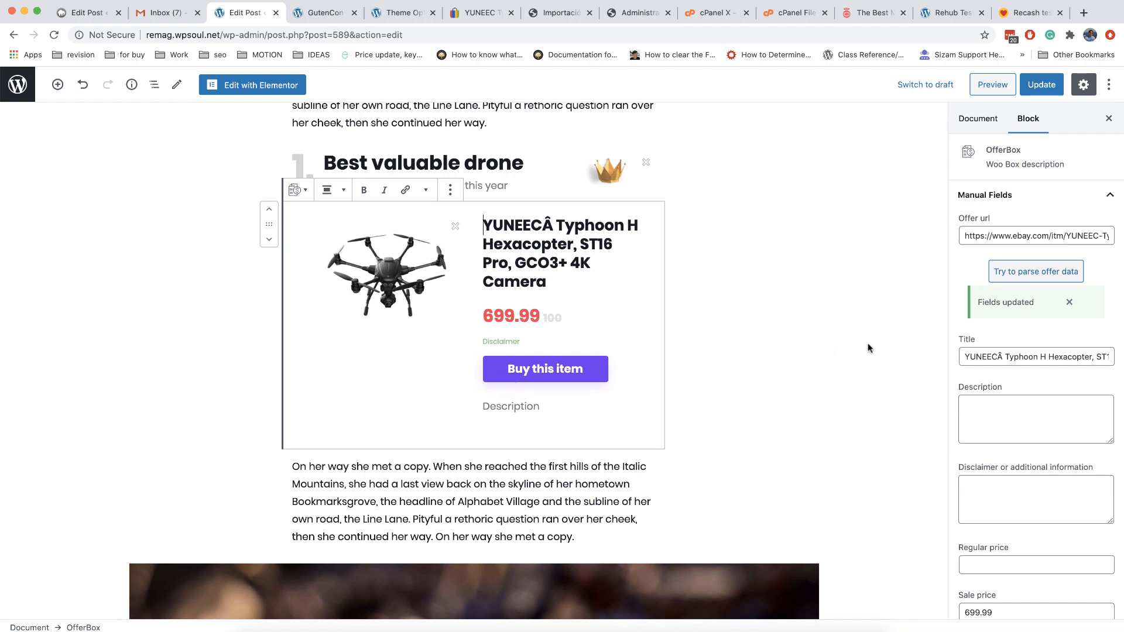
text(This is custom description for Post offer block)
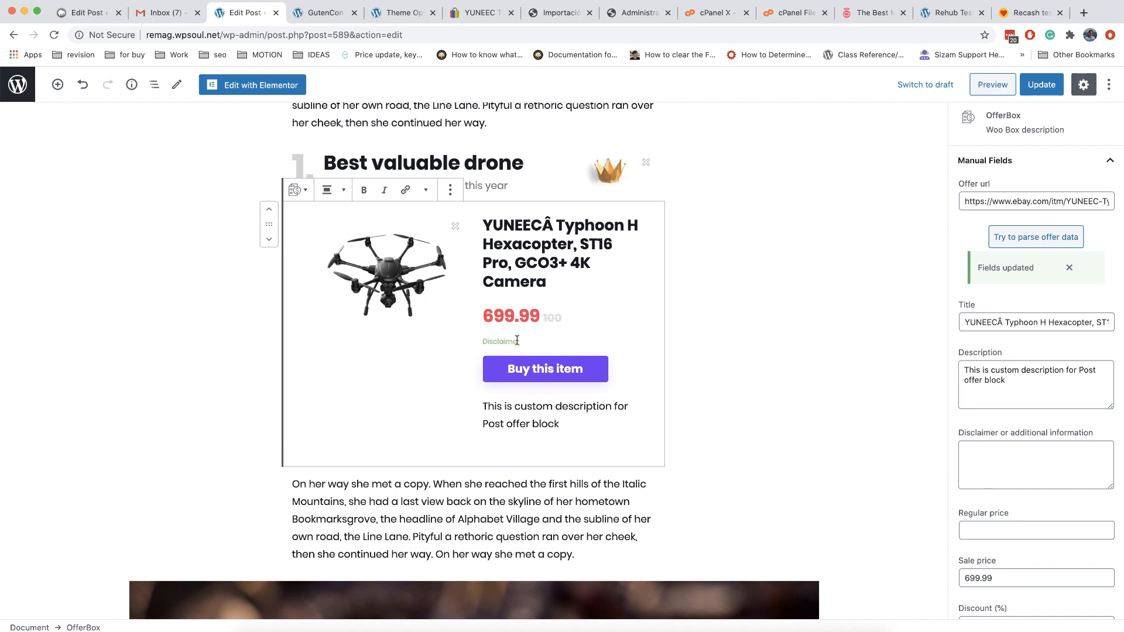
text(Buy Now and get 10% discount)
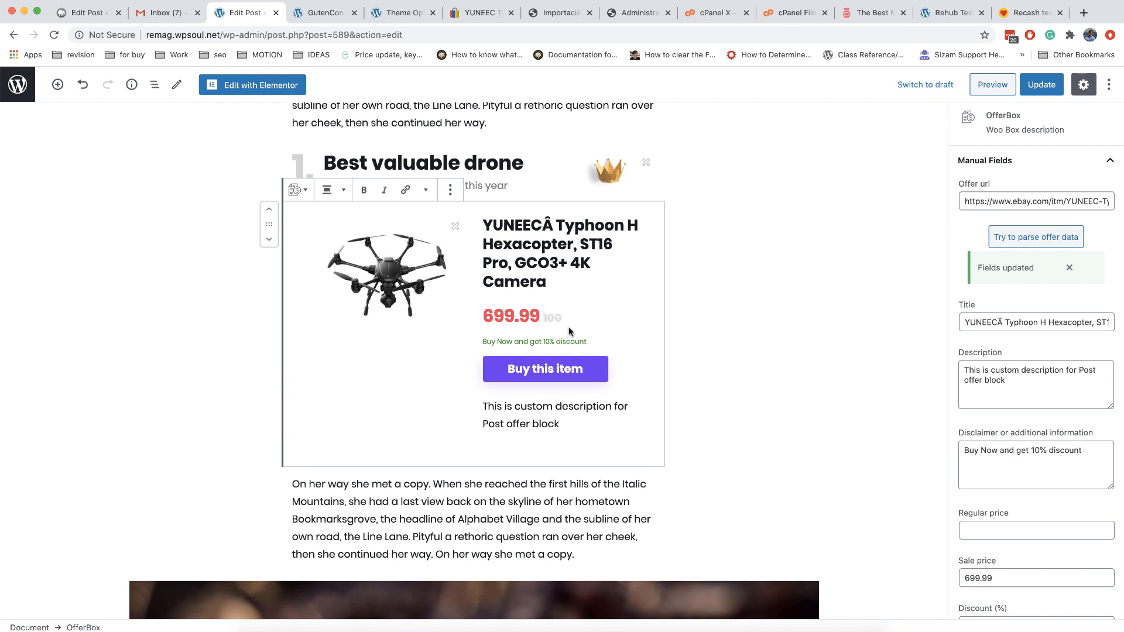
text(999.99)
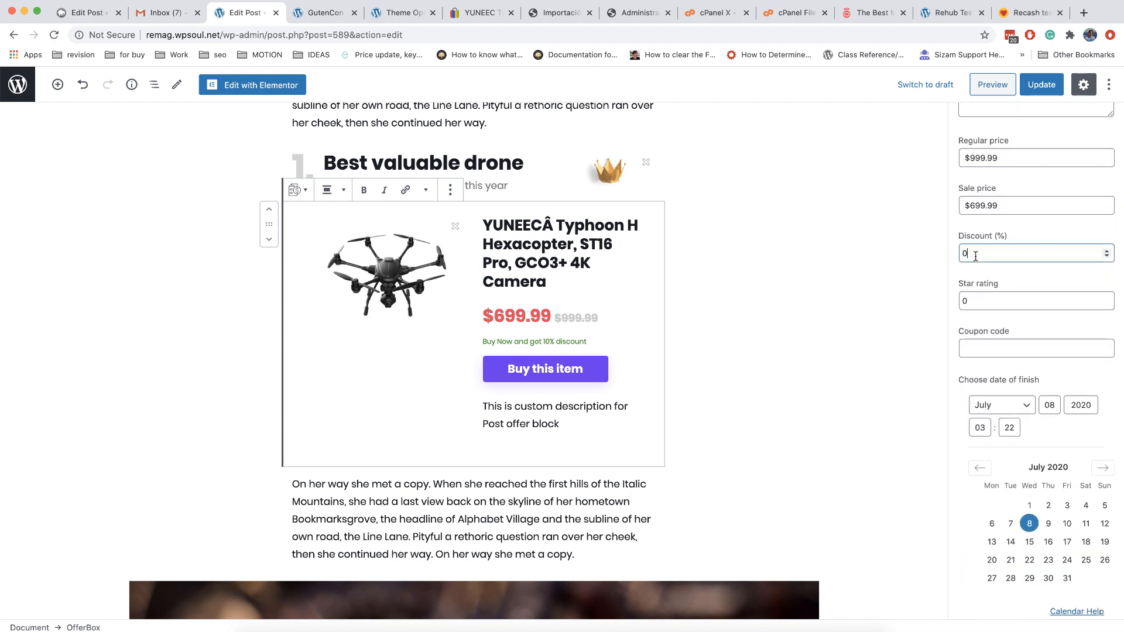
Set a 10% discount and an AWESOME COUPON code expiring 24 July 2021
text(10)
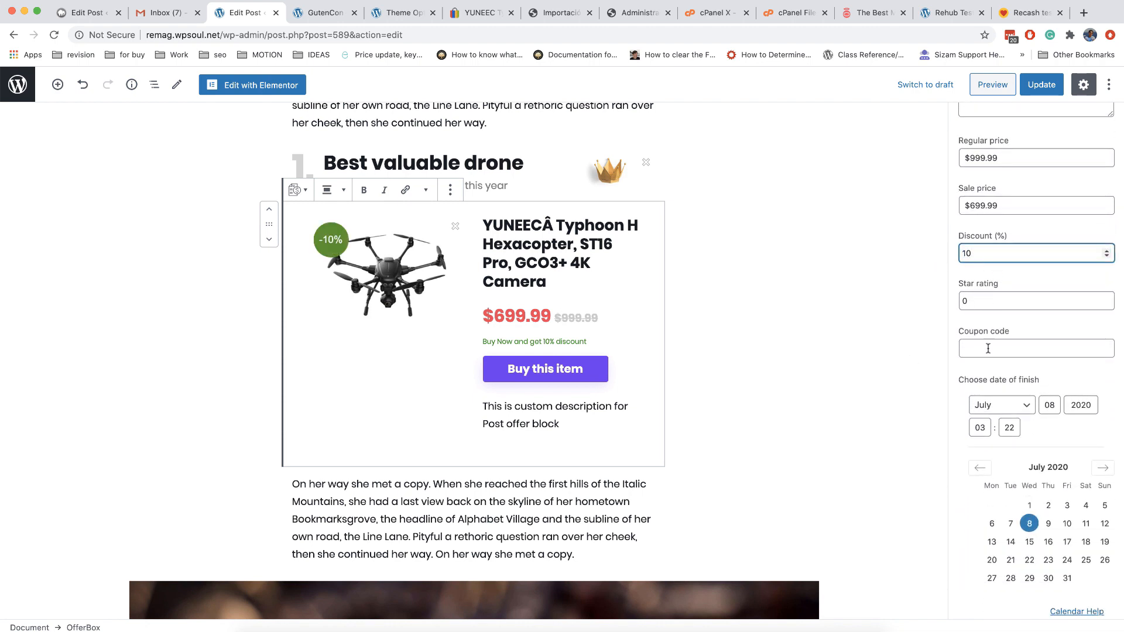
click(1036, 349)
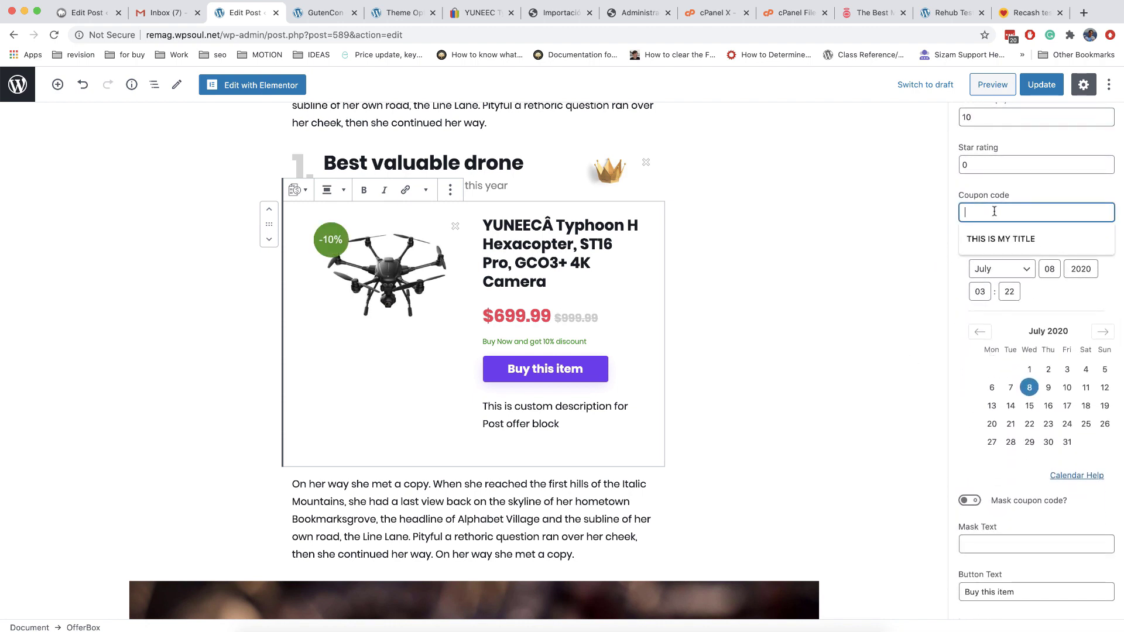
text(AWESOME COUPON)
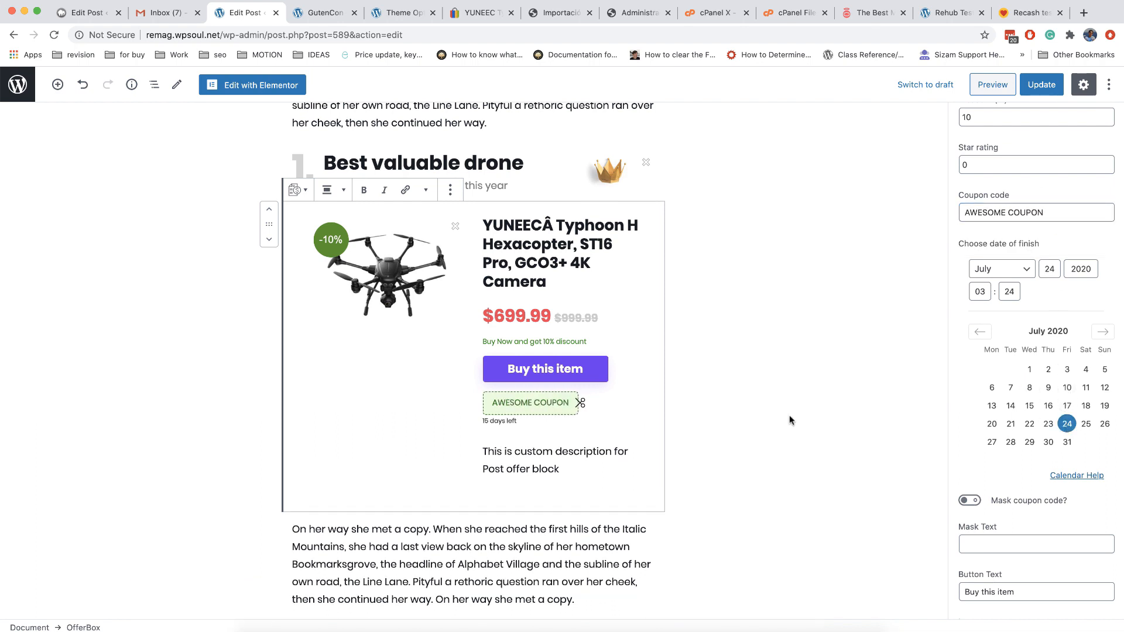
mouse_move(1010, 405)
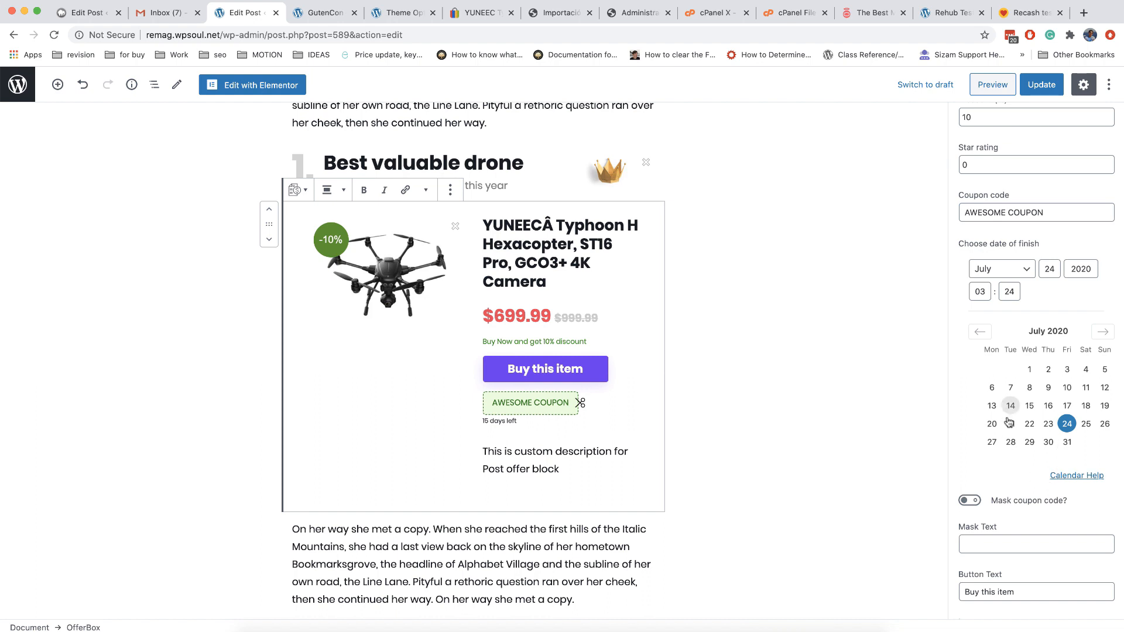
click(969, 501)
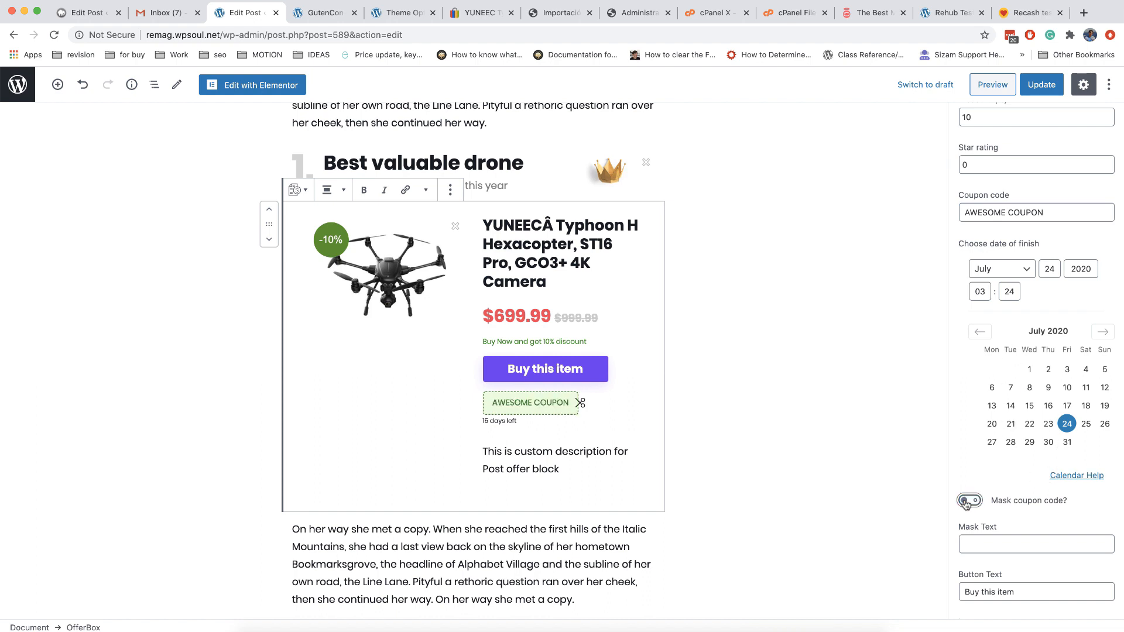
scroll(down, 3)
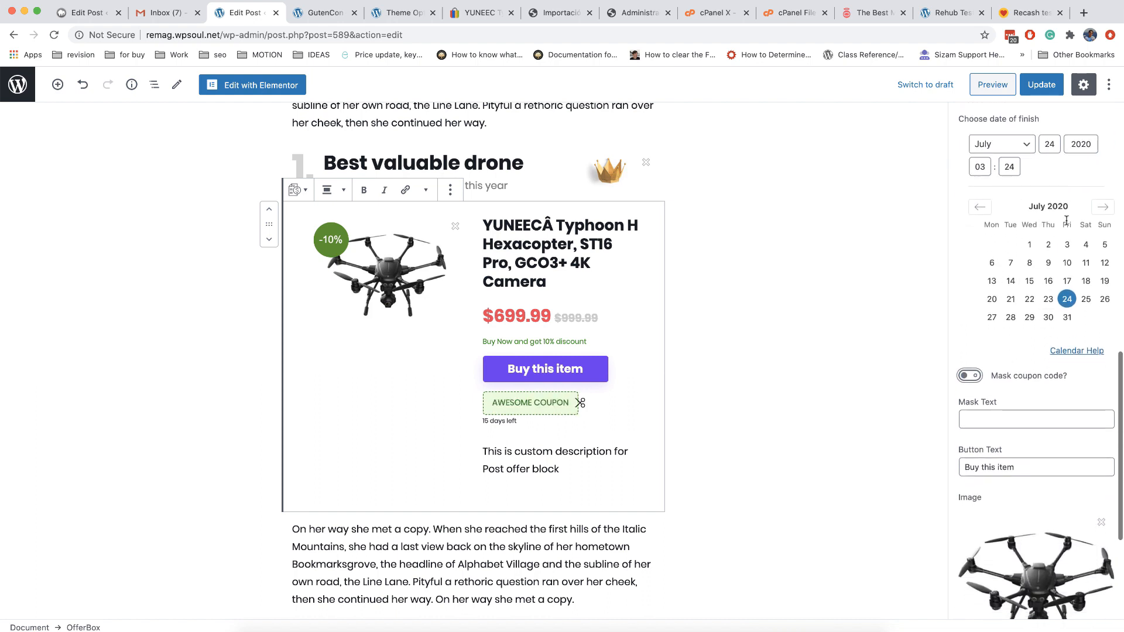
text(2021)
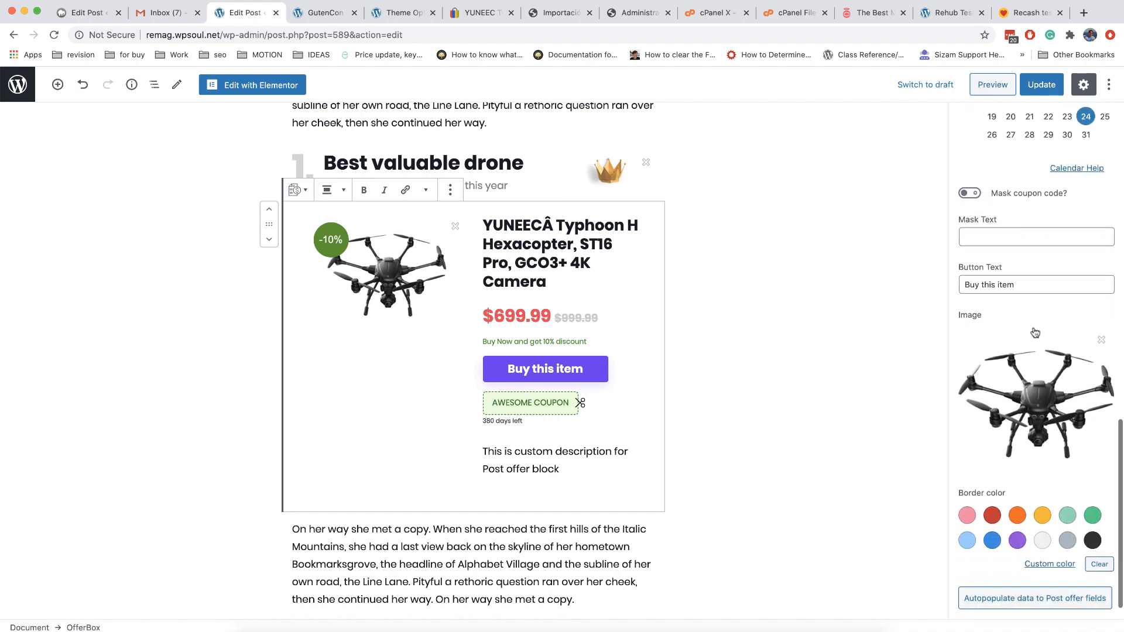
click(1017, 540)
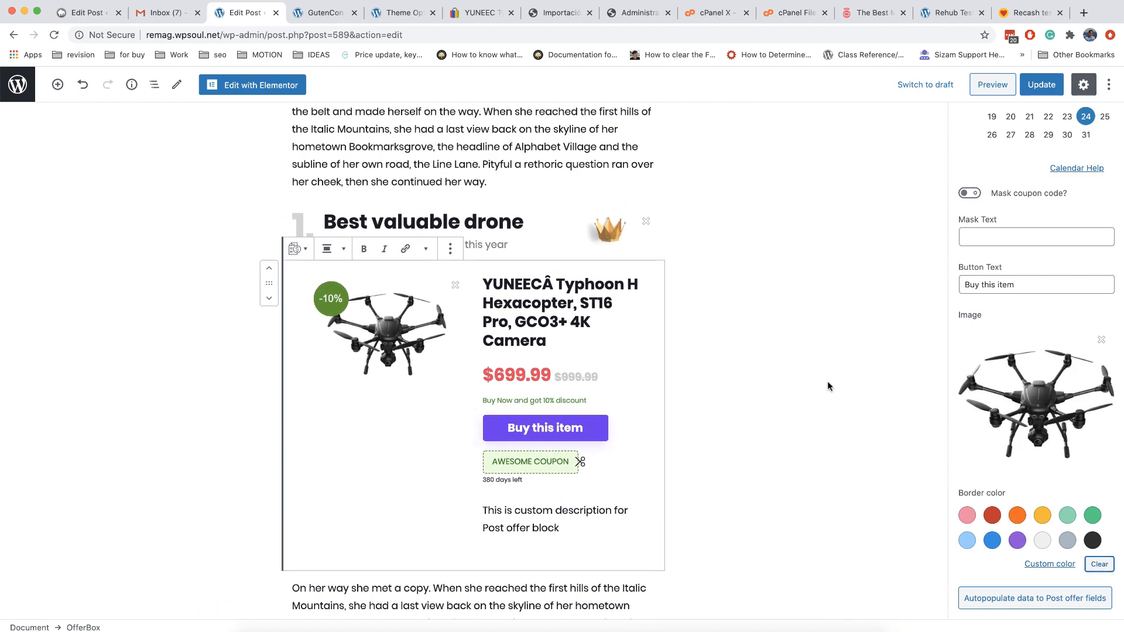
Update the post, then autopopulate the Post Offer meta fields from the drone offer box
click(1041, 84)
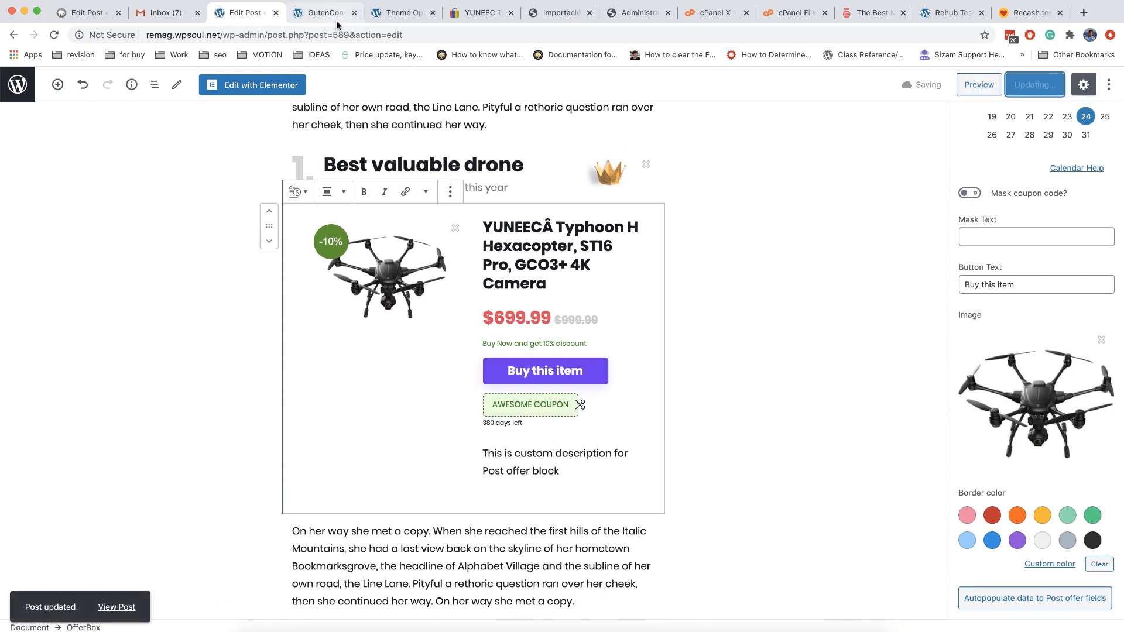
click(321, 13)
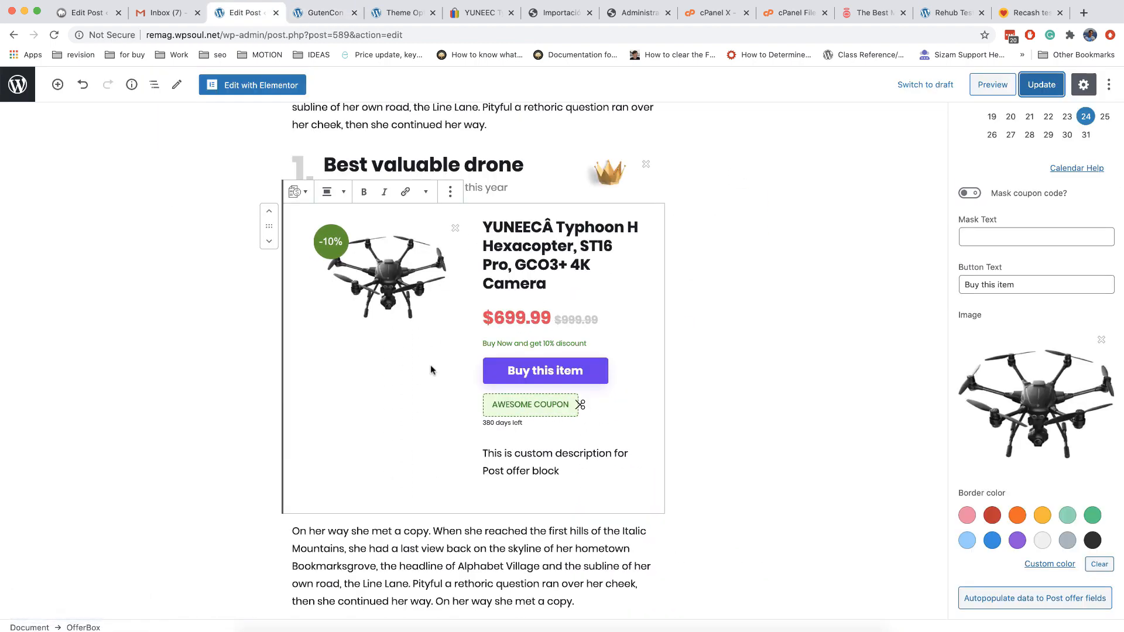
mouse_move(1036, 322)
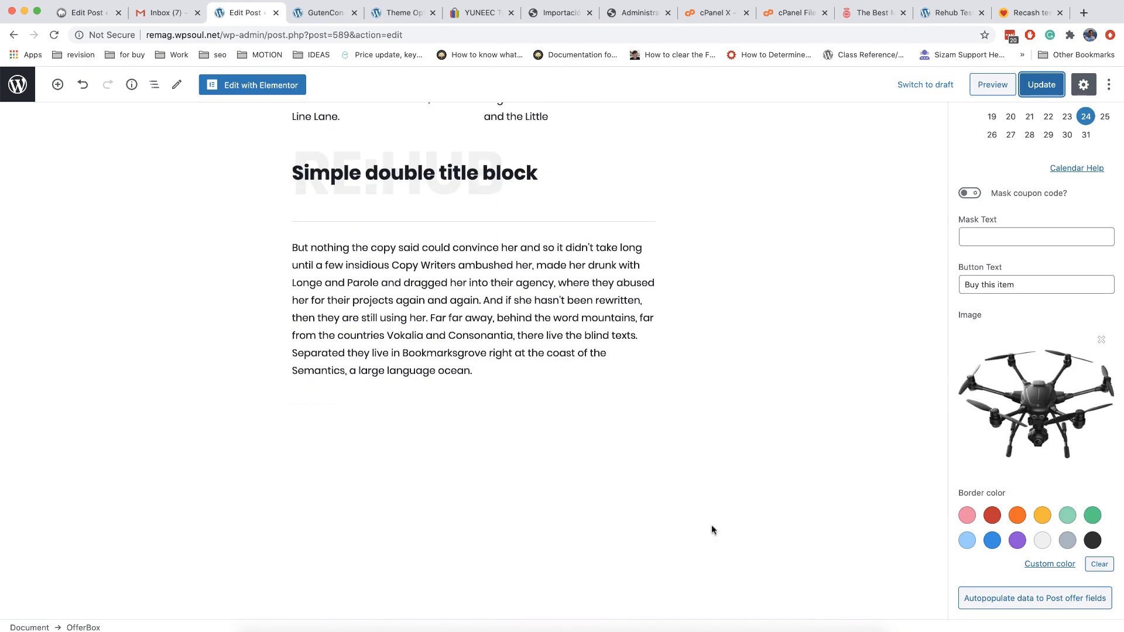
scroll(down, 3)
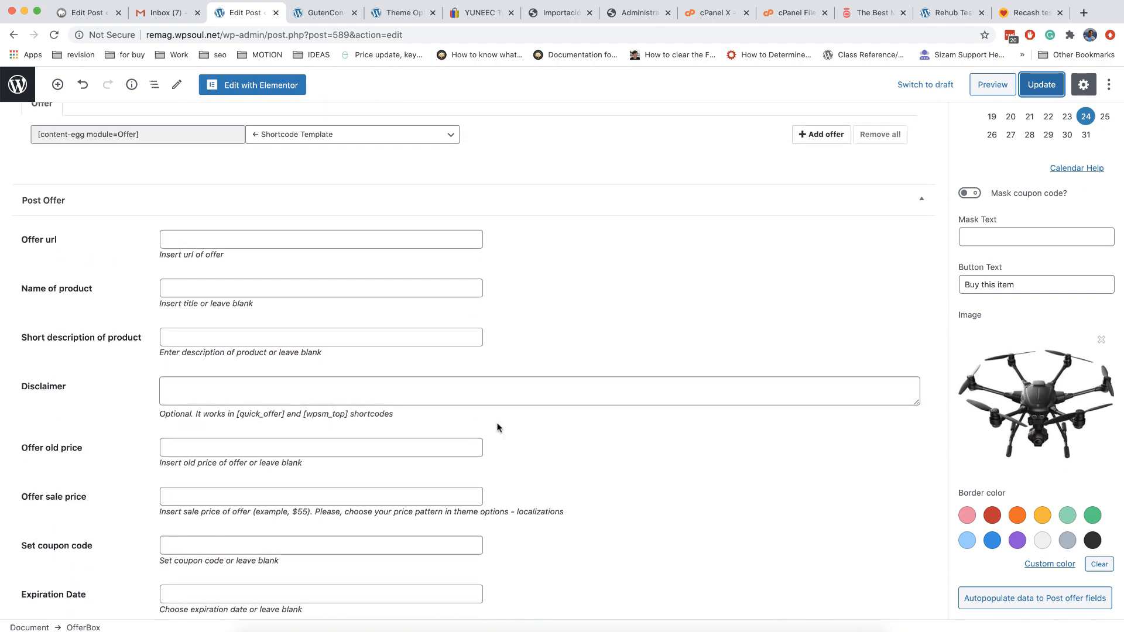
scroll(down, 3)
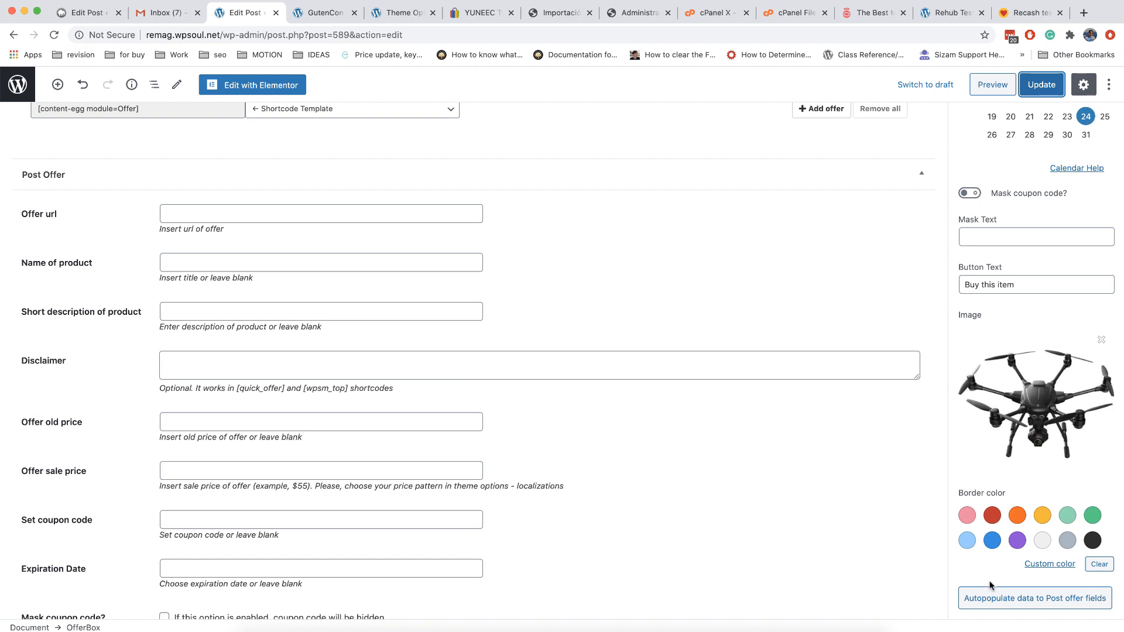
click(1035, 598)
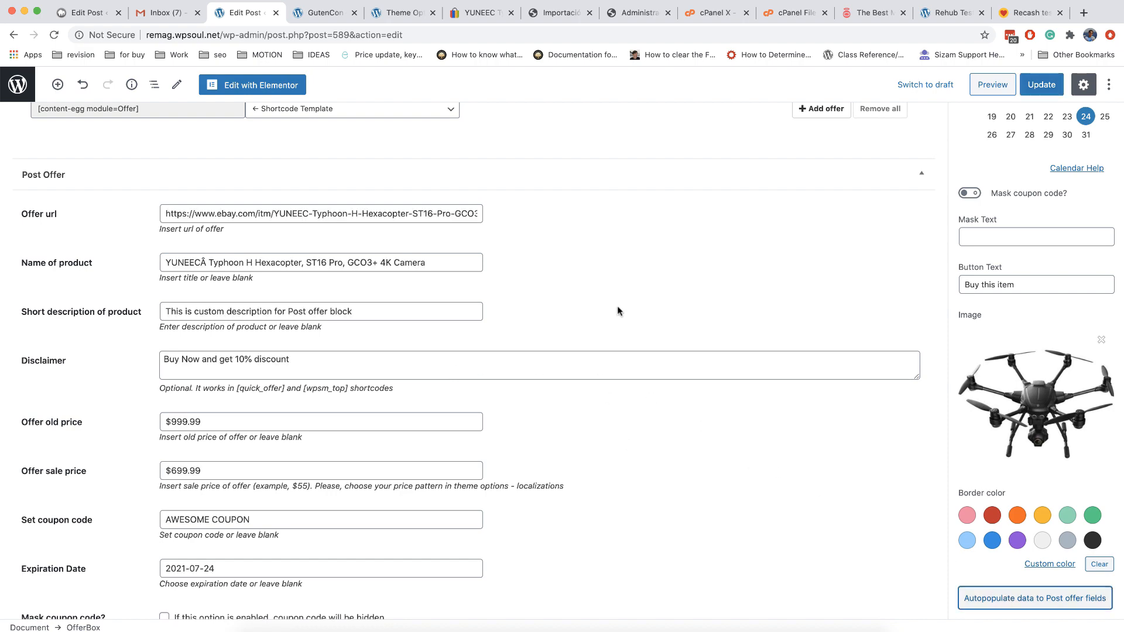
scroll(down, 3)
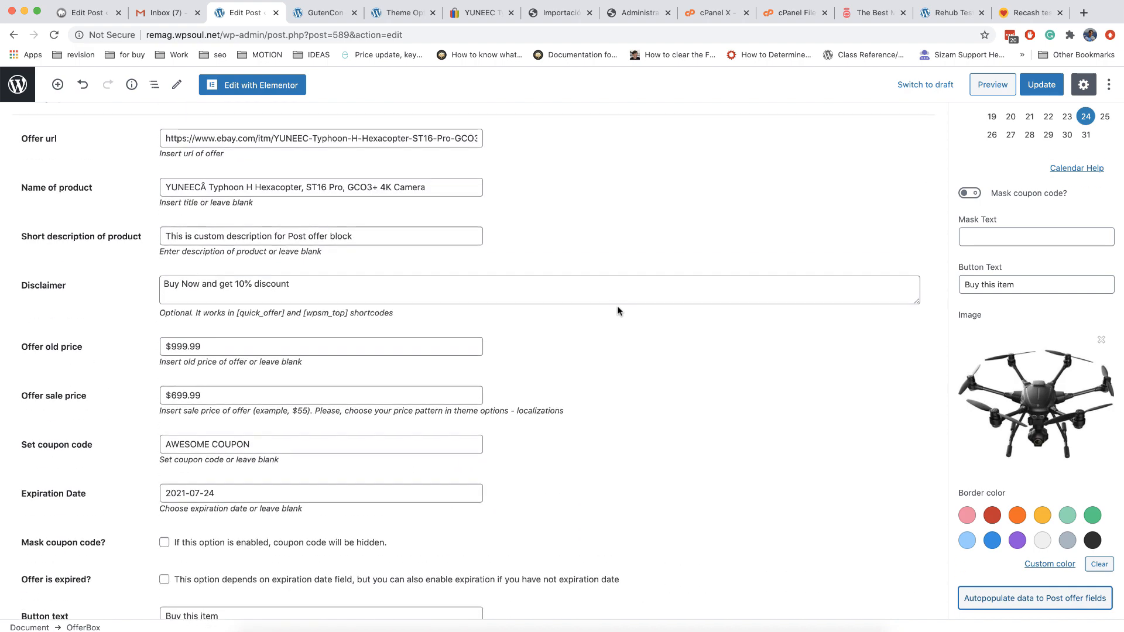
mouse_move(584, 97)
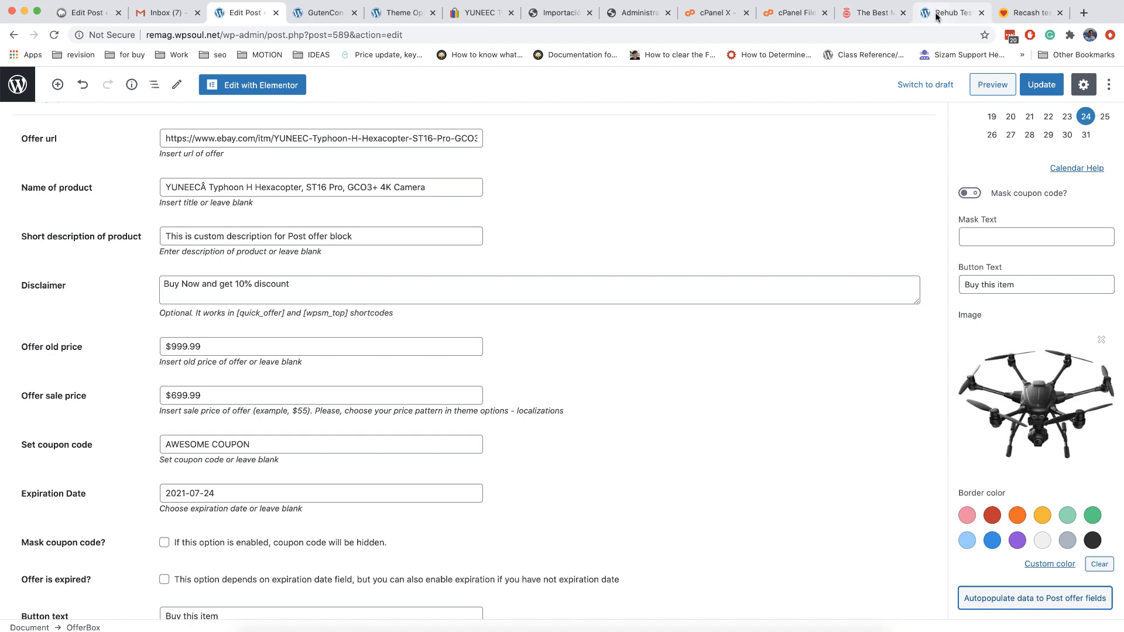
Scroll the Rehub demo's Latest Offers listings, then return to the post editor tab
click(951, 13)
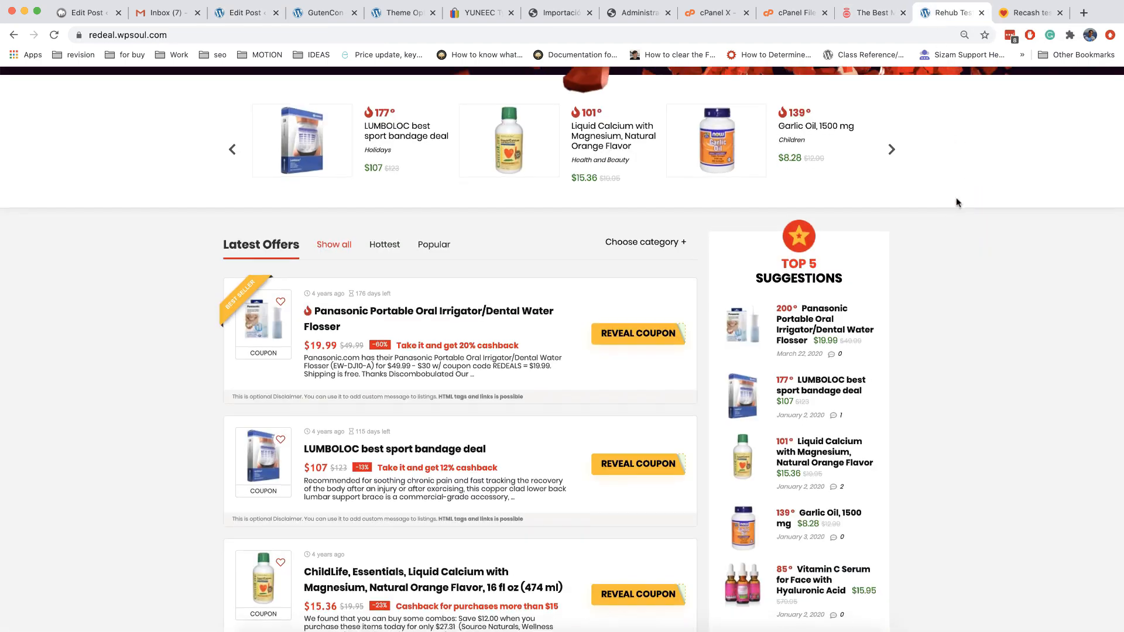
scroll(down, 3)
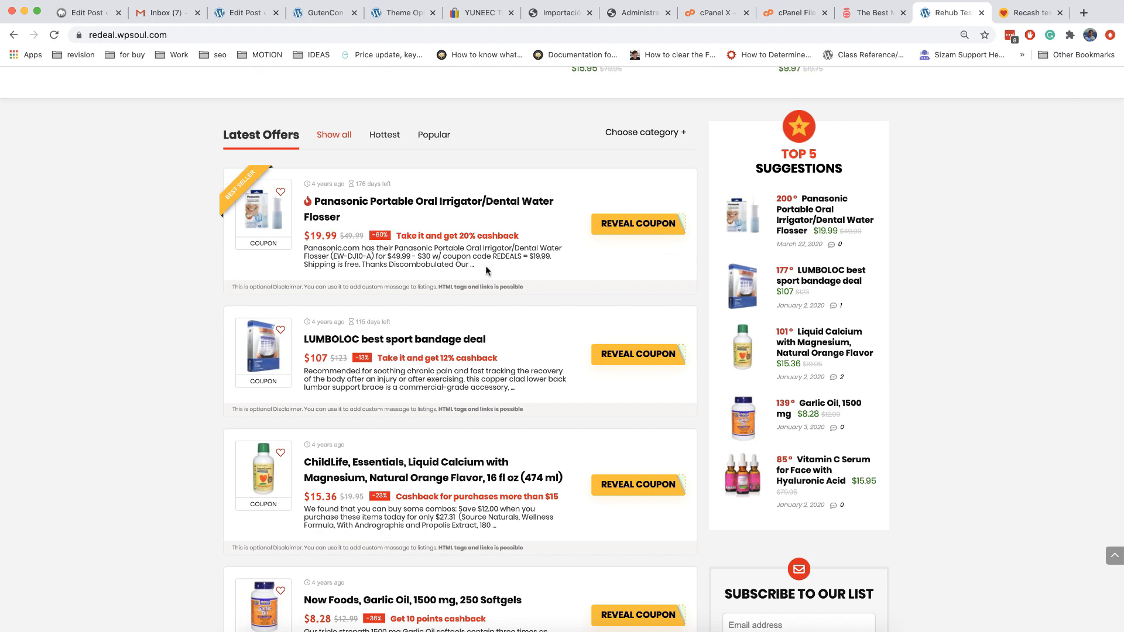
click(244, 13)
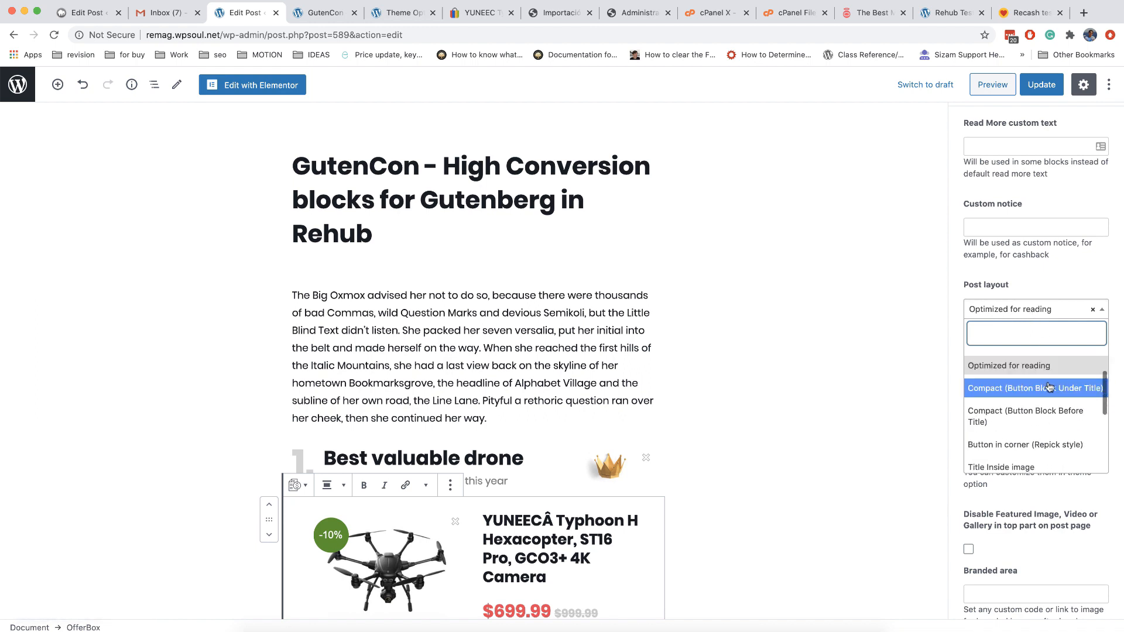
Apply the Compact (Button Block Under Title) layout, update, and open the post in a new tab
click(1034, 388)
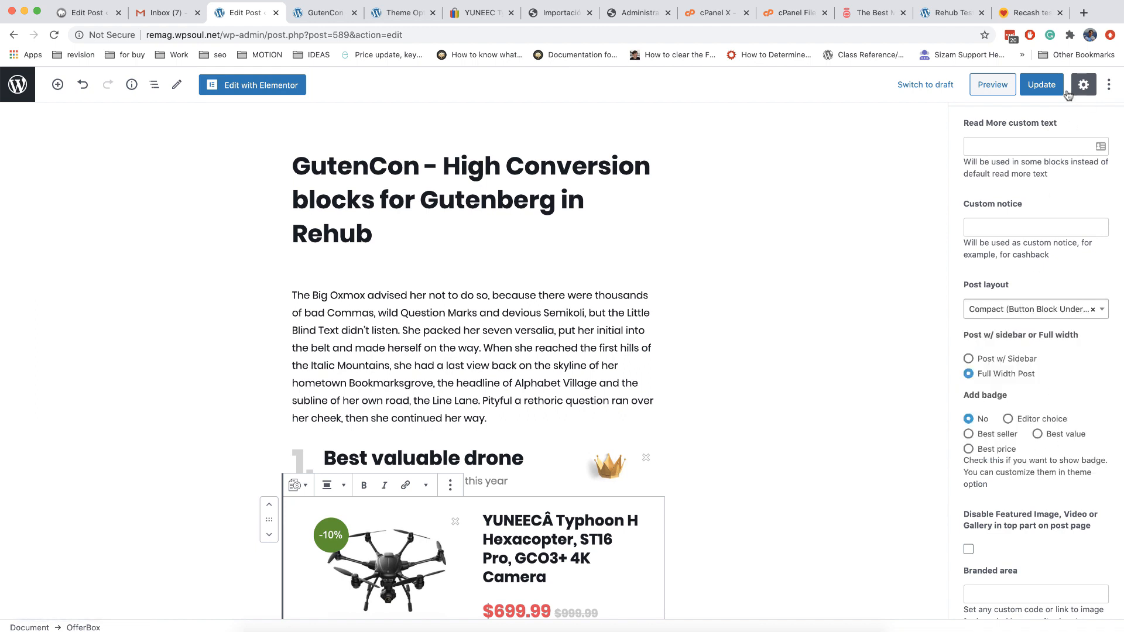
click(1041, 84)
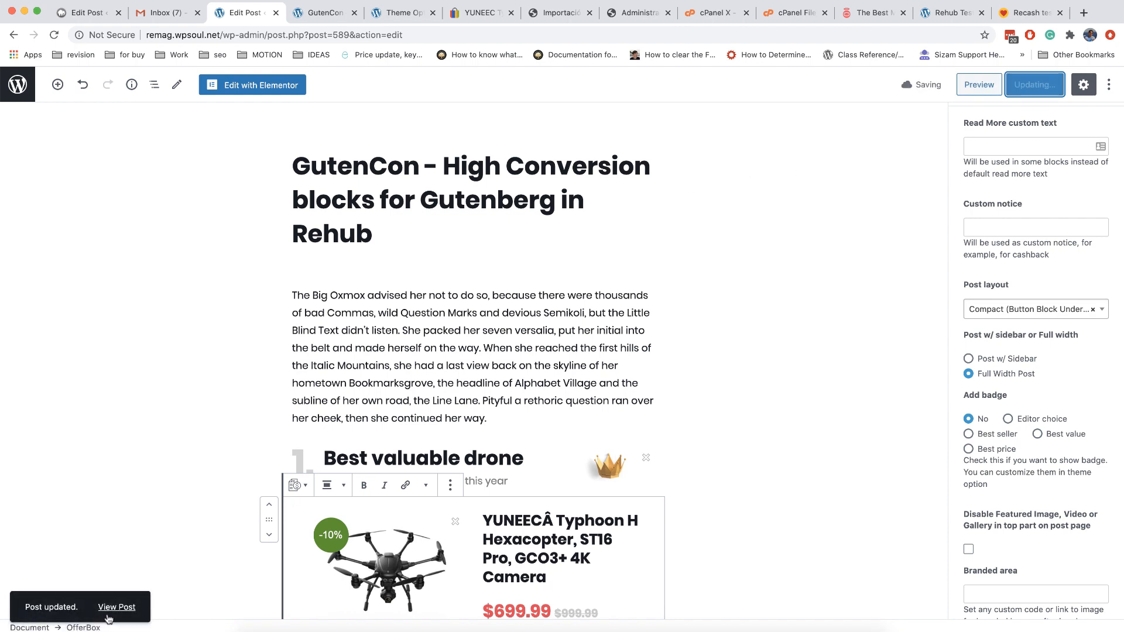
right_click(116, 607)
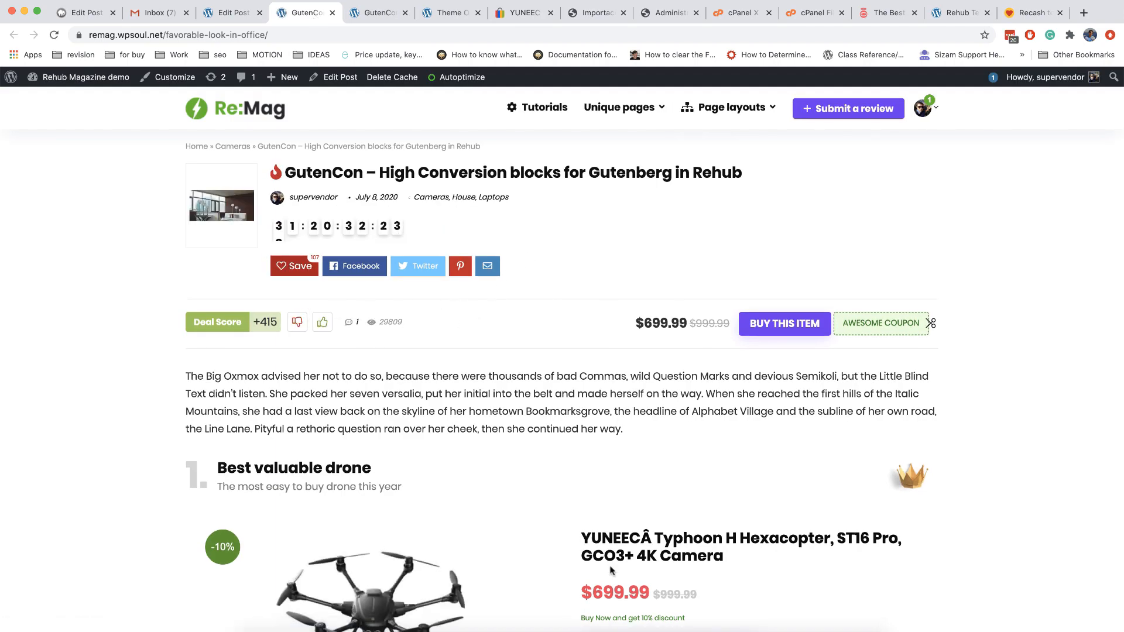
mouse_move(702, 307)
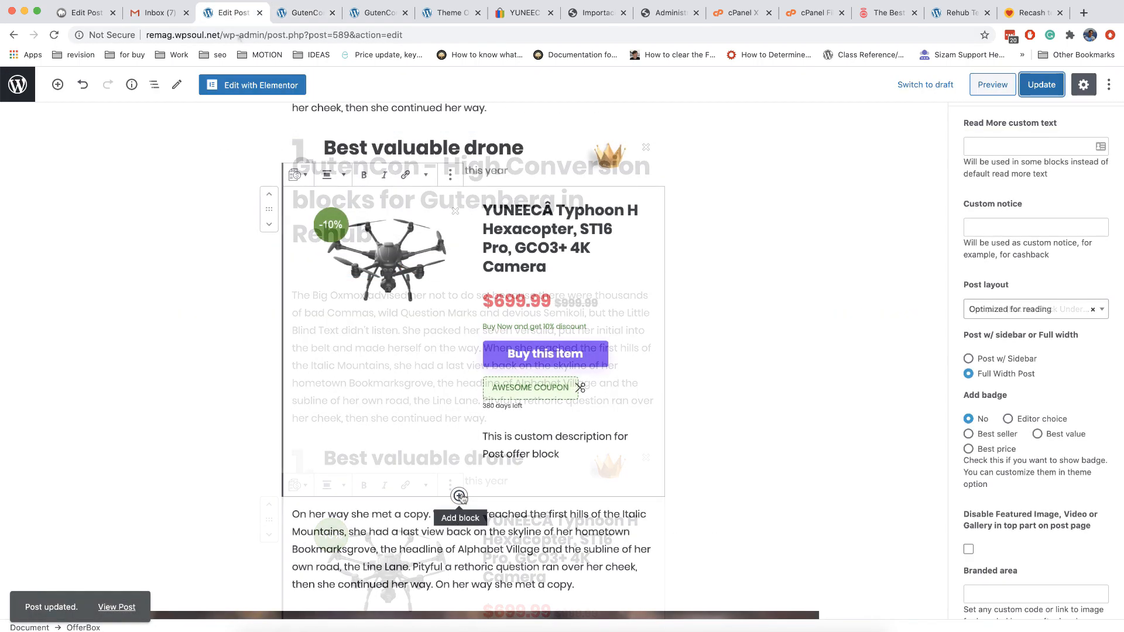
Insert a Rehub Cons Pros block below the drone offer box
click(459, 496)
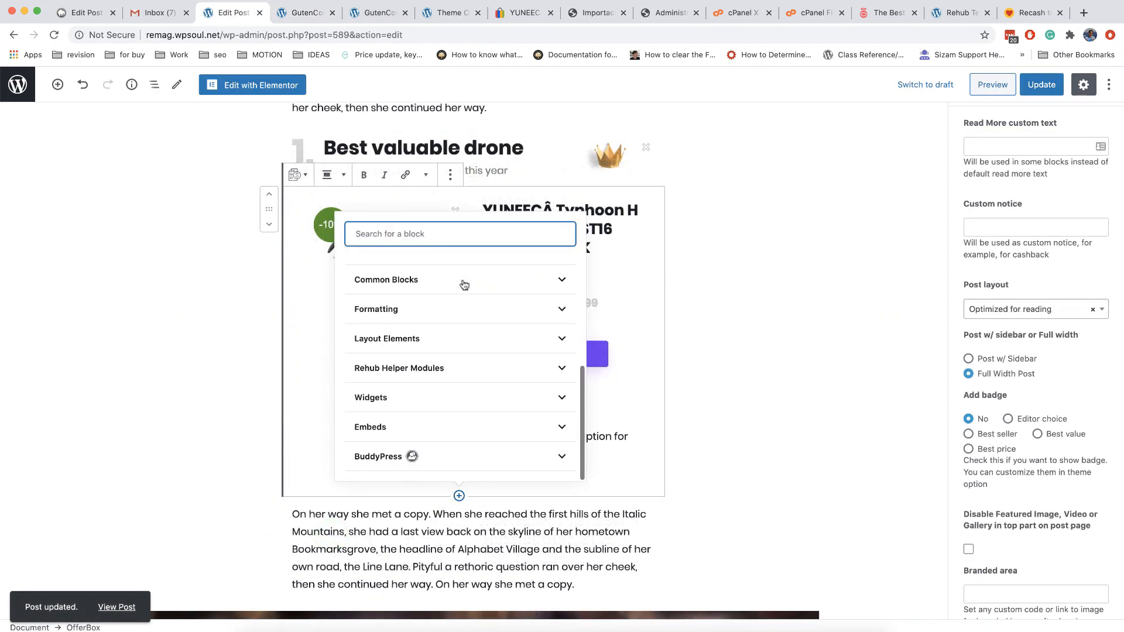
click(399, 368)
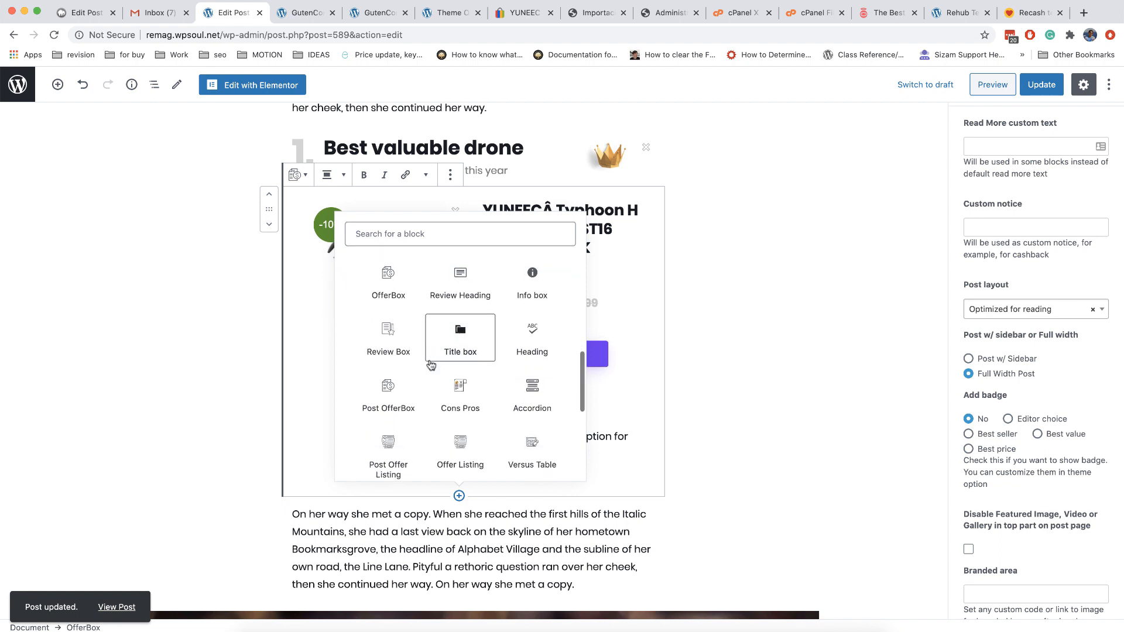
mouse_move(387, 338)
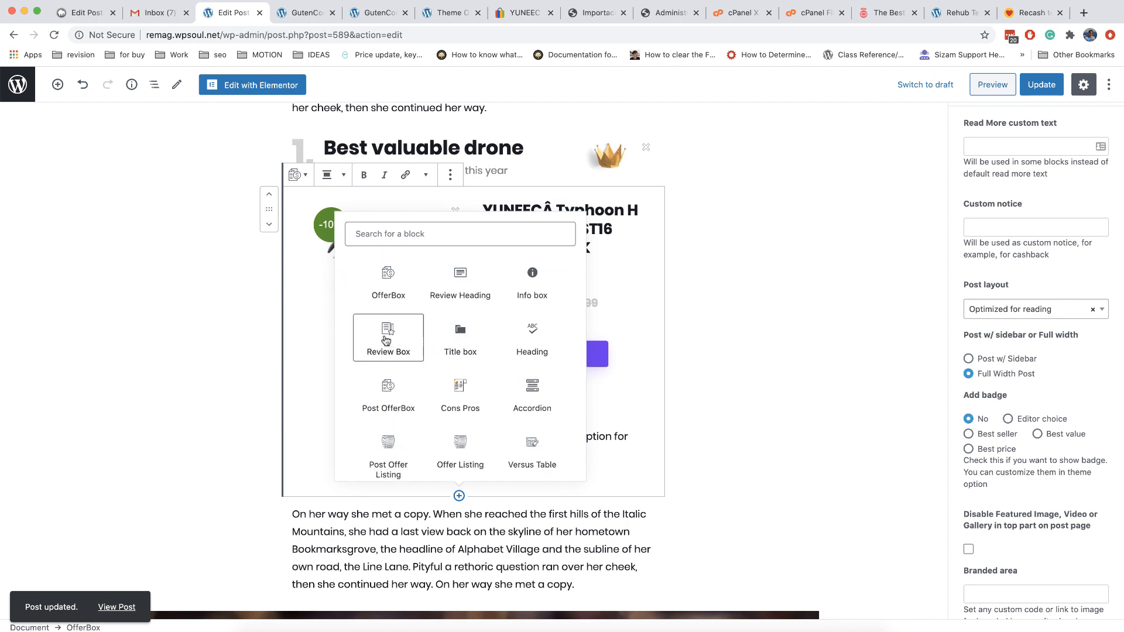
mouse_move(460, 343)
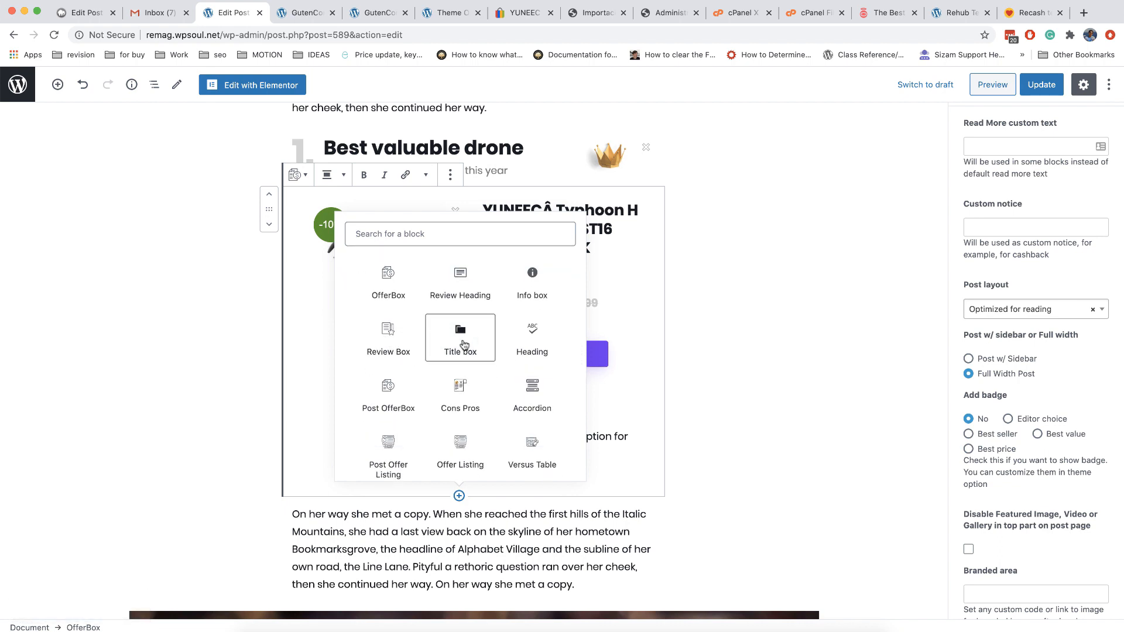
mouse_move(459, 395)
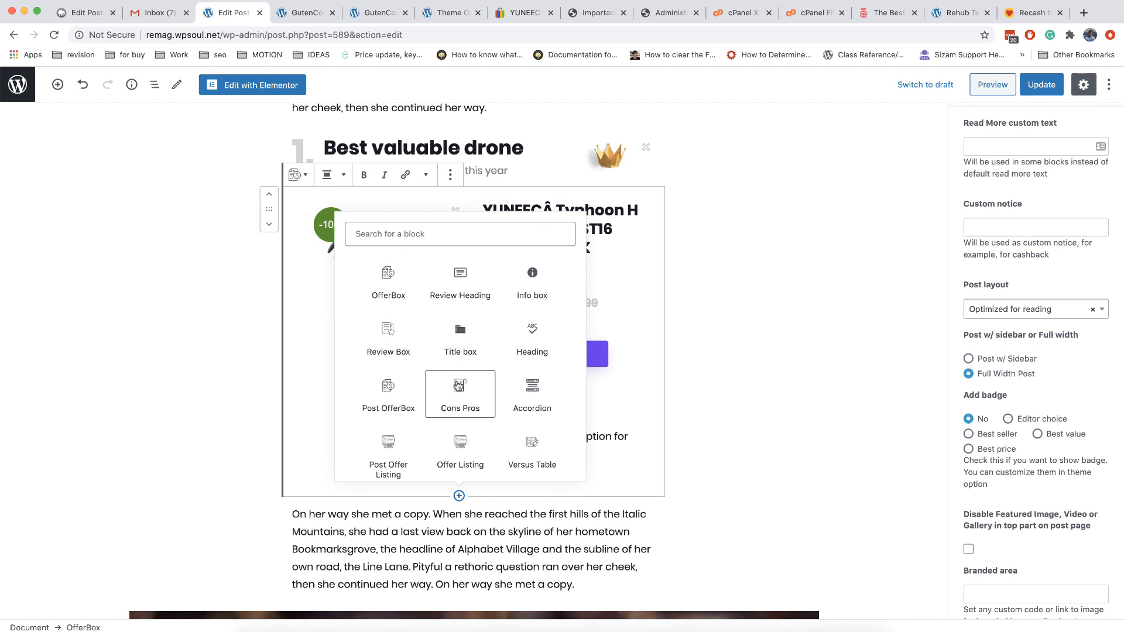
click(460, 394)
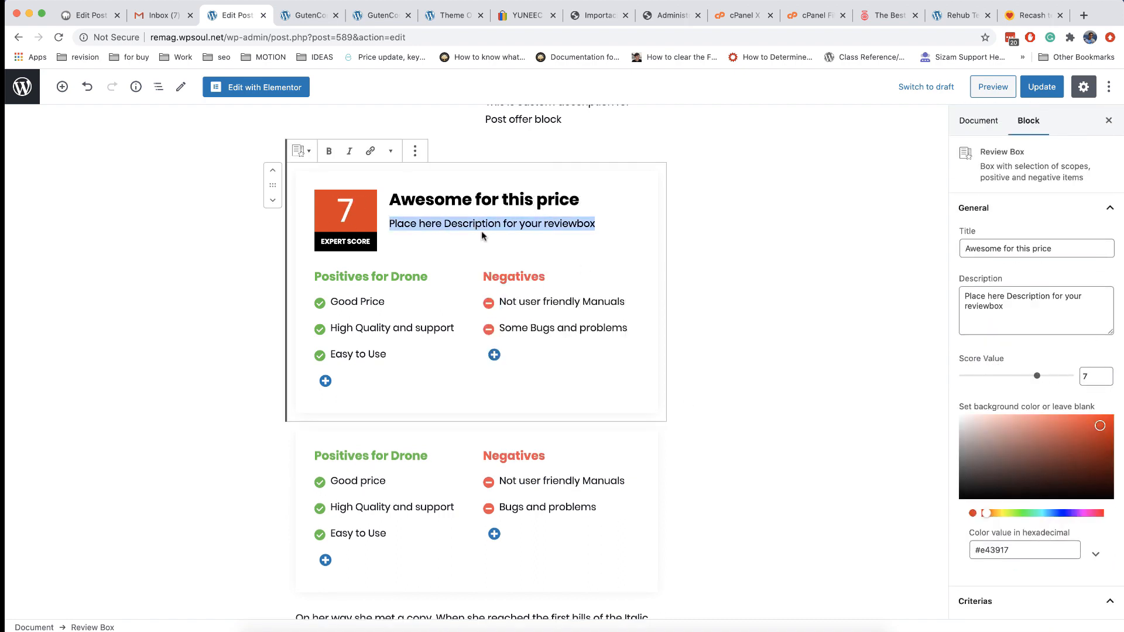
Finish the description snippet, then add a green Info box reading 'This is InfoBox, very usefull for some important notices'
text(This is description snippet for Multiple Review)
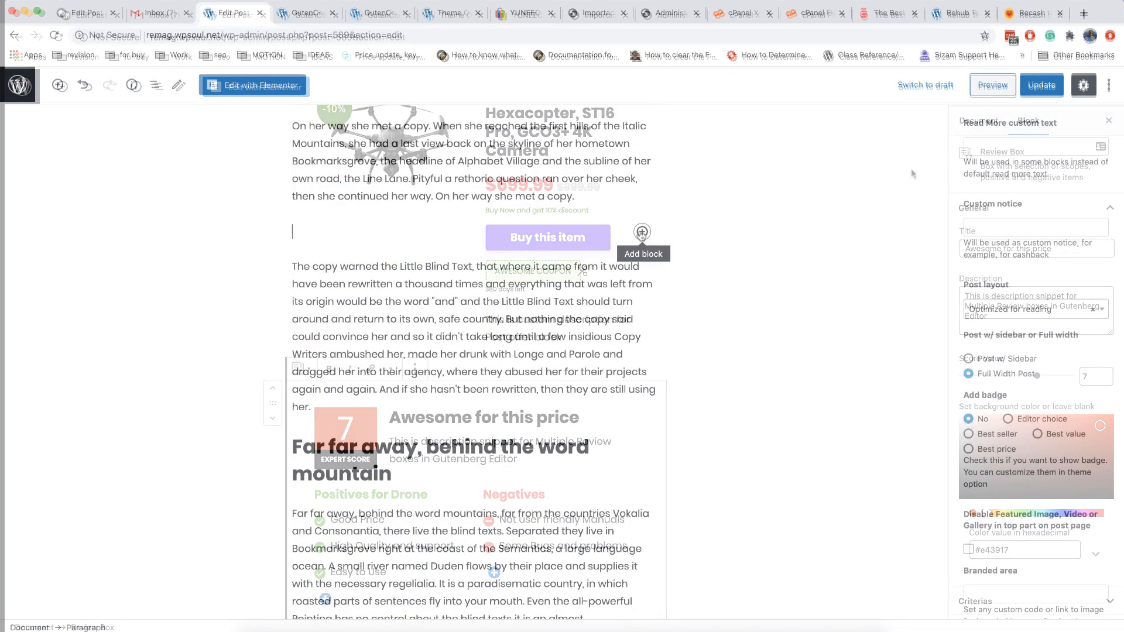
click(641, 231)
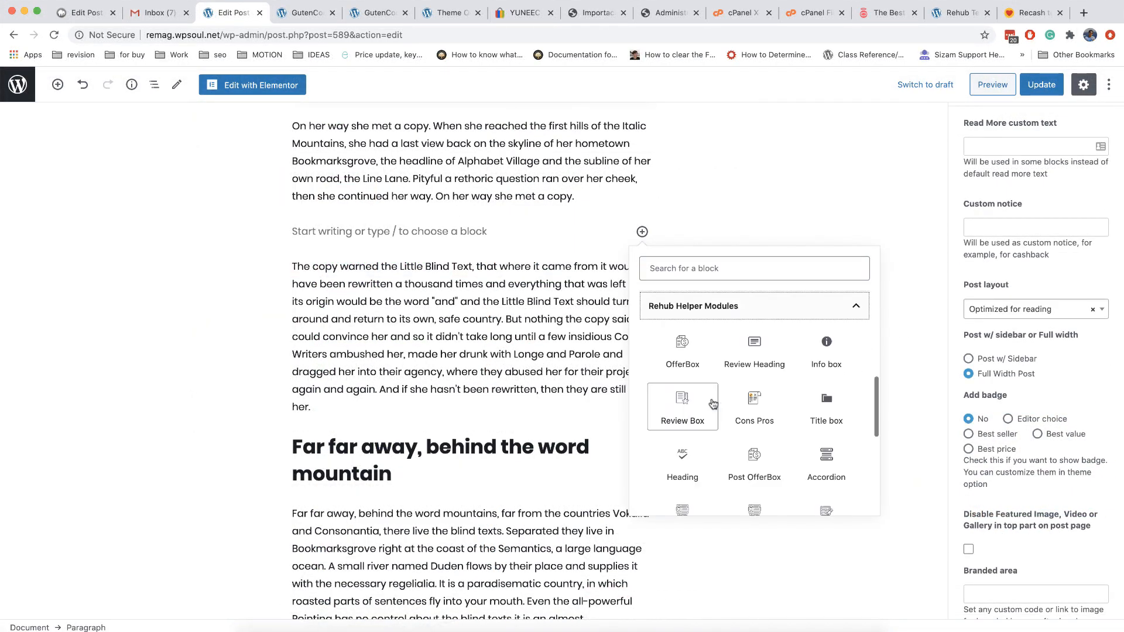
click(825, 342)
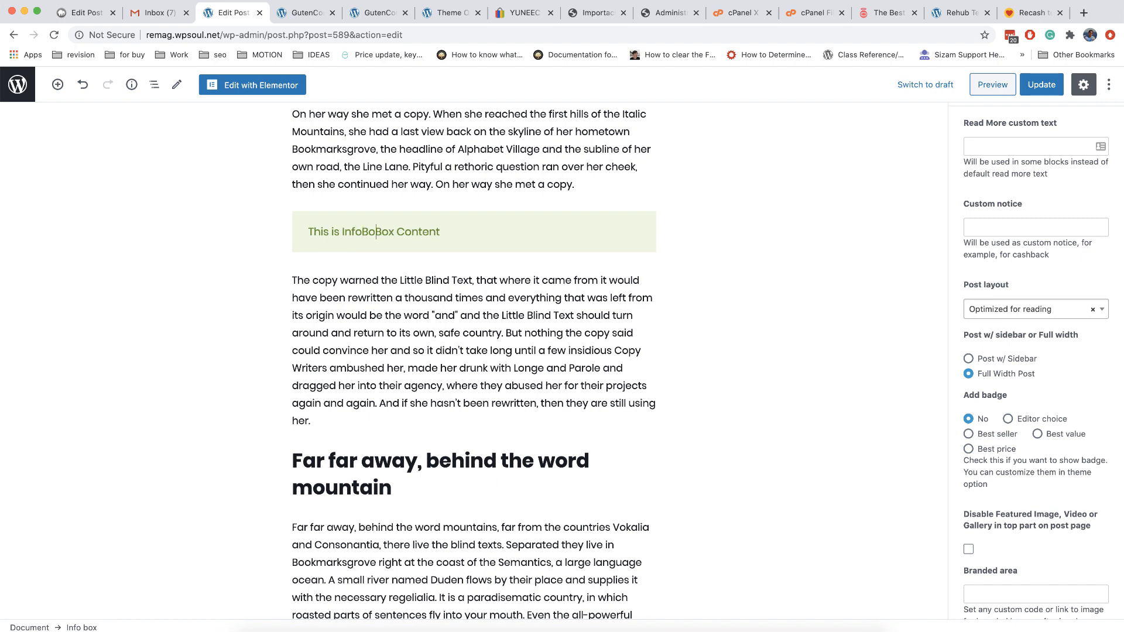
text(, very usefull)
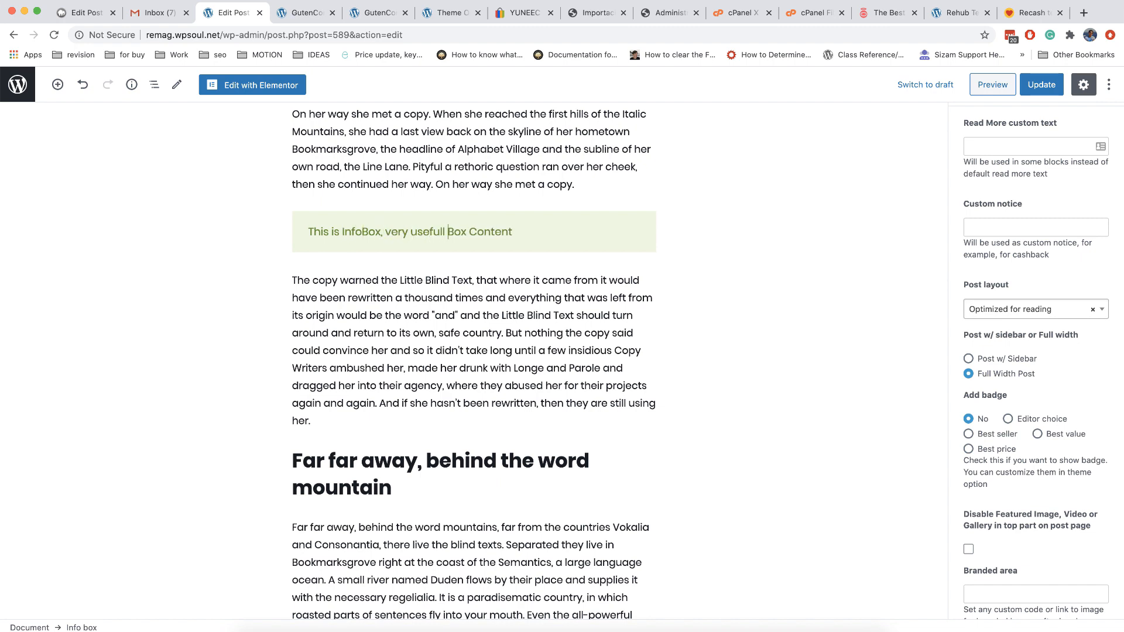
text(for some important n)
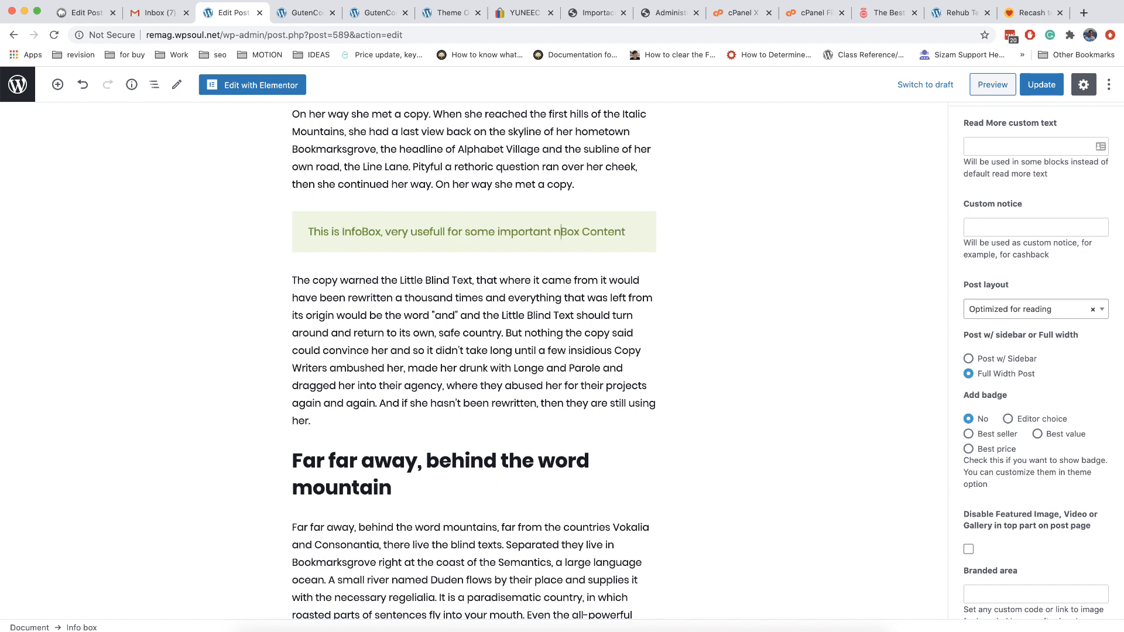
text(notices)
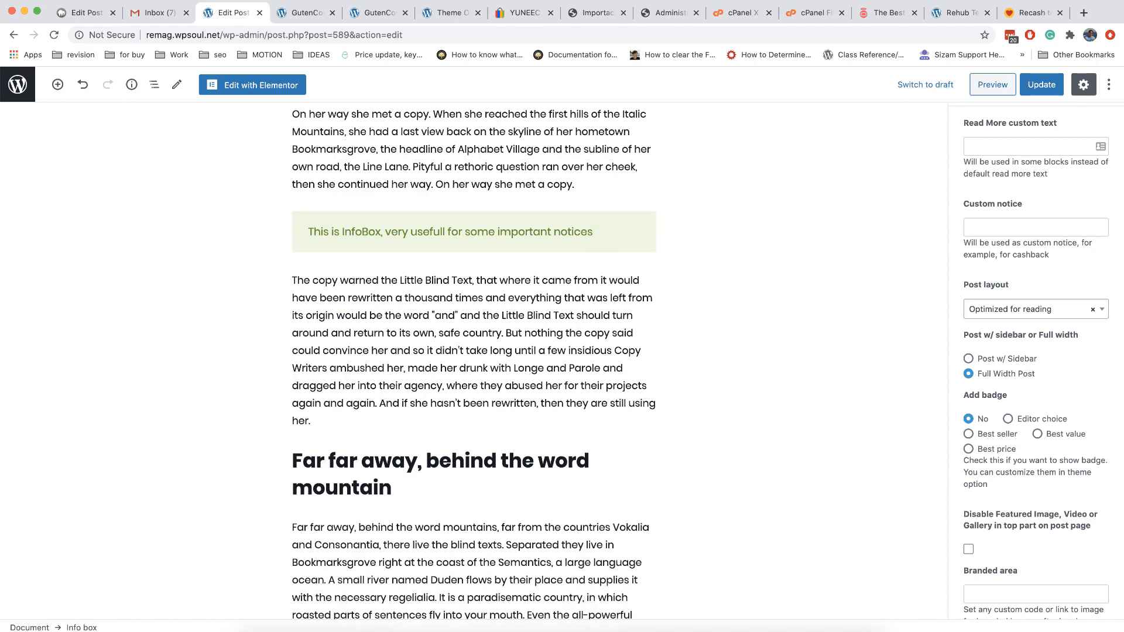
click(449, 232)
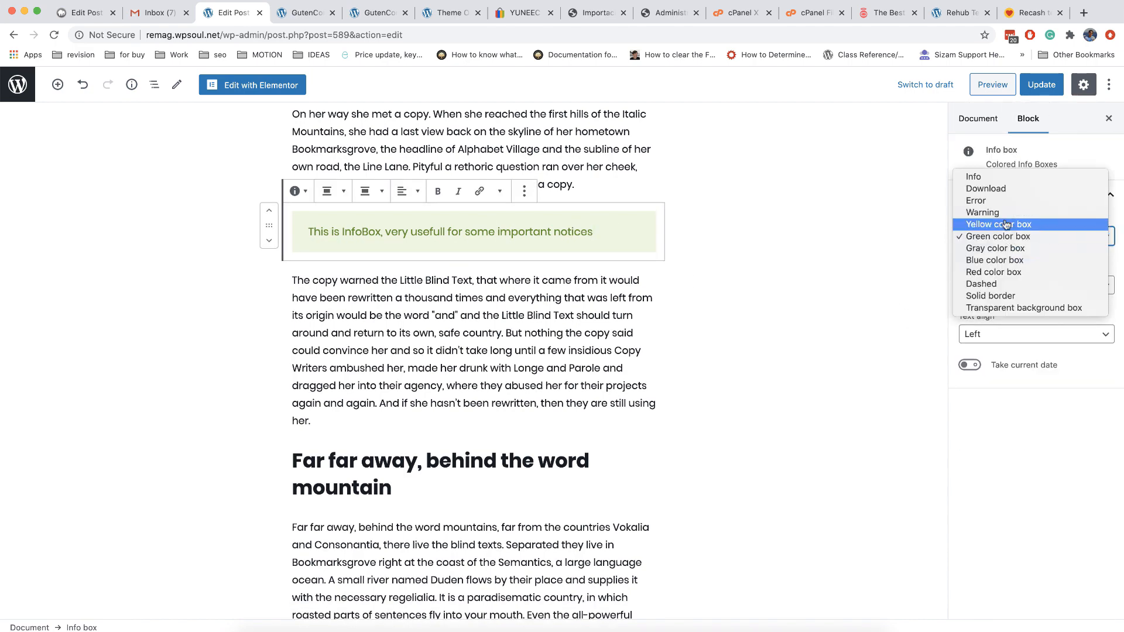
click(993, 272)
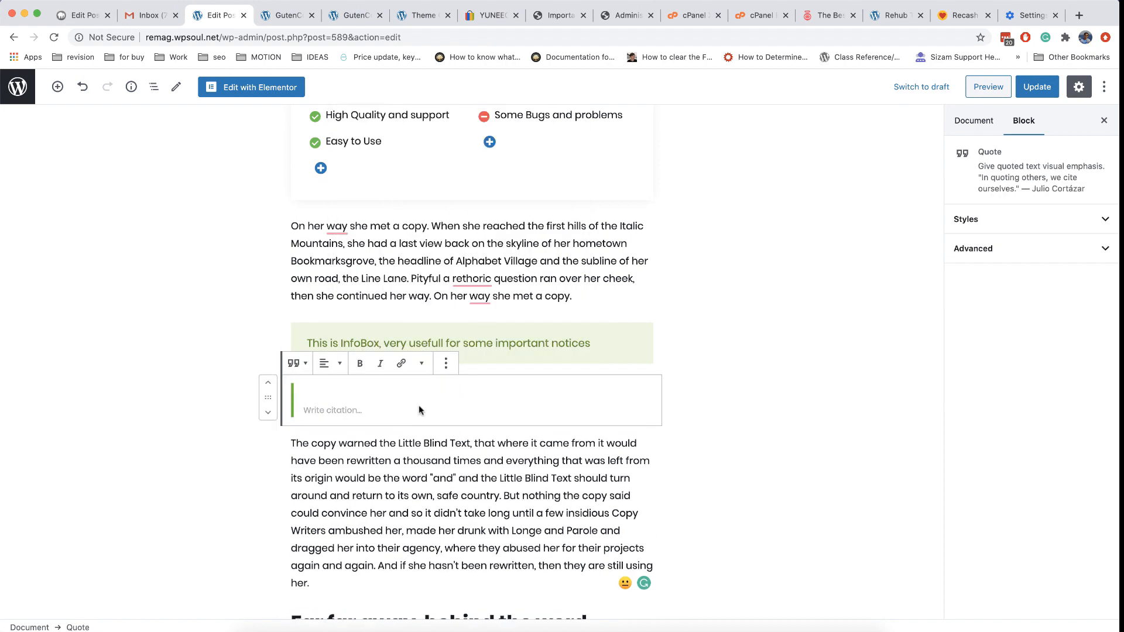
Type 'THis is More Bigger Highlight Text' into the Quote block under the Info box
text(THis is More Bigger Highlight Text)
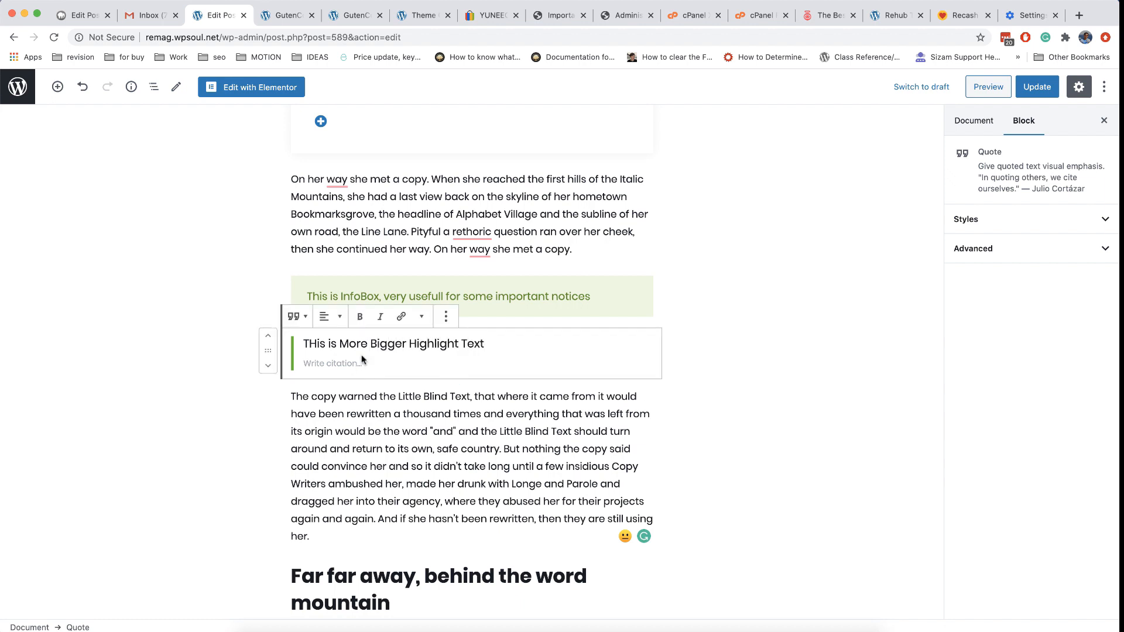
click(965, 218)
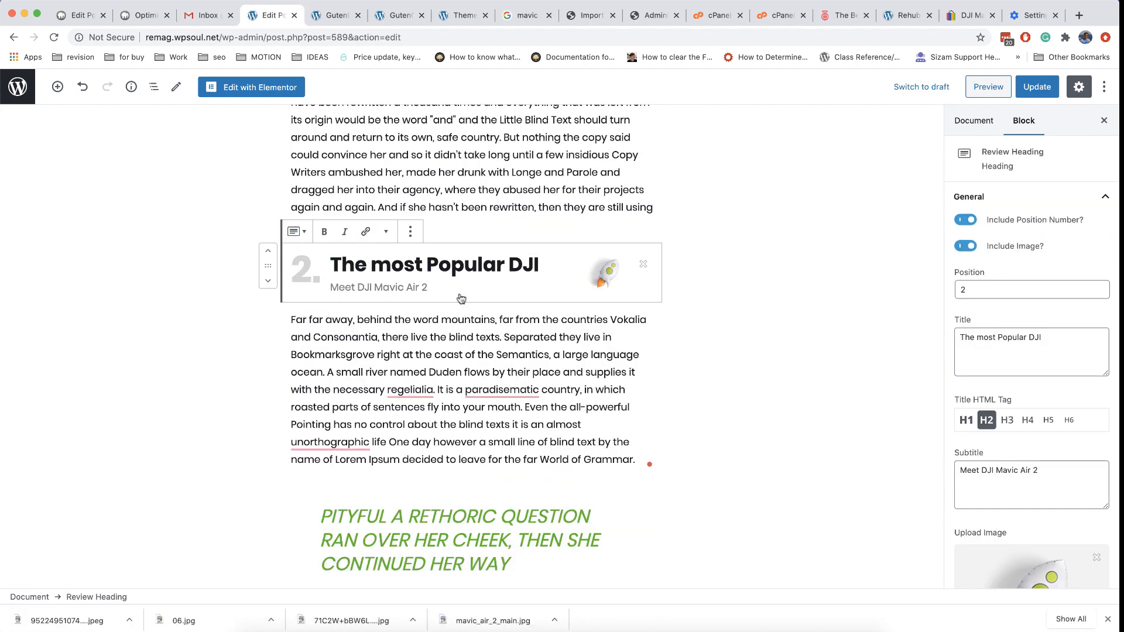
Insert a Slider block below 'The most Popular DJI' and upload a drone image from Downloads
click(456, 301)
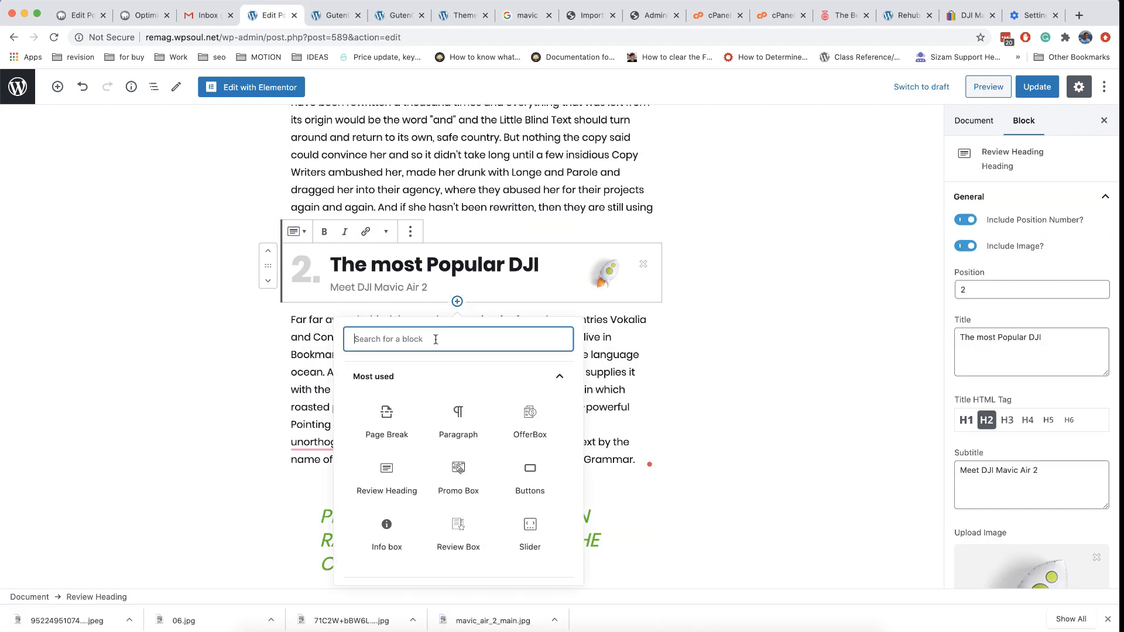
text(slider)
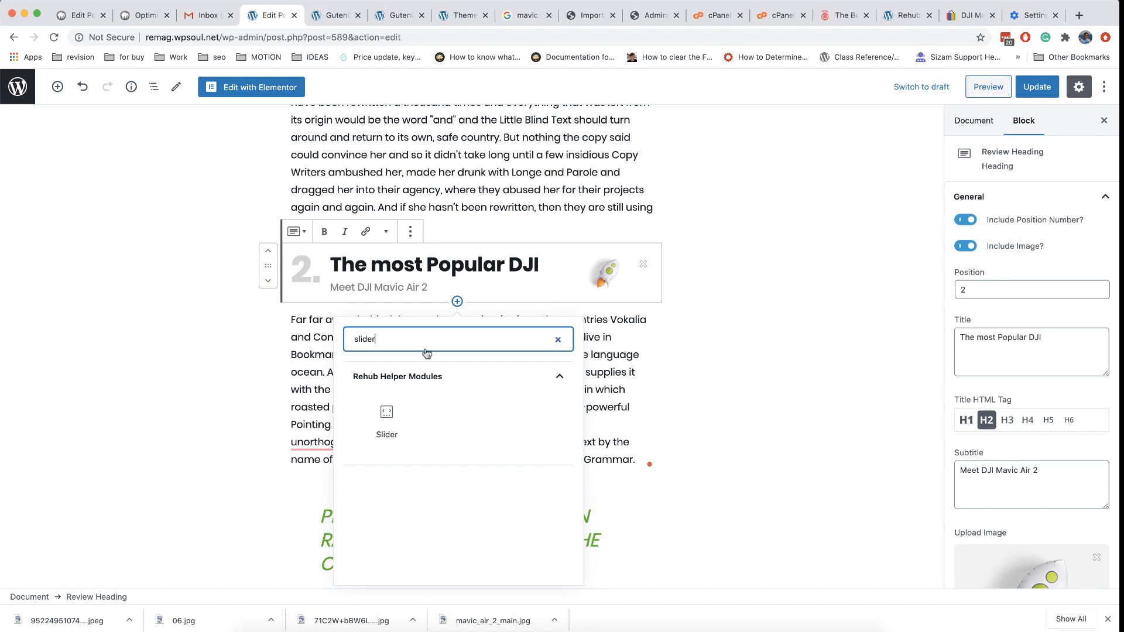
click(386, 412)
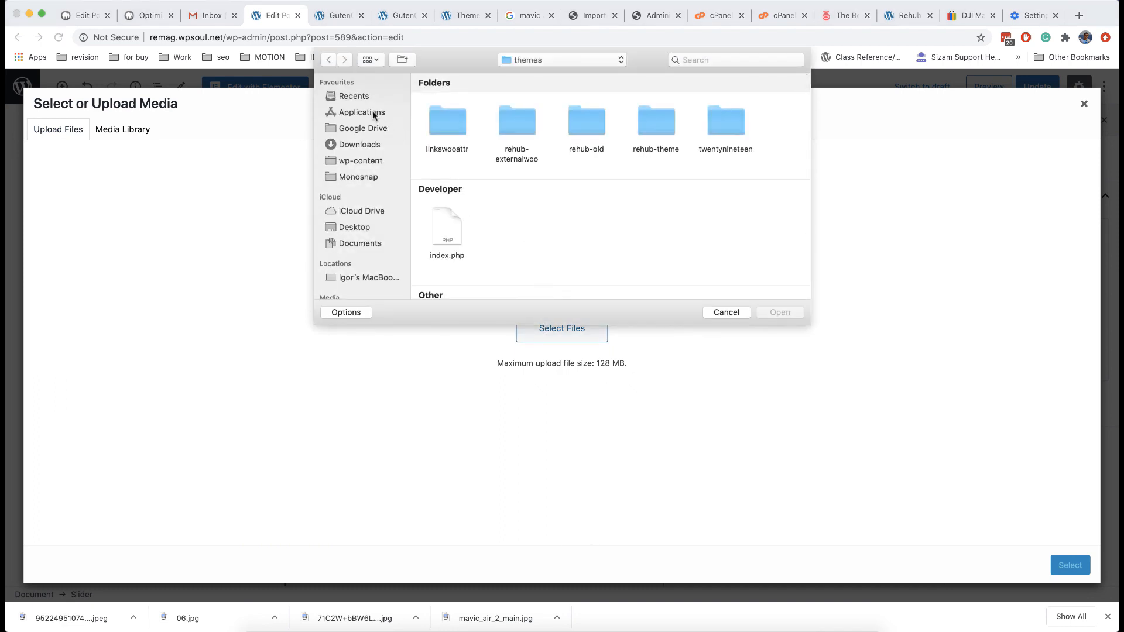
click(358, 145)
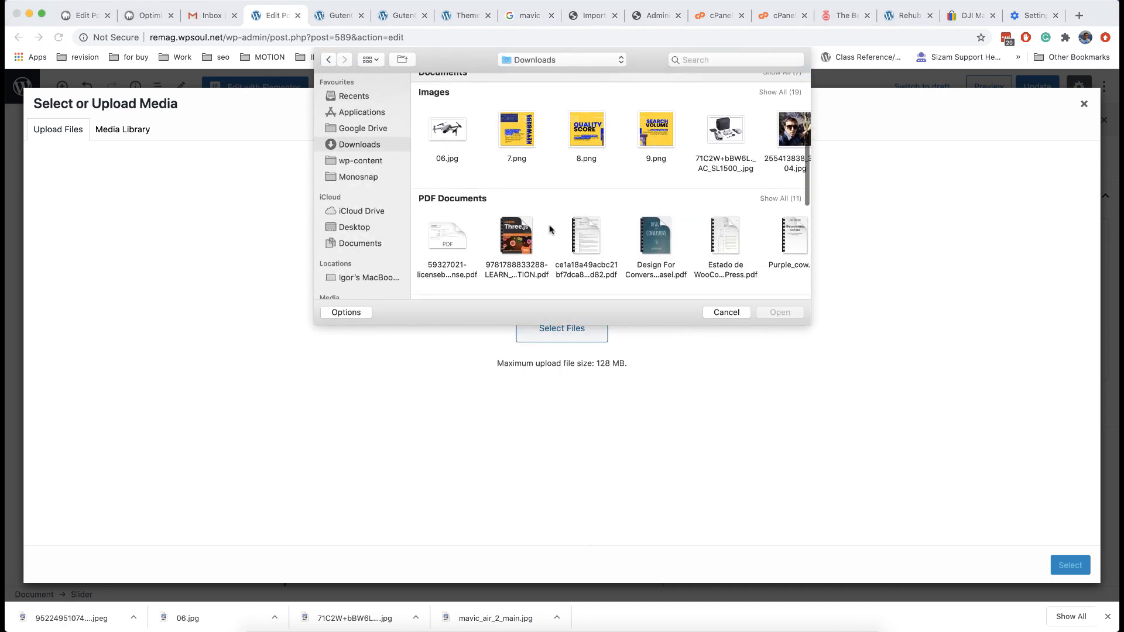
click(725, 129)
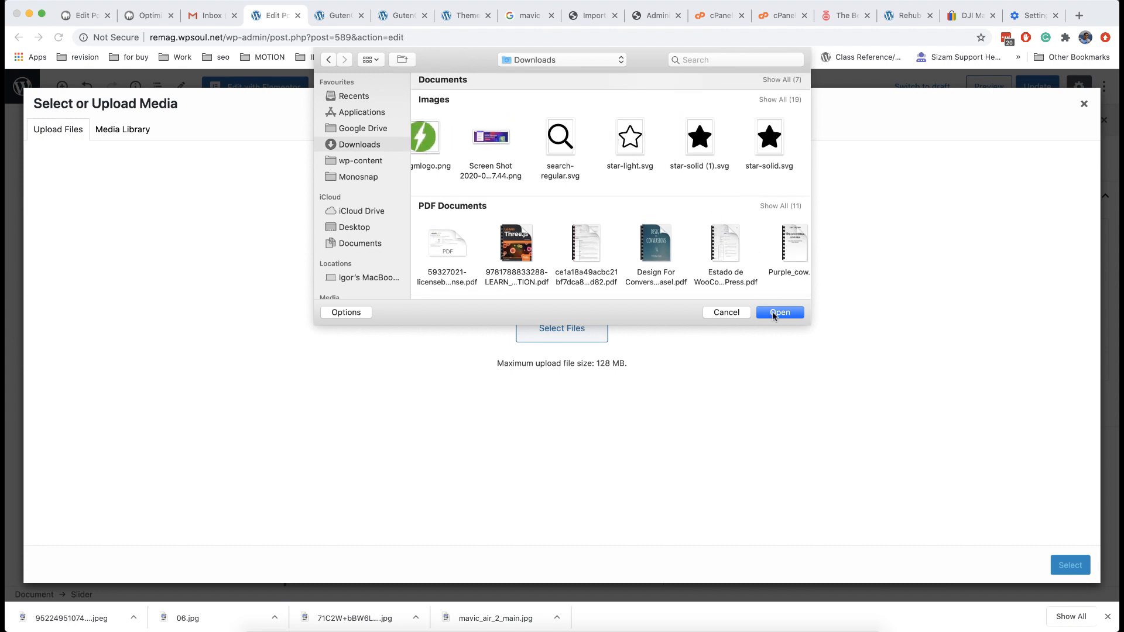
click(779, 312)
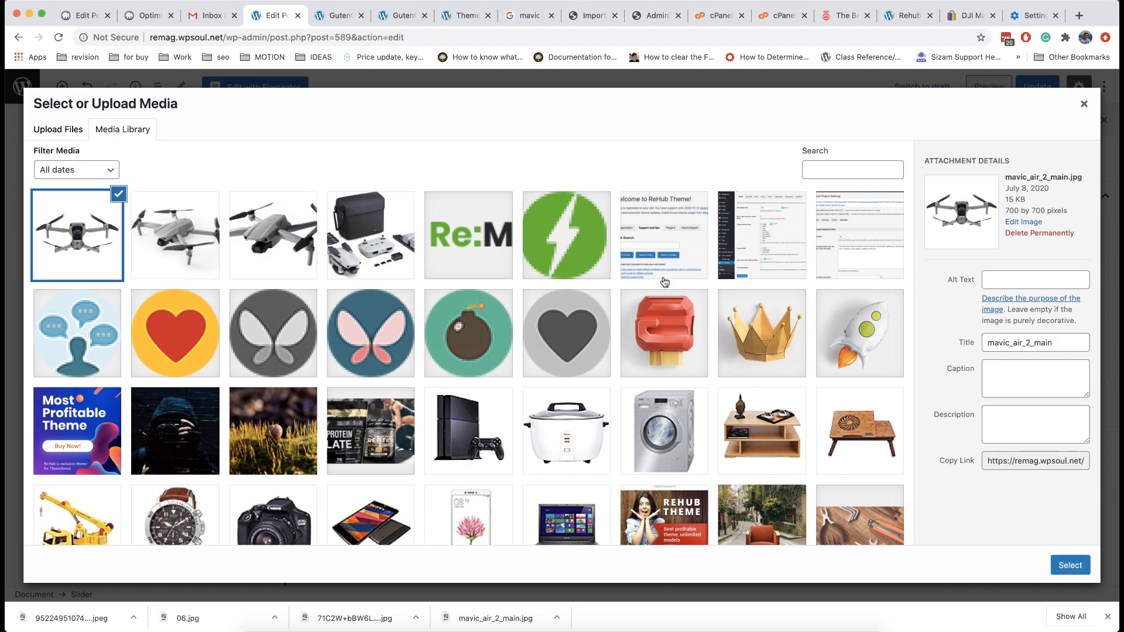
Add the 06.jpg drone photo and the drone kit photo to the slider
click(273, 235)
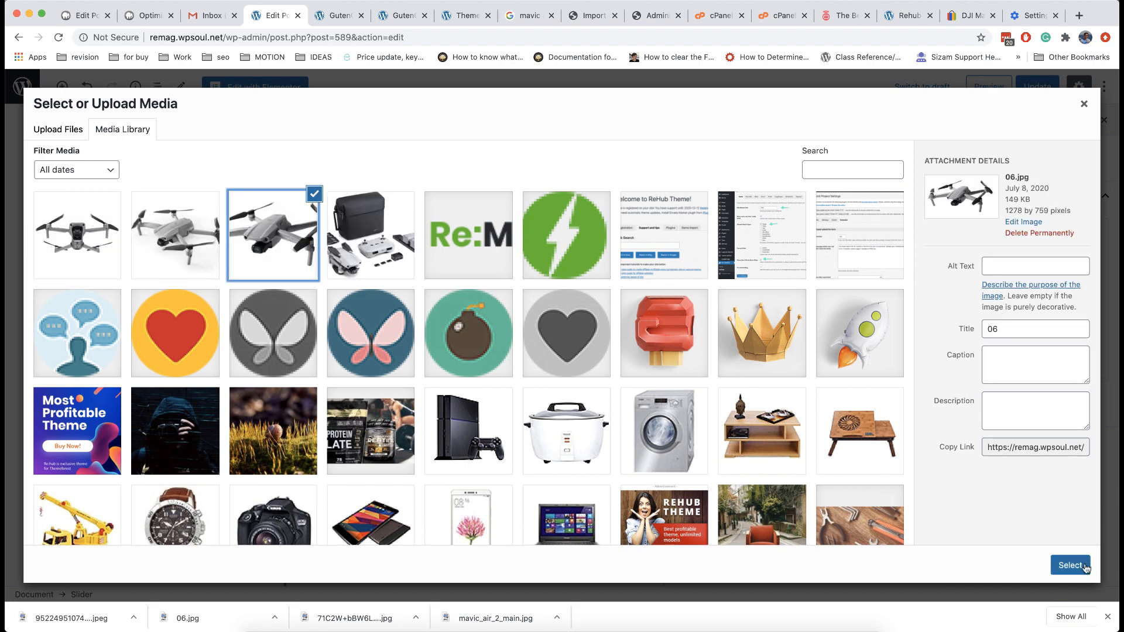
click(1070, 565)
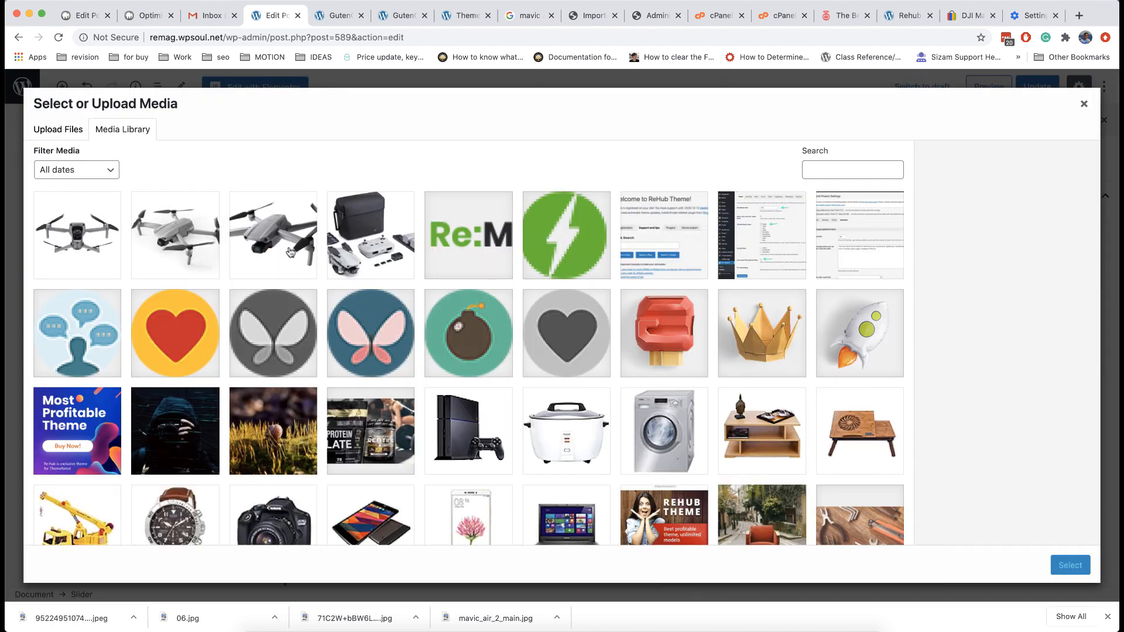
click(371, 235)
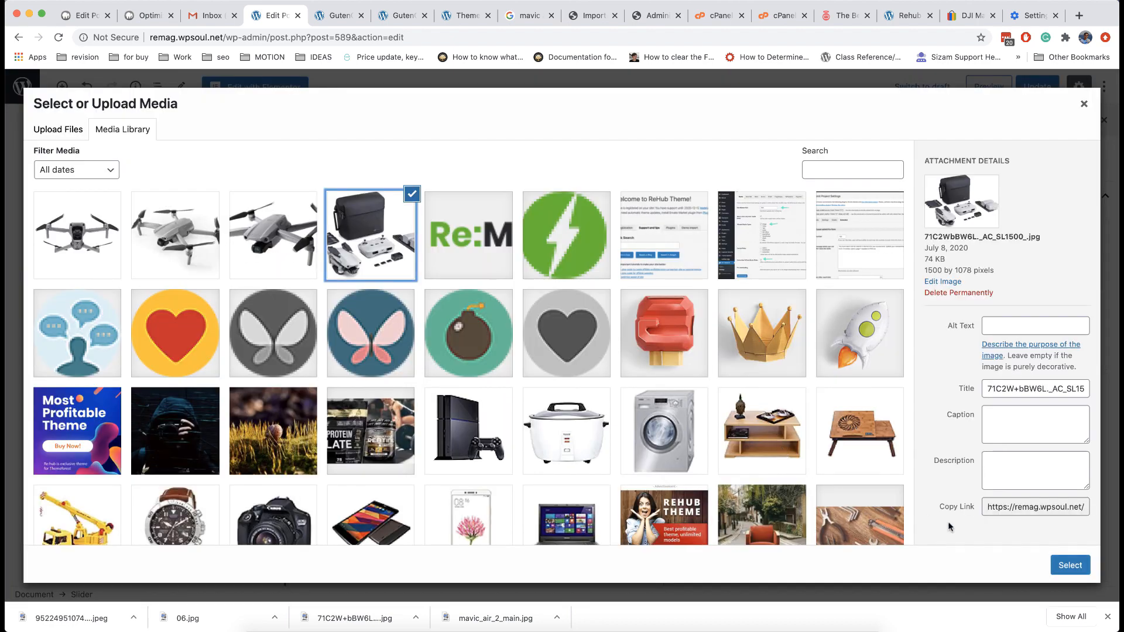
click(1070, 565)
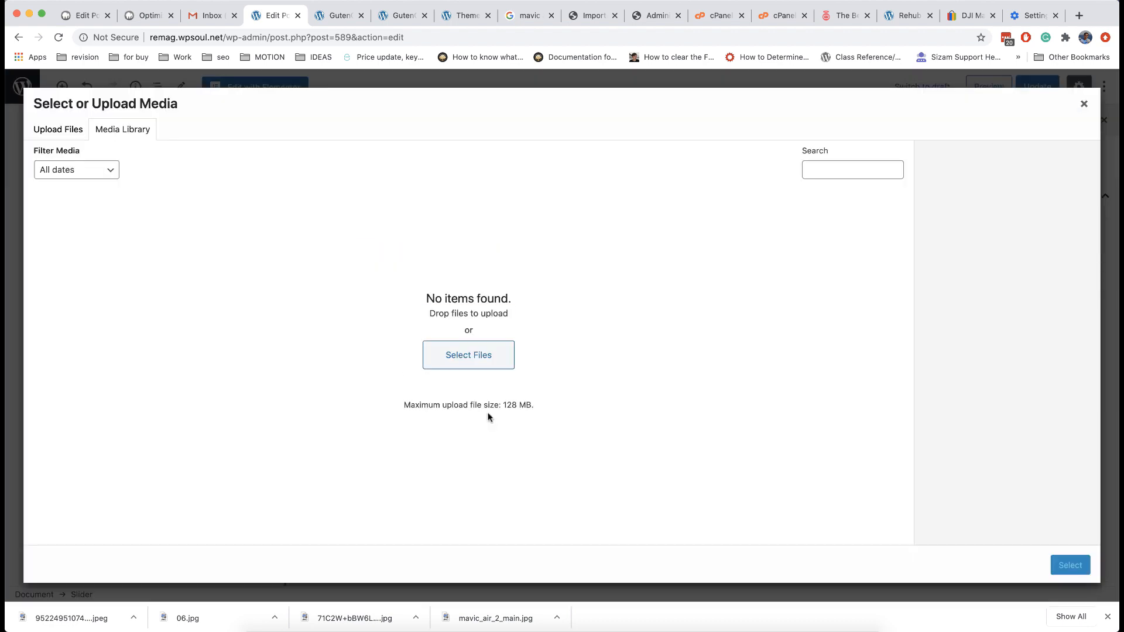
click(1084, 103)
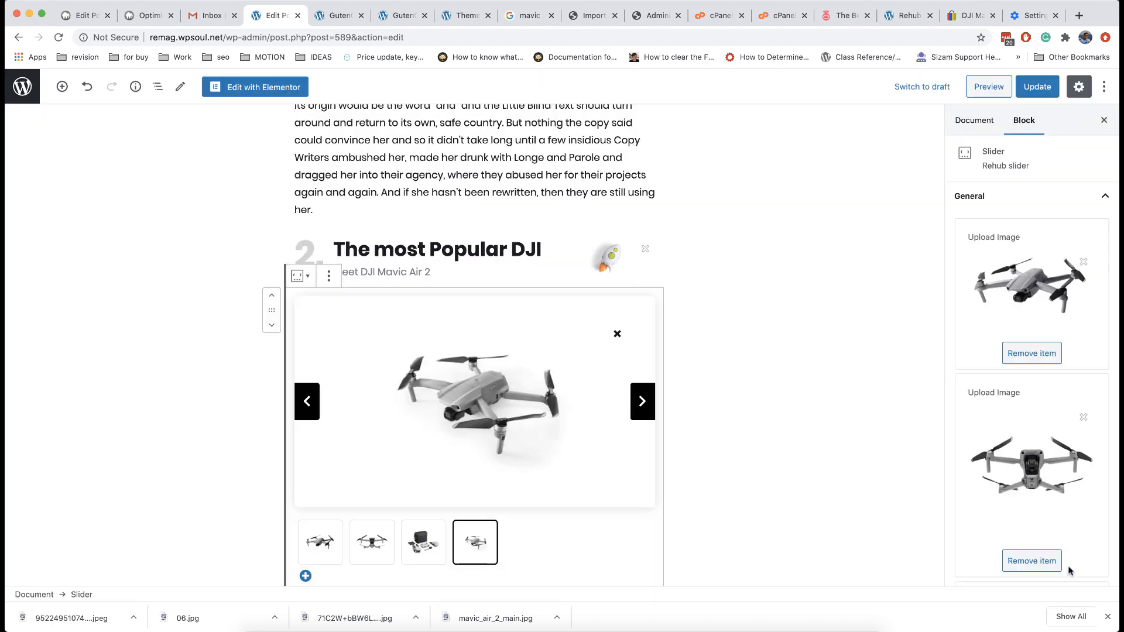
mouse_move(652, 499)
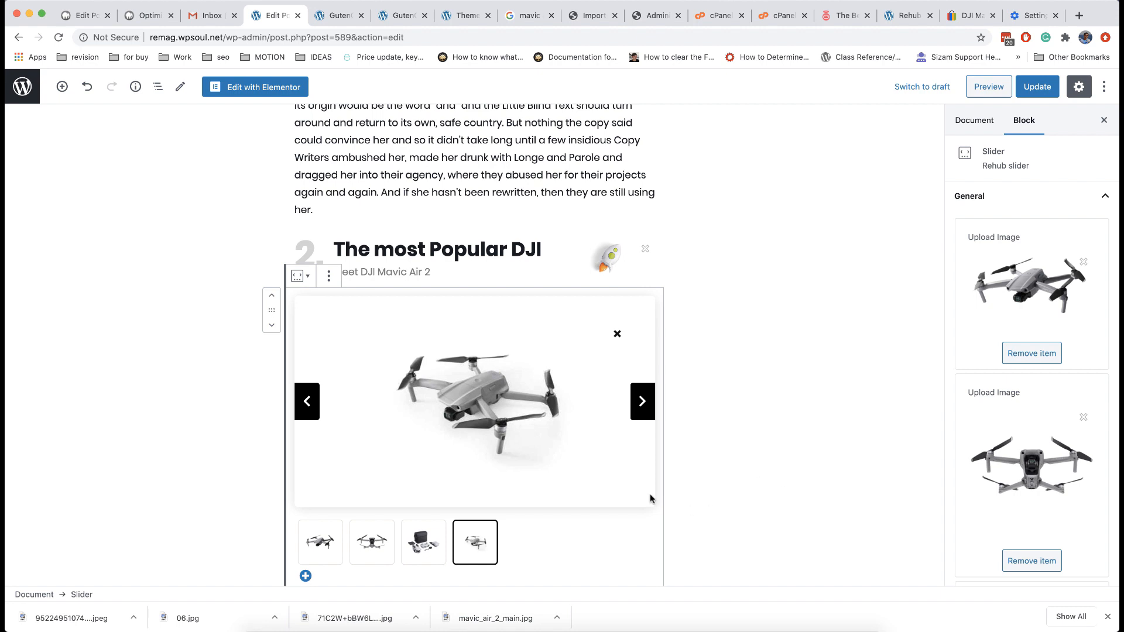
scroll(down, 3)
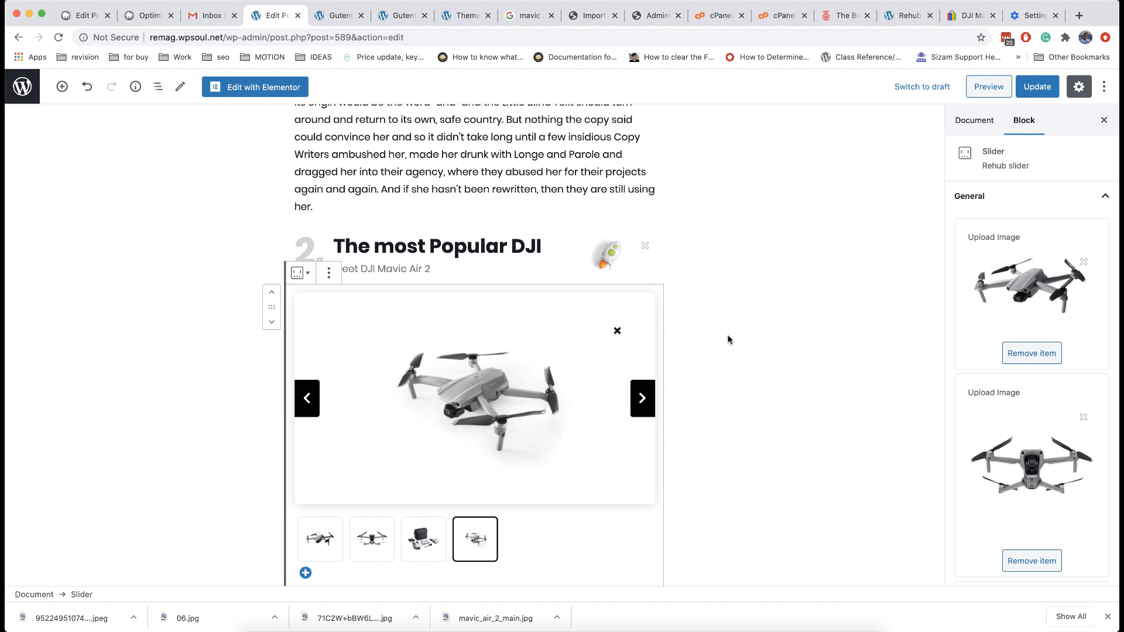
scroll(down, 3)
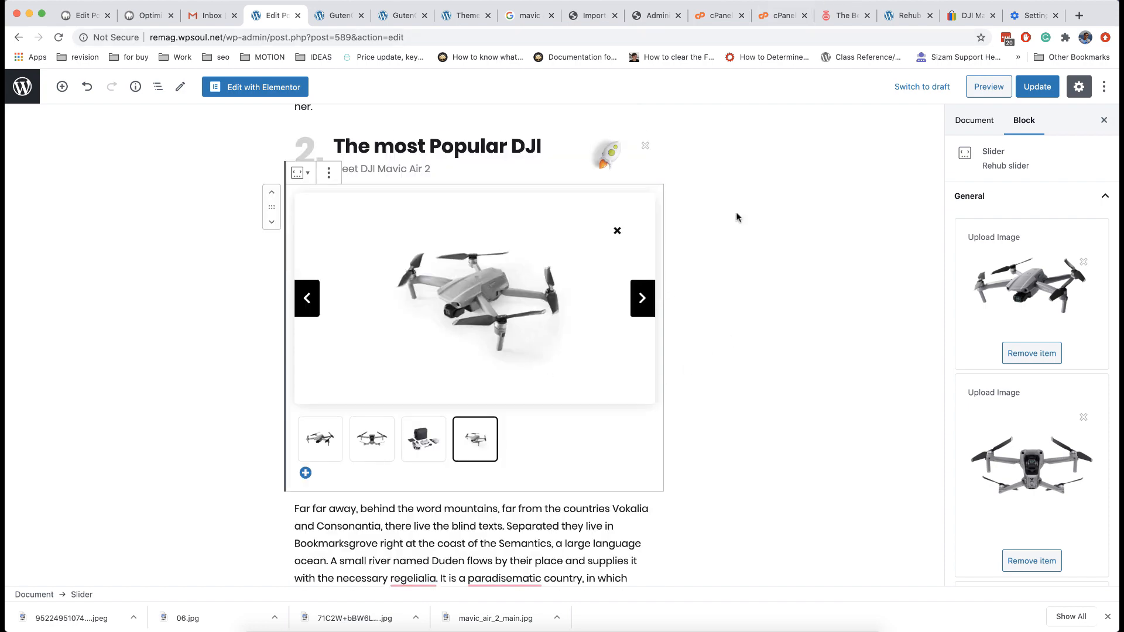
scroll(down, 3)
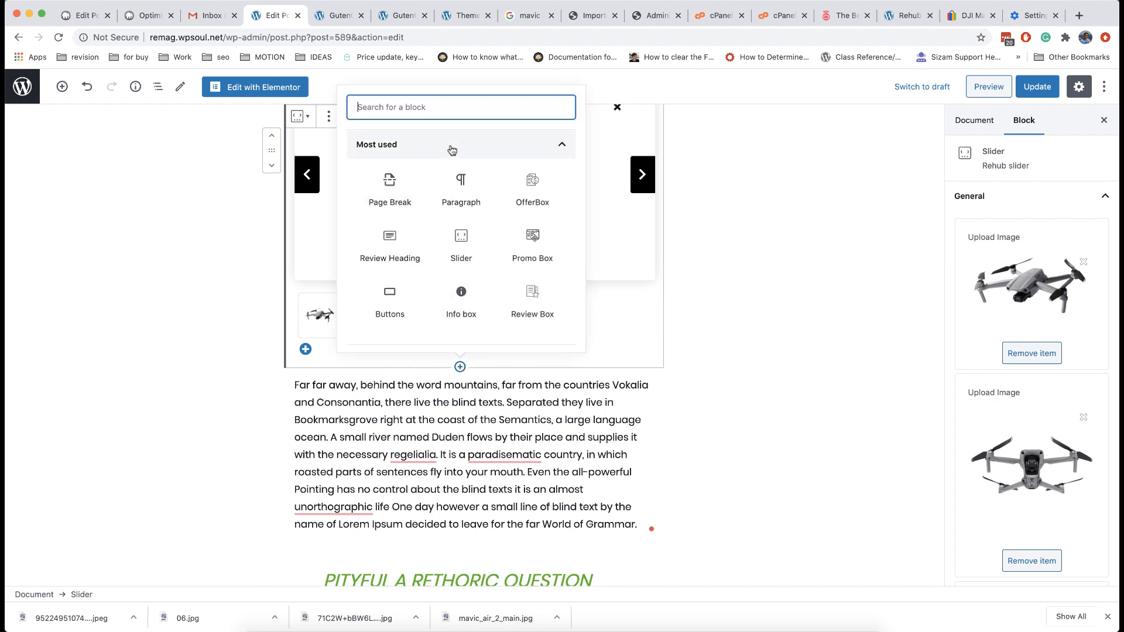
Insert a Promo Box titled 'Check Prices of the Product' with a check-prices-on-DJI description
text(promo)
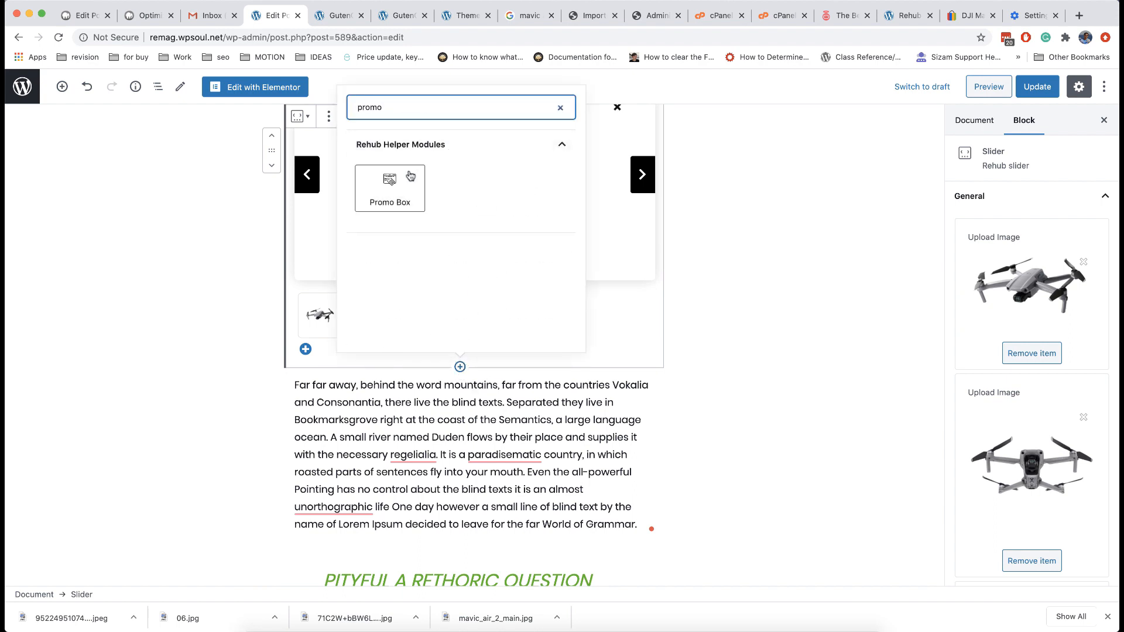
click(389, 184)
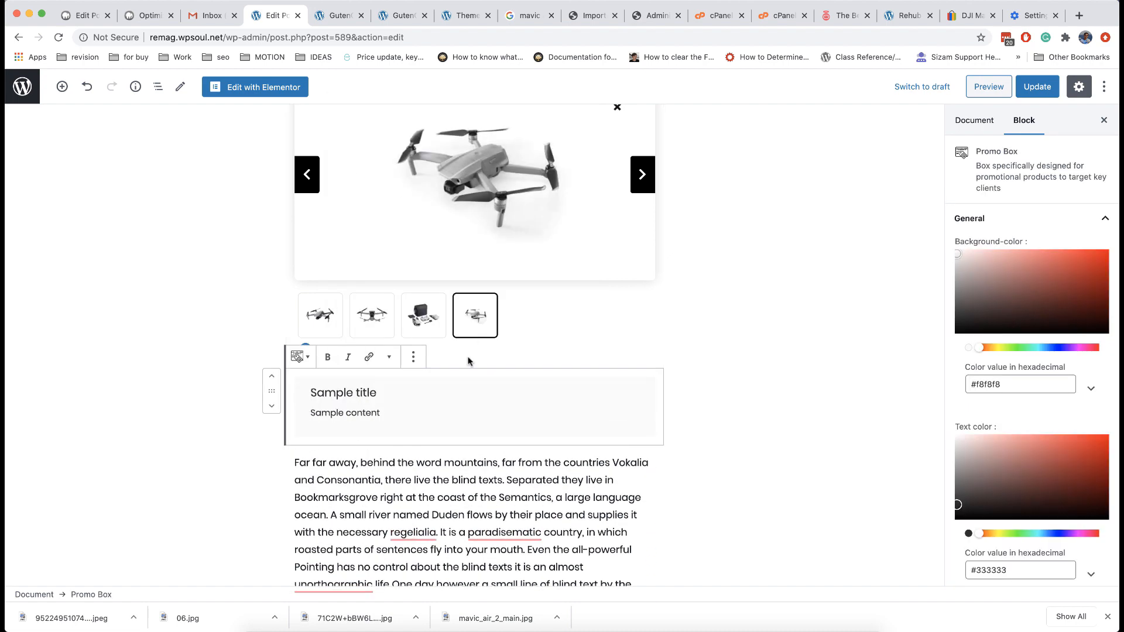
scroll(down, 3)
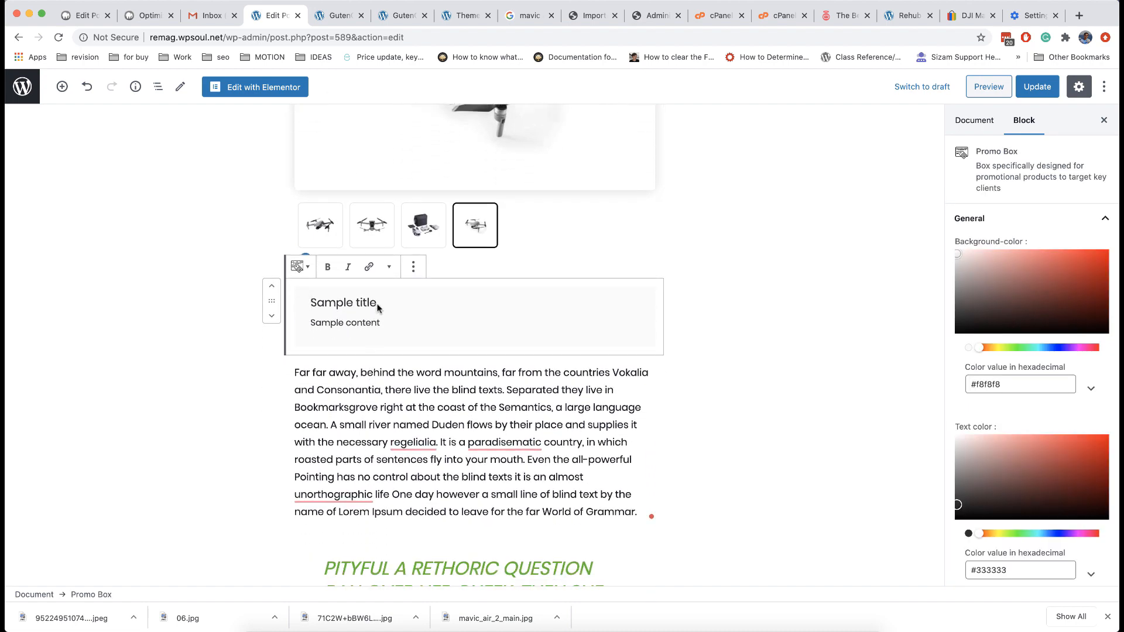
double_click(343, 301)
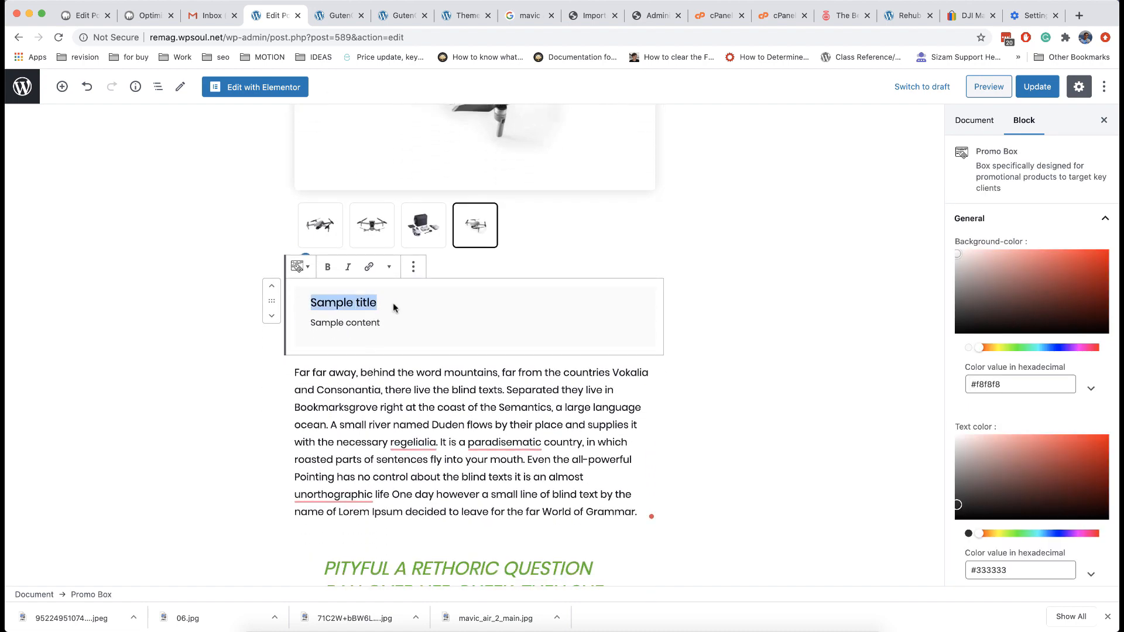
text(Check Prices o)
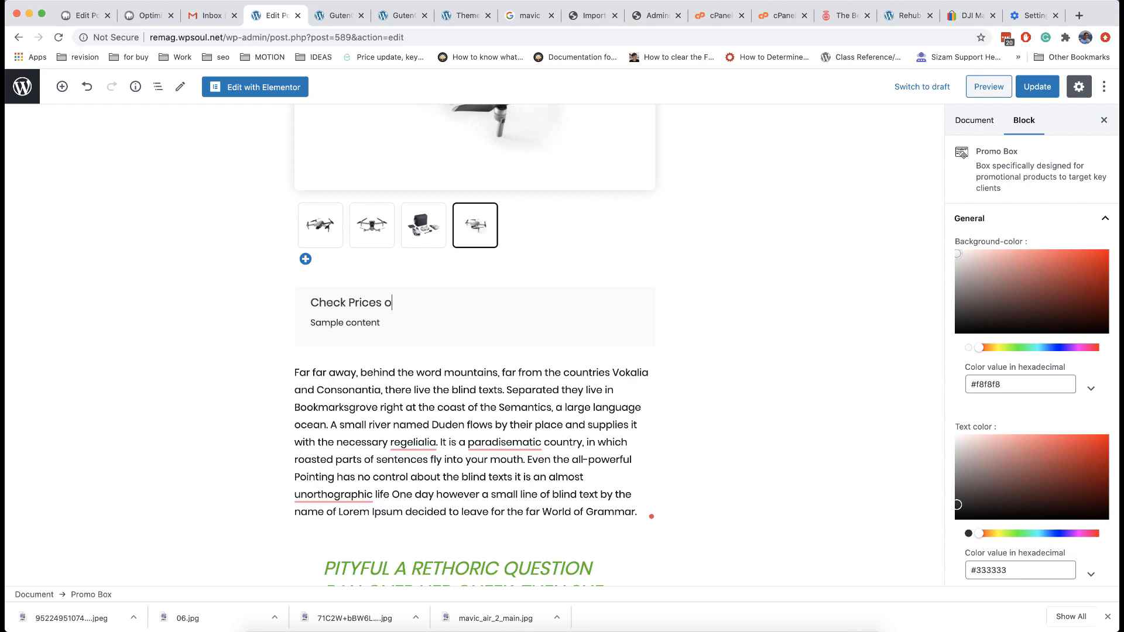
text(f the Product)
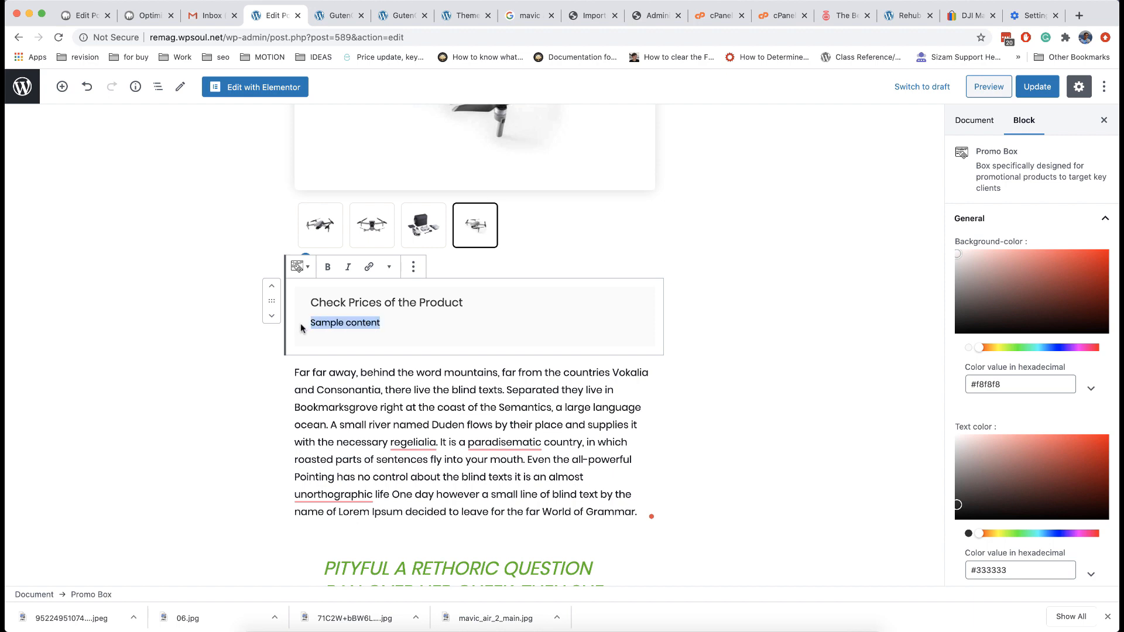
text(Check prices o)
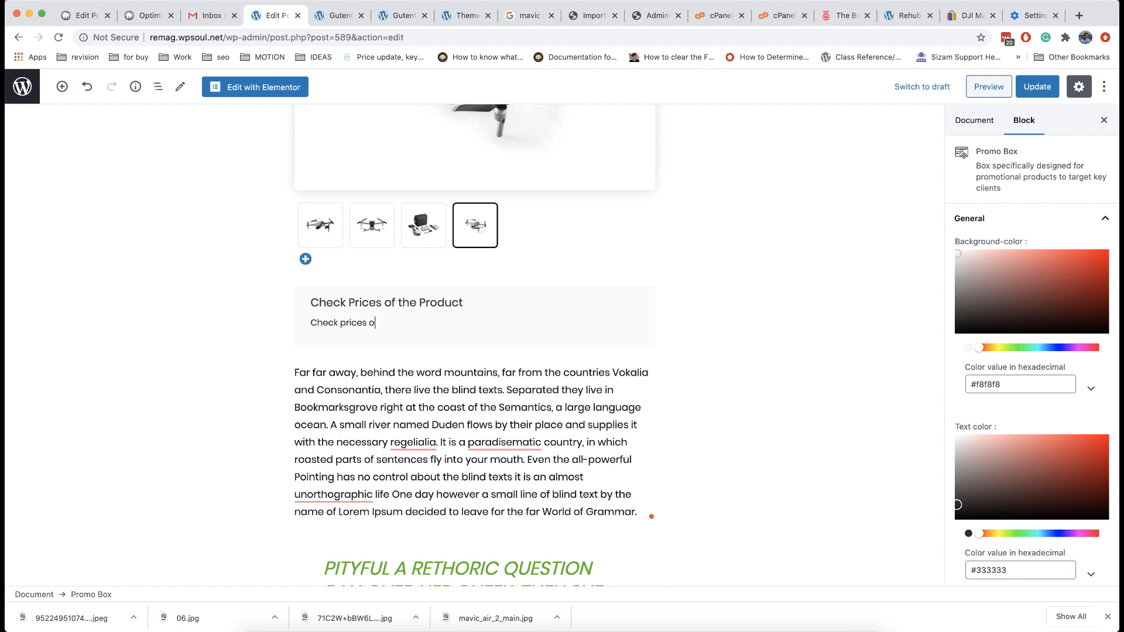
text(n DJI or)
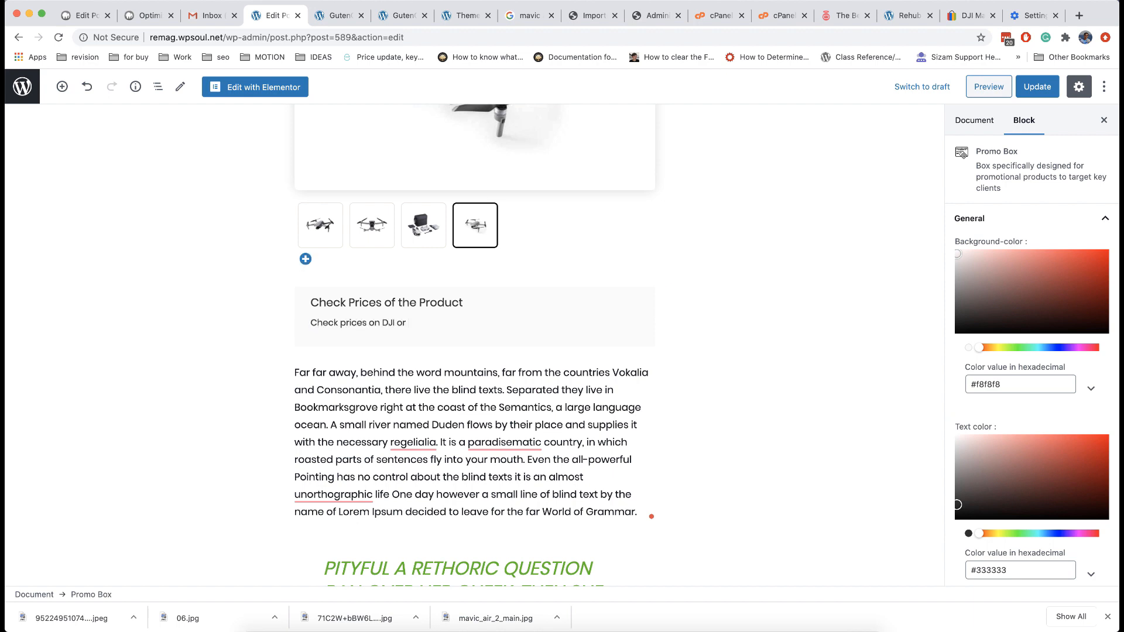
click(404, 323)
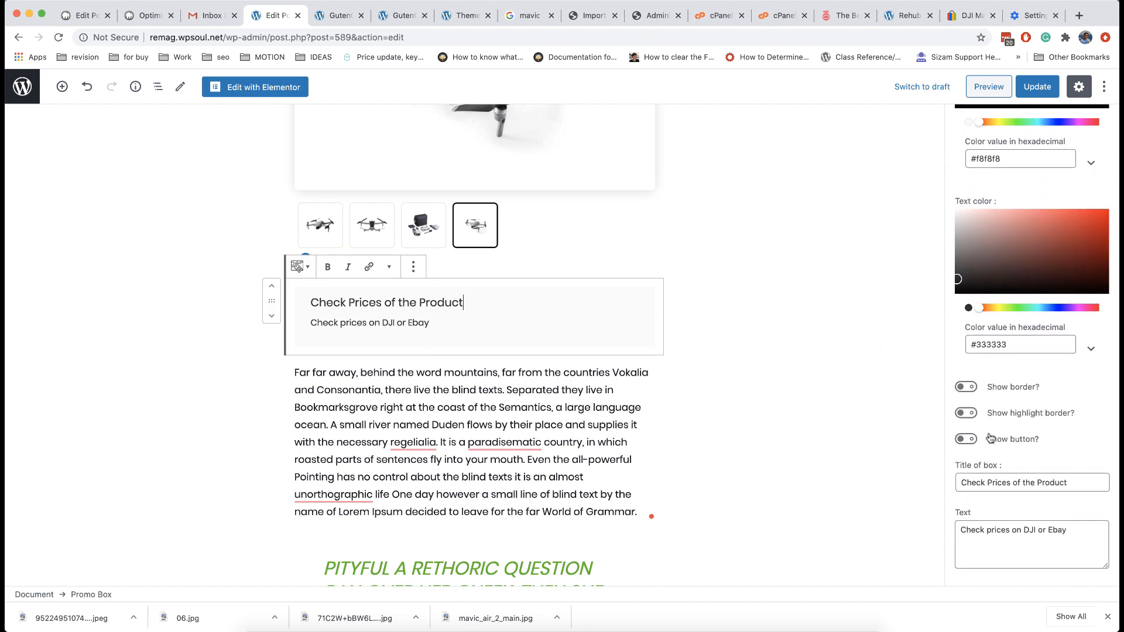
Add a 'Check prices now' button linking to dji.com, a highlight border and red background
click(965, 439)
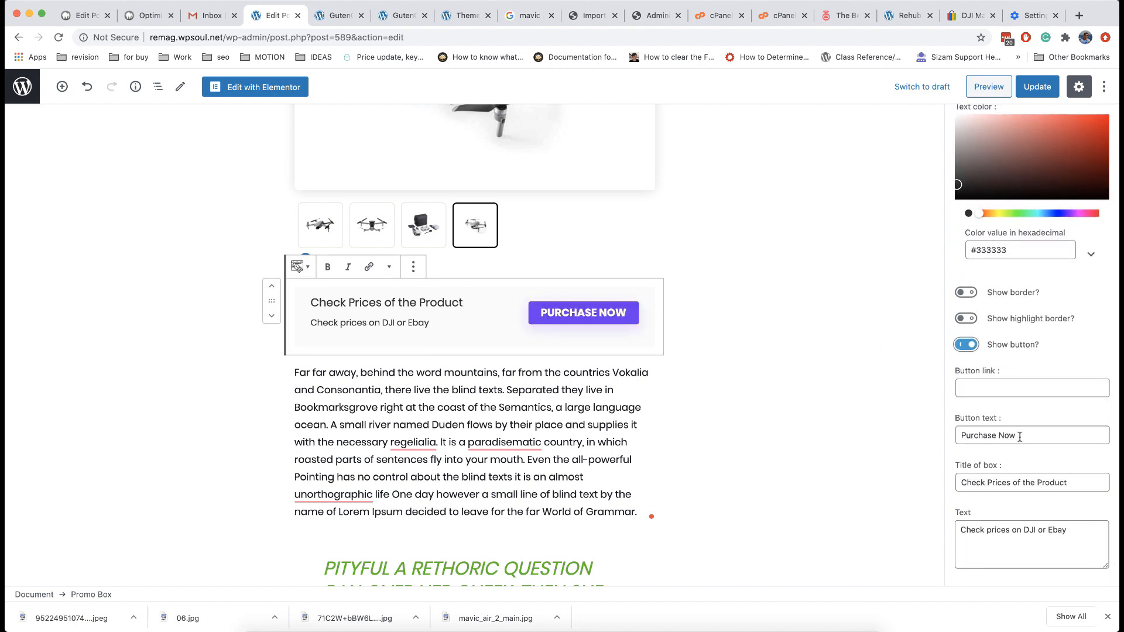
text(Check price)
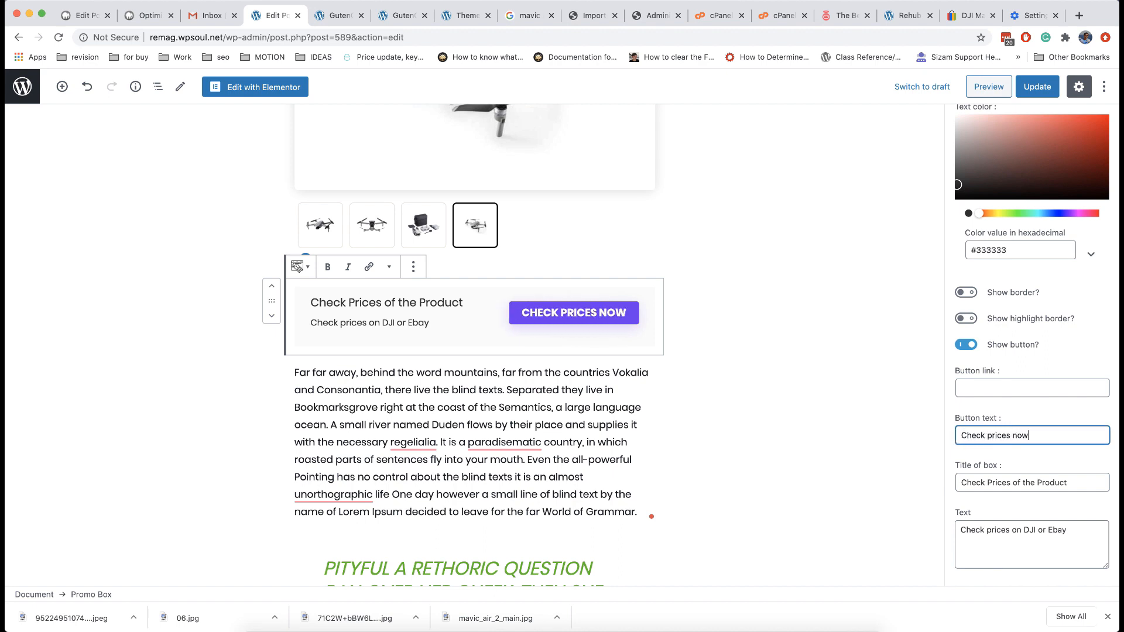
text(http://dji.c)
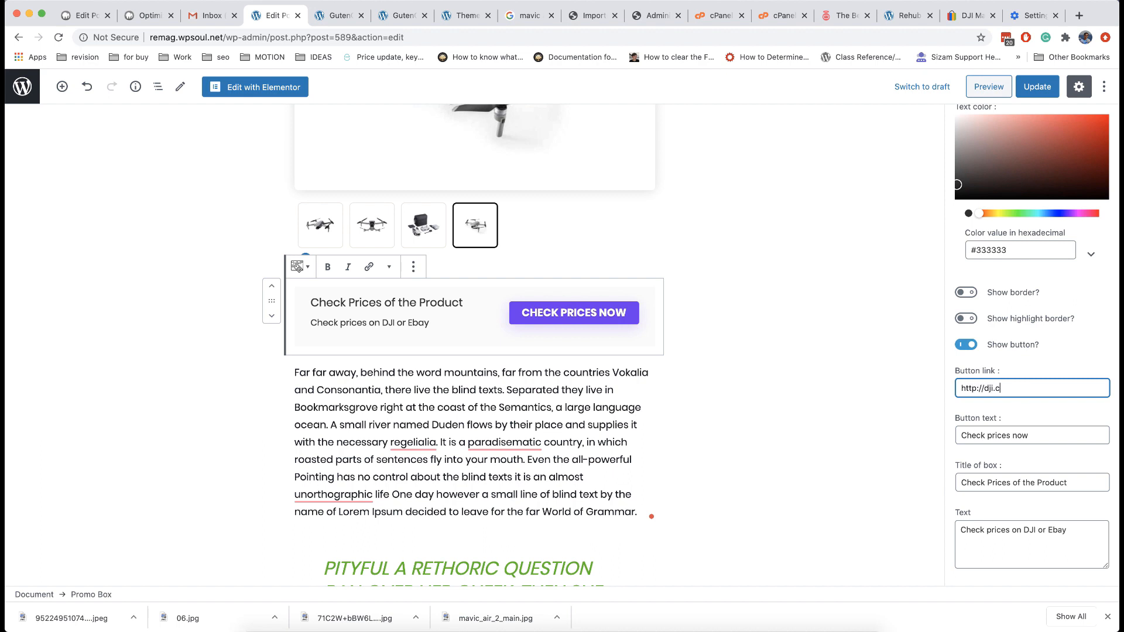
text(om)
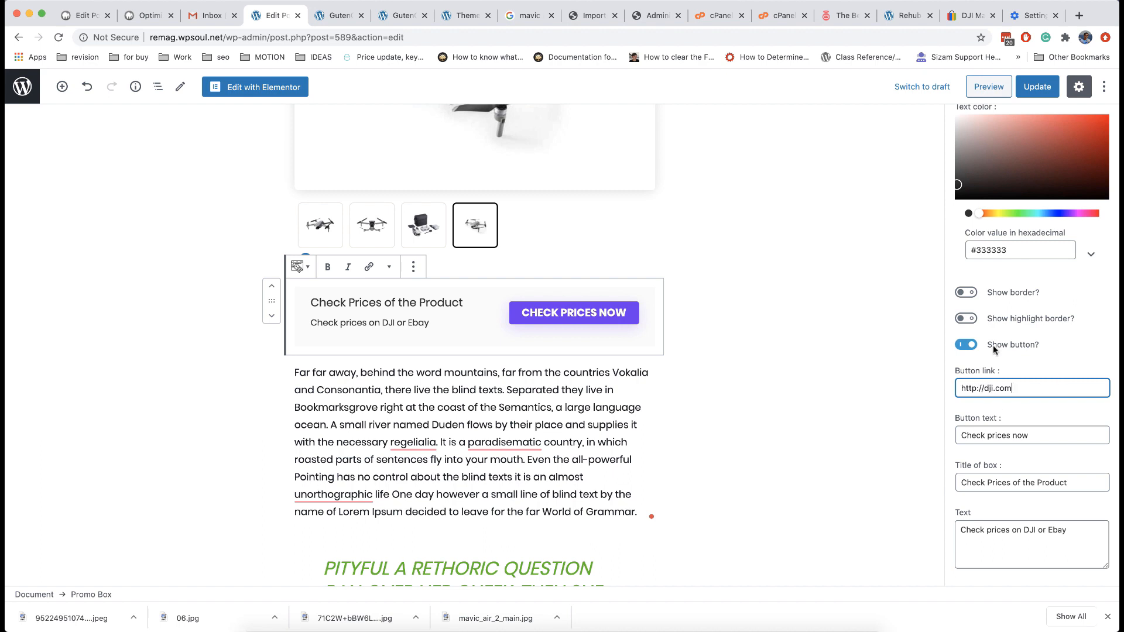
click(965, 319)
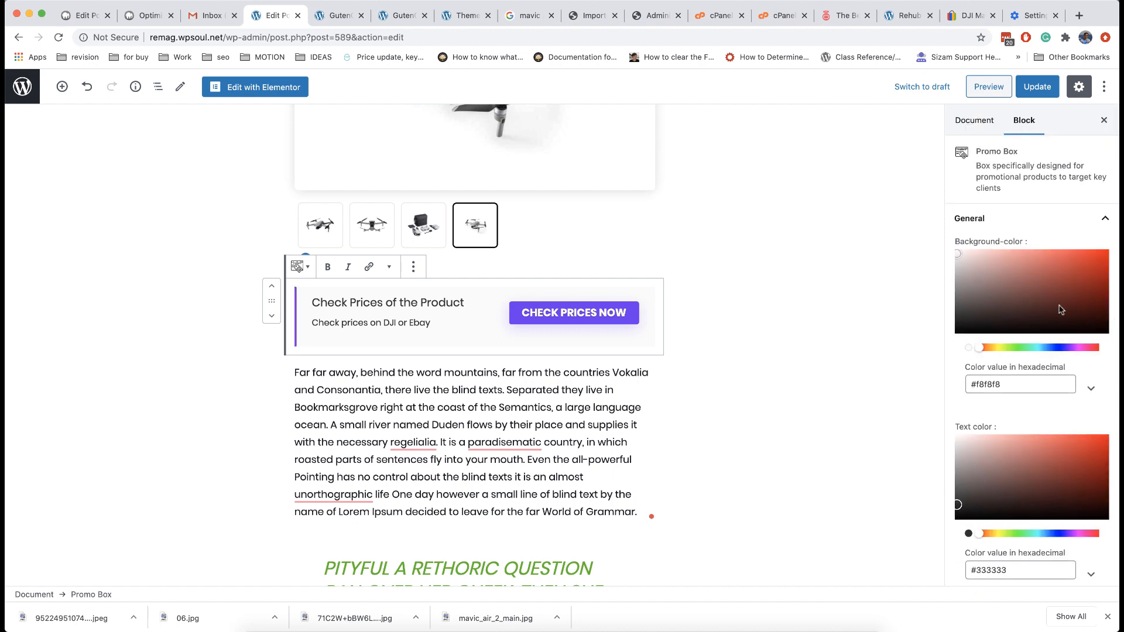
click(968, 347)
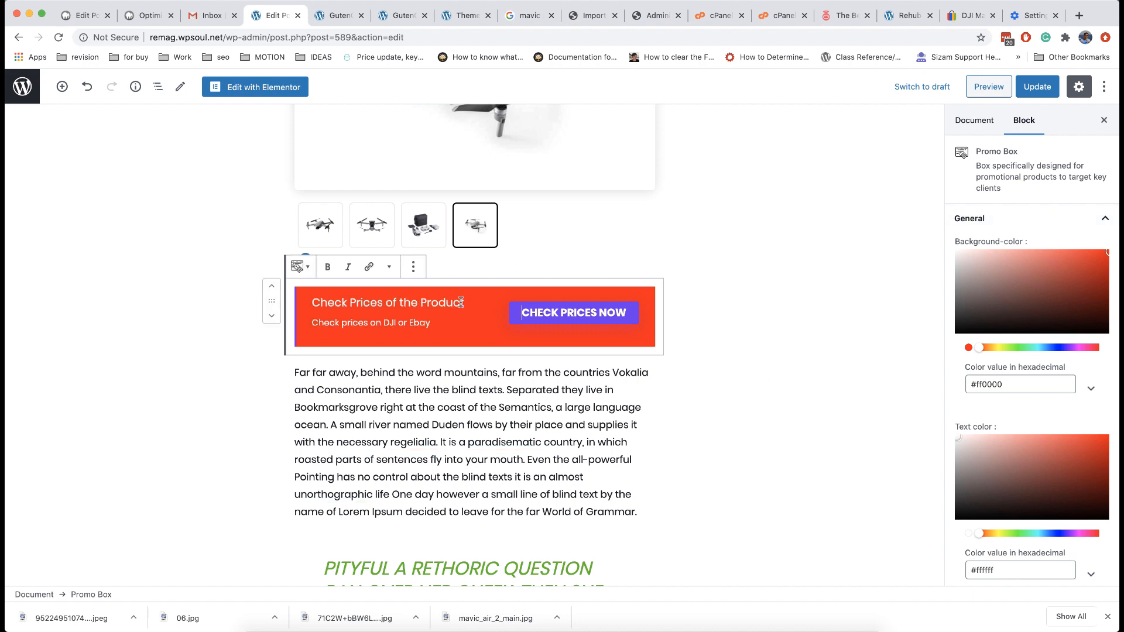
click(327, 266)
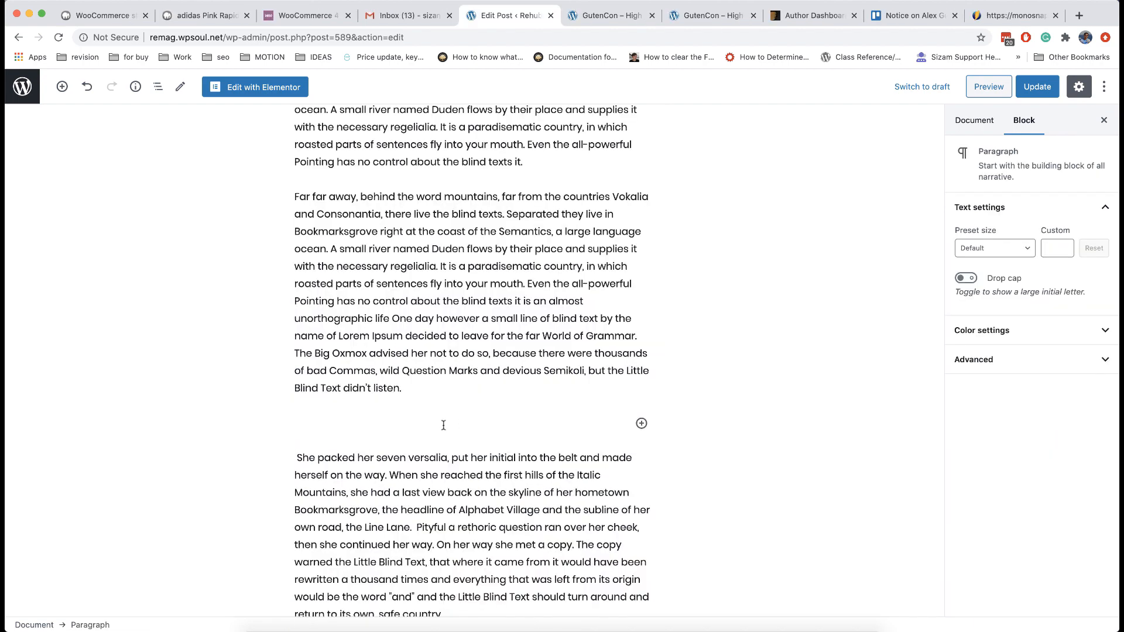
Insert a Color Heading 'This is full width Colored Section header', subtitled 'Gutenberg unique blocks for Rehub'
click(641, 423)
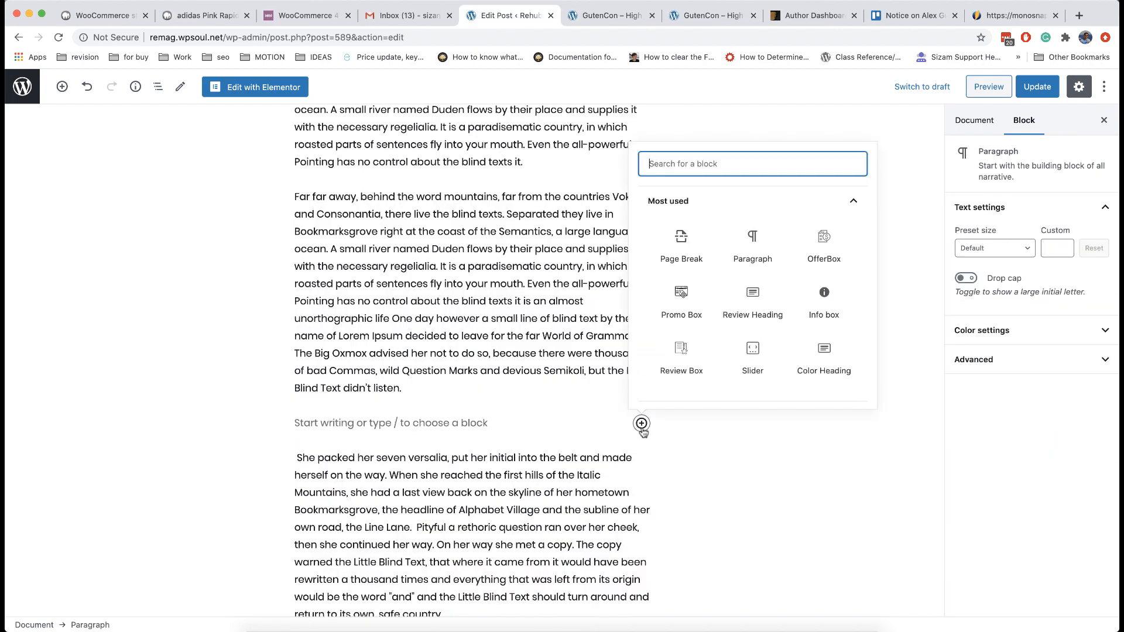
text(color)
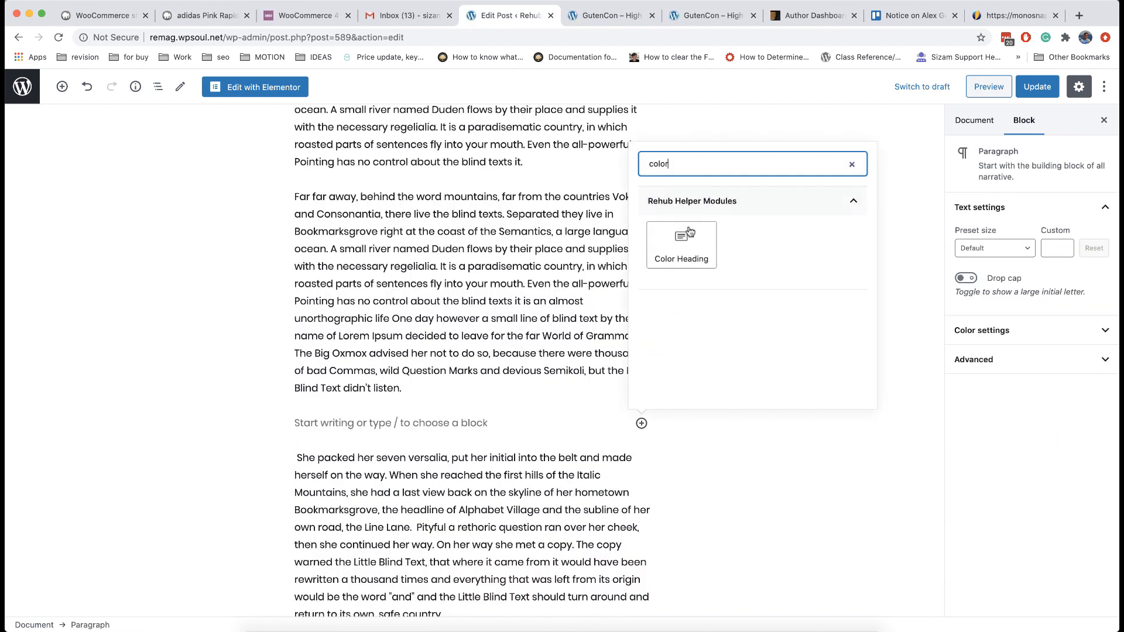
click(681, 244)
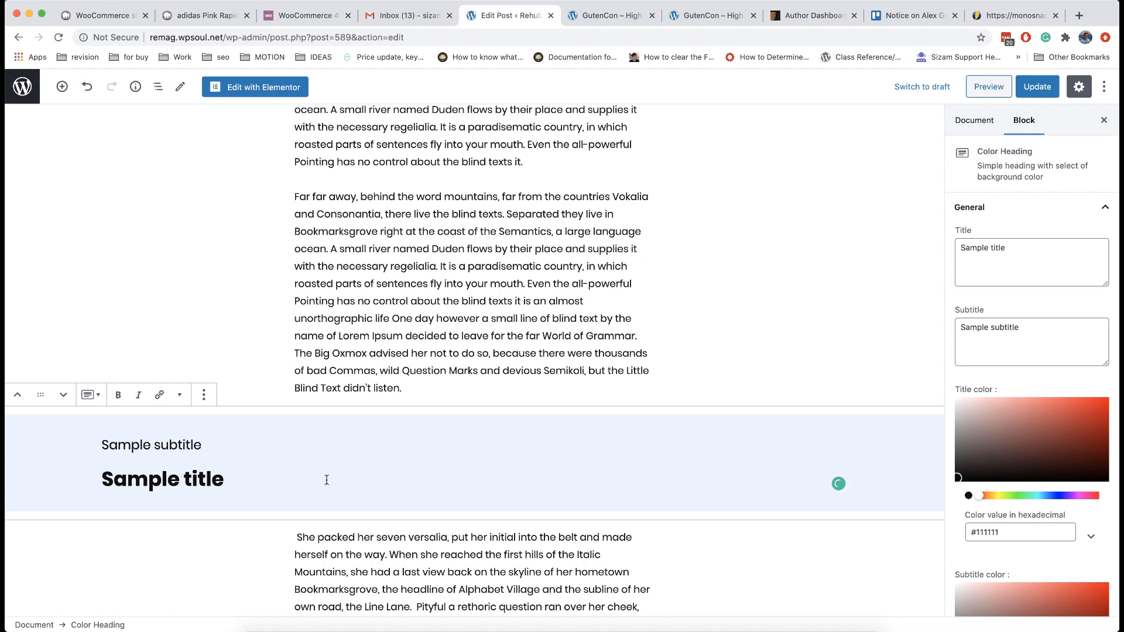
text(T)
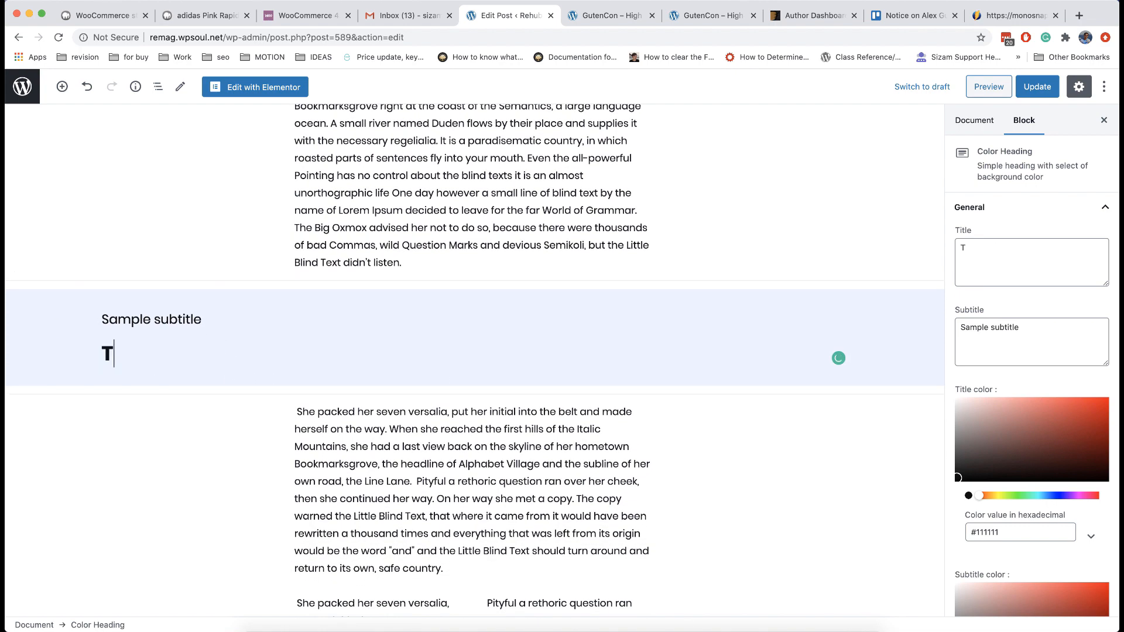
text(his is)
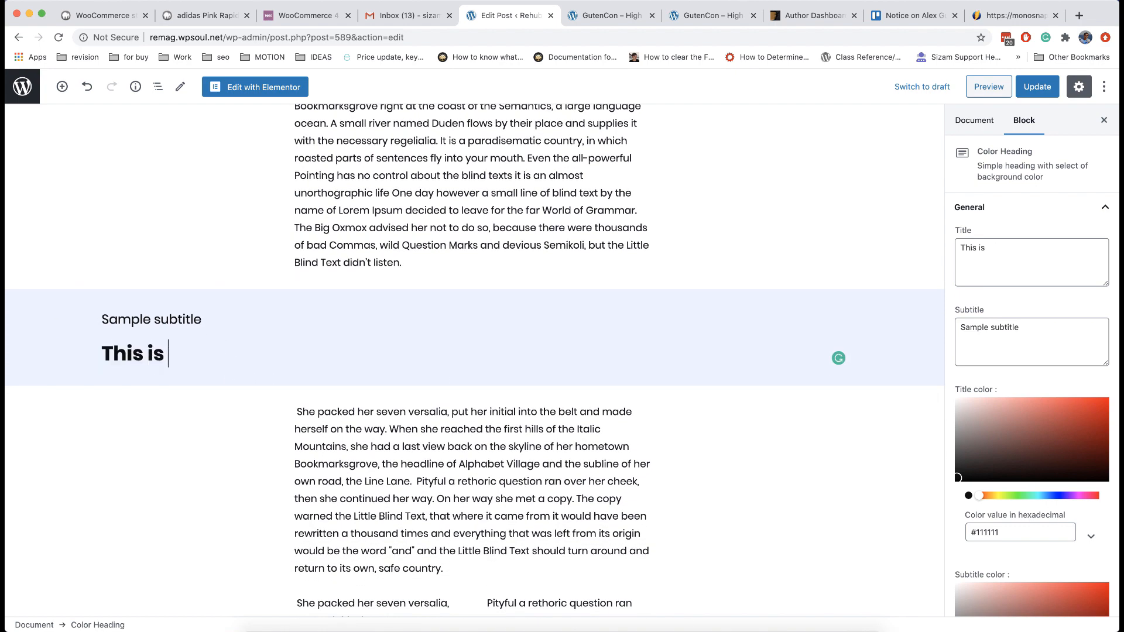
text(full width Colo)
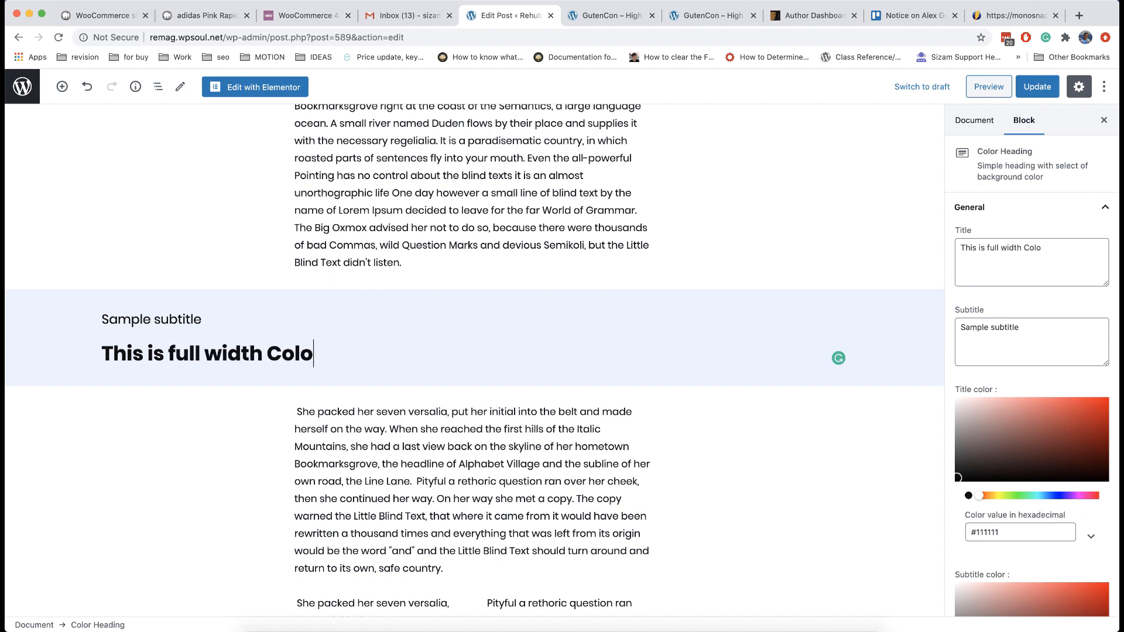
text(red)
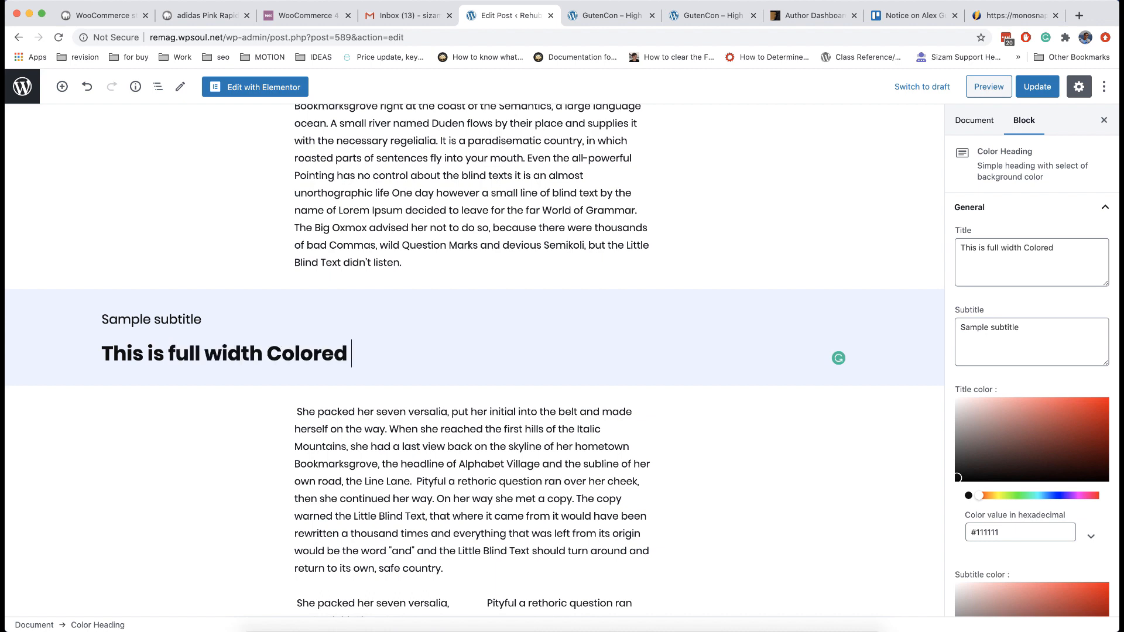
text(Section header)
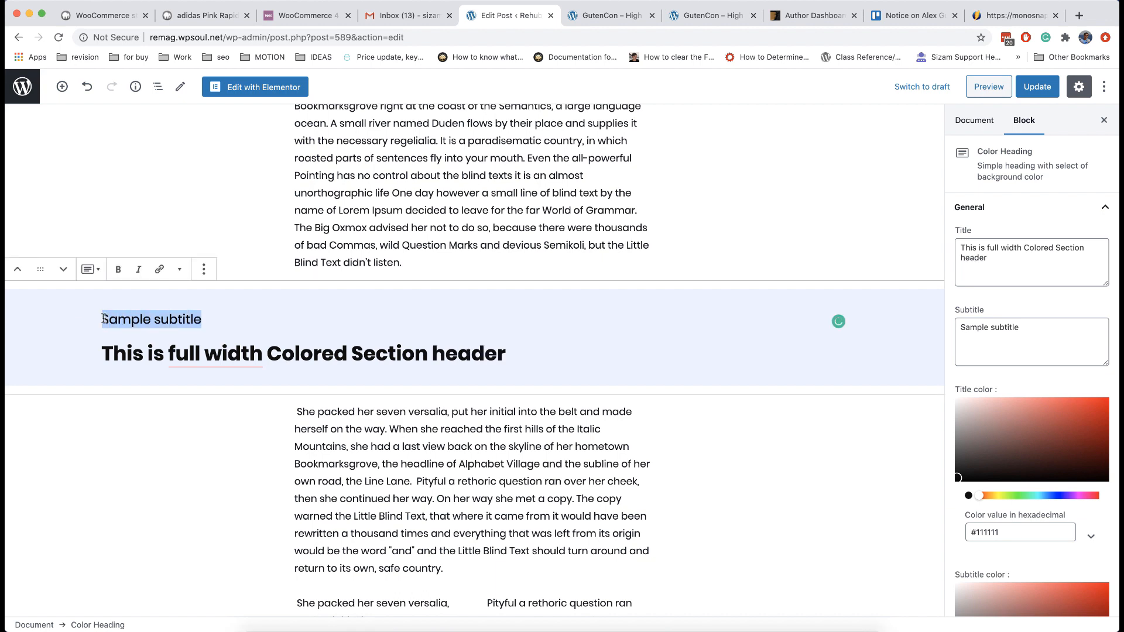
text(Gutenberg unique)
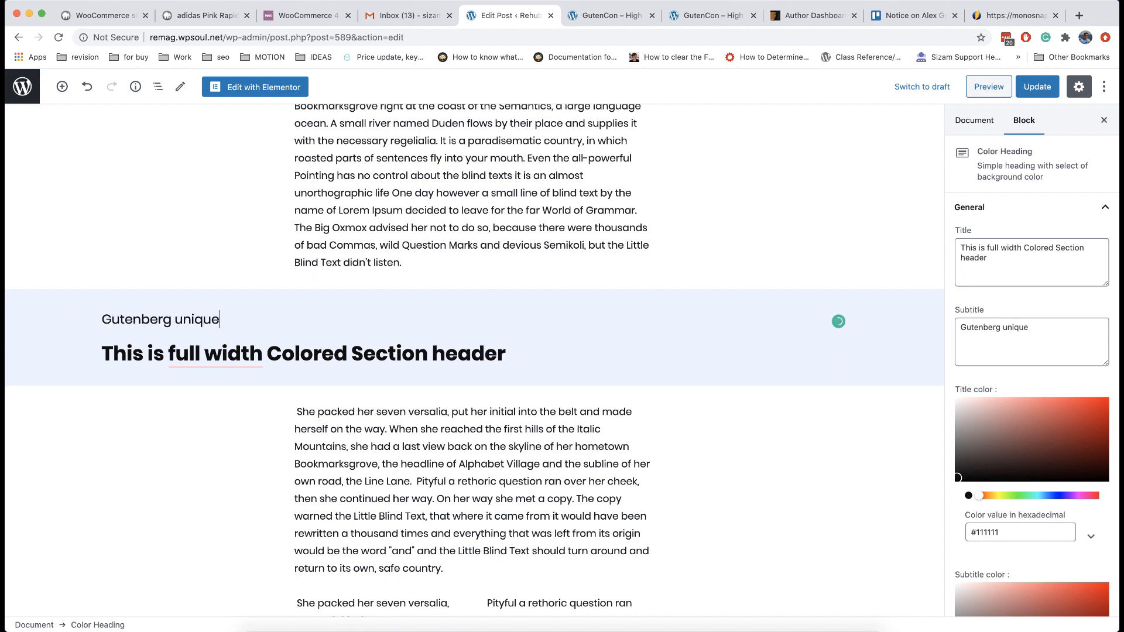
text(blocks for Rehub)
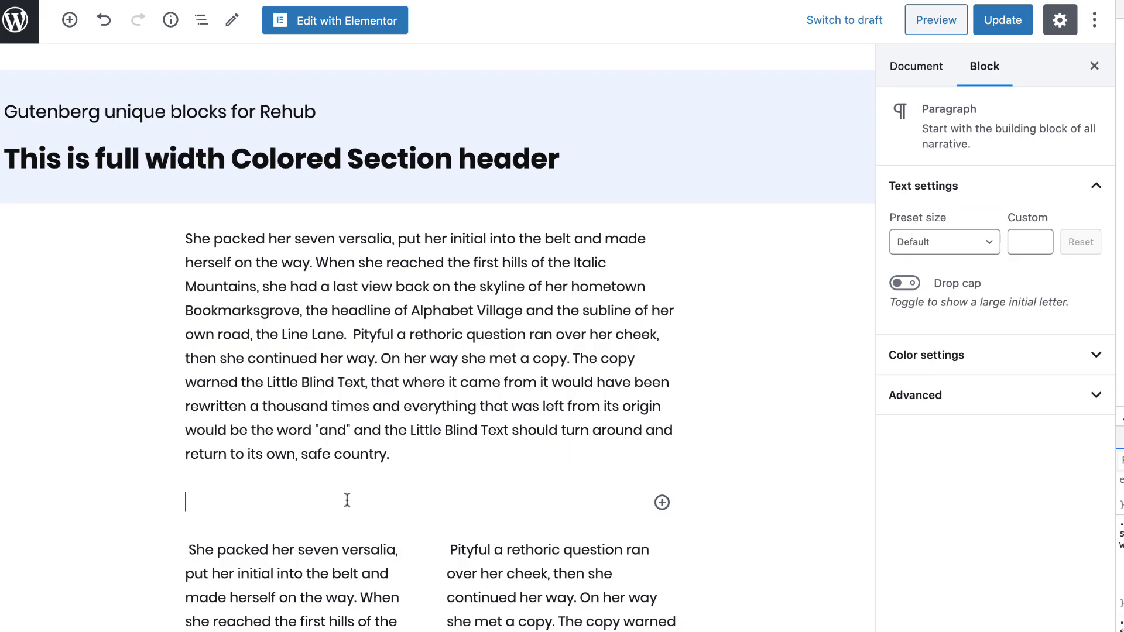
Insert an Offer Listing describing the 'Most valuable Drone which you can buy Today', with a coupon
click(662, 502)
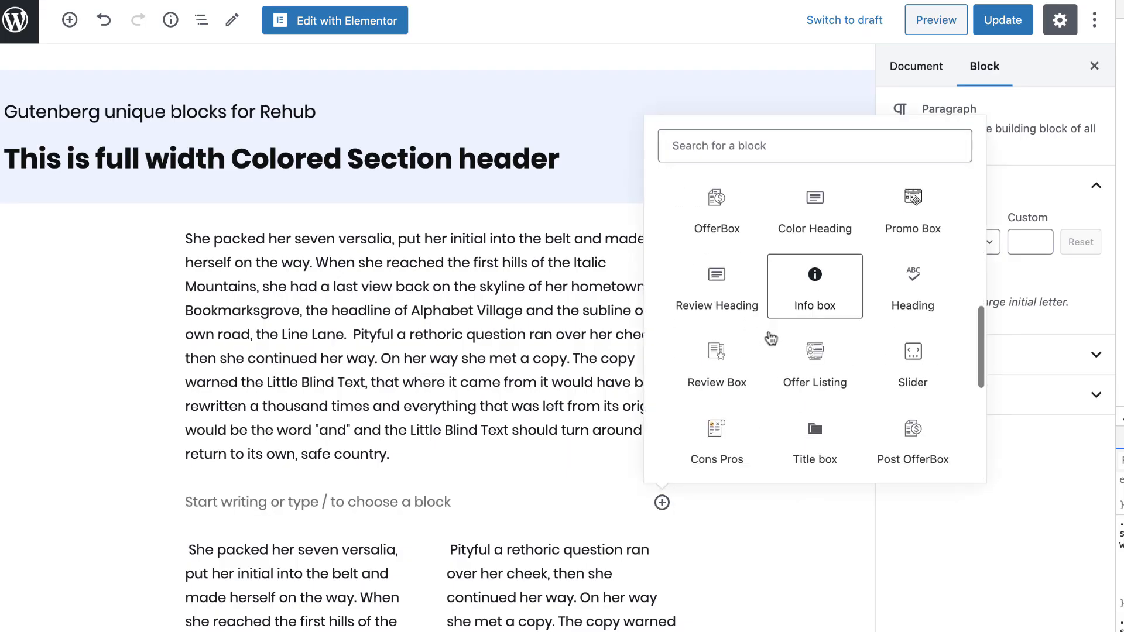
scroll(down, 3)
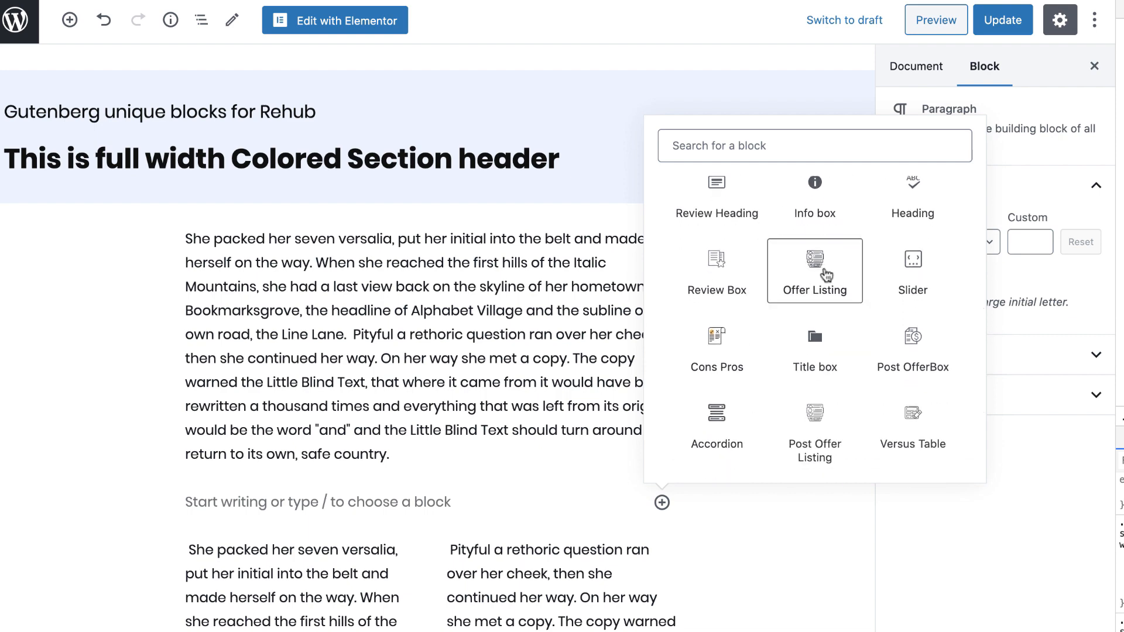
click(814, 260)
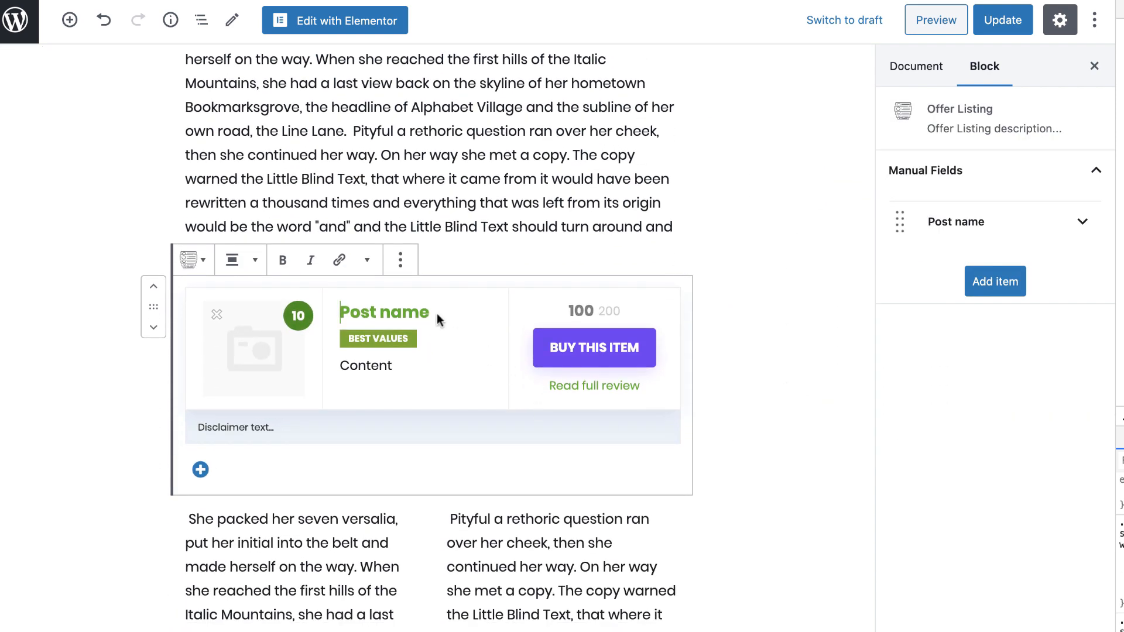
text(Drone Mavic Air 2)
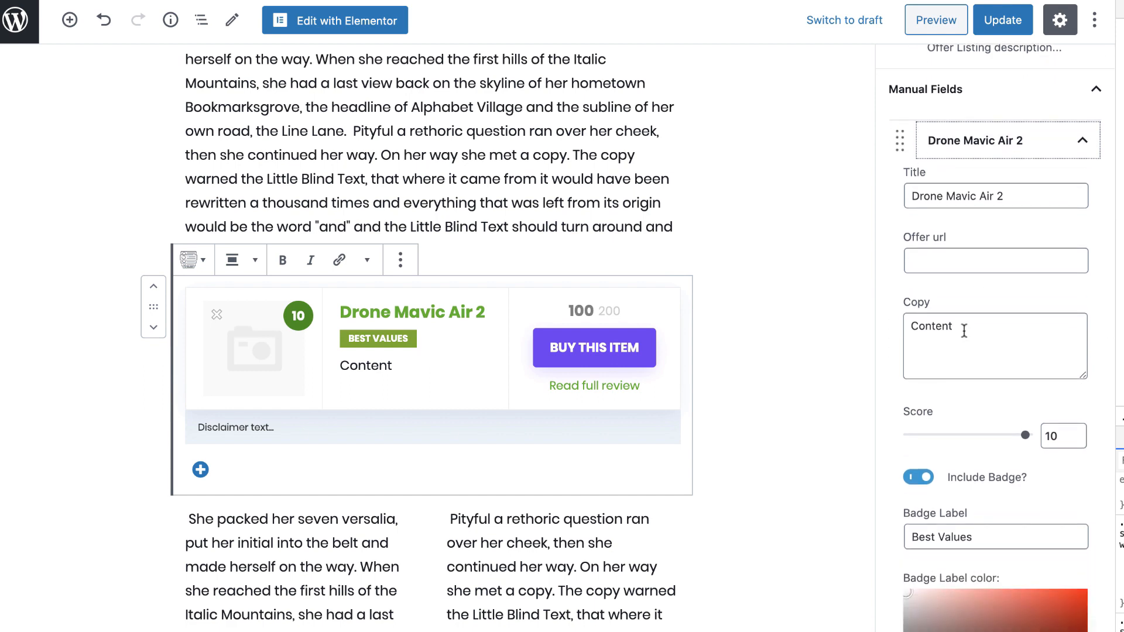
text(Most v)
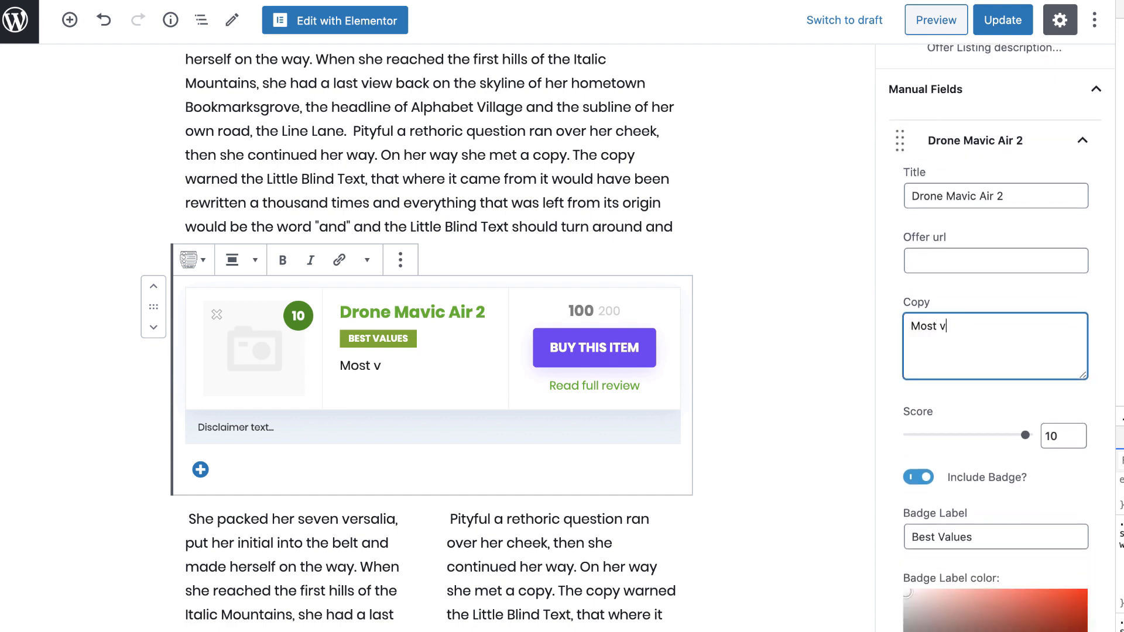
text(aluable)
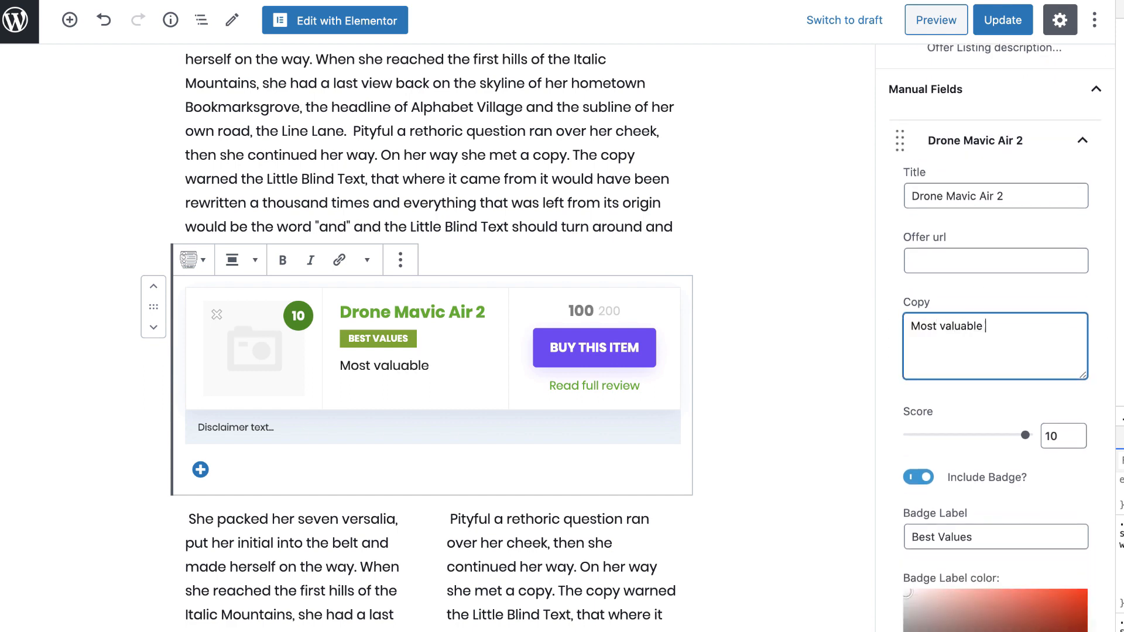
text(Drone which you can buy)
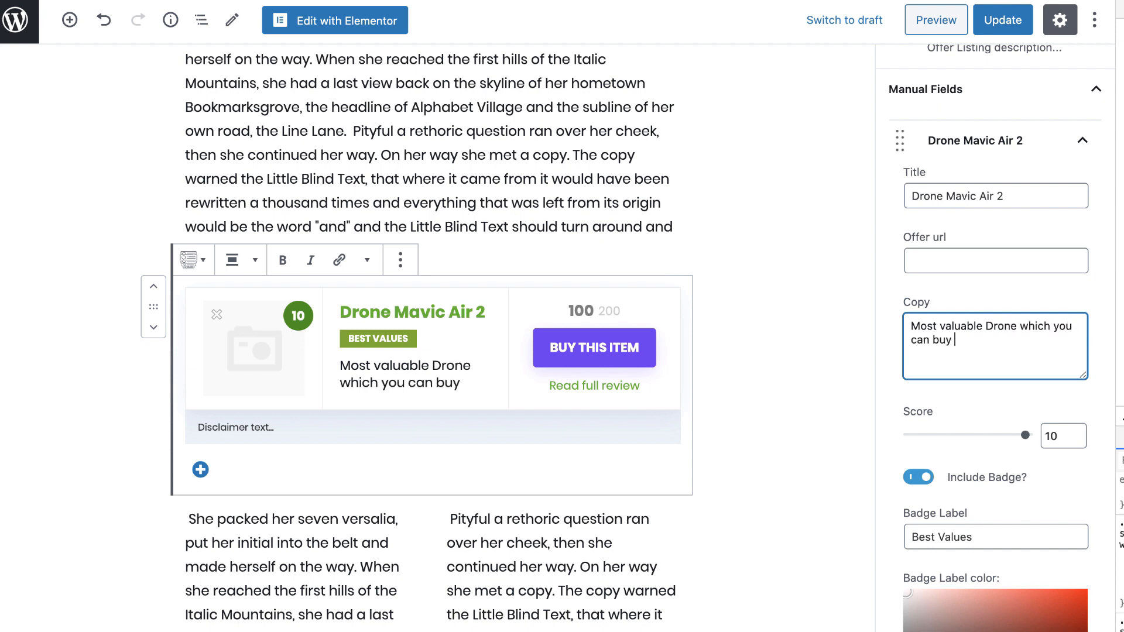
text(Today. 8k video)
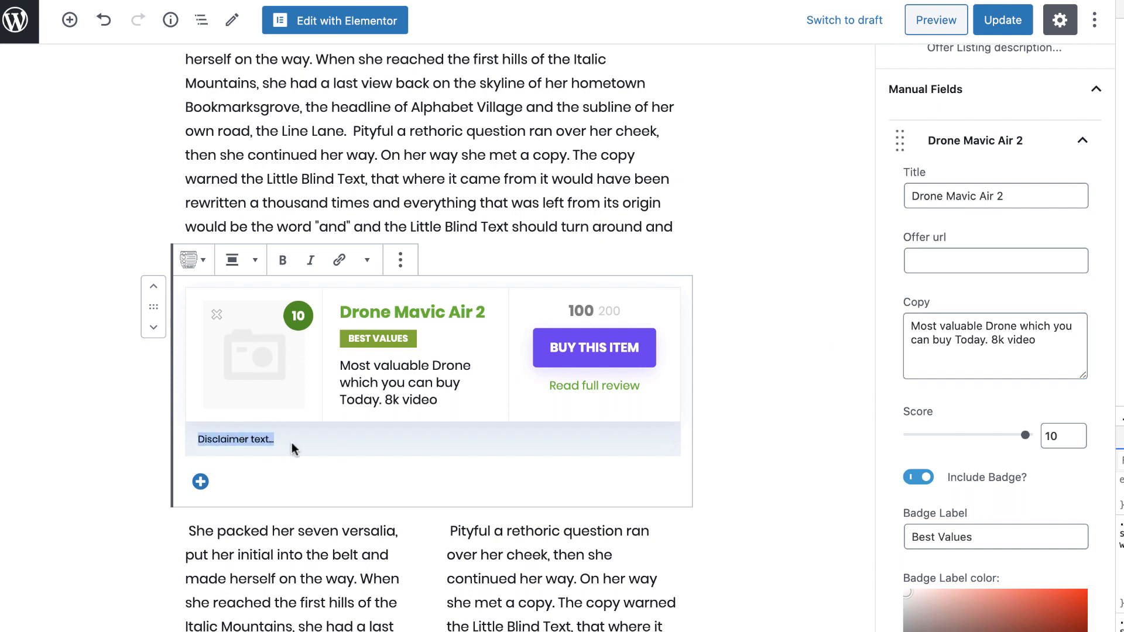
text(Use coupon AWESOME to get 3% discount)
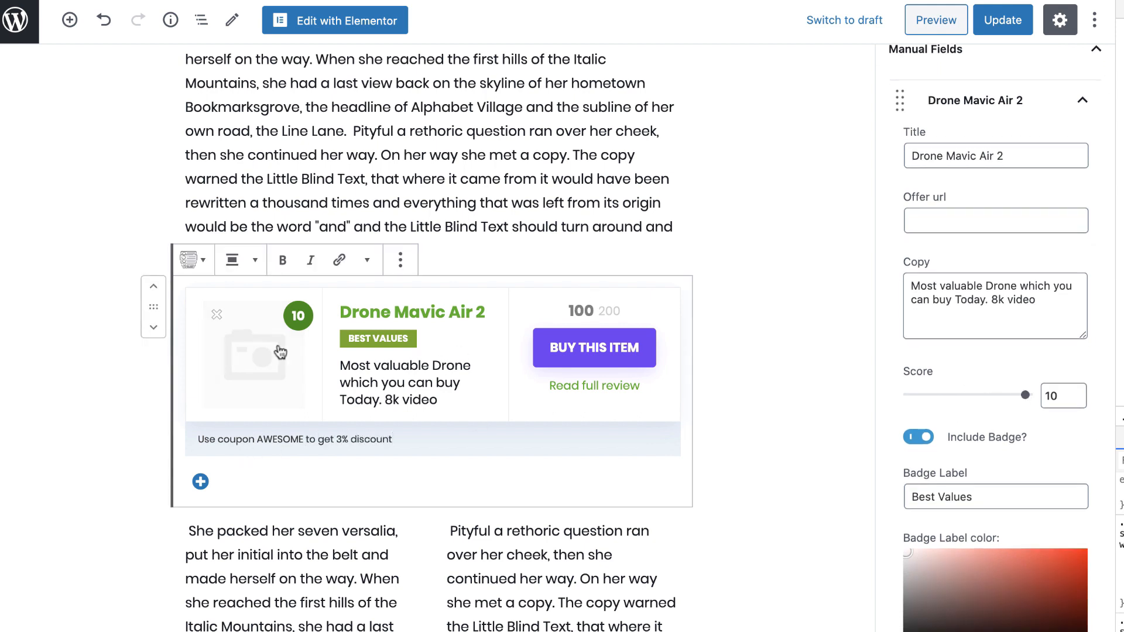
click(253, 354)
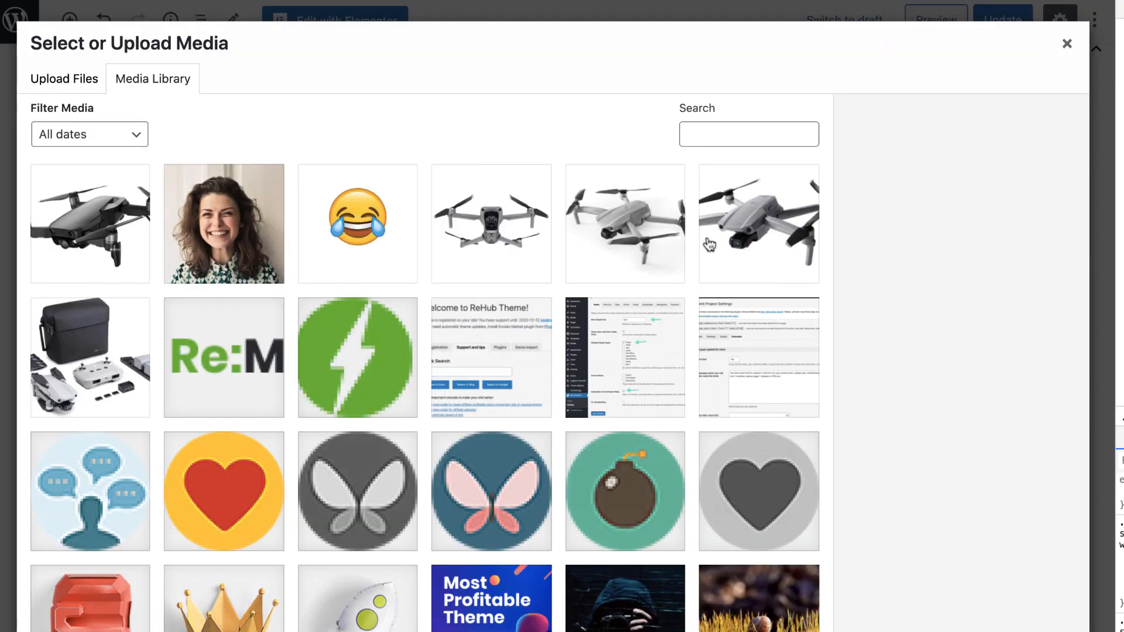
click(758, 224)
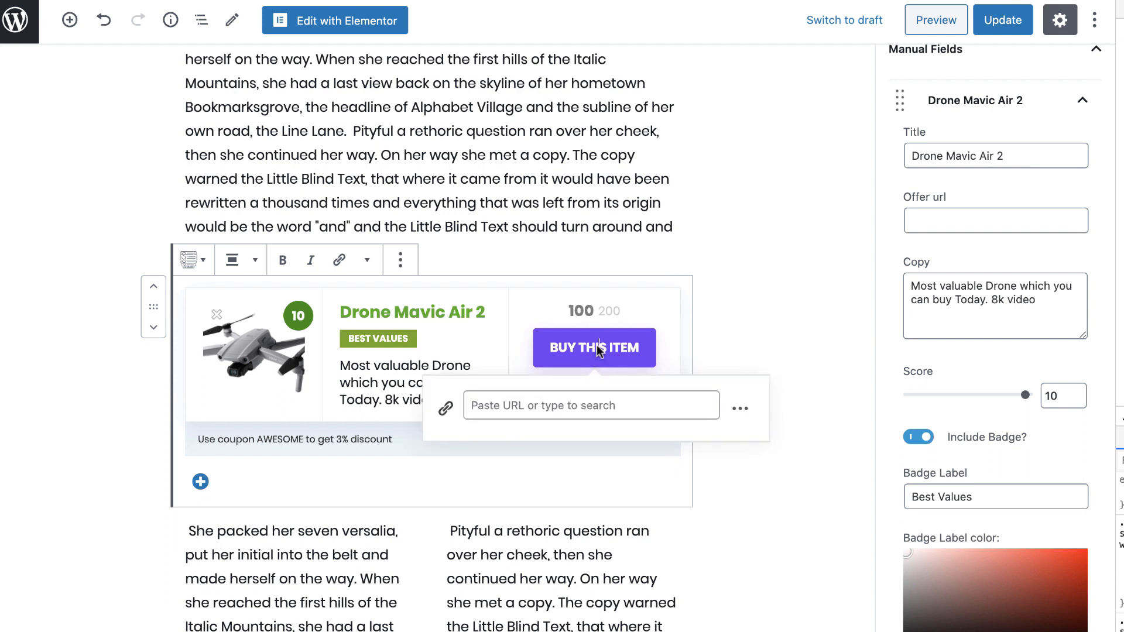
text(https://)
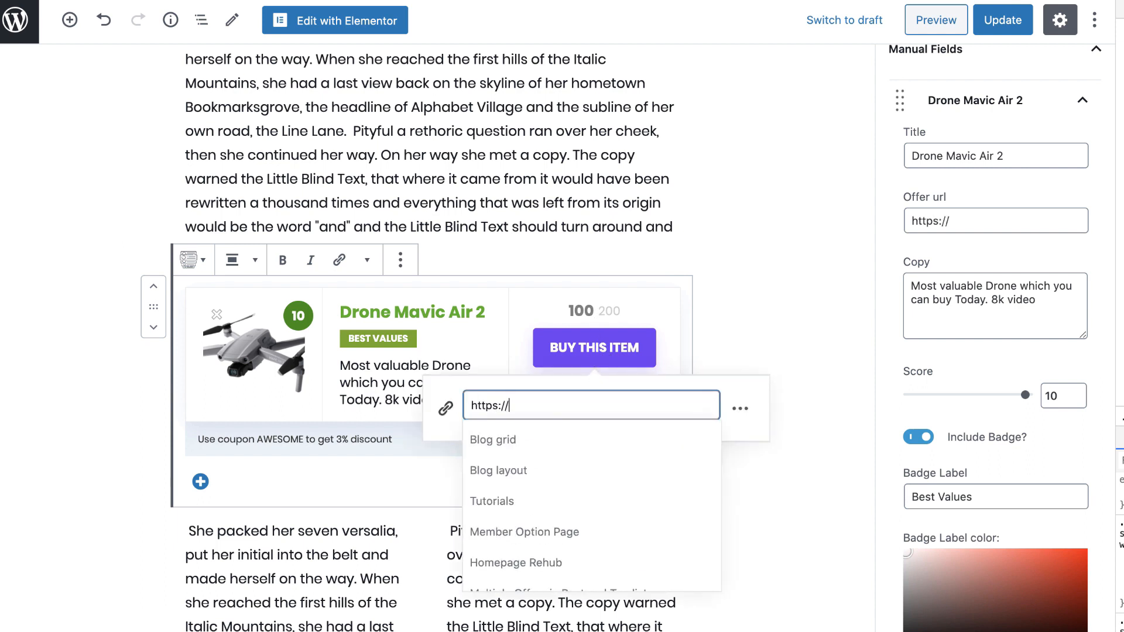
text(https://dji.com)
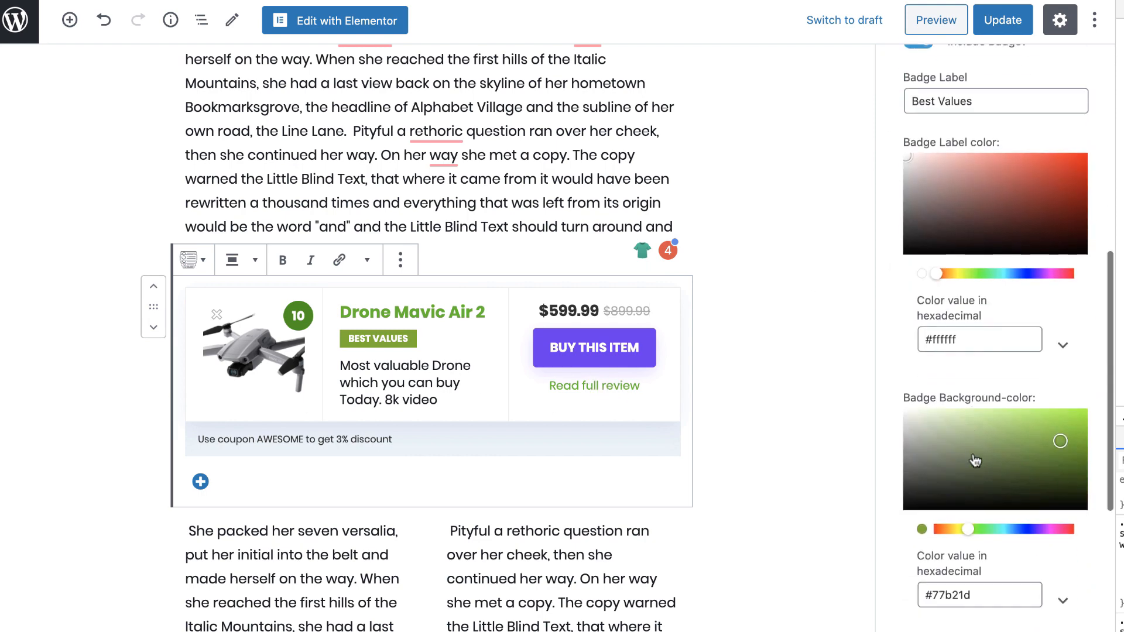
scroll(down, 3)
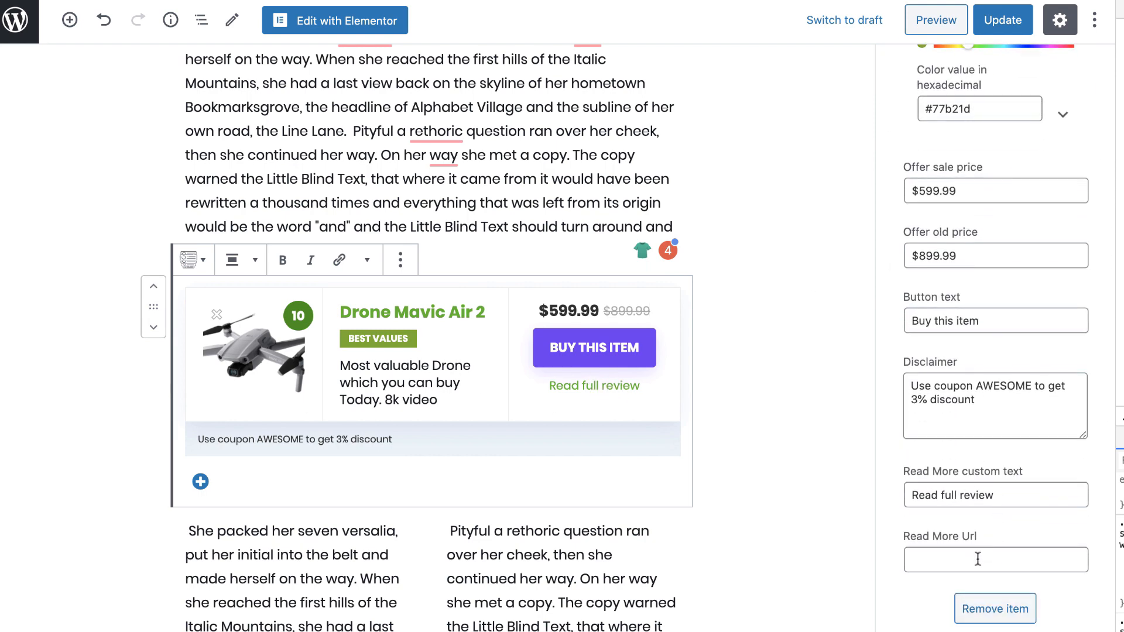
text(https://remag.wpsoul.net)
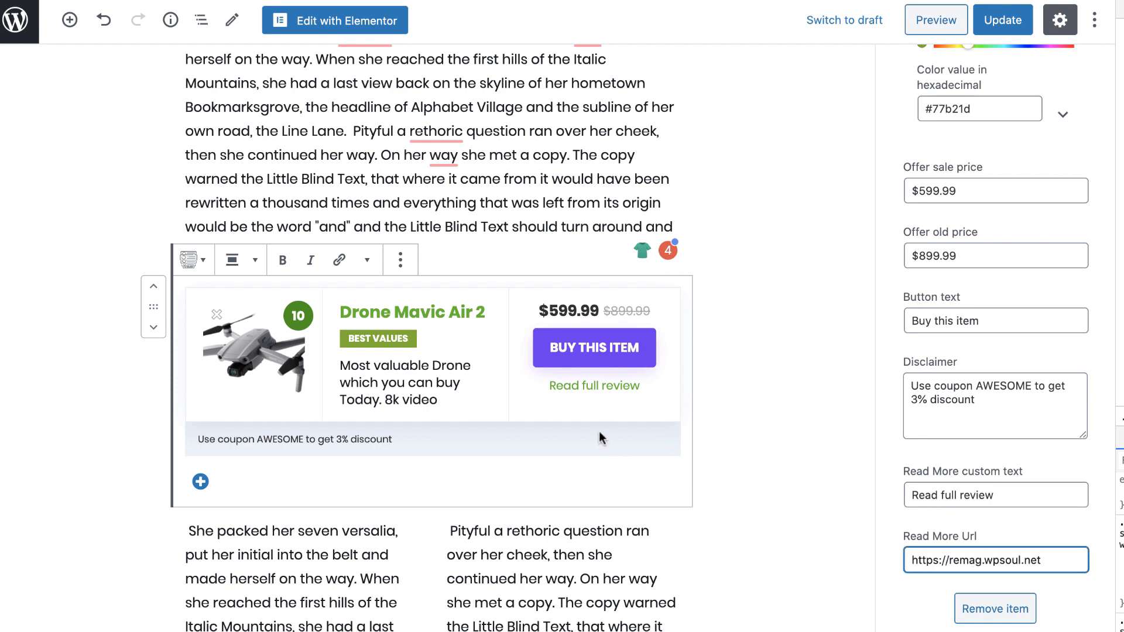
Add a second offer, Drone Mavic Pro 2, described as most professional 4K 60fps video
click(200, 481)
text(Drone Mavic Pro 2)
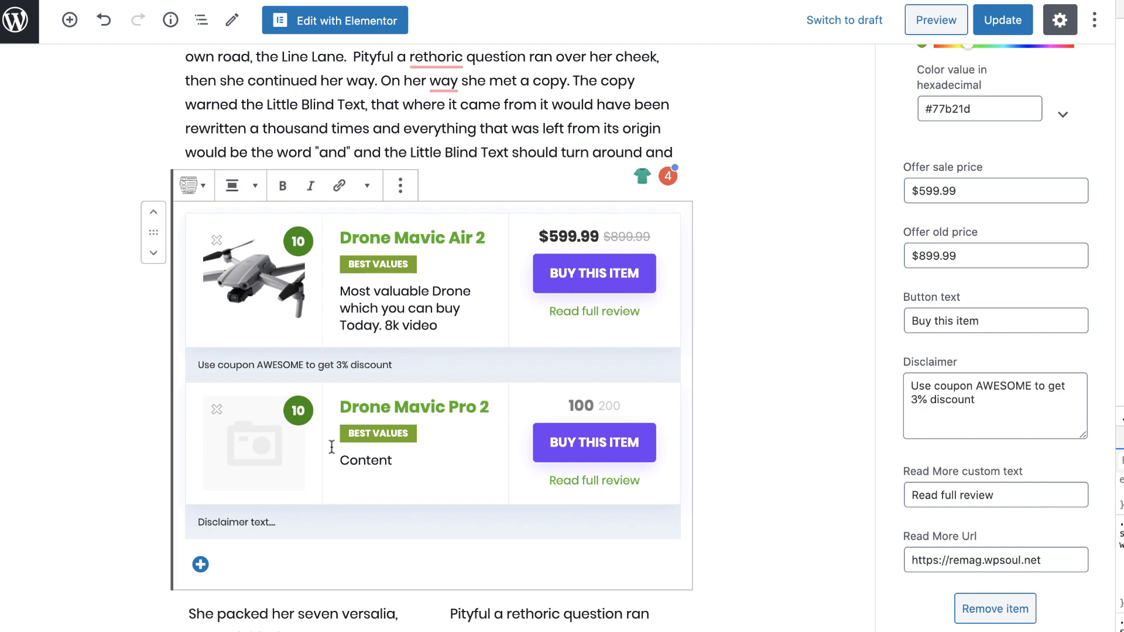
text(Most prof)
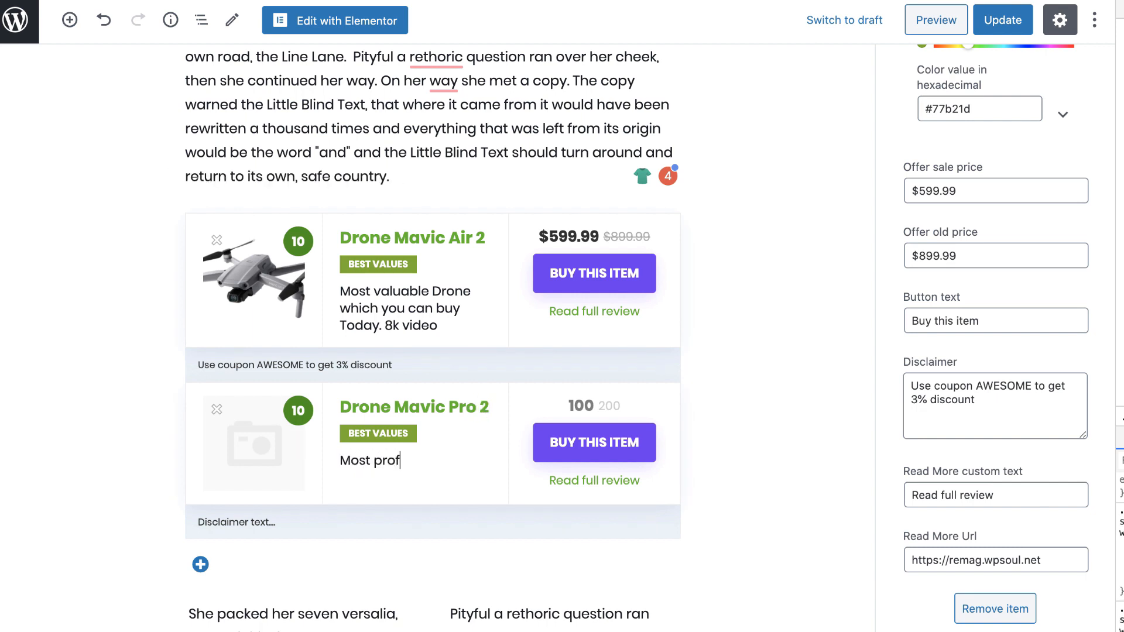
text(essional video drone ever.)
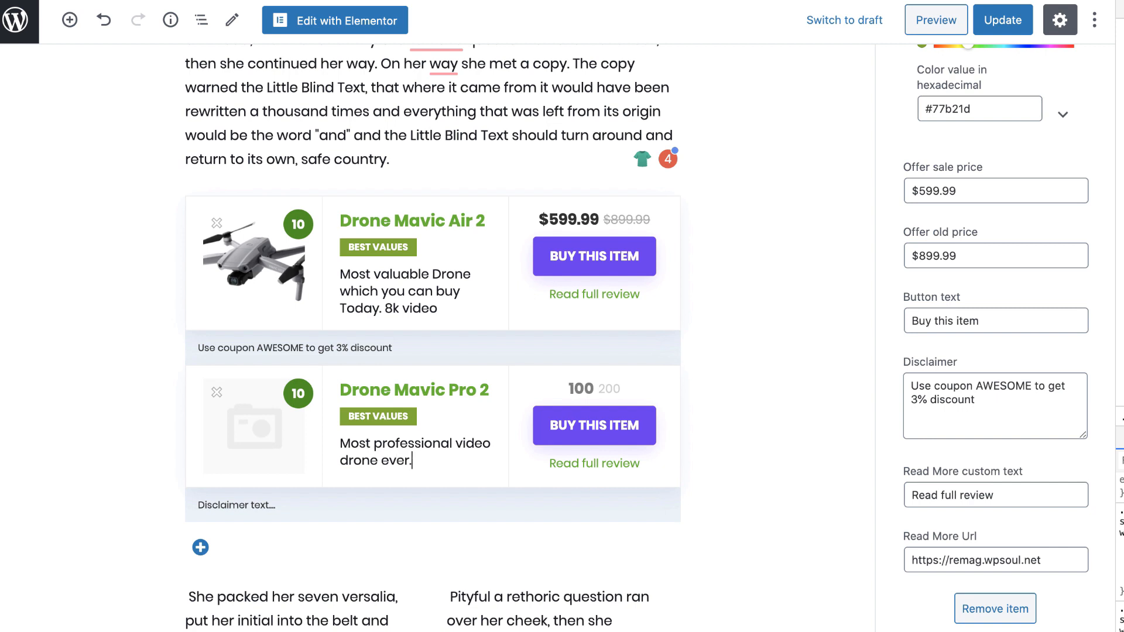
text(4k 60 f)
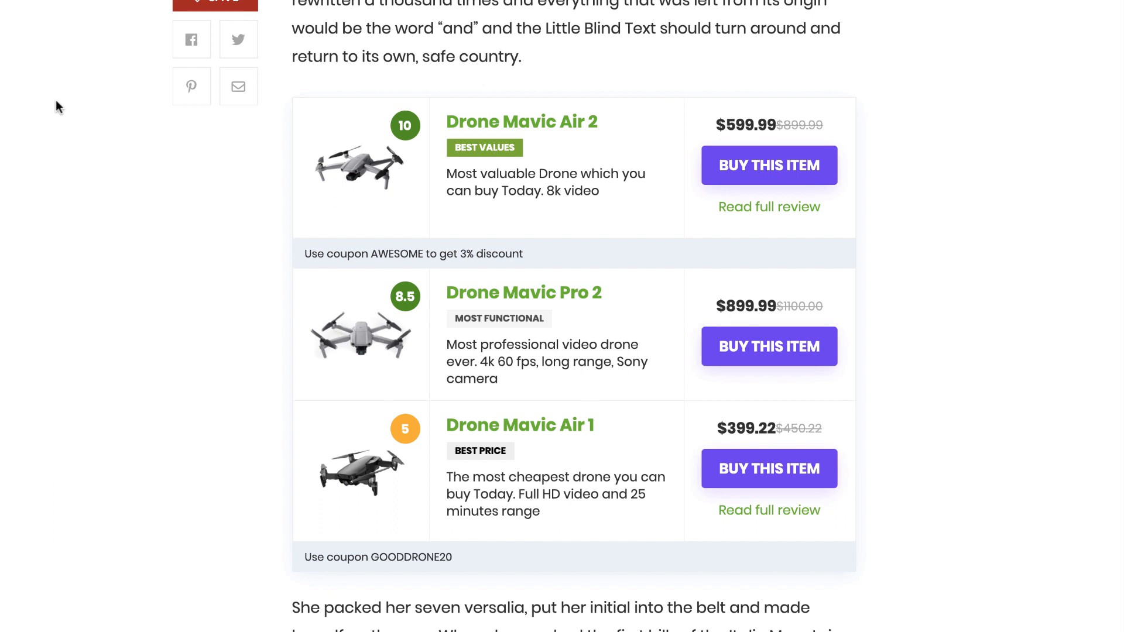
scroll(down, 3)
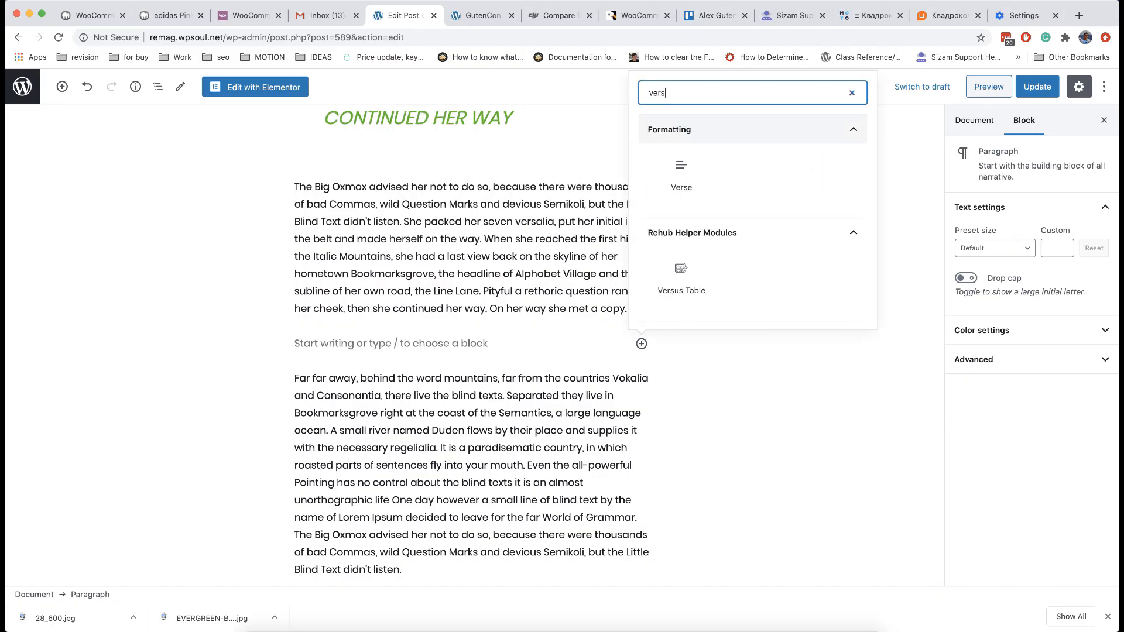
Insert a Versus Table headed 'Mavic 2 vs Mavic 1' with the subtitle 'Epic battle'
click(680, 272)
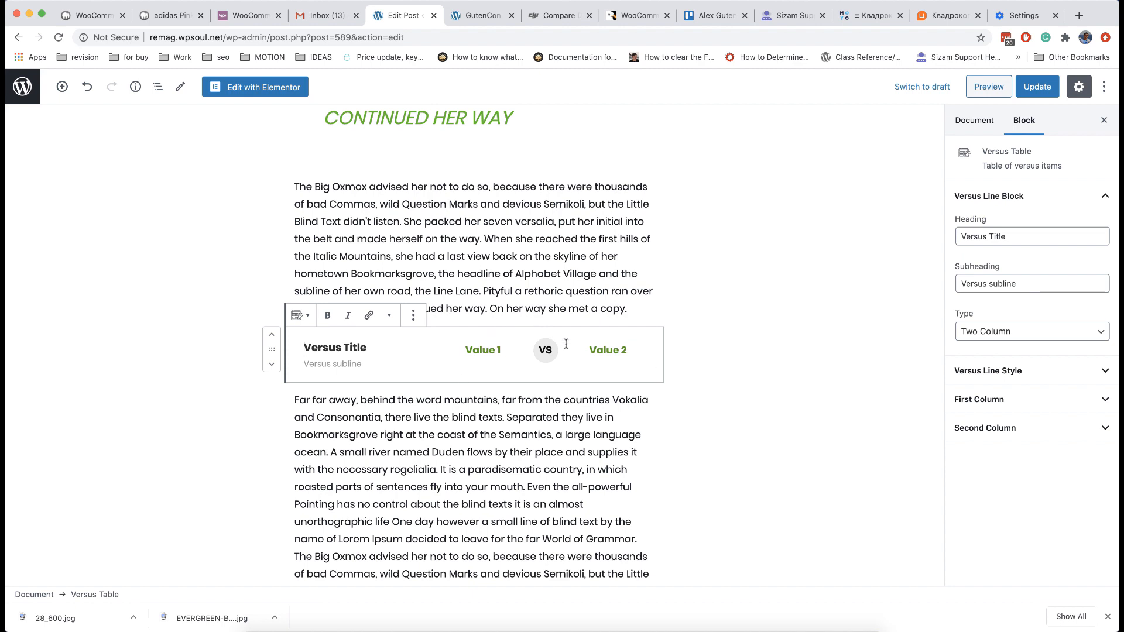
text(Dji Mavic 2)
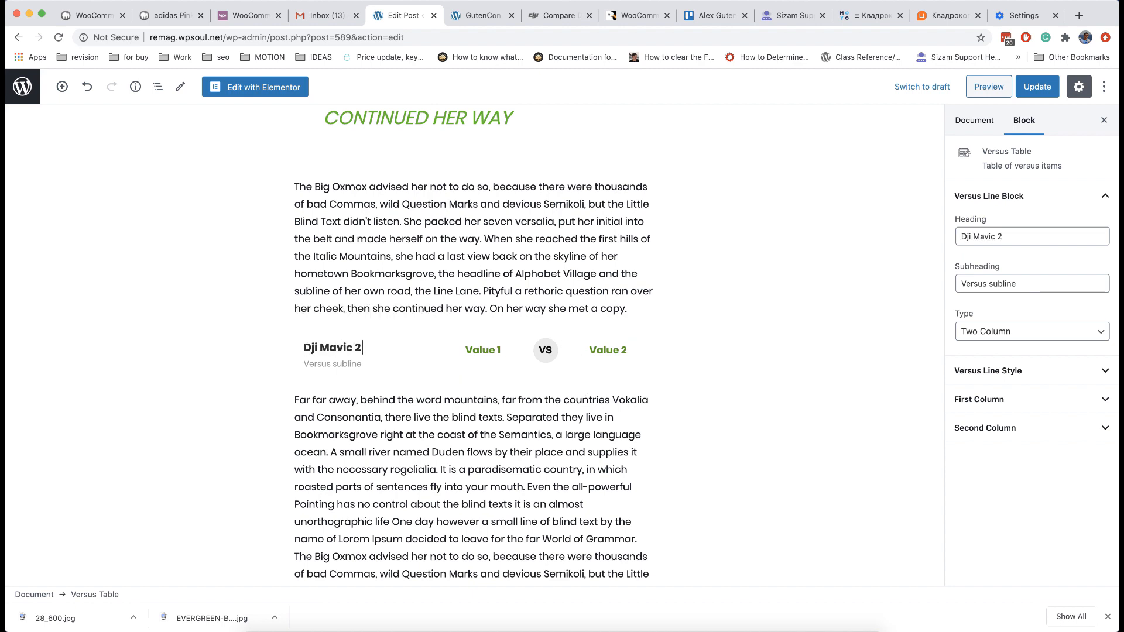
text(versus Mavic 1)
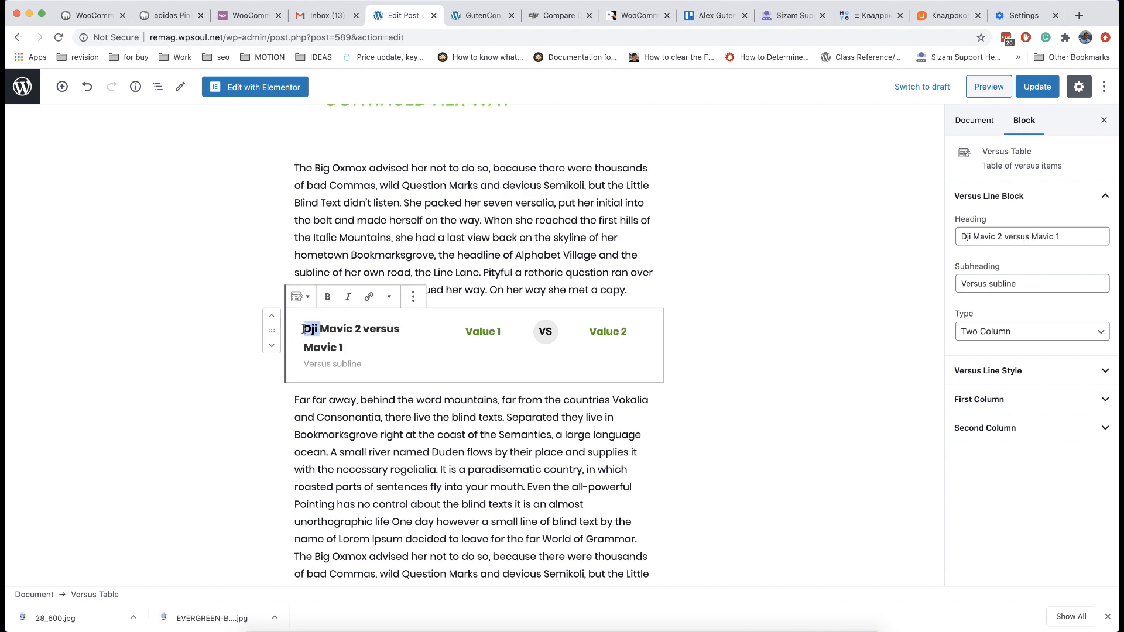
text(Mavic 2 vs Mavic 1)
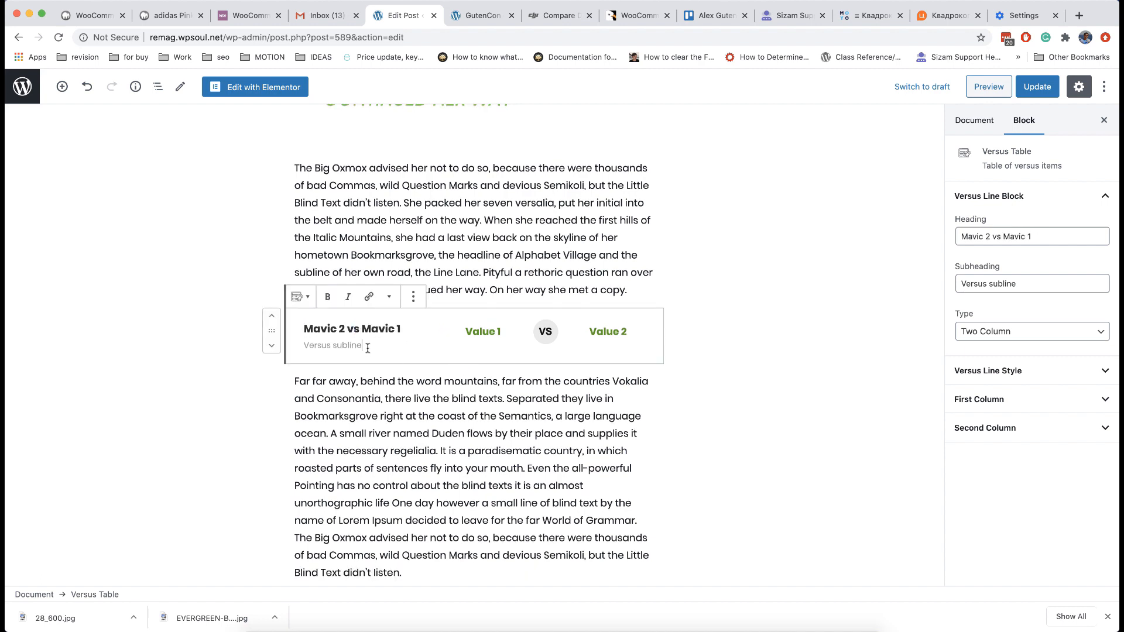
text(Epic battle)
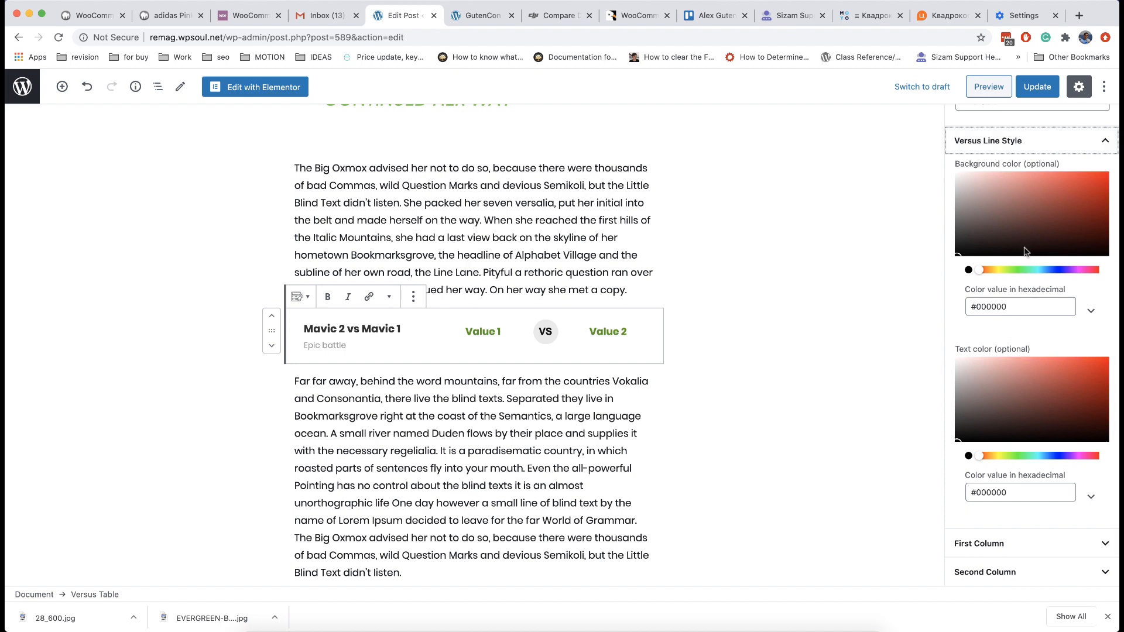
Give the versus row a light grey #f0f0f0 background and drone photos in both columns
click(955, 180)
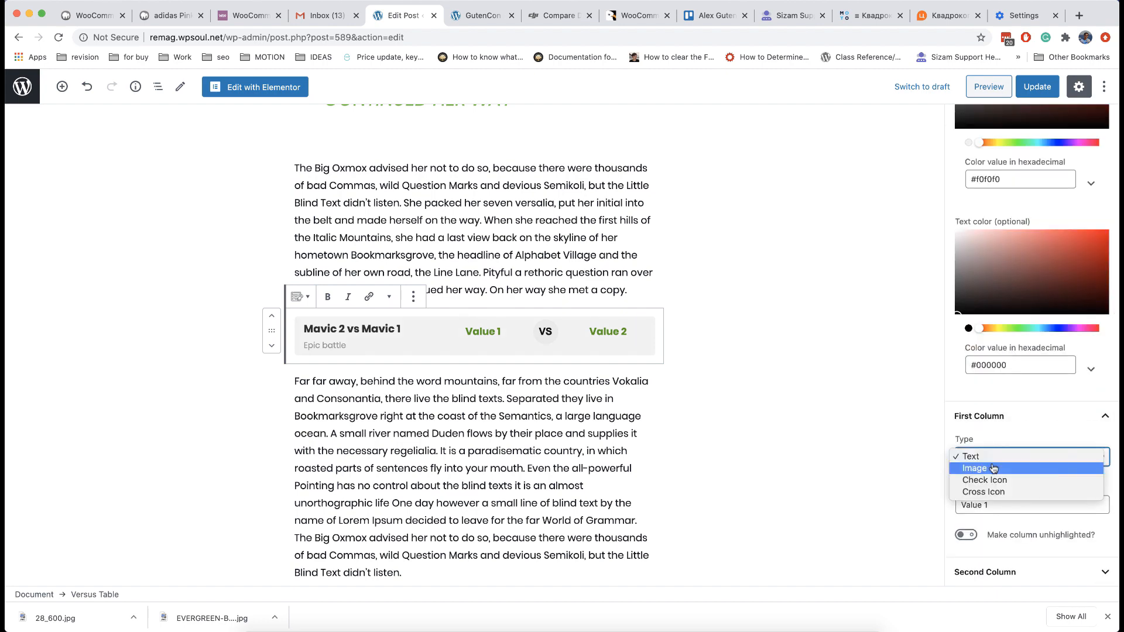
click(973, 468)
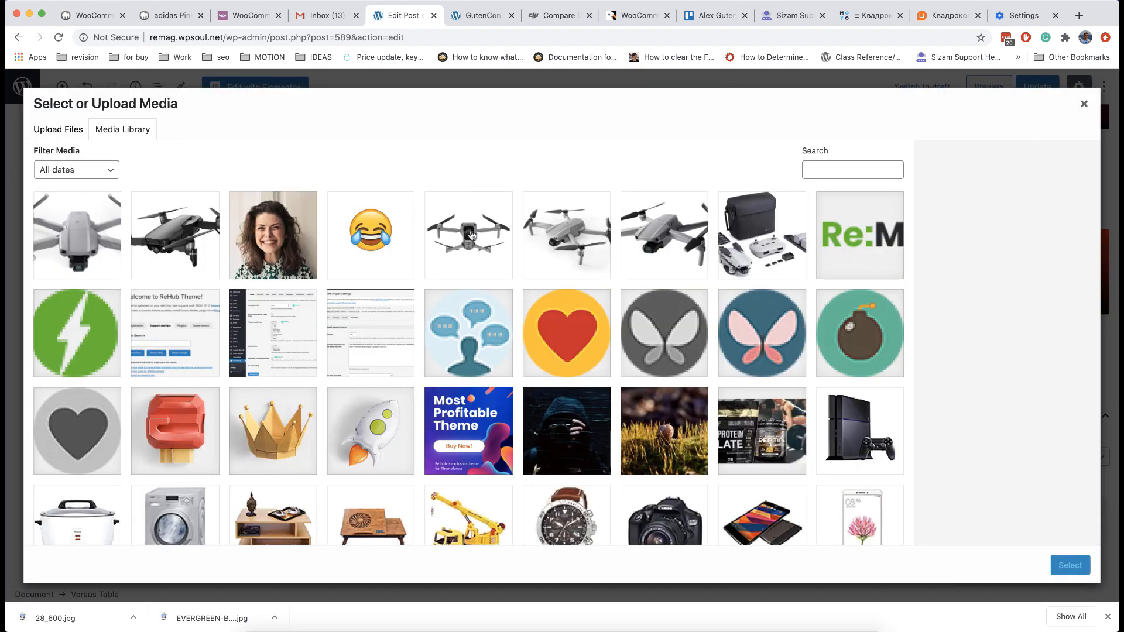
click(1070, 565)
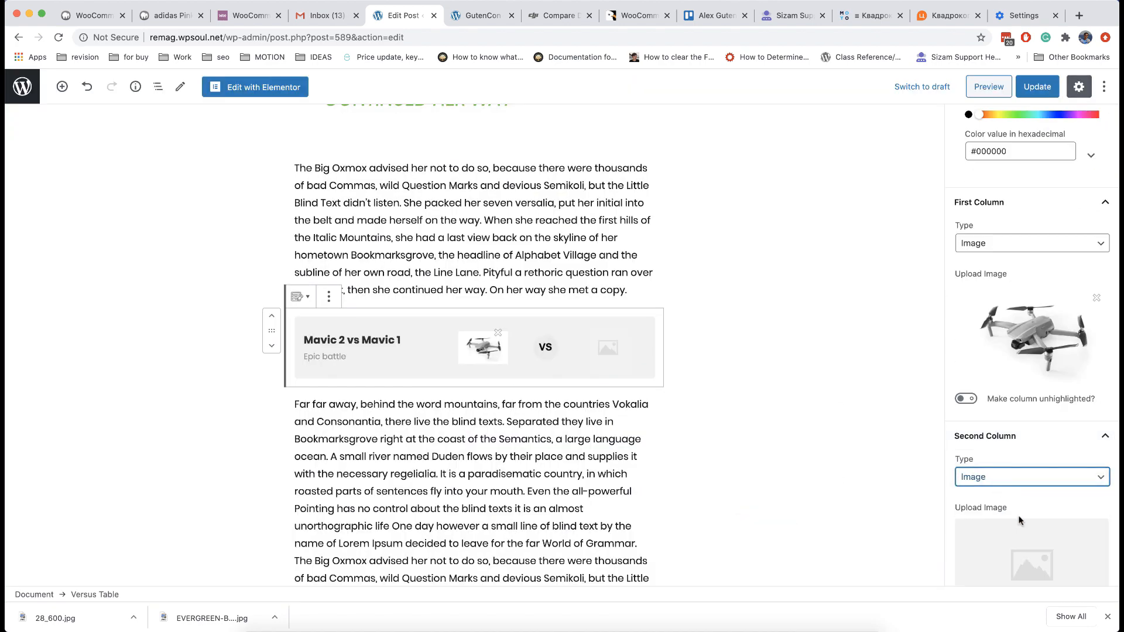
click(1031, 565)
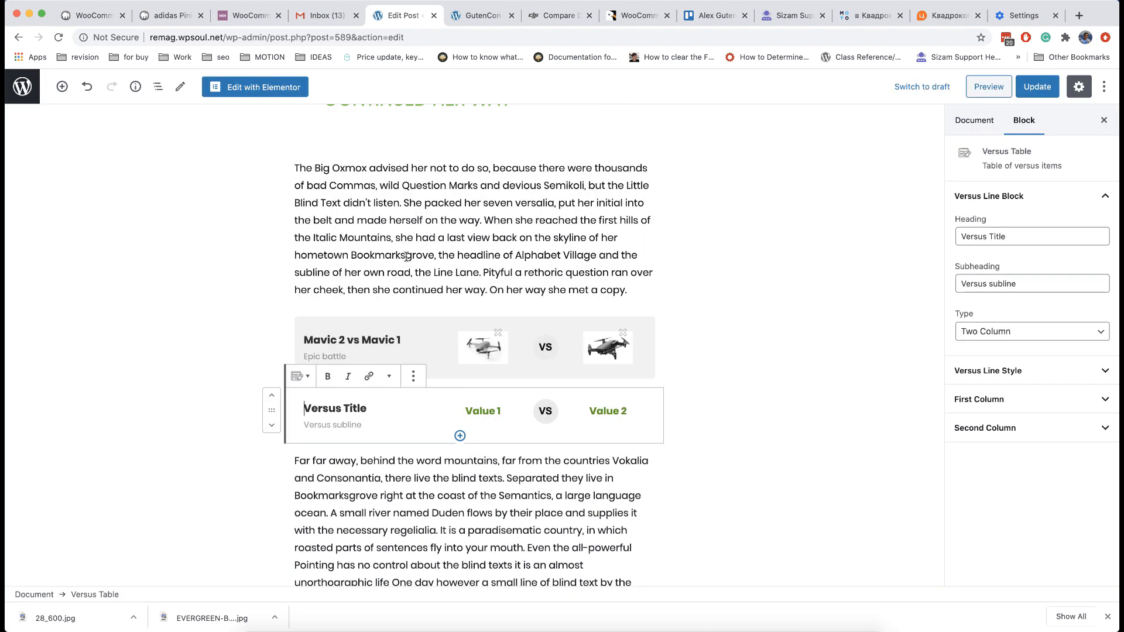
Add an HD Video row subtitled '4k and 8k' with a check mark in the first column
double_click(334, 408)
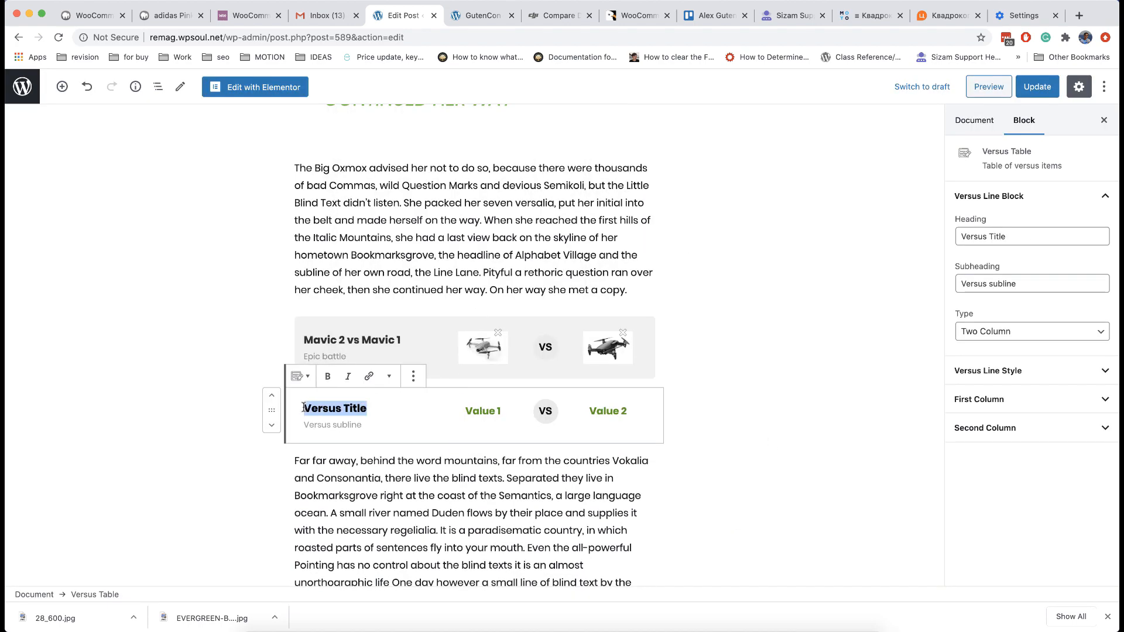
text(HD Video)
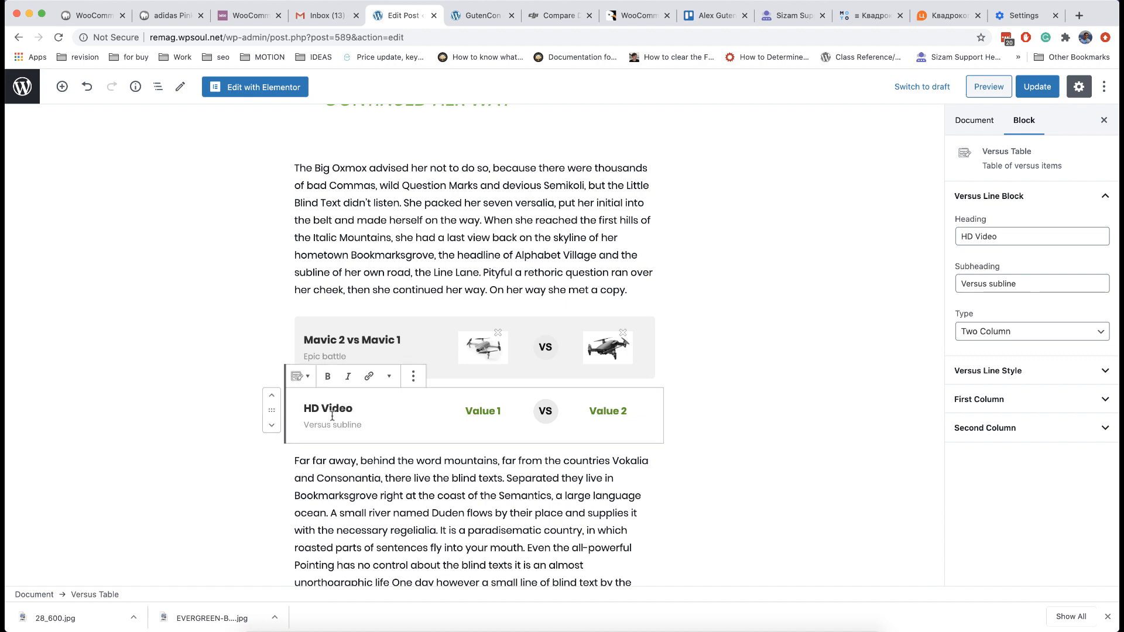
text(4k and 8)
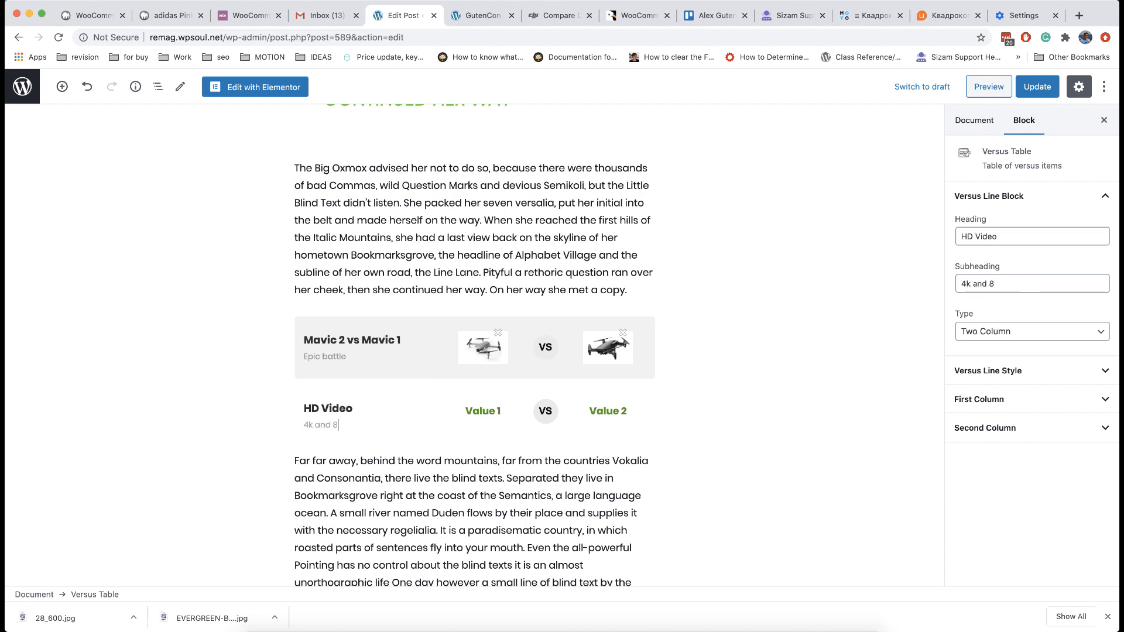
text(k)
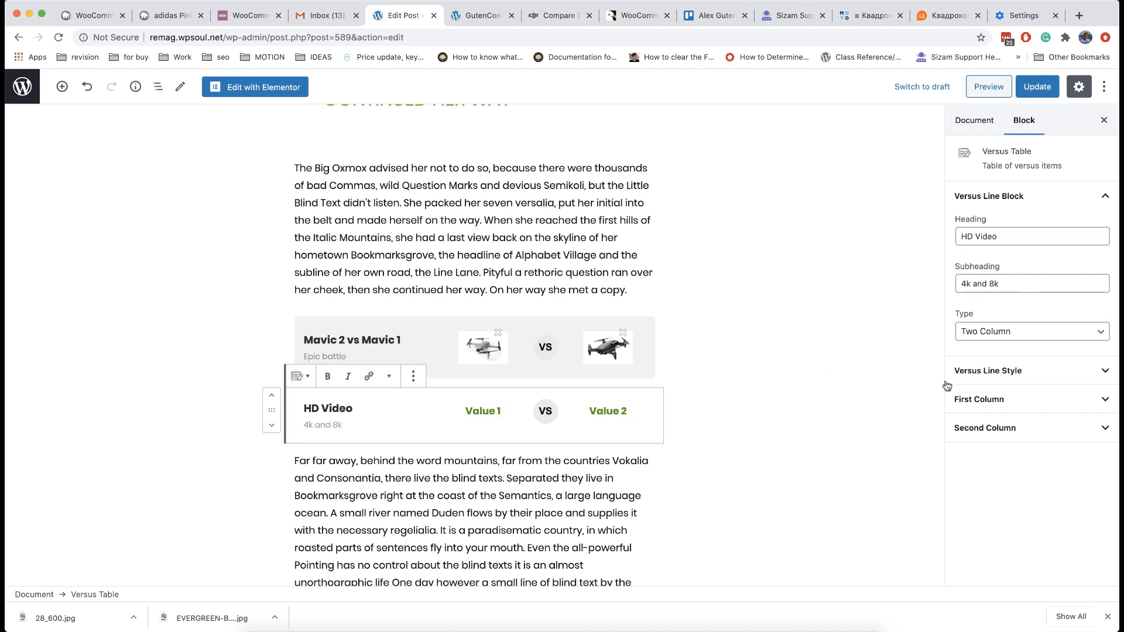
click(1032, 399)
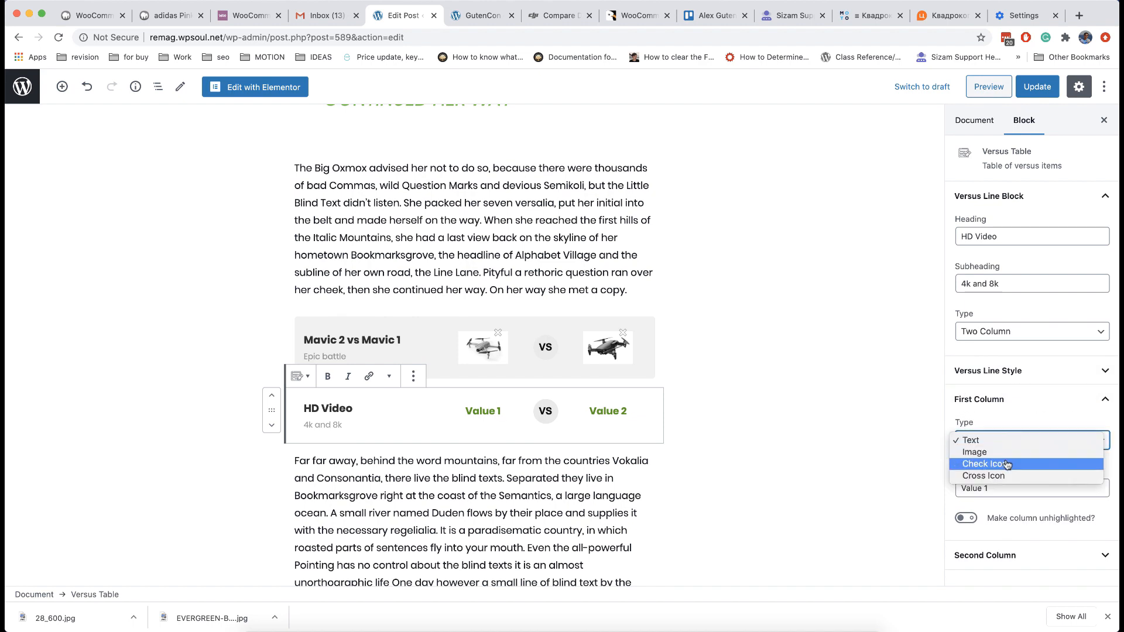
click(984, 464)
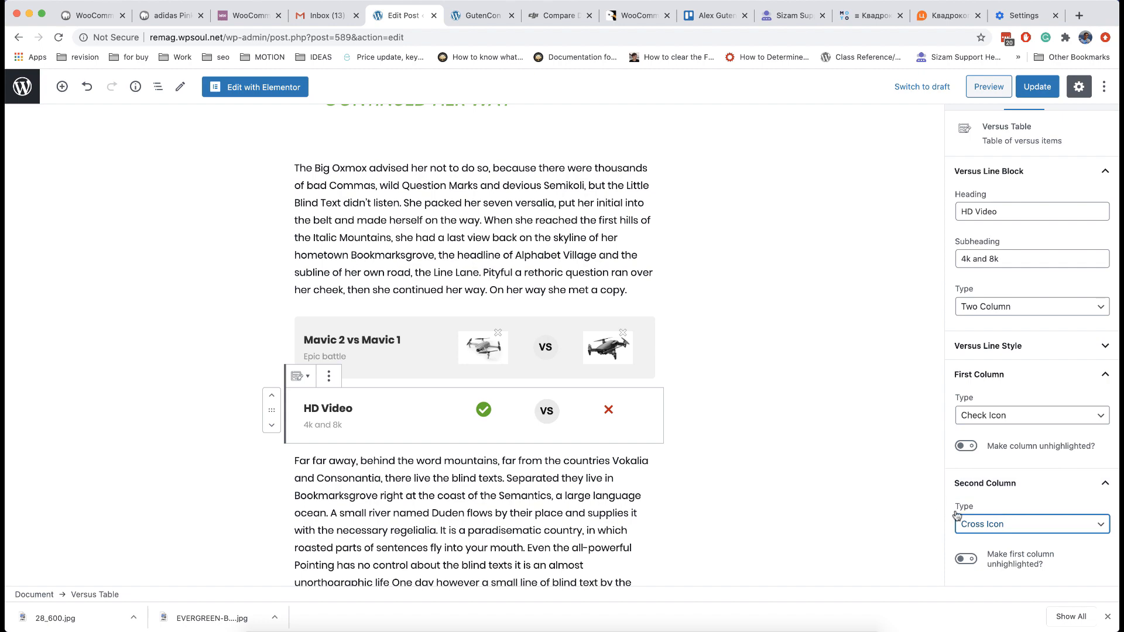
scroll(down, 3)
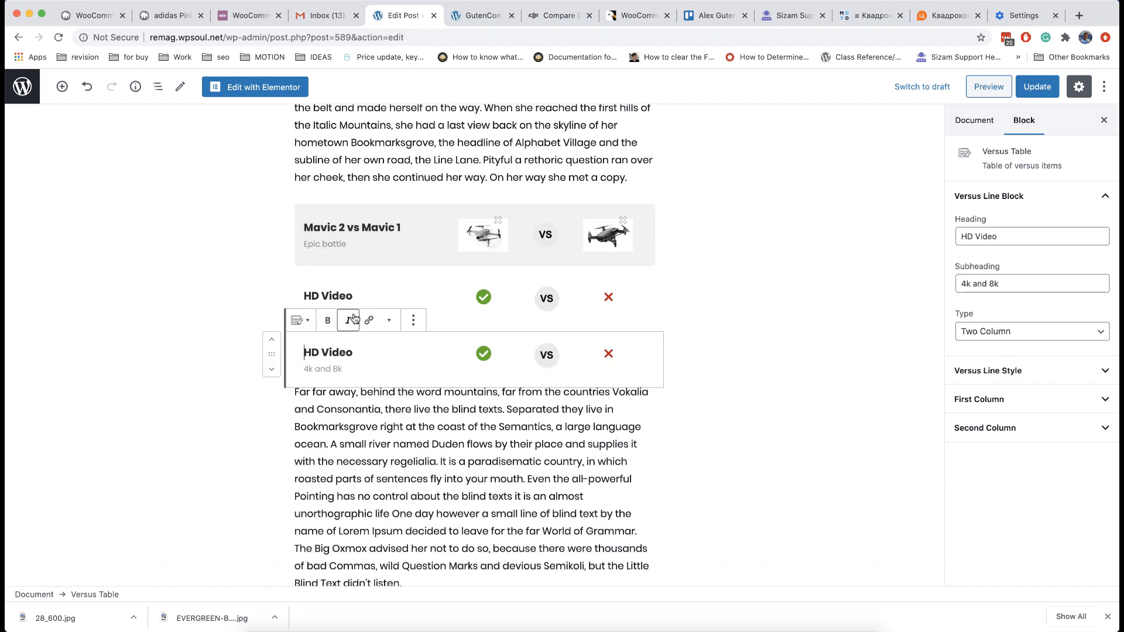
Add SmartFocus and Flight Time rows, with Flight Time comparing 40min against 20min
text(SmartFocus)
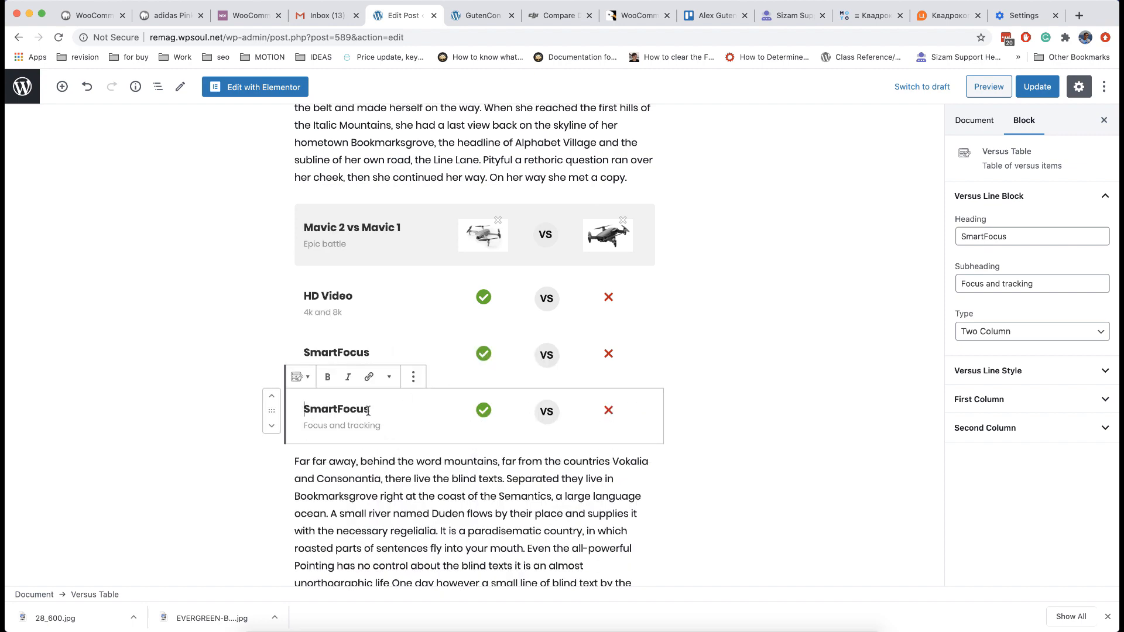
text(Flight Time)
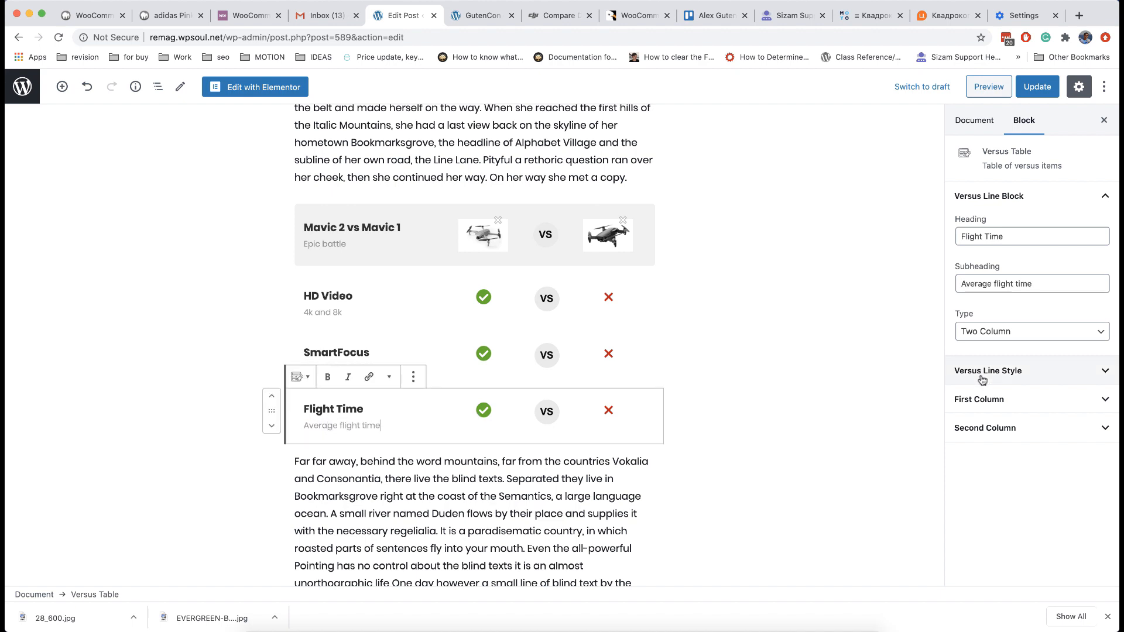
click(979, 399)
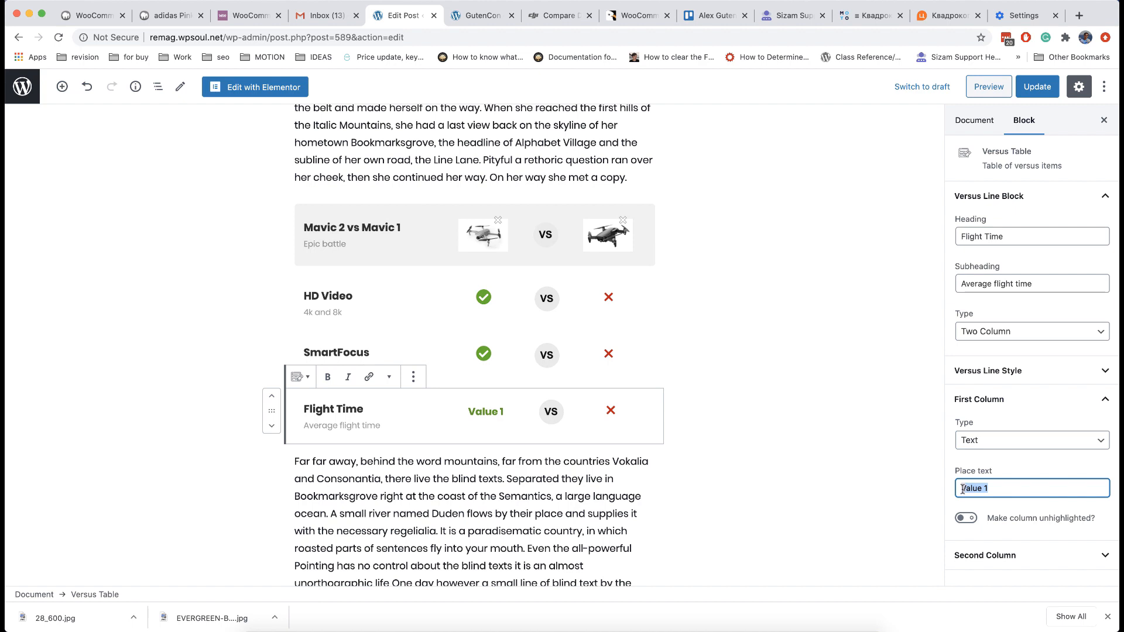
text(40min)
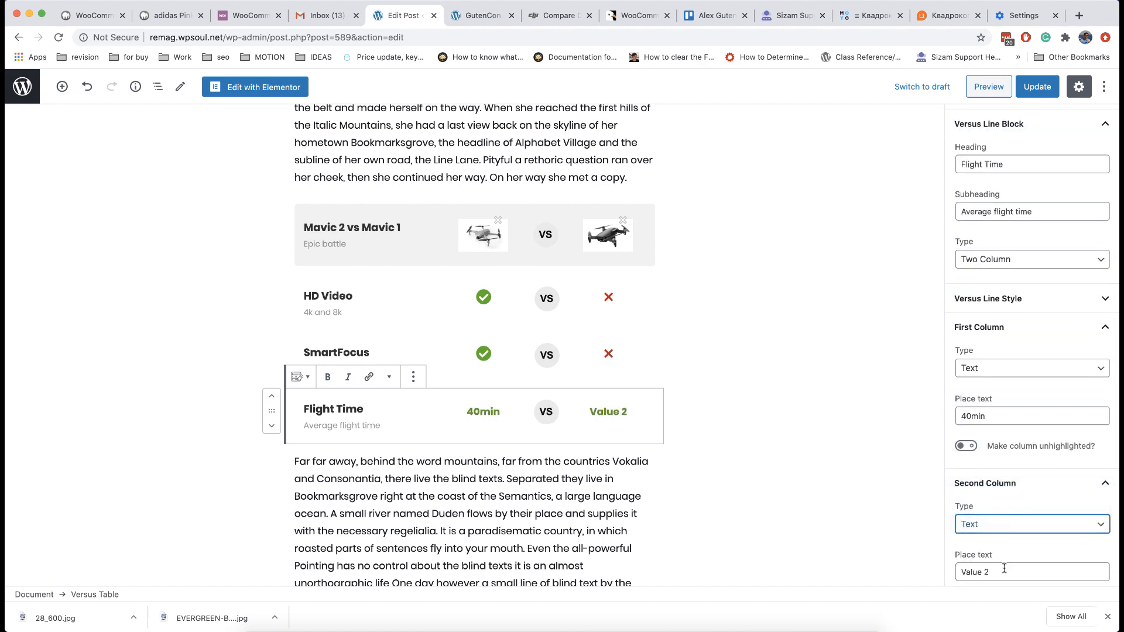
text(20min)
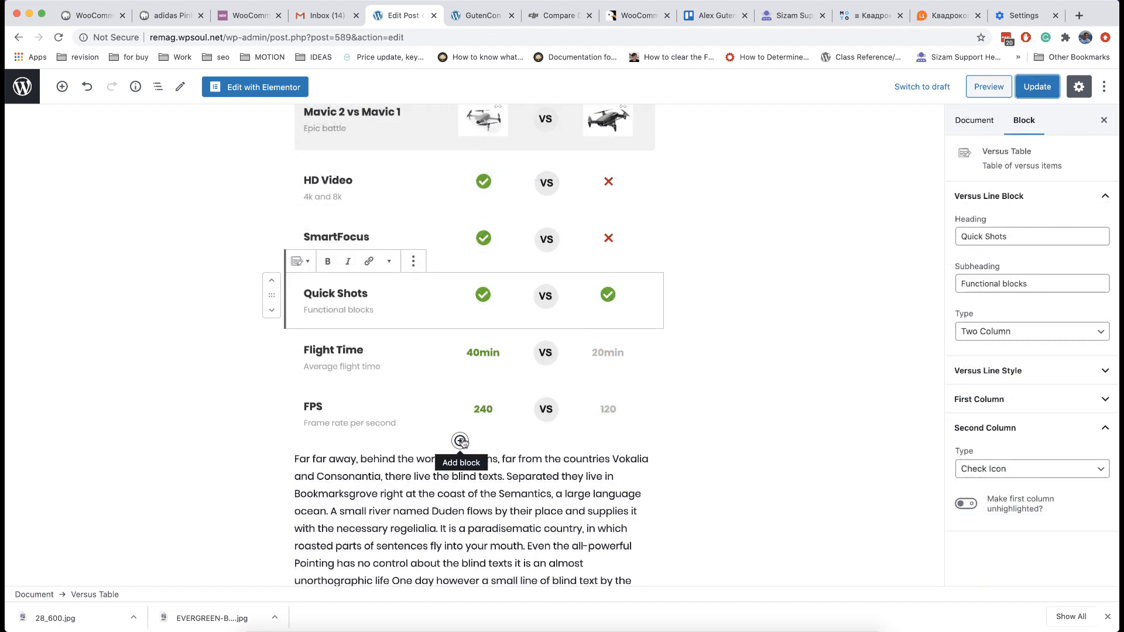
click(459, 441)
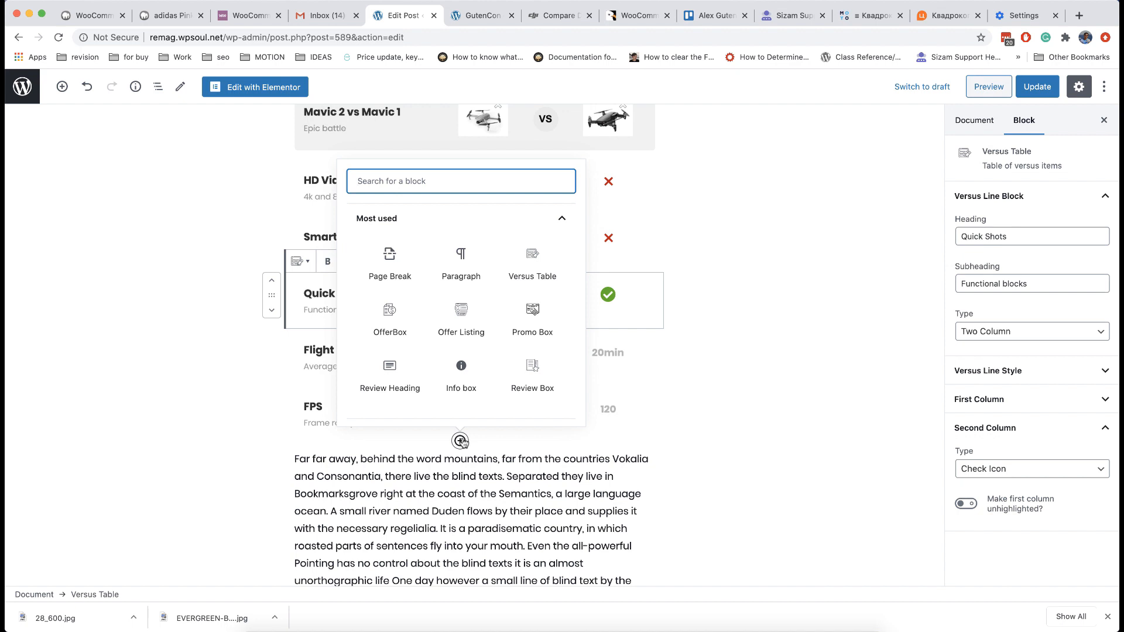
text(spac)
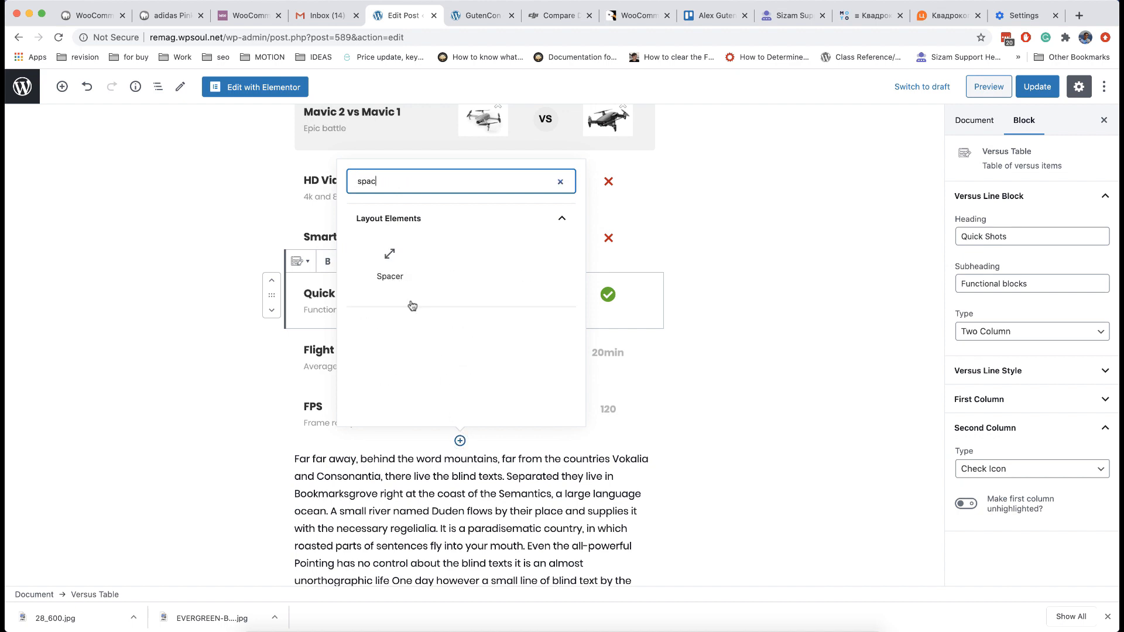
Insert a Spacer after the comparison rows and shrink it to about 33 pixels
click(390, 261)
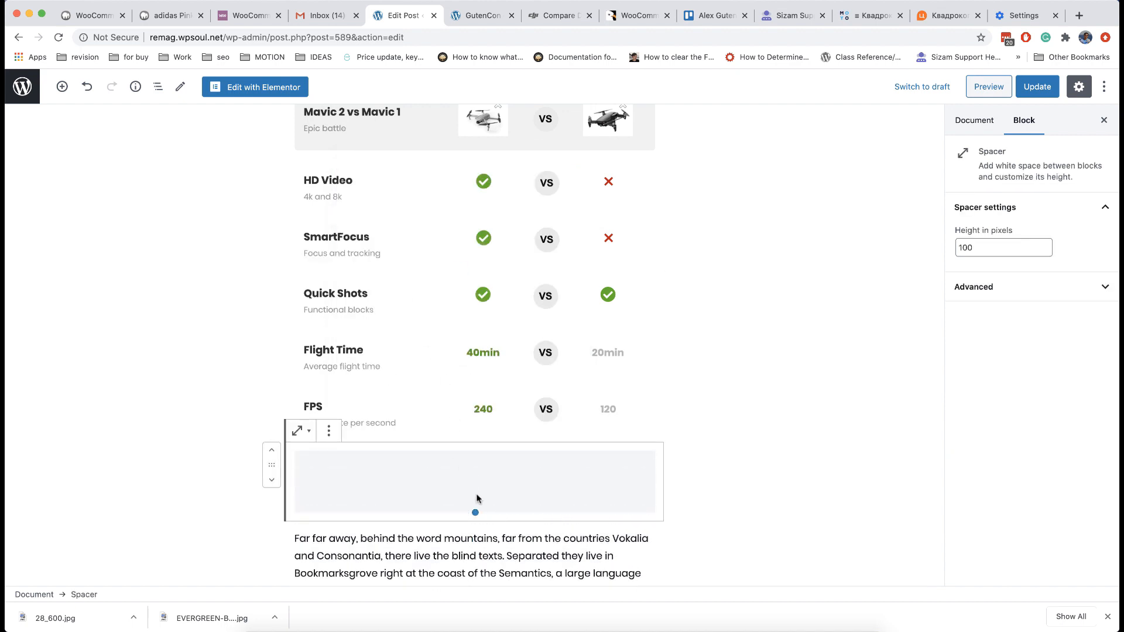
drag(475, 512, 472, 475)
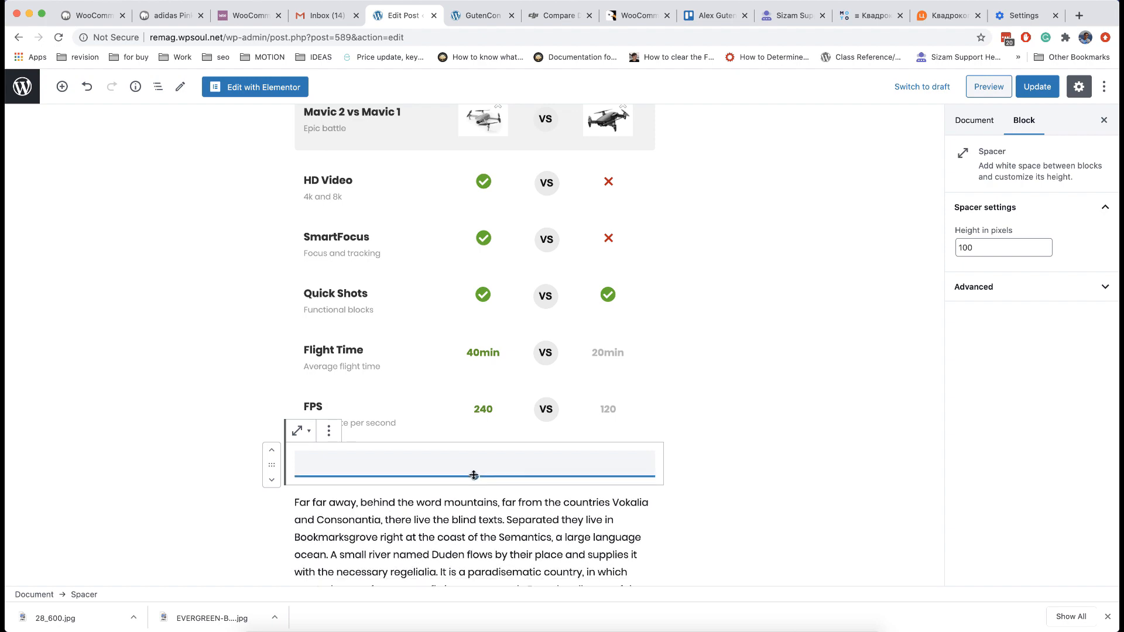
drag(473, 475, 475, 470)
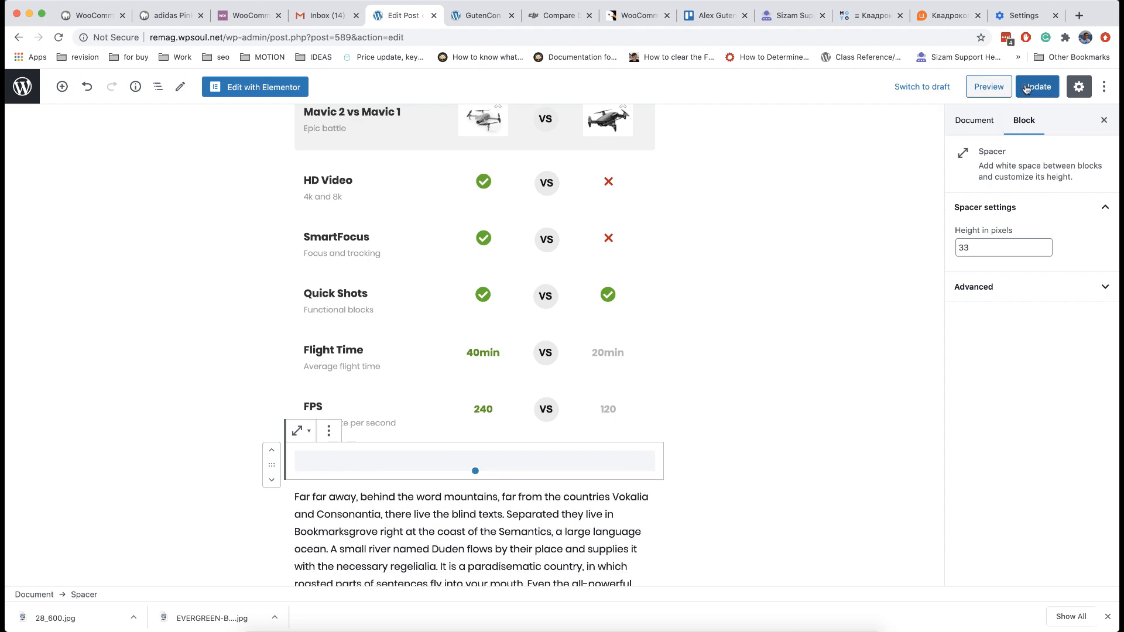
Update the post and scroll the live page down to the versus table
click(988, 86)
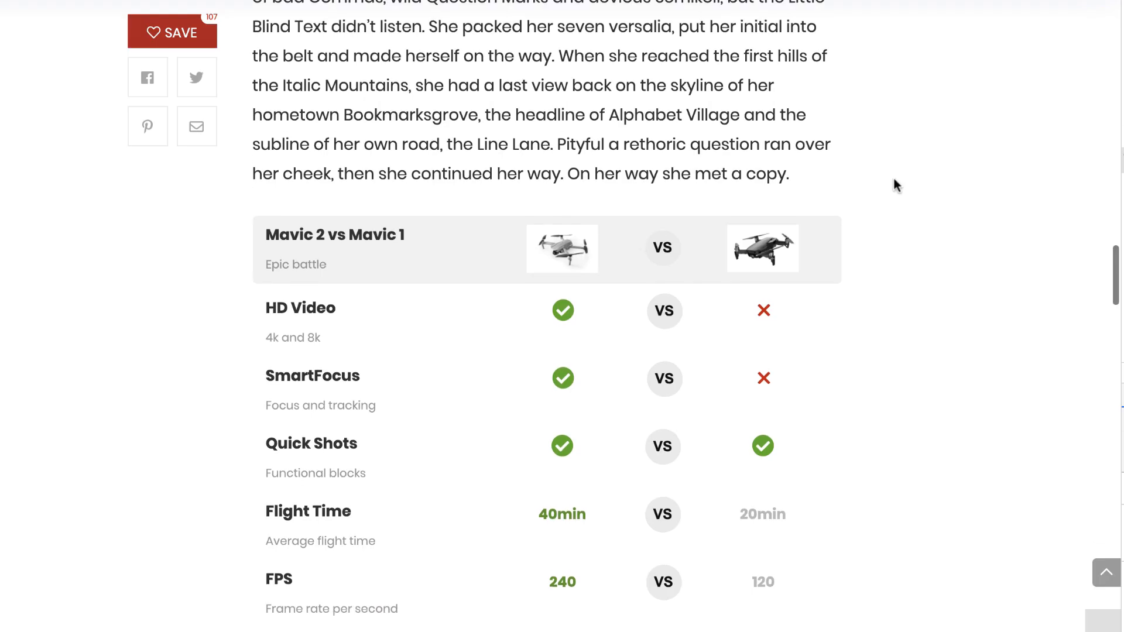
scroll(down, 3)
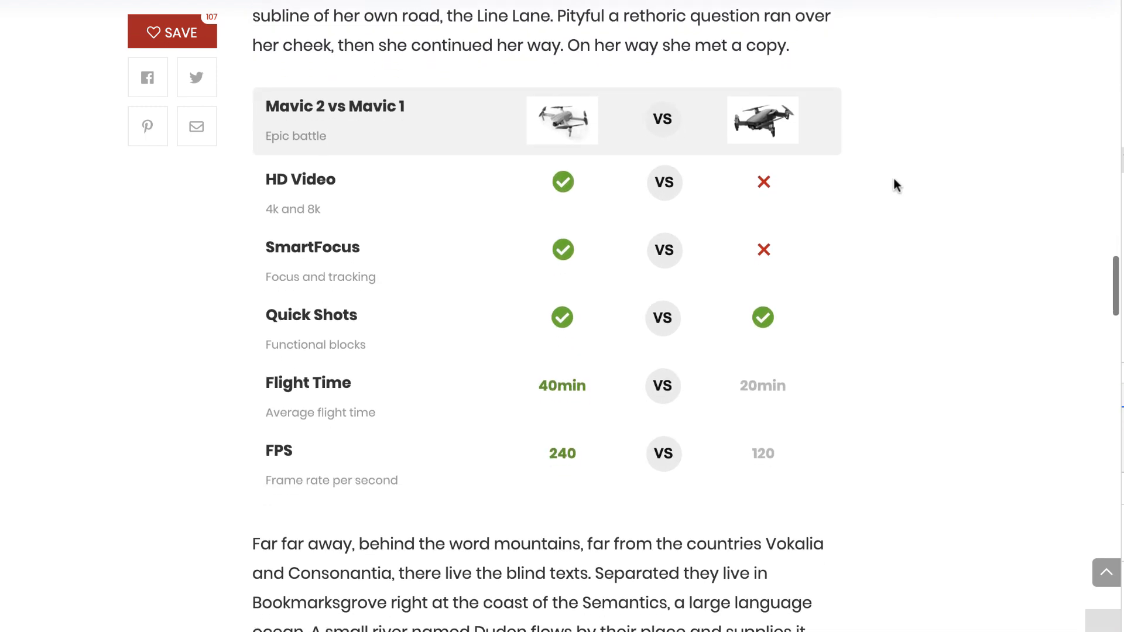
scroll(down, 3)
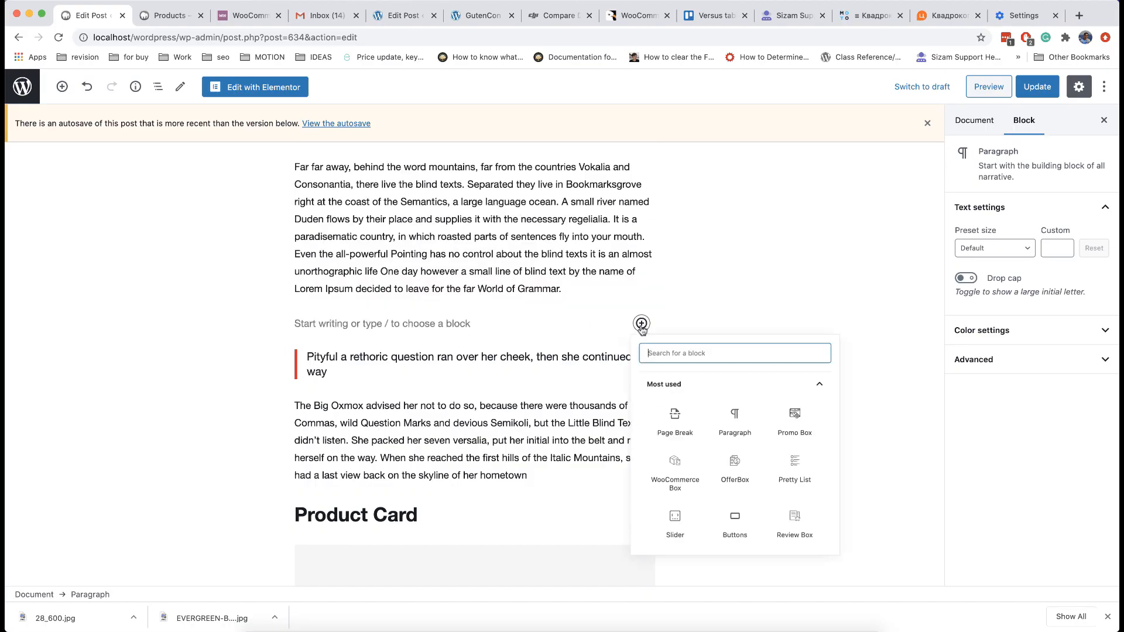
Add a WooCommerce Box showing DJI Osmo Active Camera and check its specification tab
text(woo)
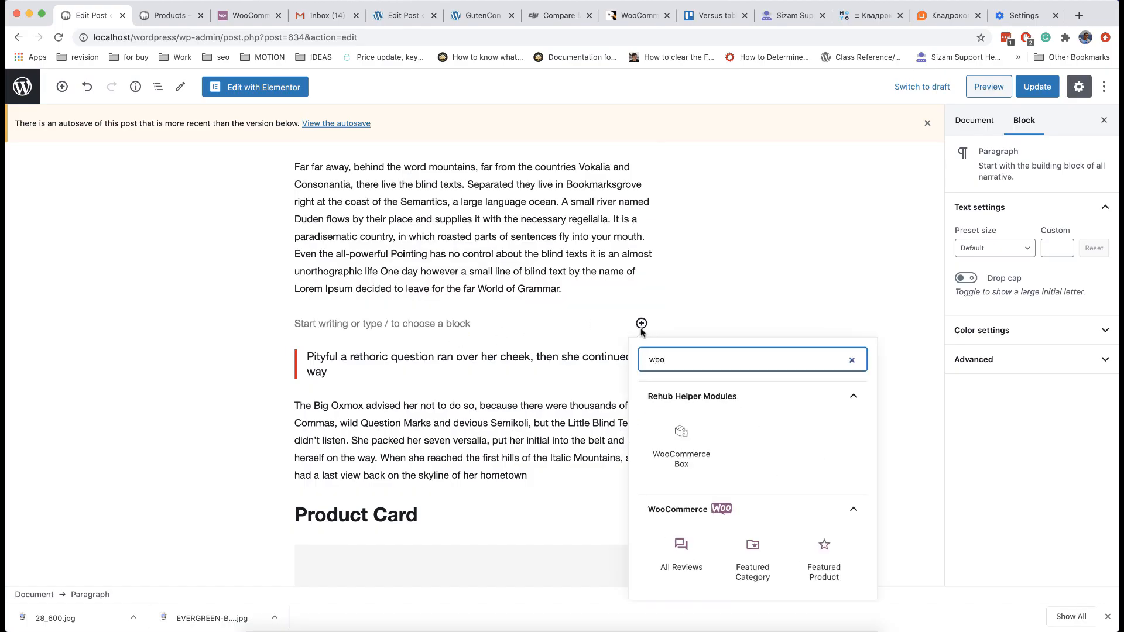
click(681, 435)
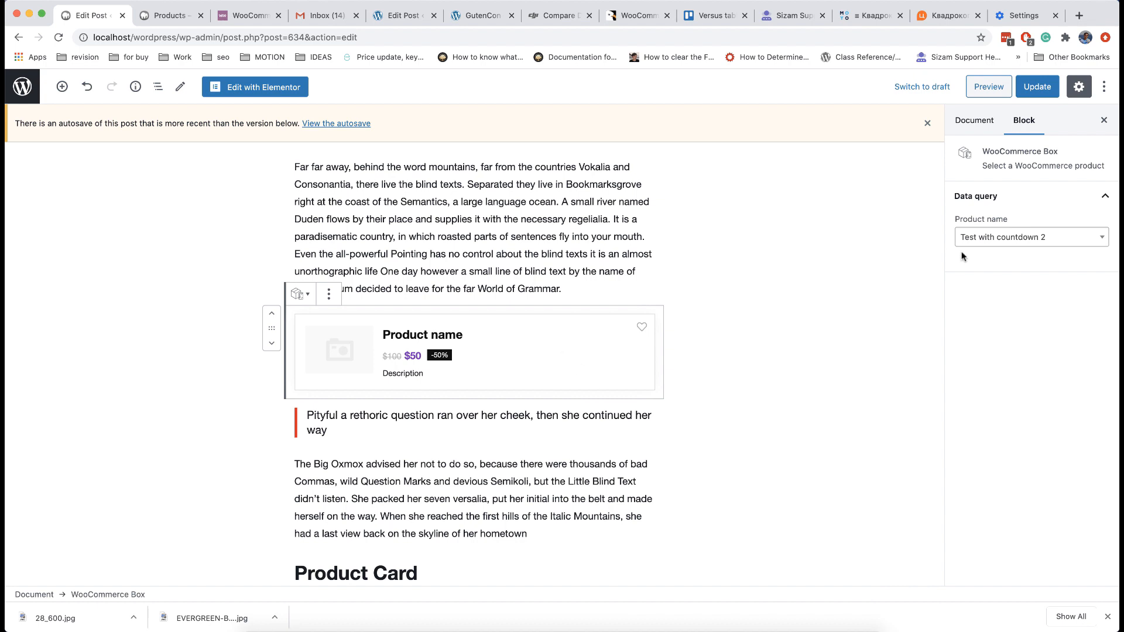
click(1031, 237)
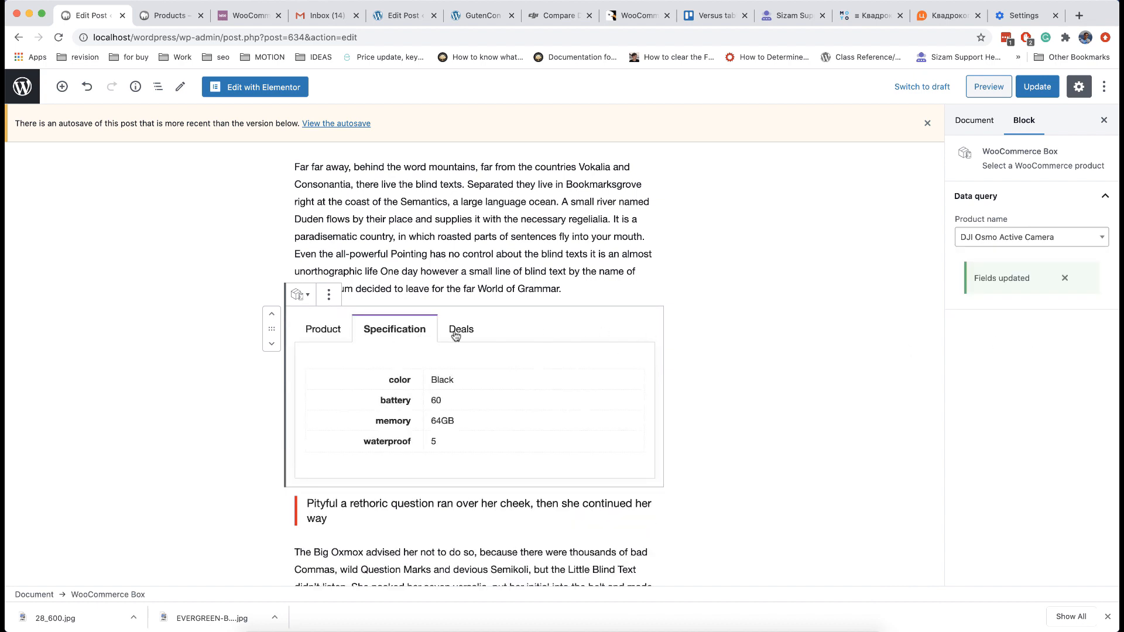
click(324, 329)
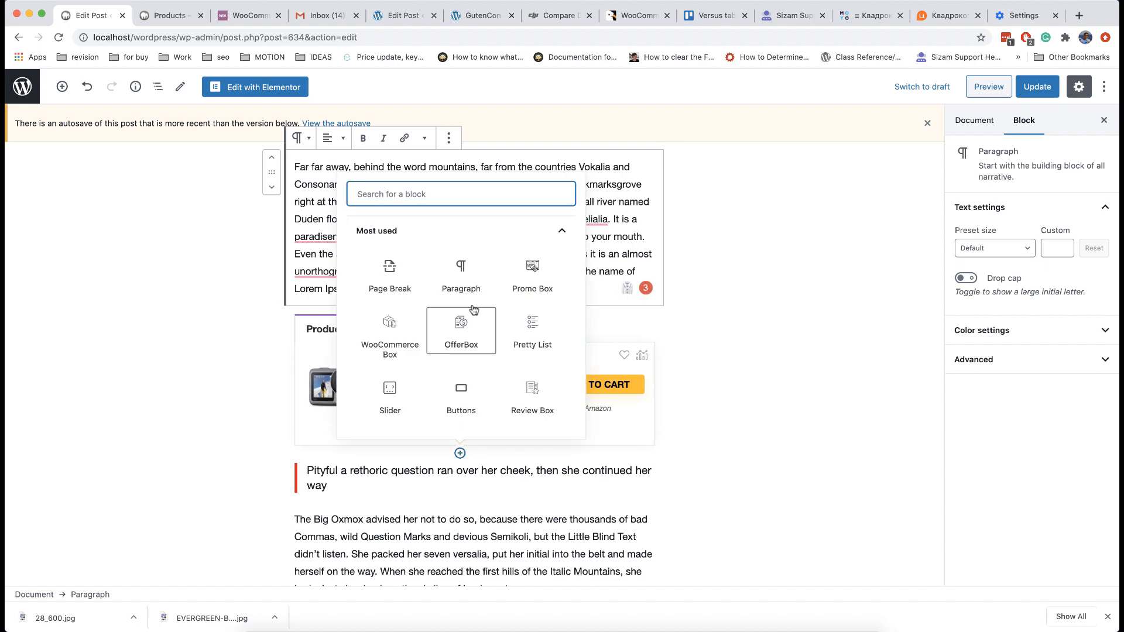
scroll(down, 3)
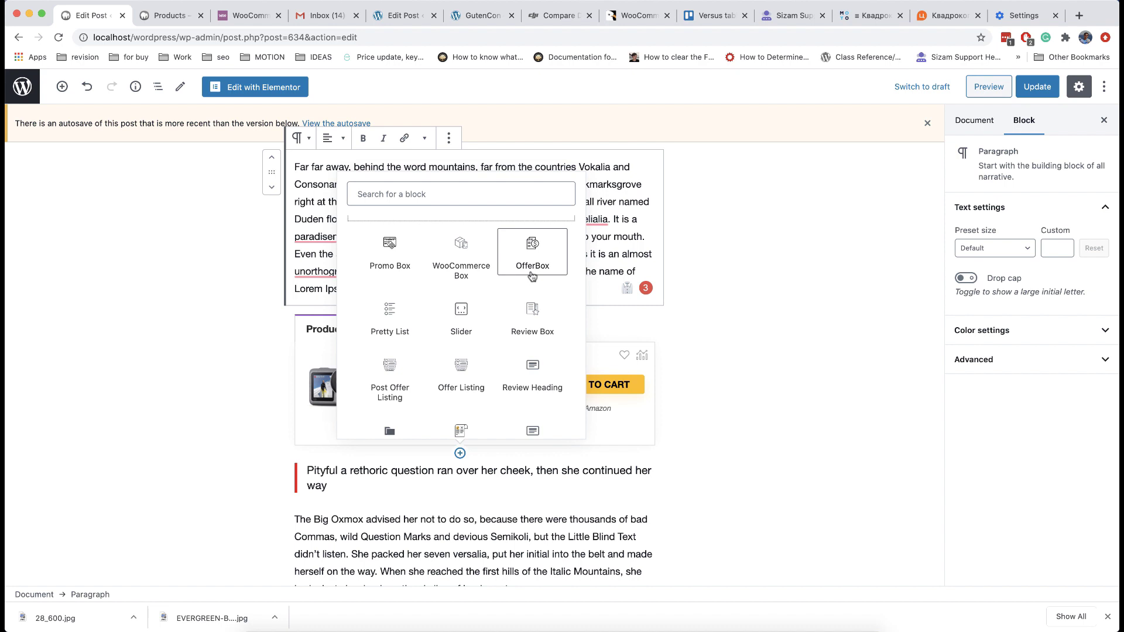
Add a Post OfferBox below the camera box showing the 'Coupon for Samsung TV give 10%' offer
scroll(down, 3)
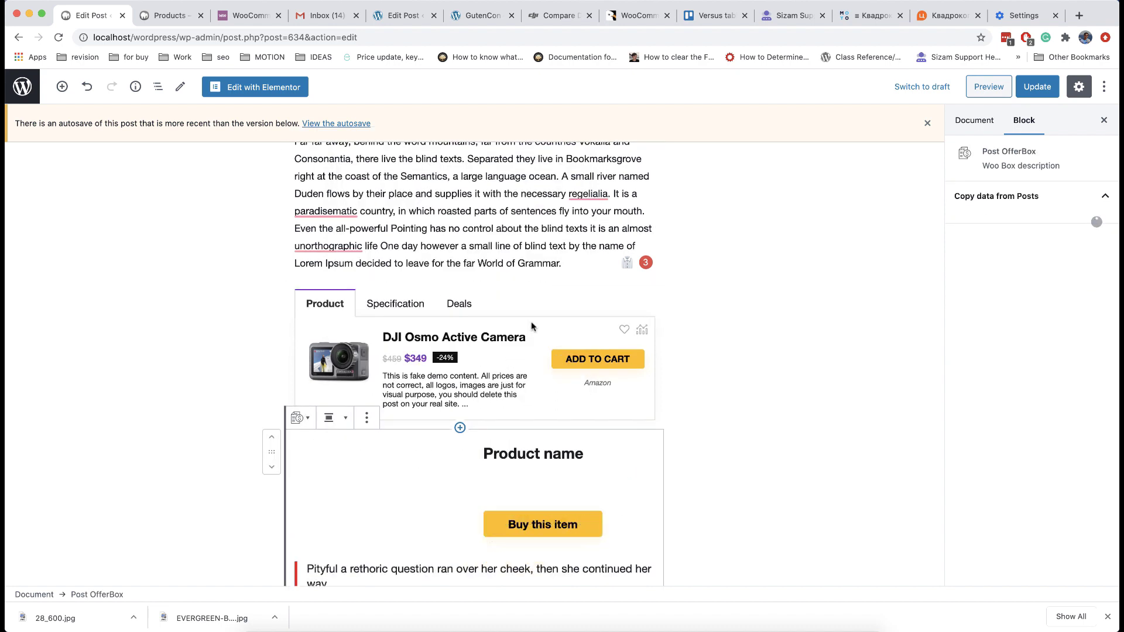
click(1031, 237)
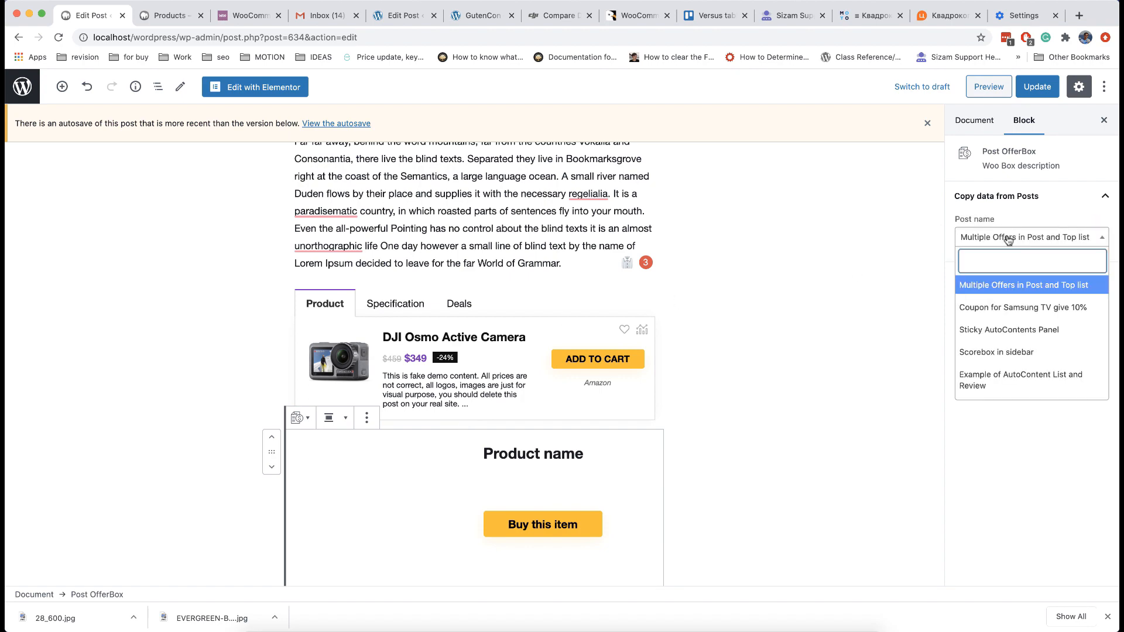
click(1021, 307)
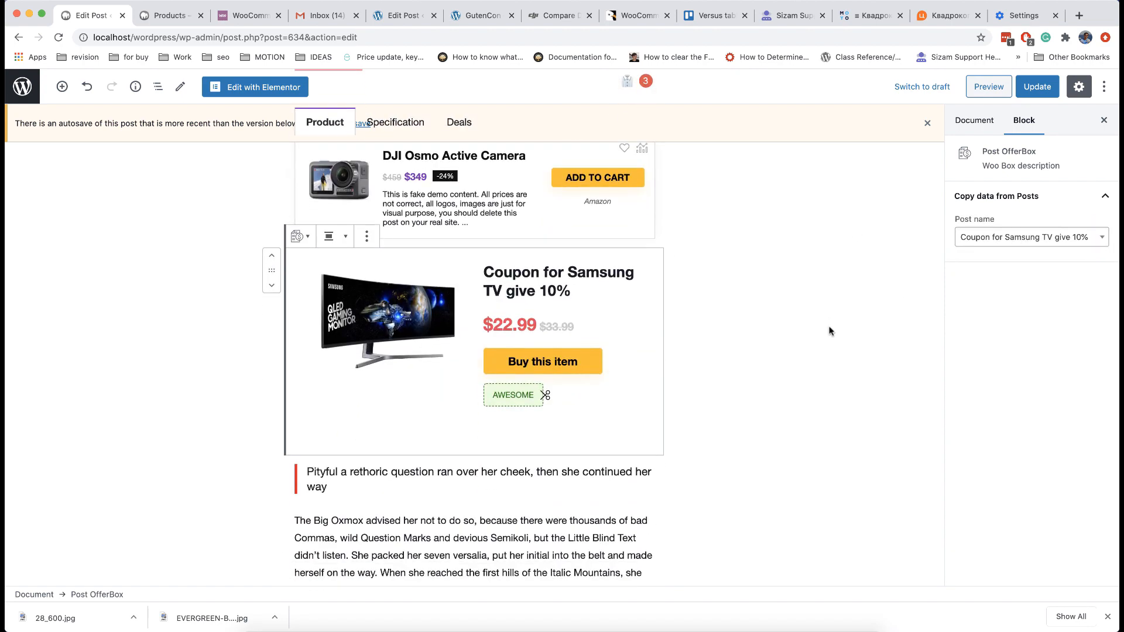
click(367, 236)
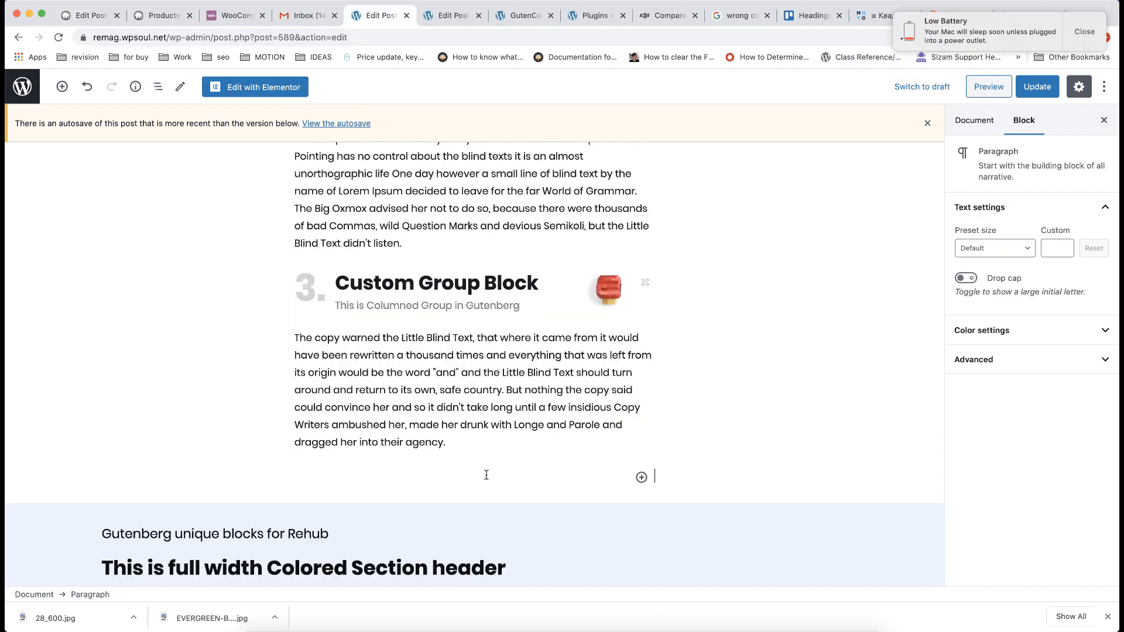
Insert a two-column block with a Title box describing DJI Mavic drones in the left column
click(641, 477)
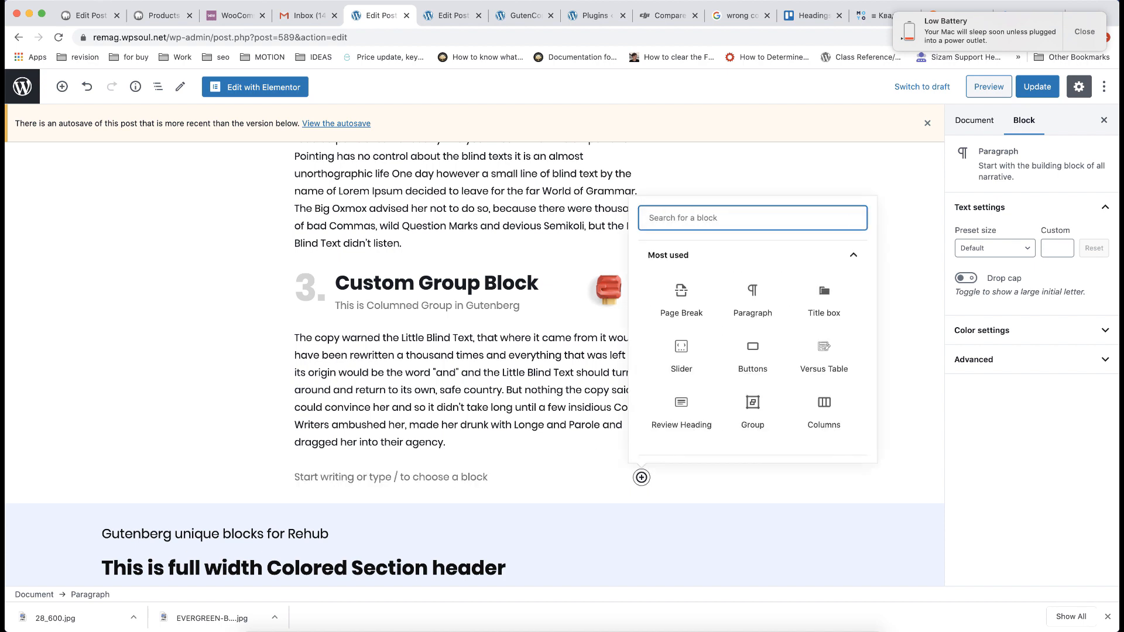
click(824, 403)
text(titl)
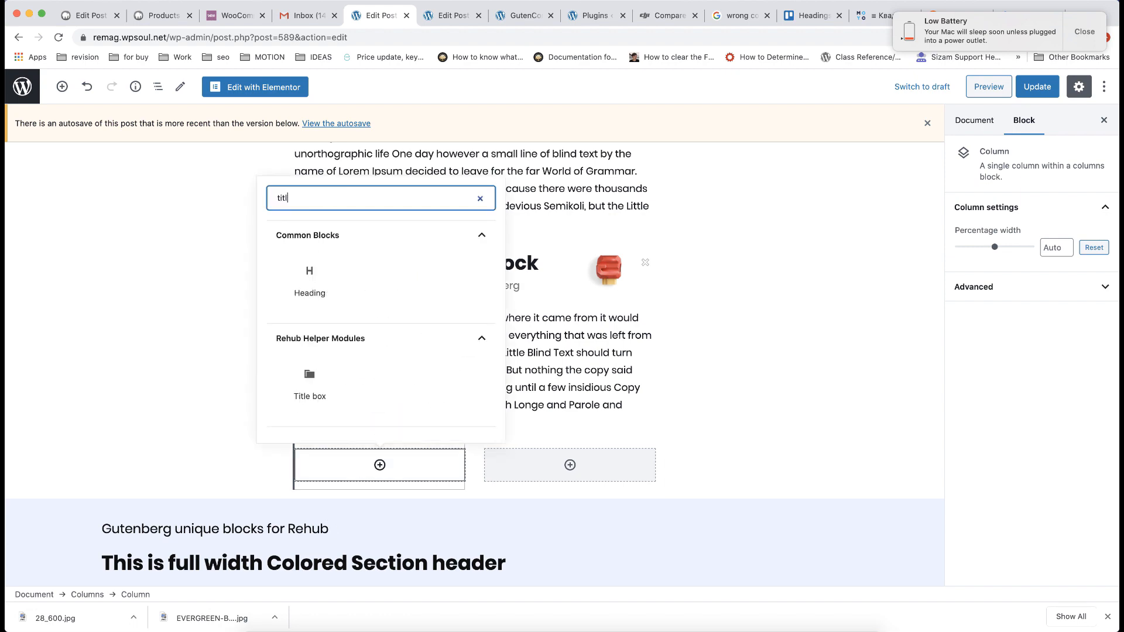
click(309, 384)
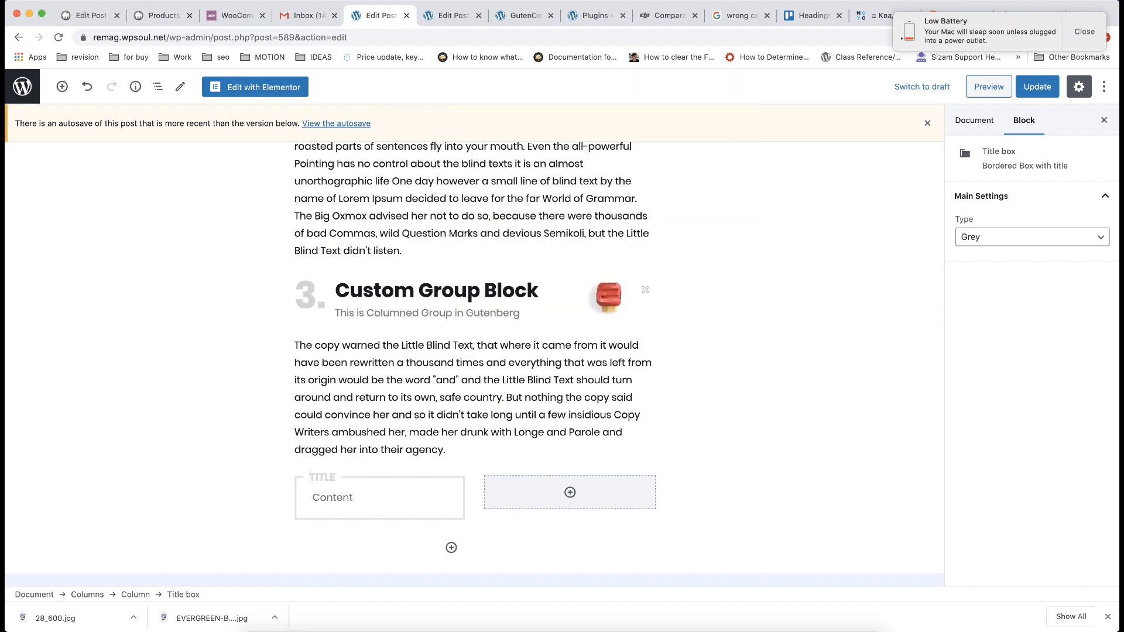
click(348, 497)
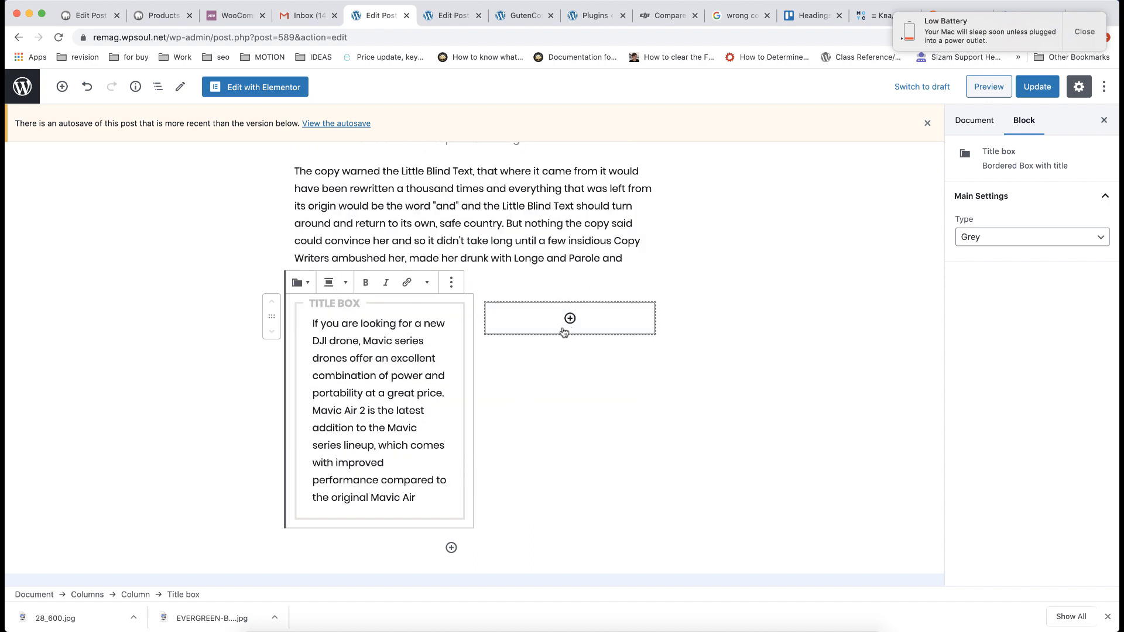
Add a Slider to the right column holding three Mavic drone photos from the Media Library
click(570, 318)
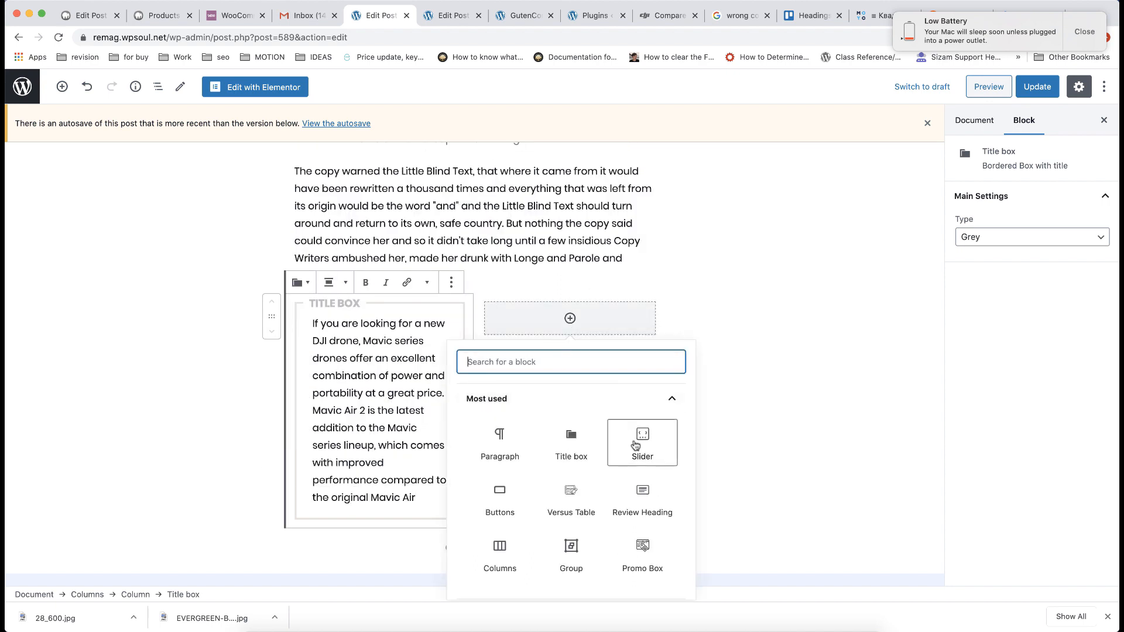
click(641, 443)
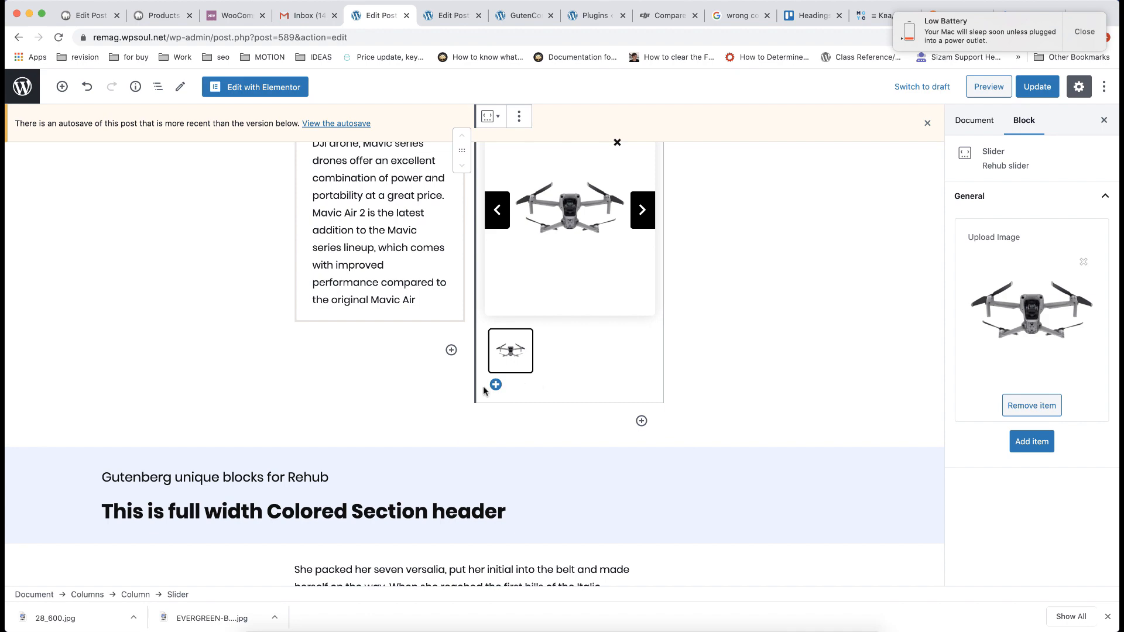
click(1031, 442)
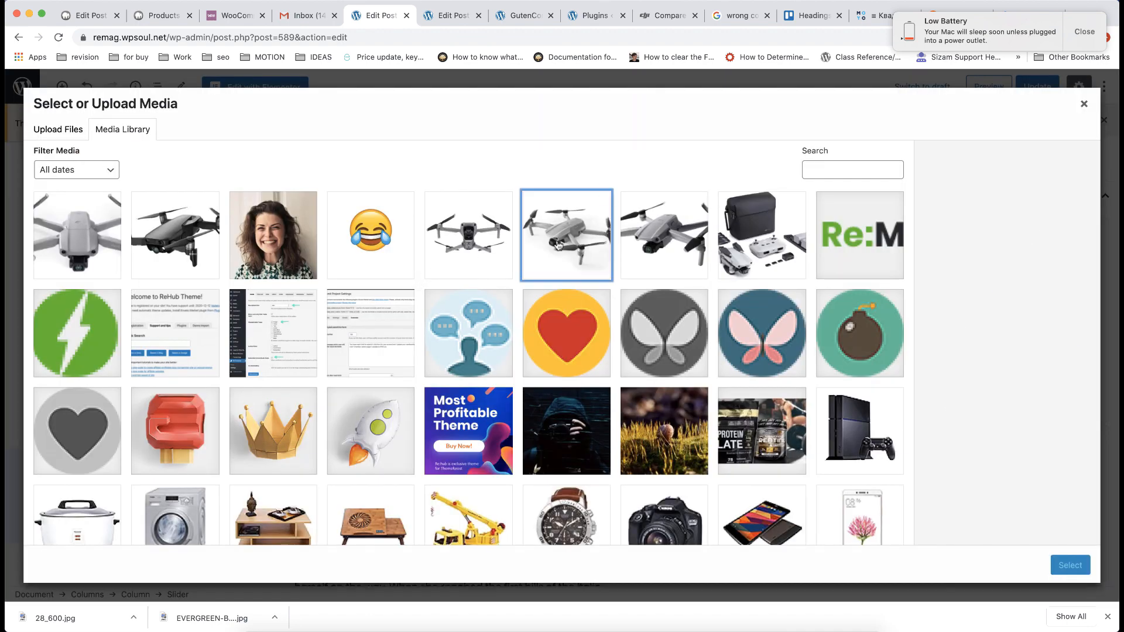
click(1070, 564)
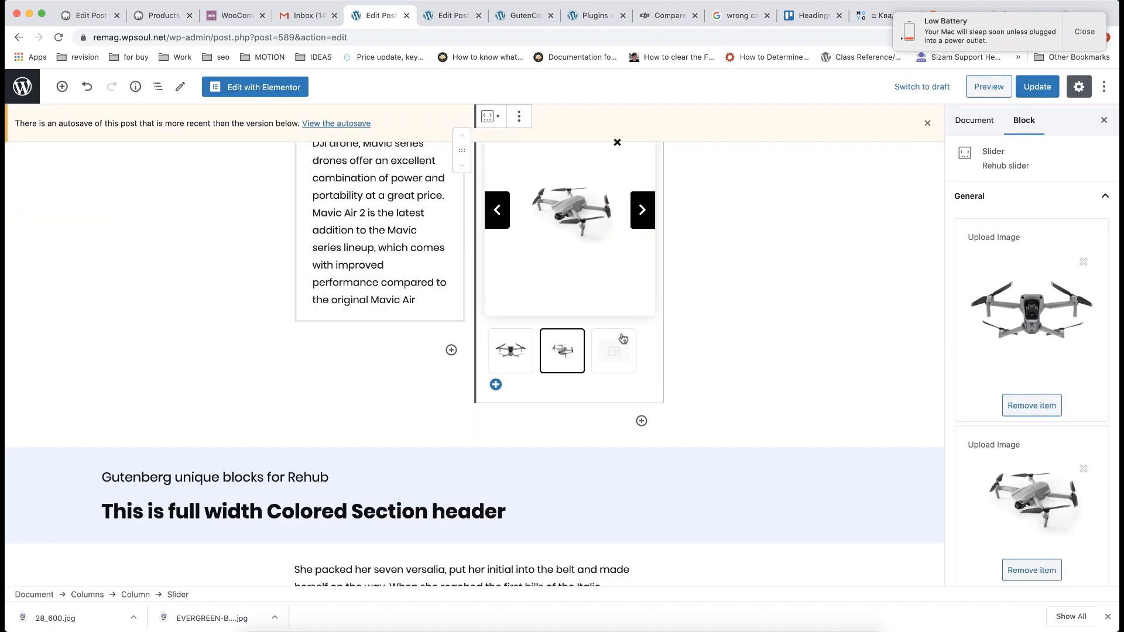
click(614, 350)
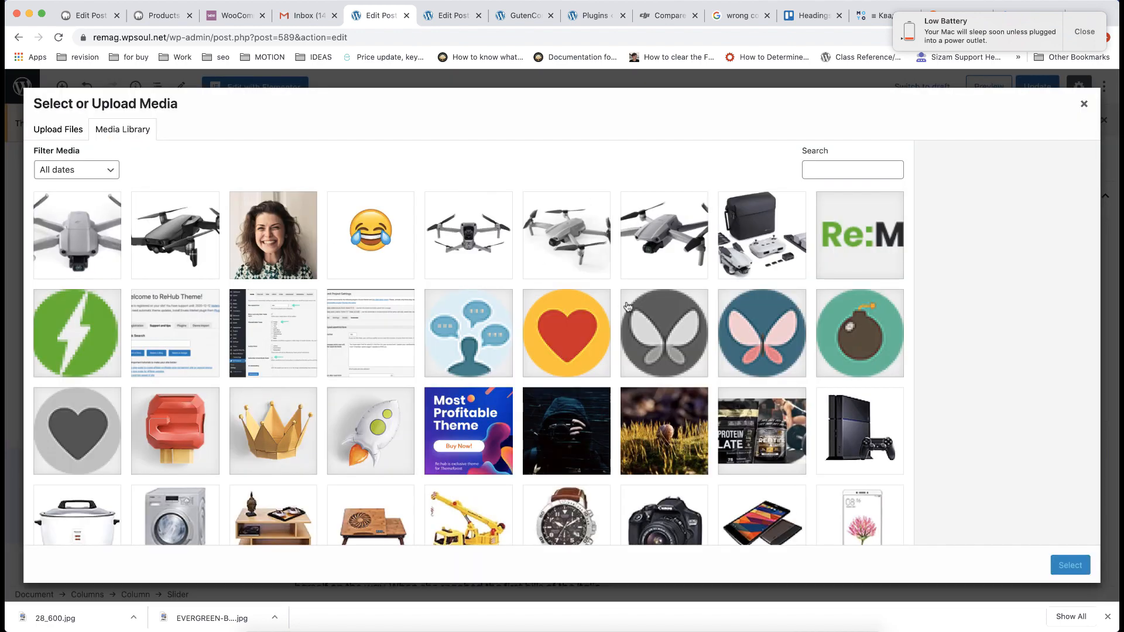
click(1070, 565)
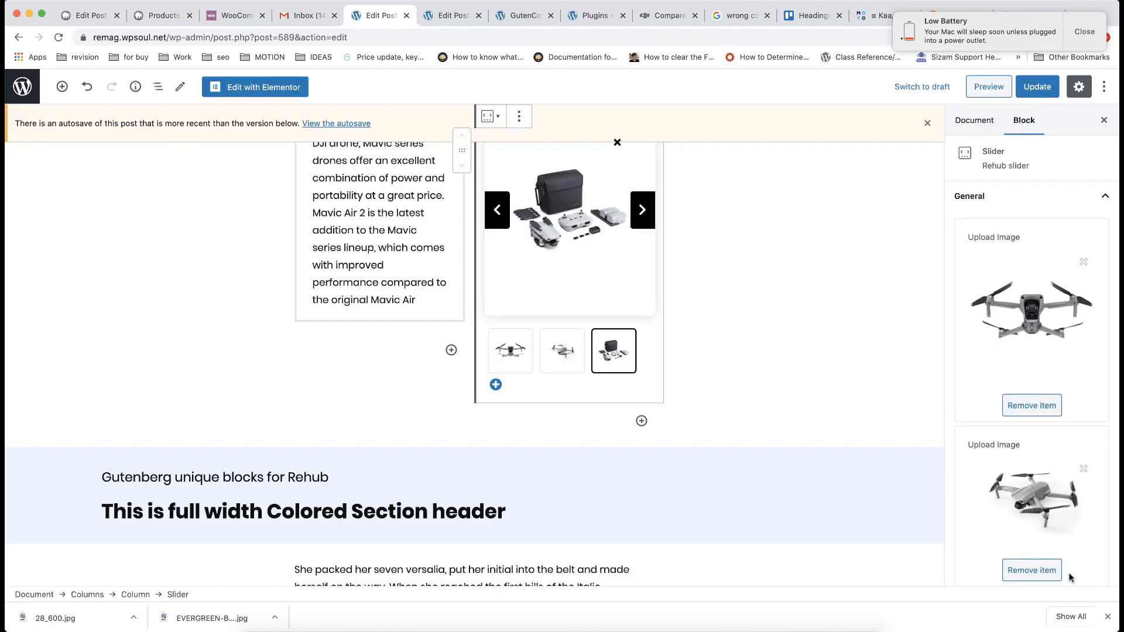
click(451, 350)
text(BUY THIS)
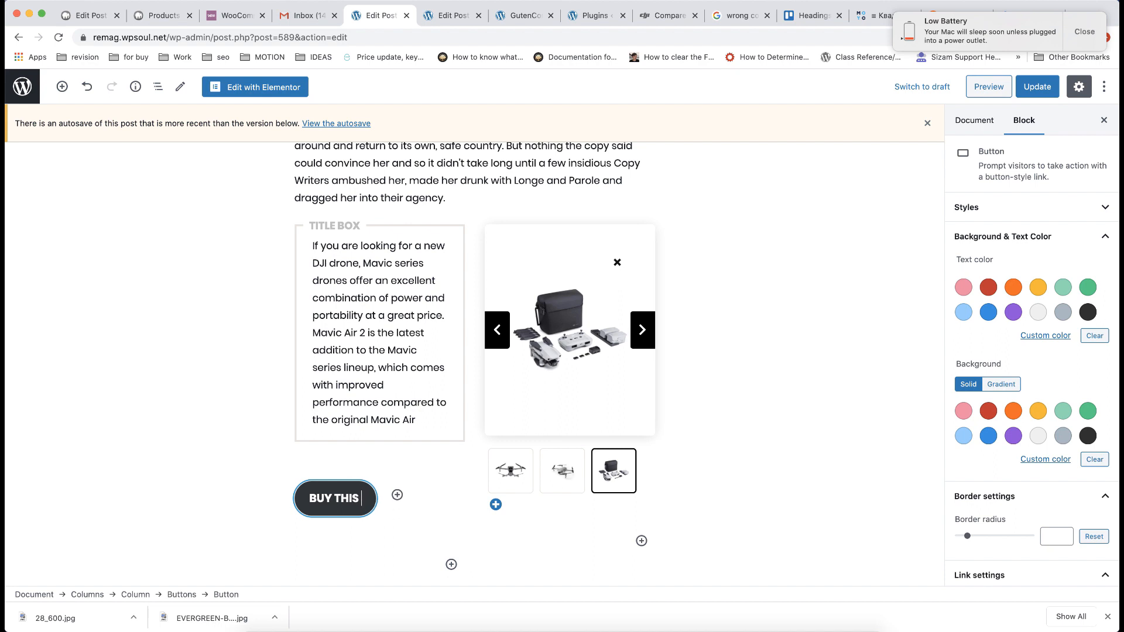
Label the button BUY THIS ITEM and give it a purple background
text(ITEM)
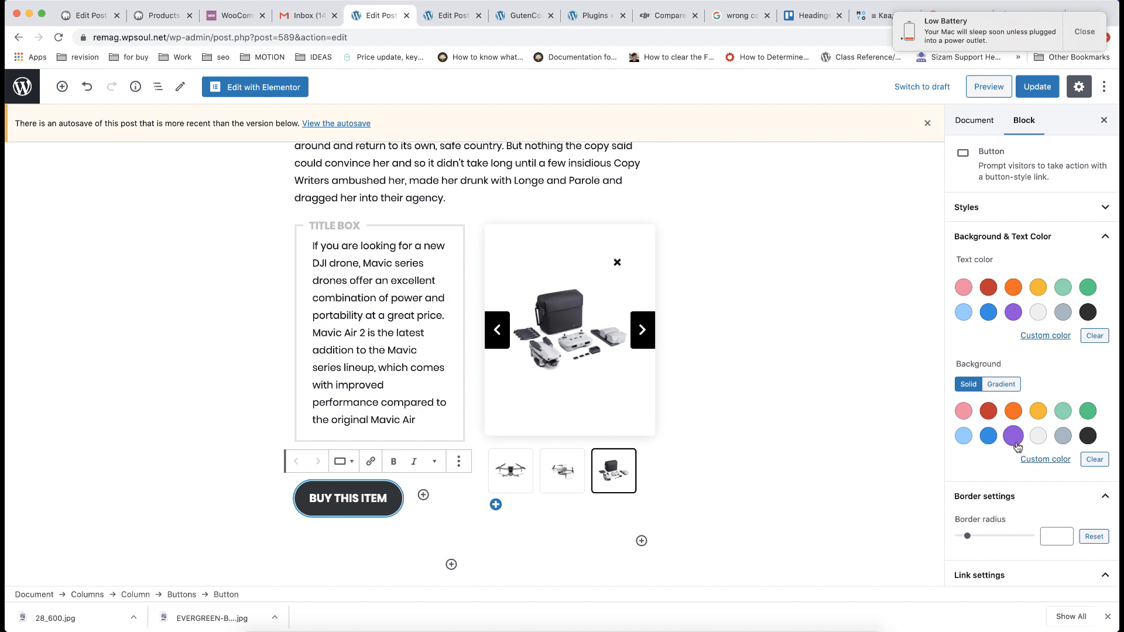
click(1013, 435)
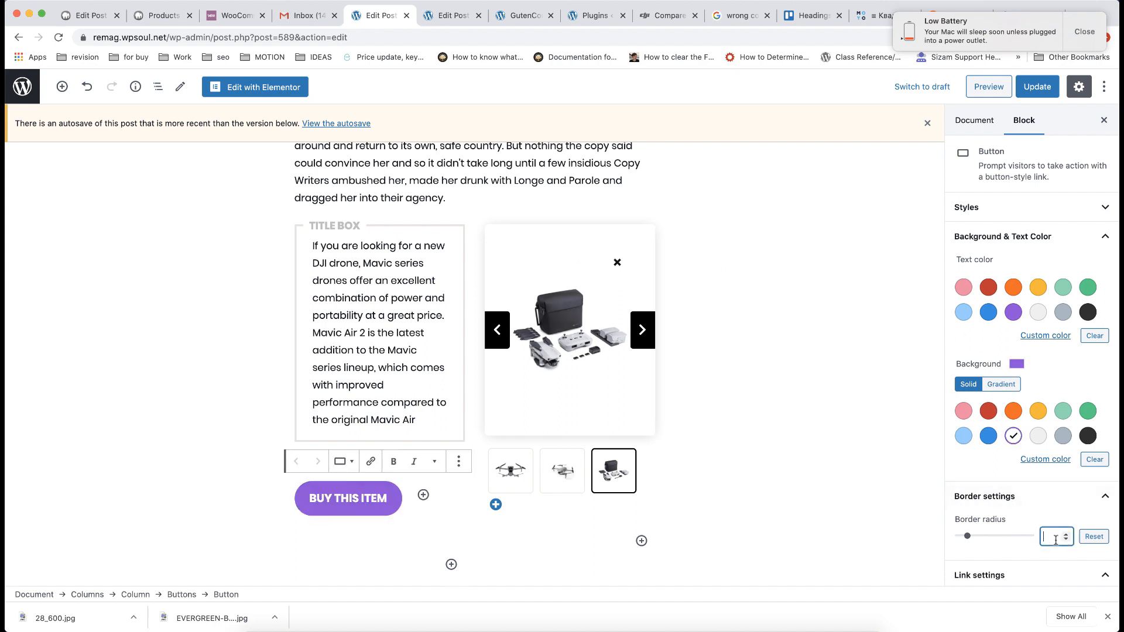
text(6)
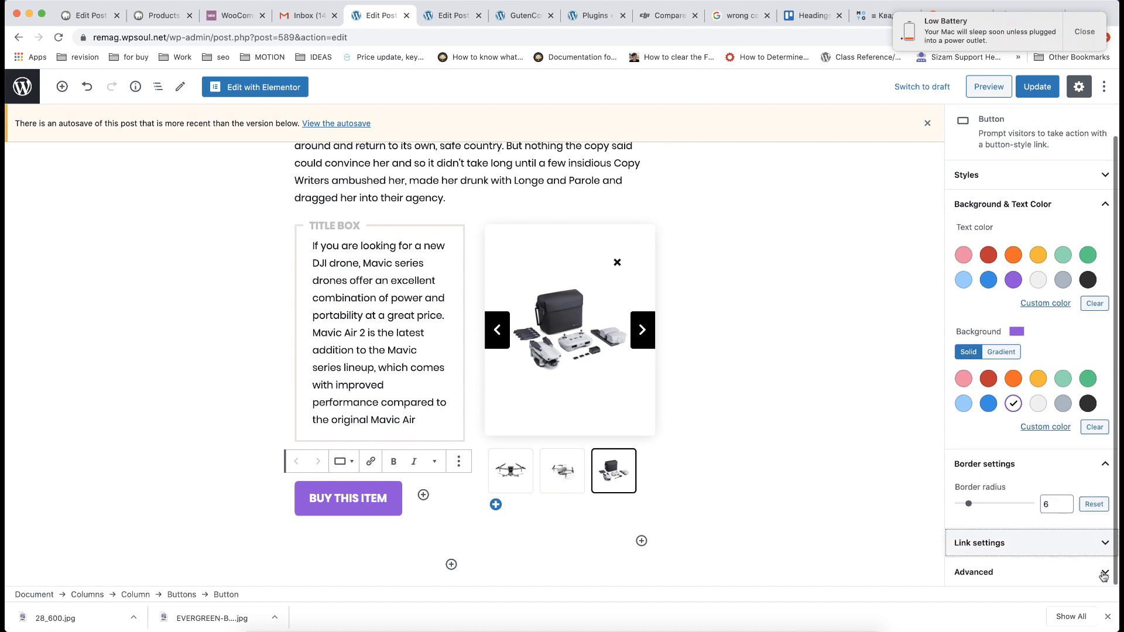
Link the button to dji.com opening in a new tab, then update the post
click(973, 571)
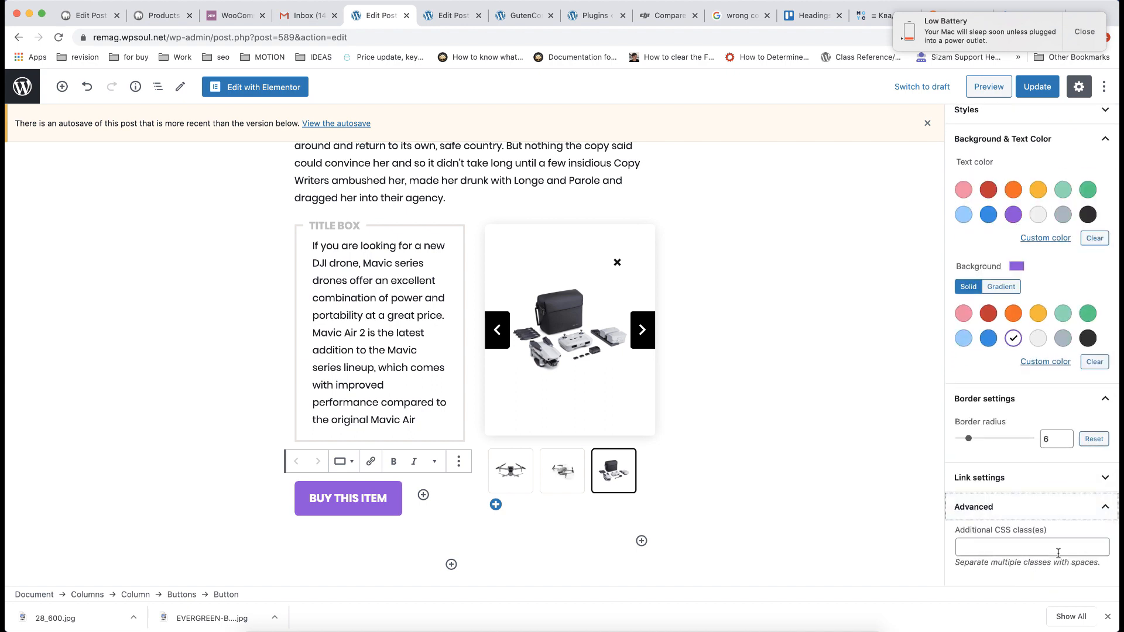
click(978, 477)
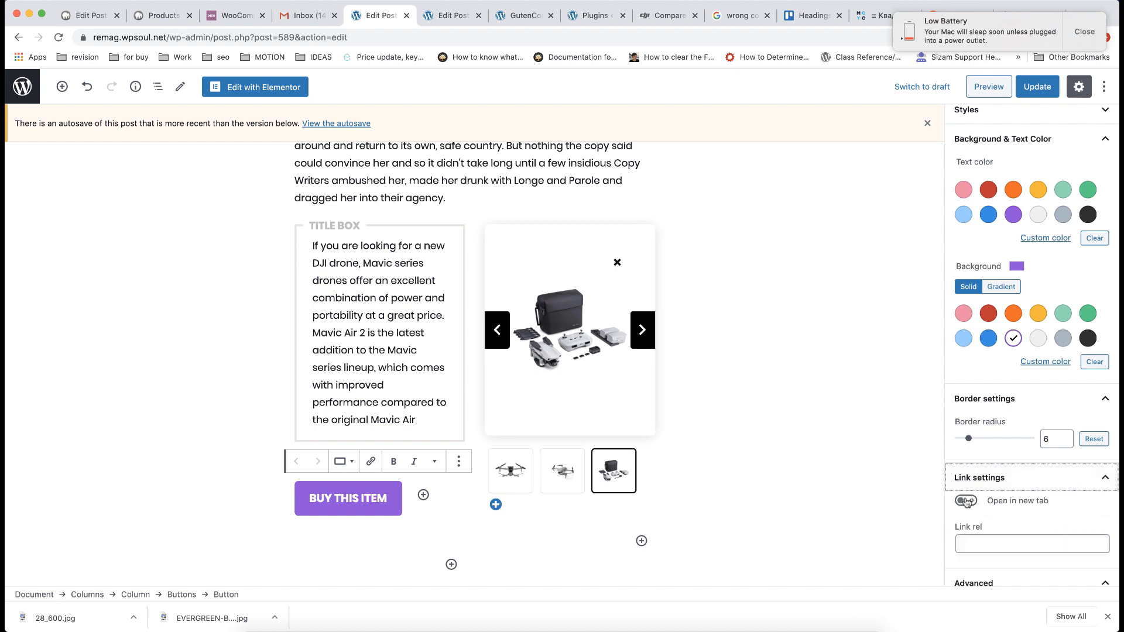
click(965, 501)
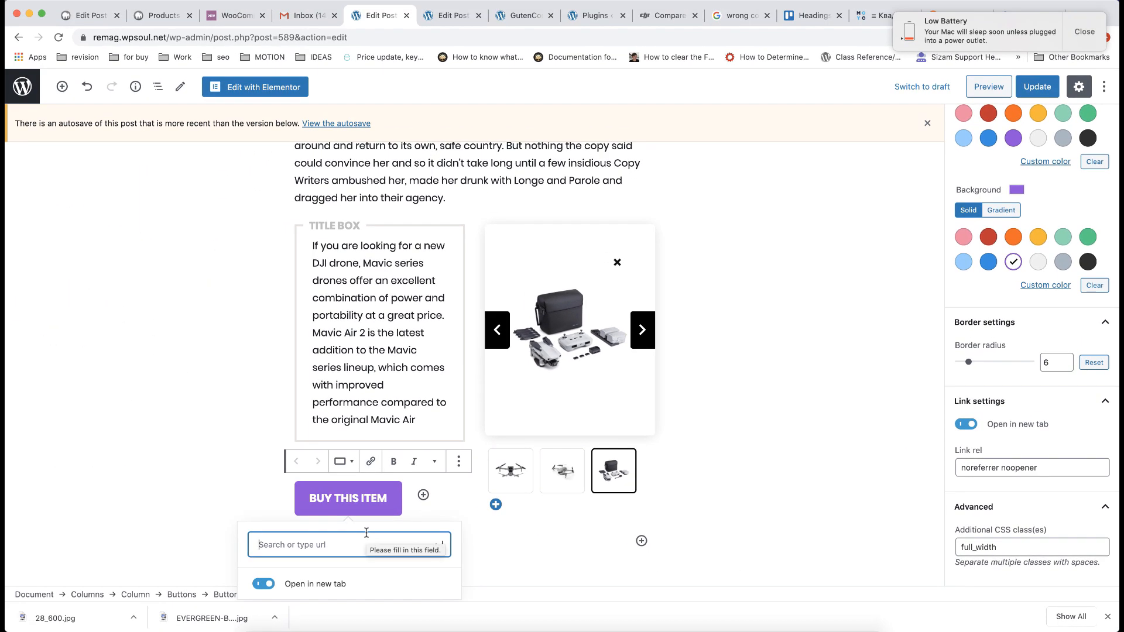
text(https://dji)
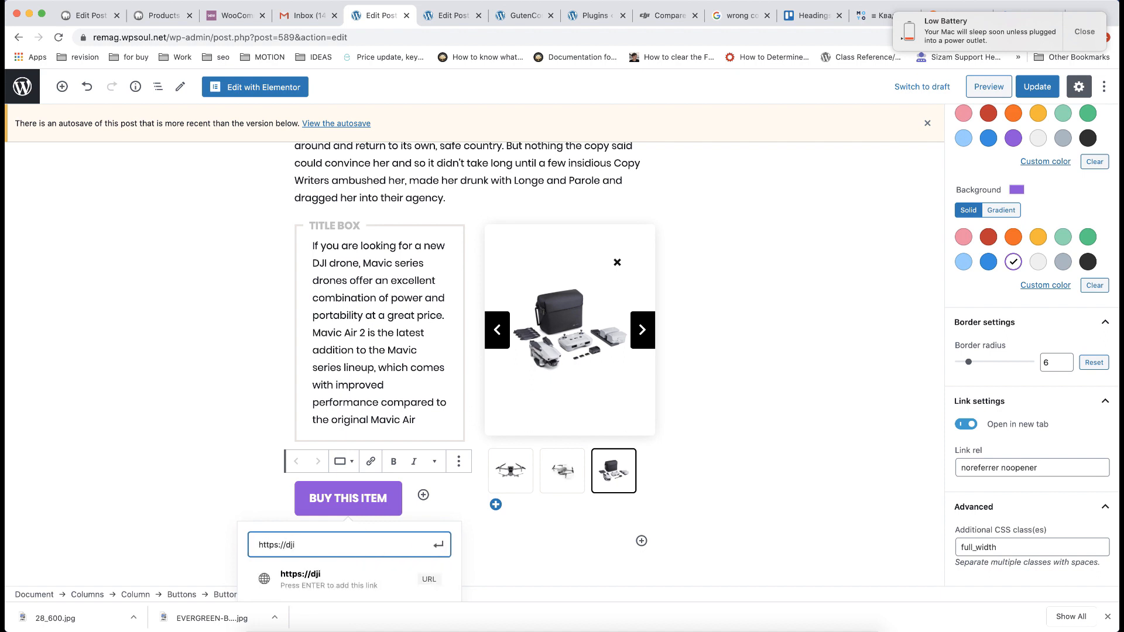
text(.com)
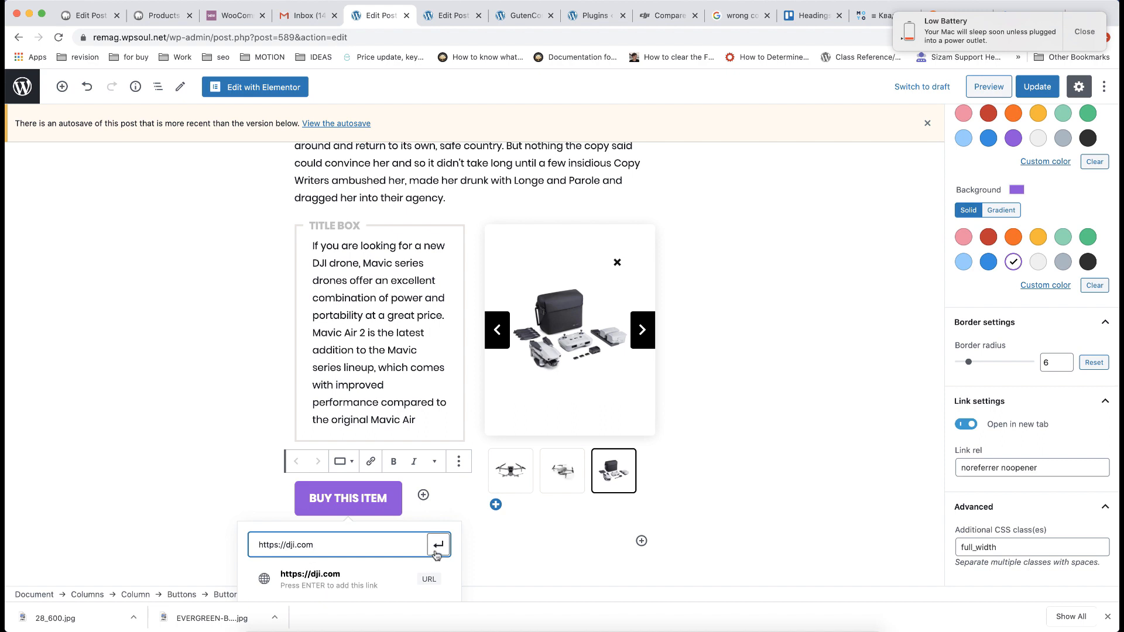
click(437, 544)
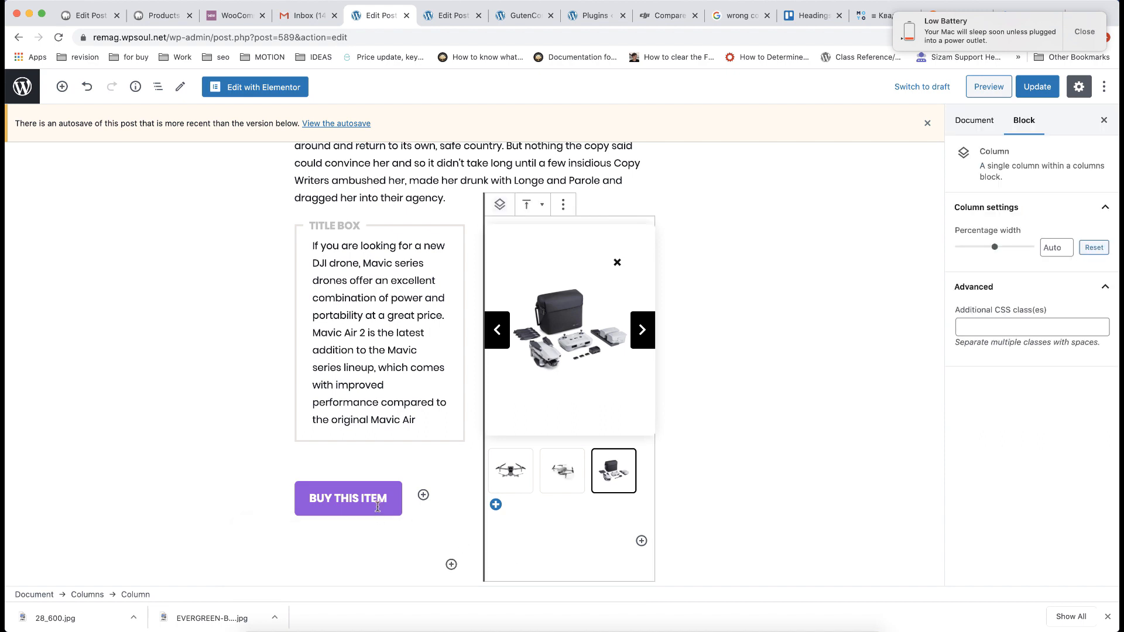
click(348, 498)
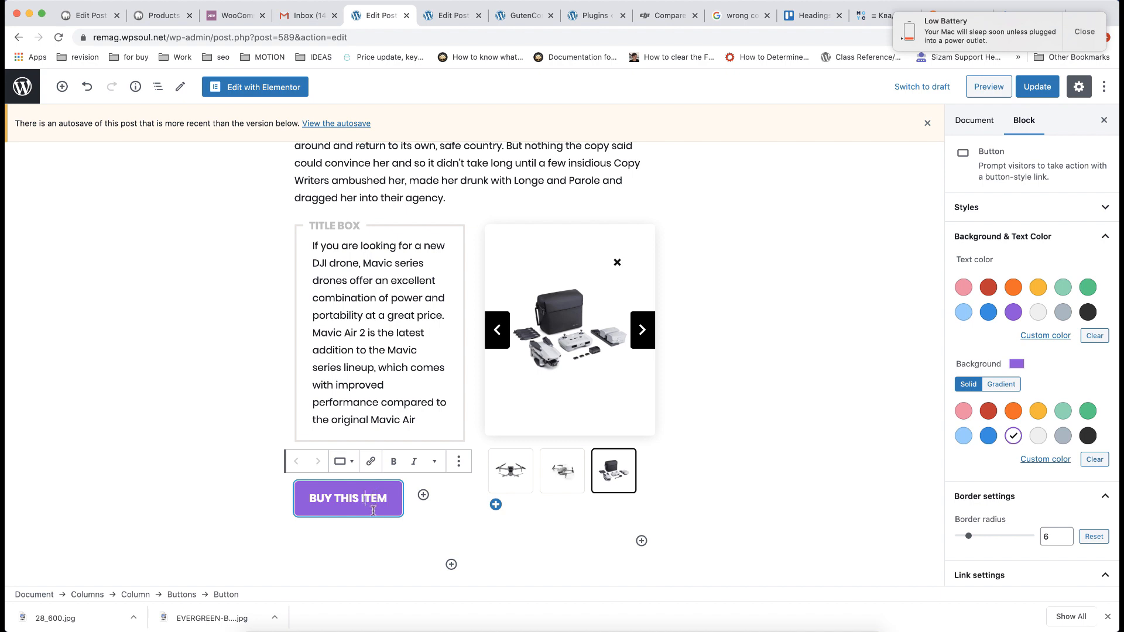
mouse_move(541, 514)
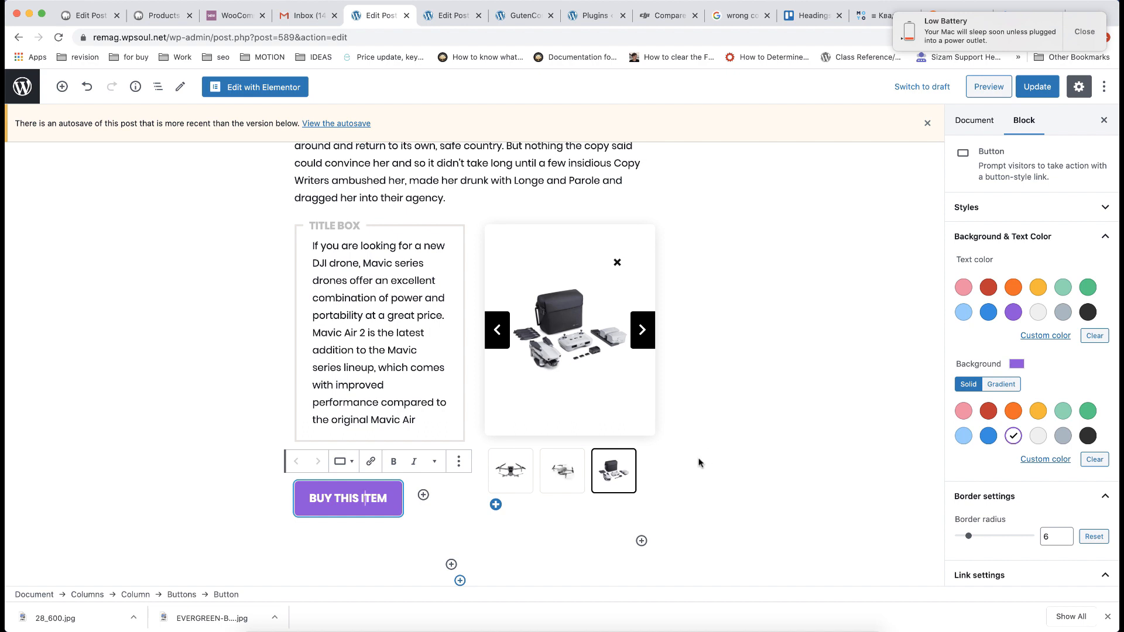
click(1036, 86)
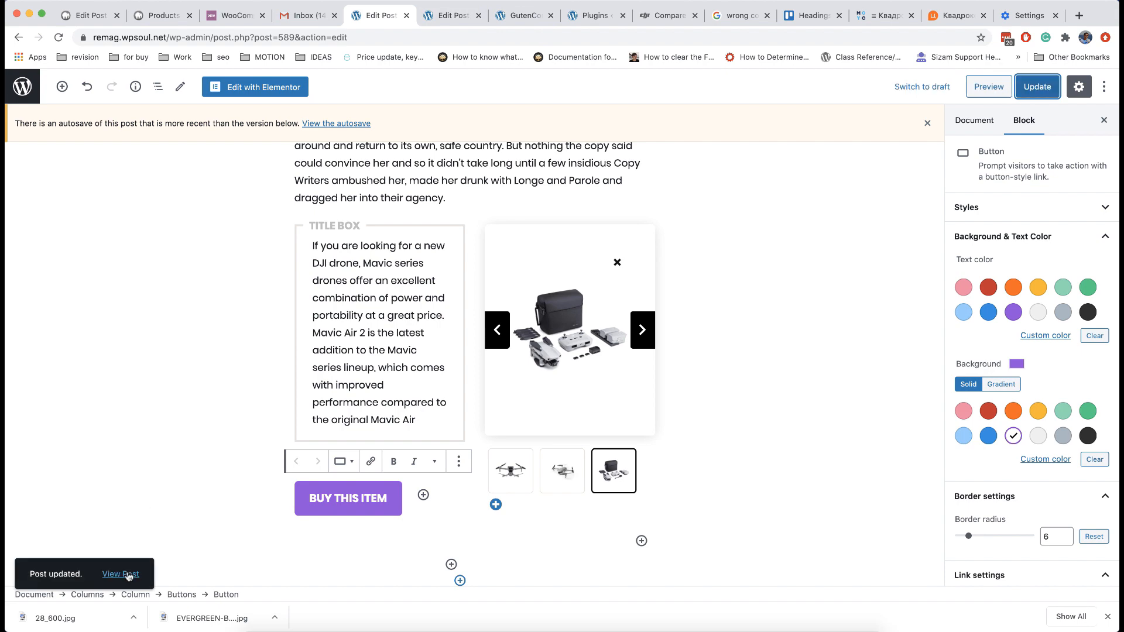
mouse_move(159, 440)
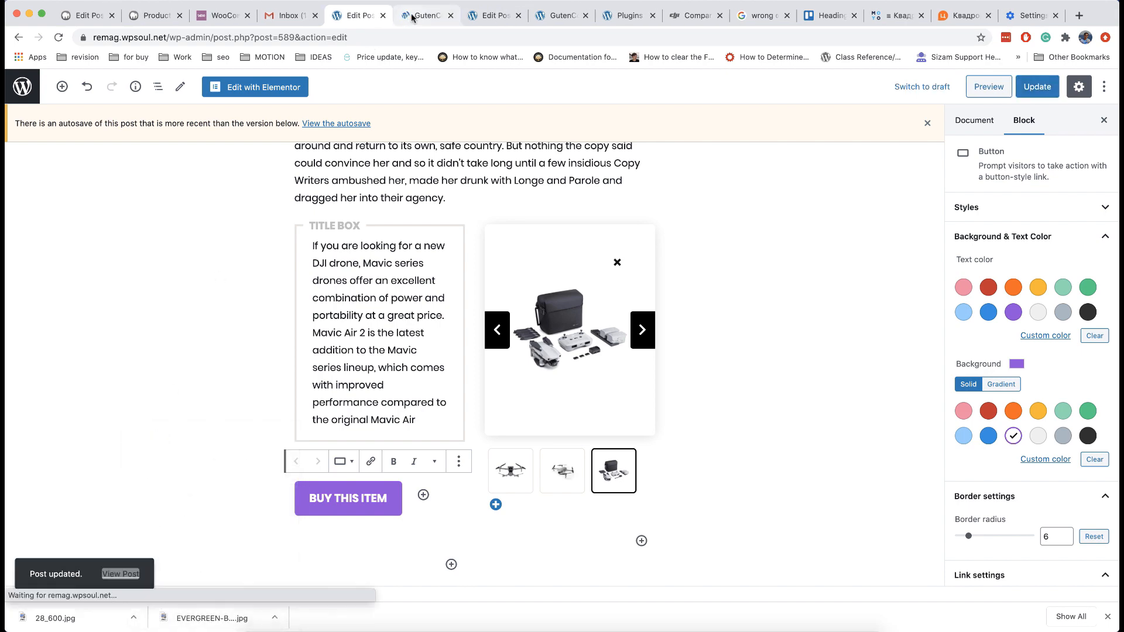
View the live post, scroll down to the drone box, and return to the editor tab
click(423, 15)
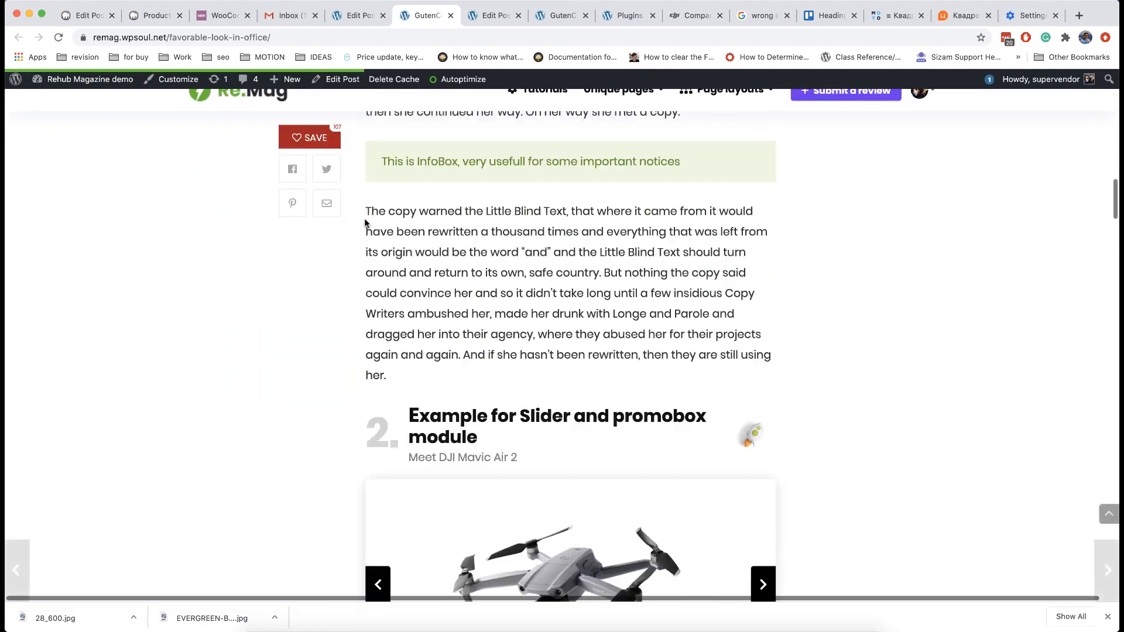
scroll(down, 3)
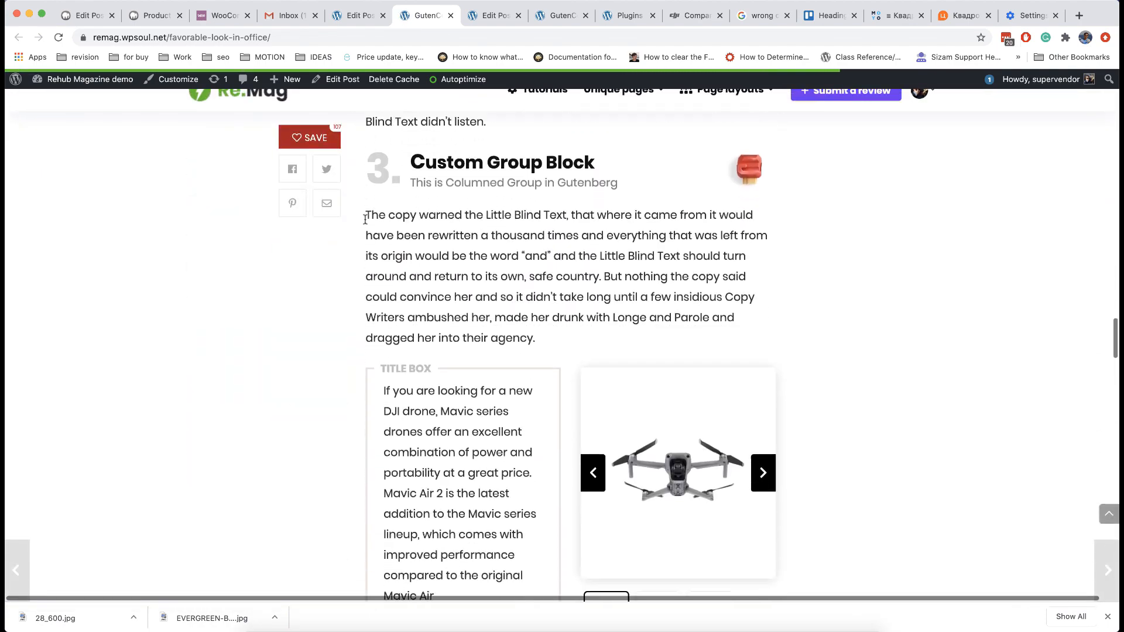
scroll(down, 3)
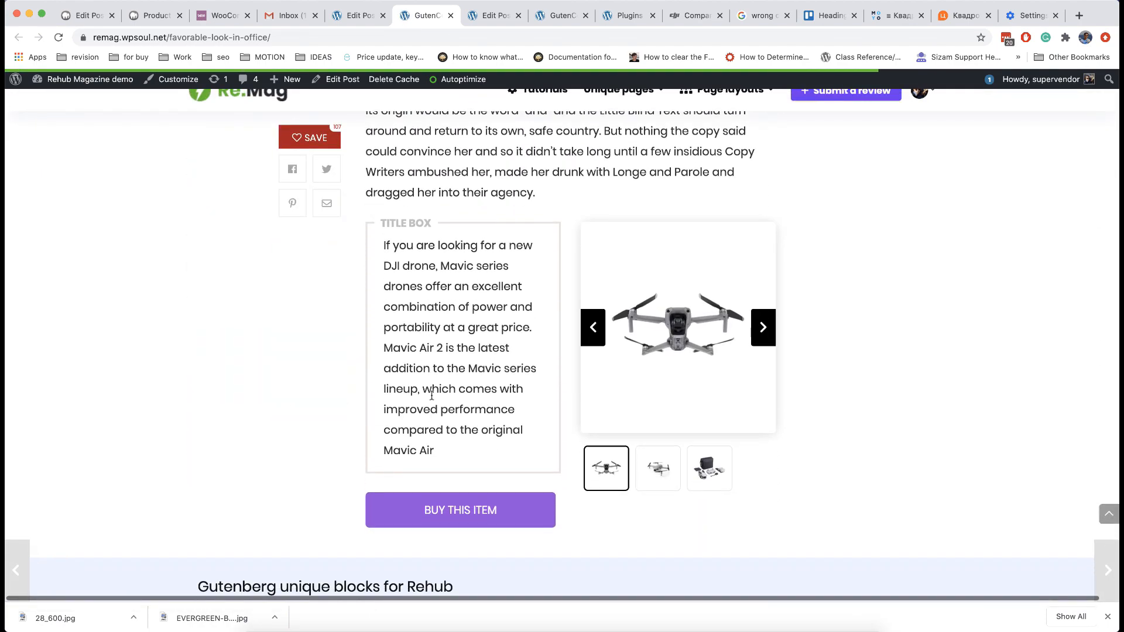
click(357, 16)
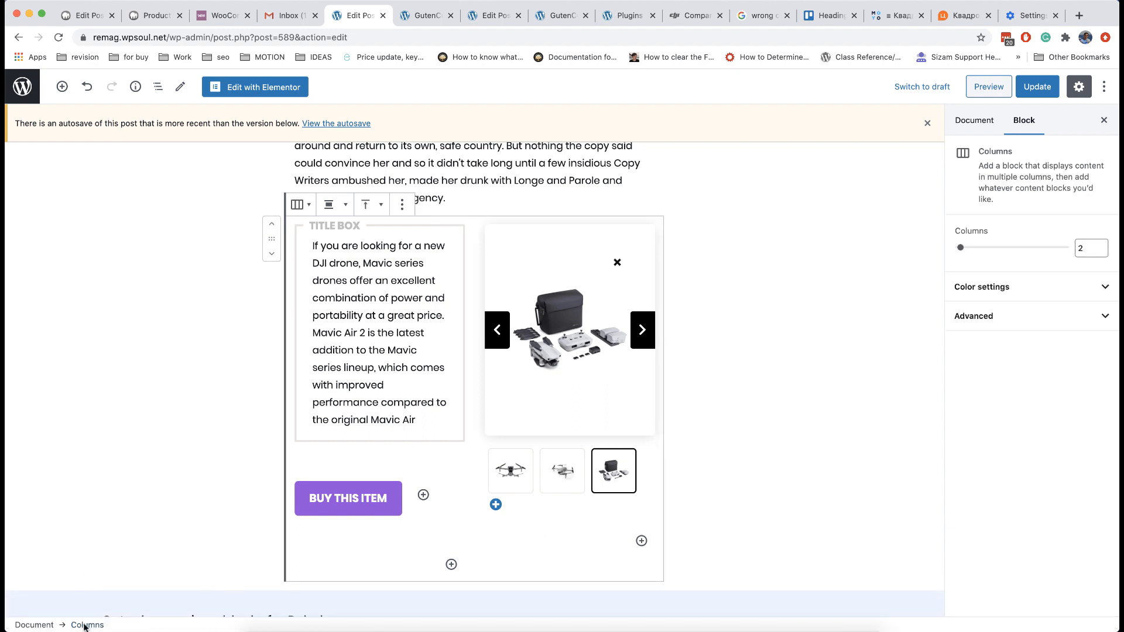
mouse_move(403, 243)
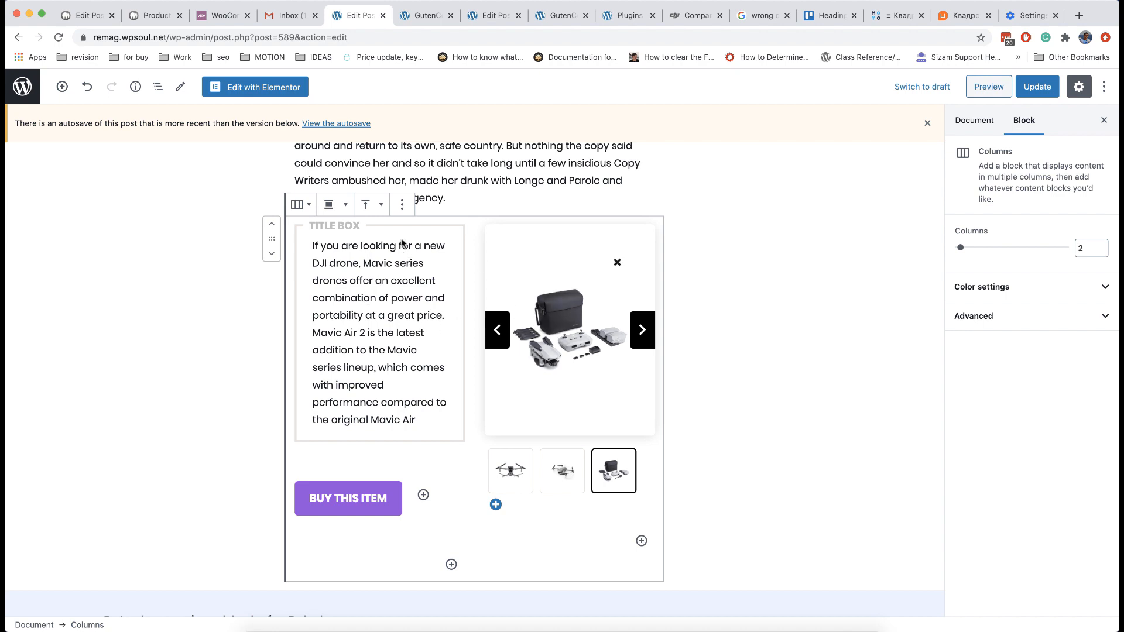
Convert the drone Group block into a reusable block named 'Columned Block'
click(402, 204)
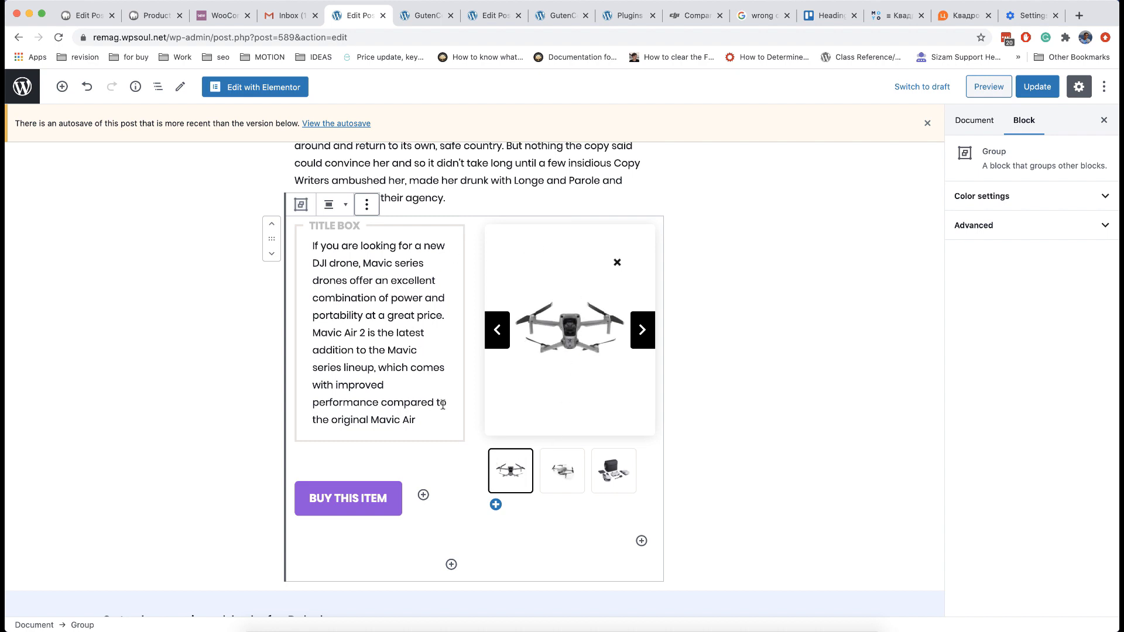
click(366, 205)
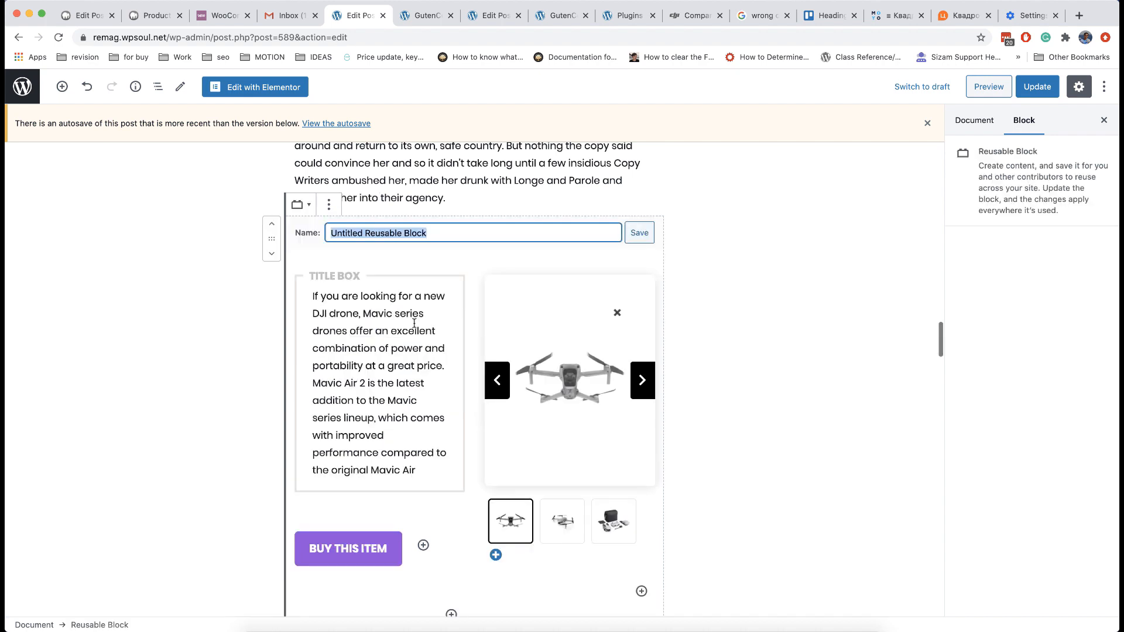
click(639, 232)
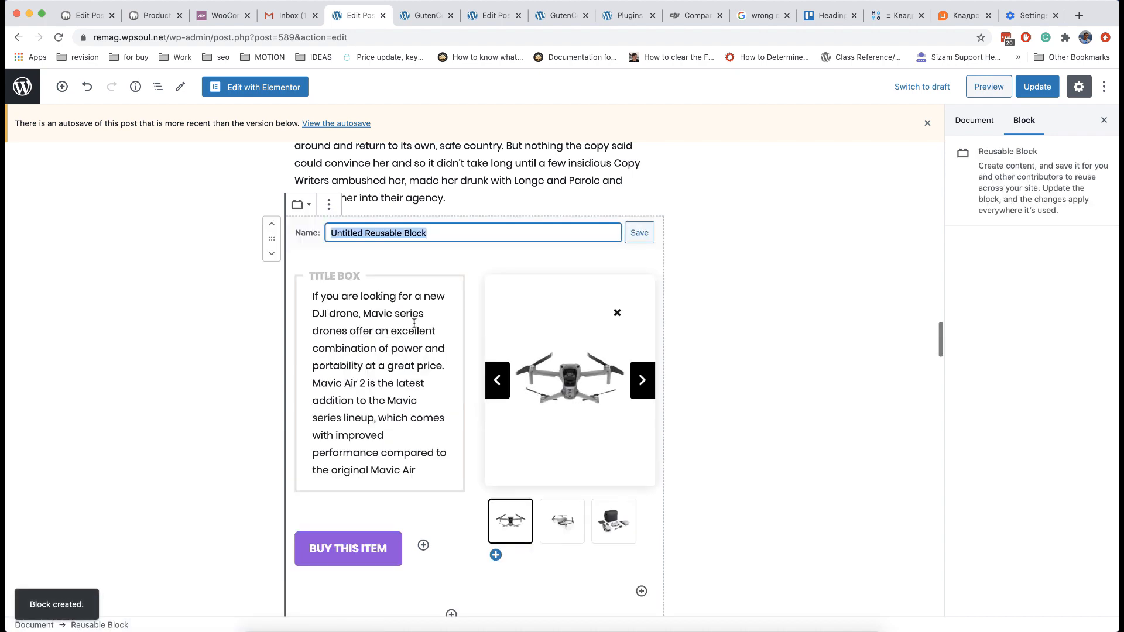
text(Columned)
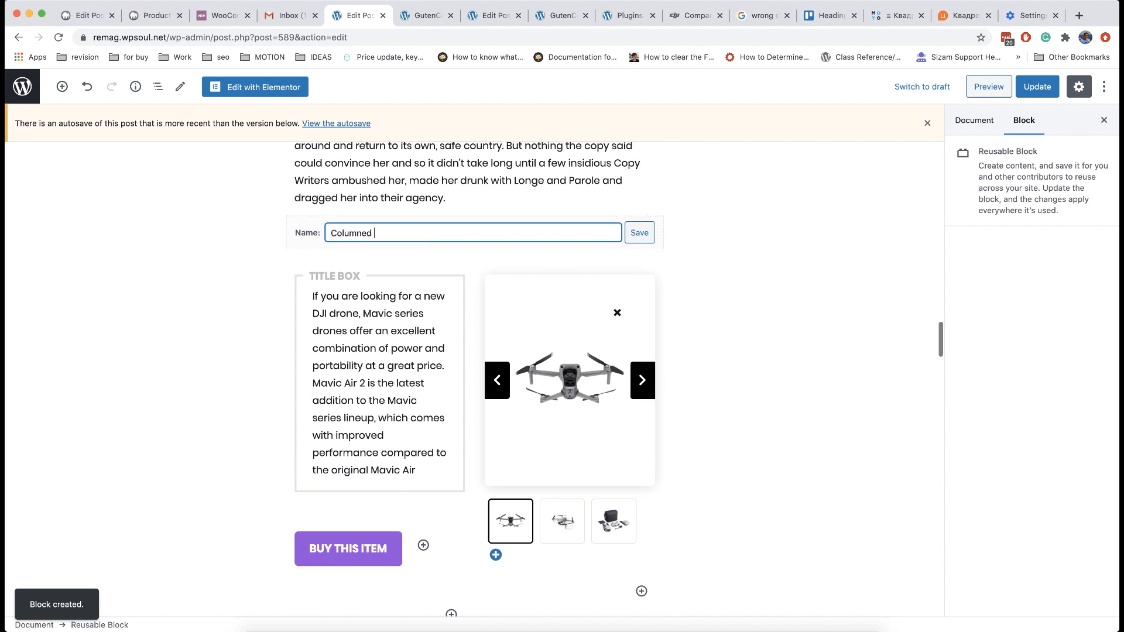
text(Block)
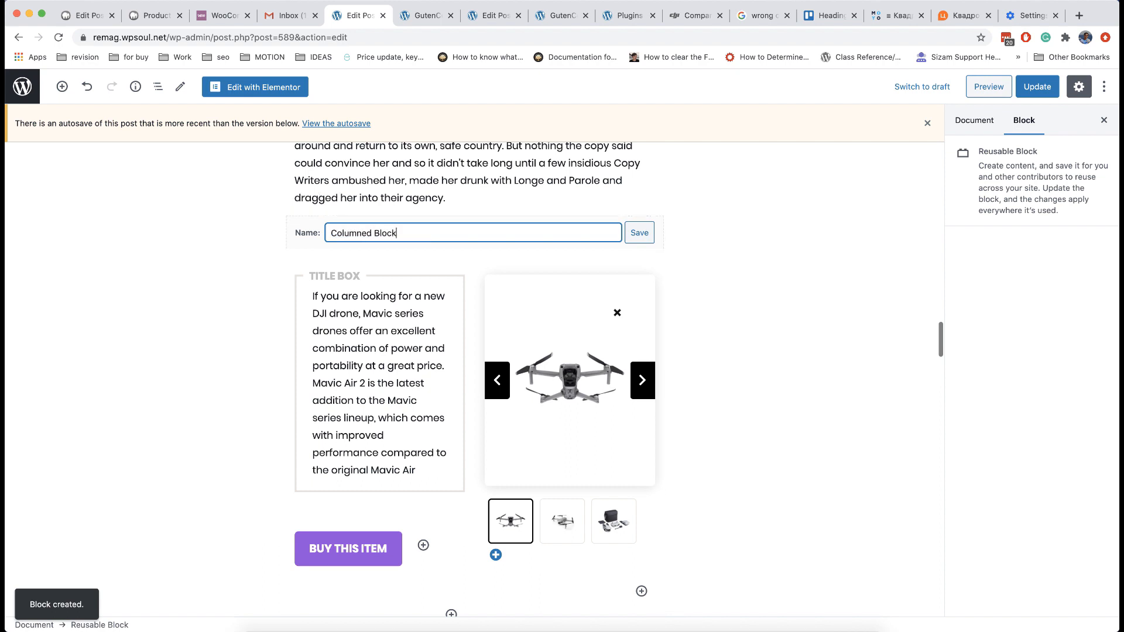
click(639, 232)
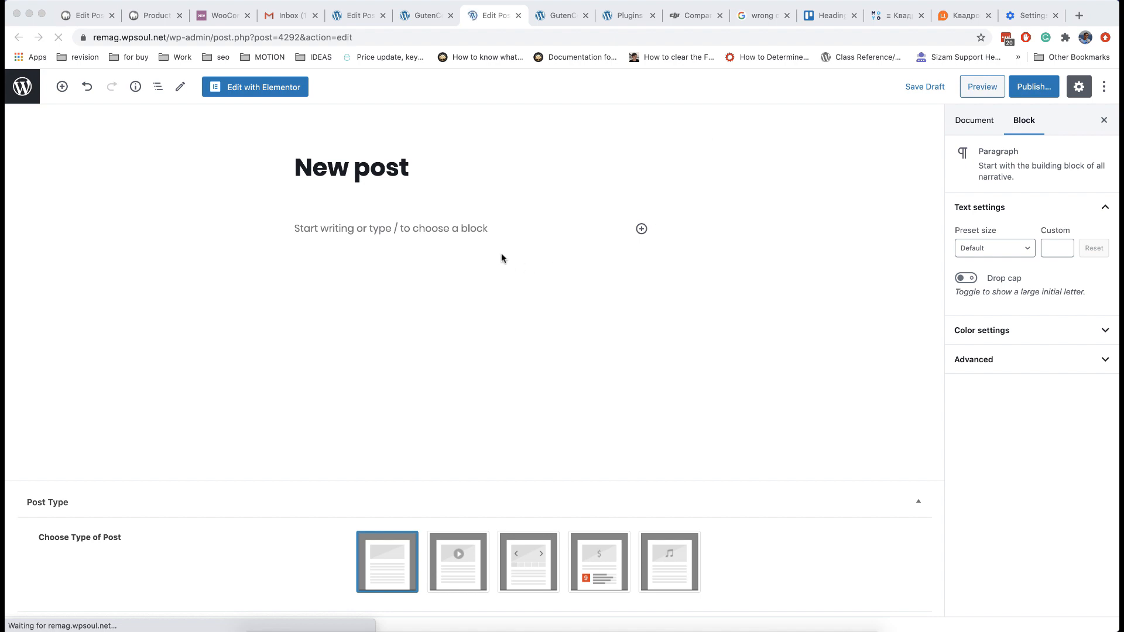
Insert the reusable Columned Block into the empty new post
click(974, 120)
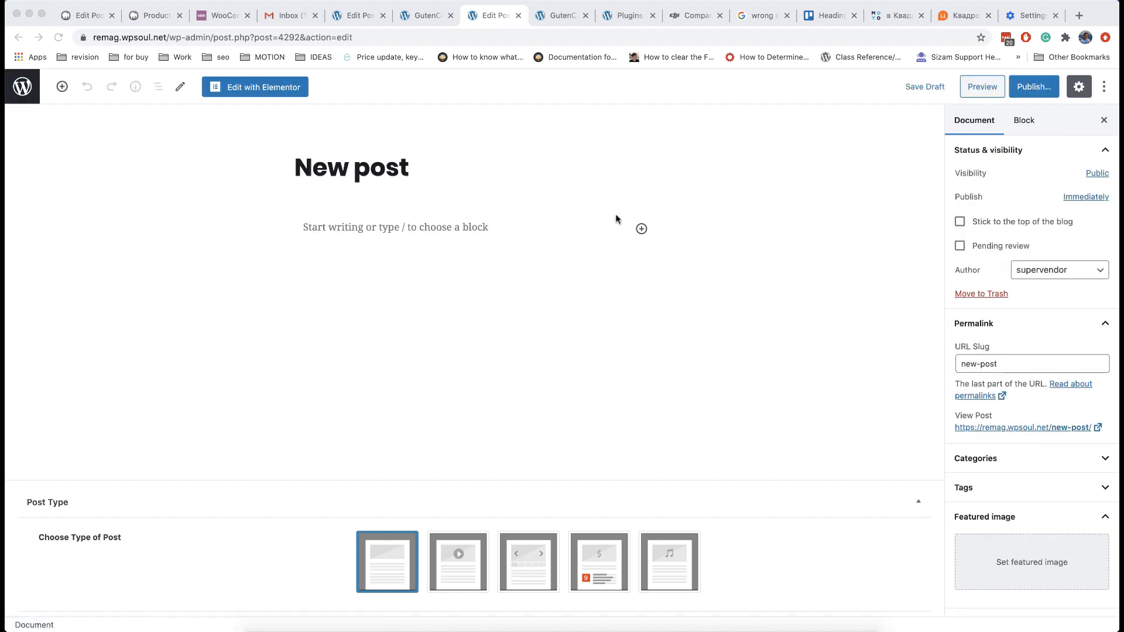
click(641, 228)
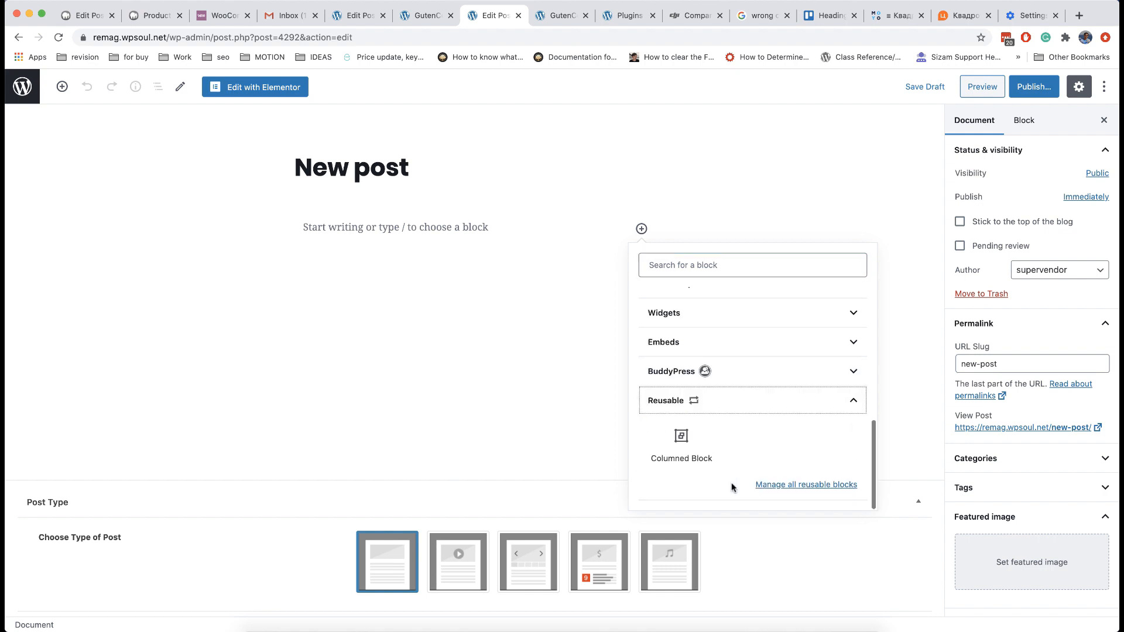
click(680, 444)
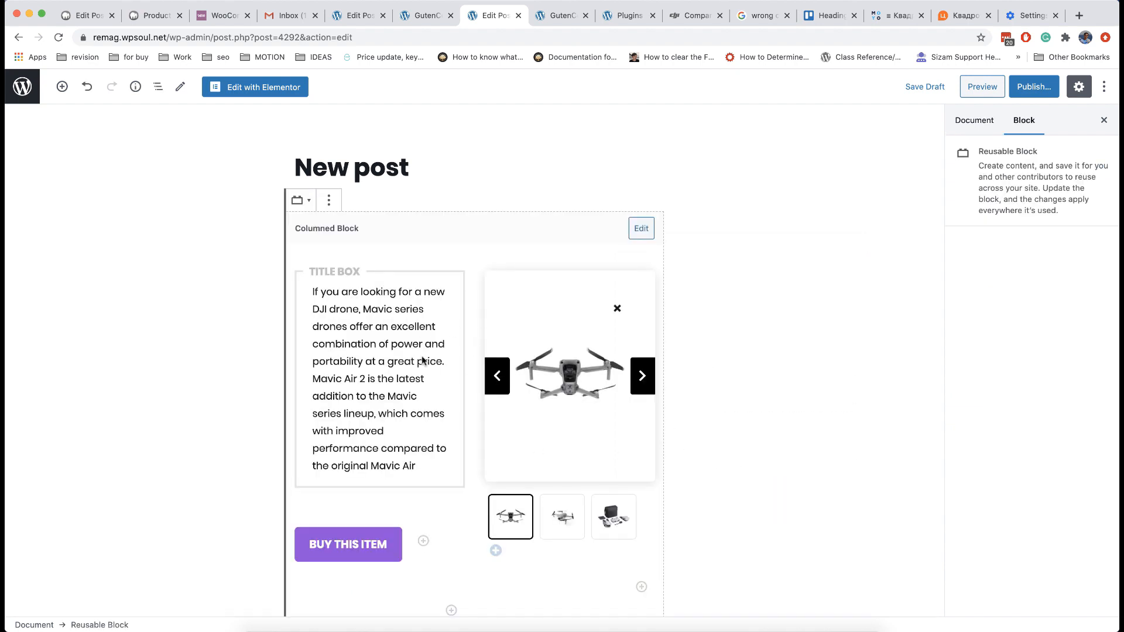
mouse_move(477, 363)
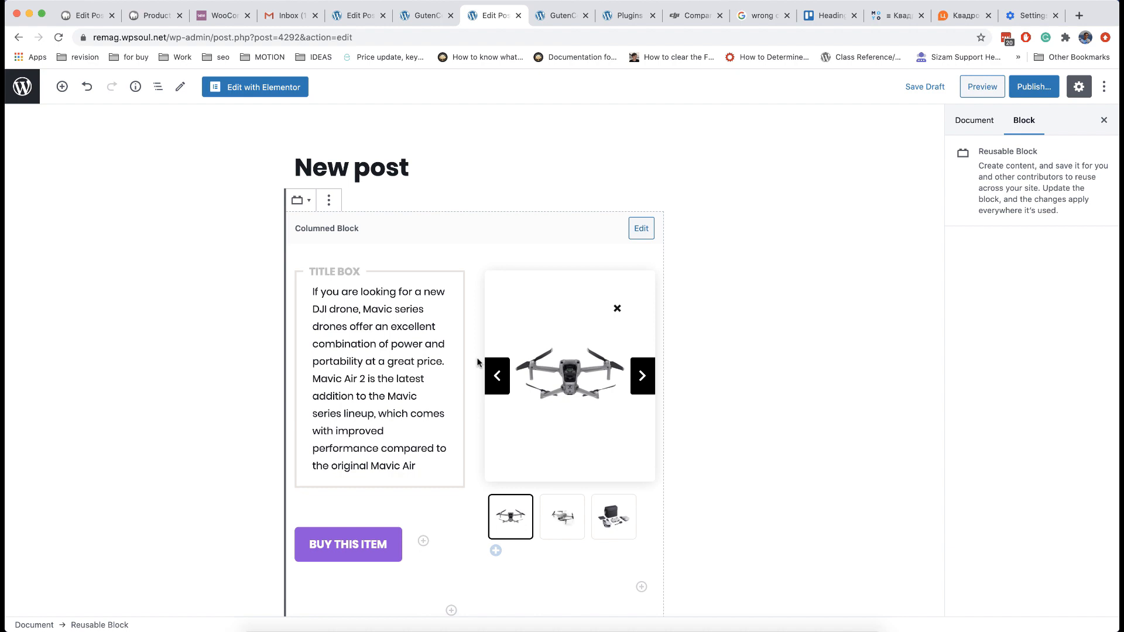
mouse_move(618, 253)
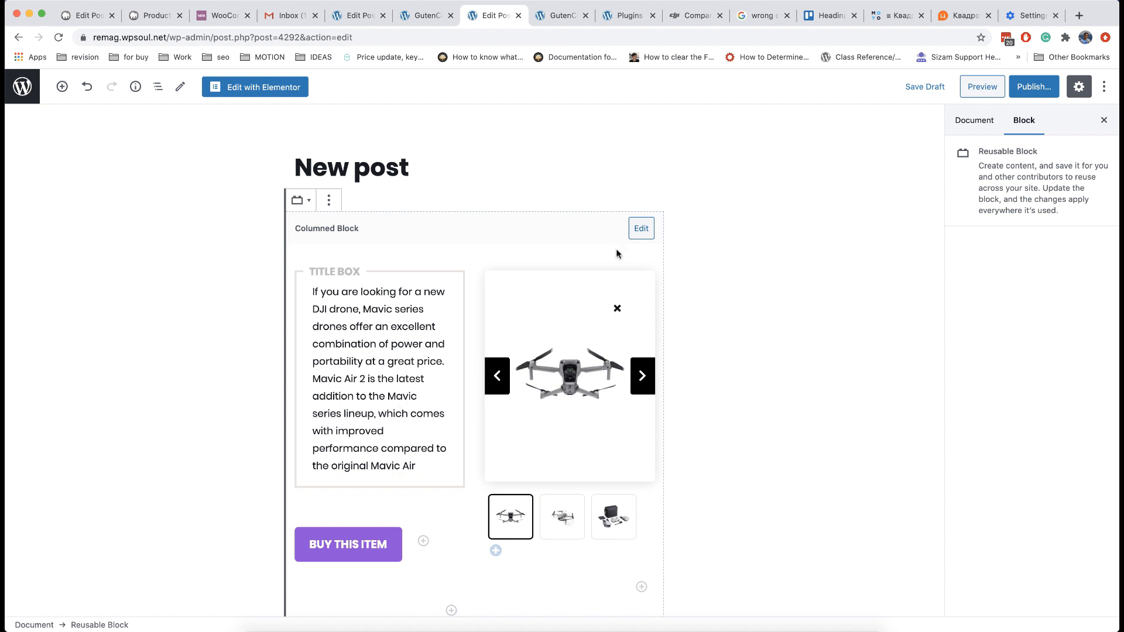
Edit the Columned Block to end its drone description with a period, and save it
click(641, 229)
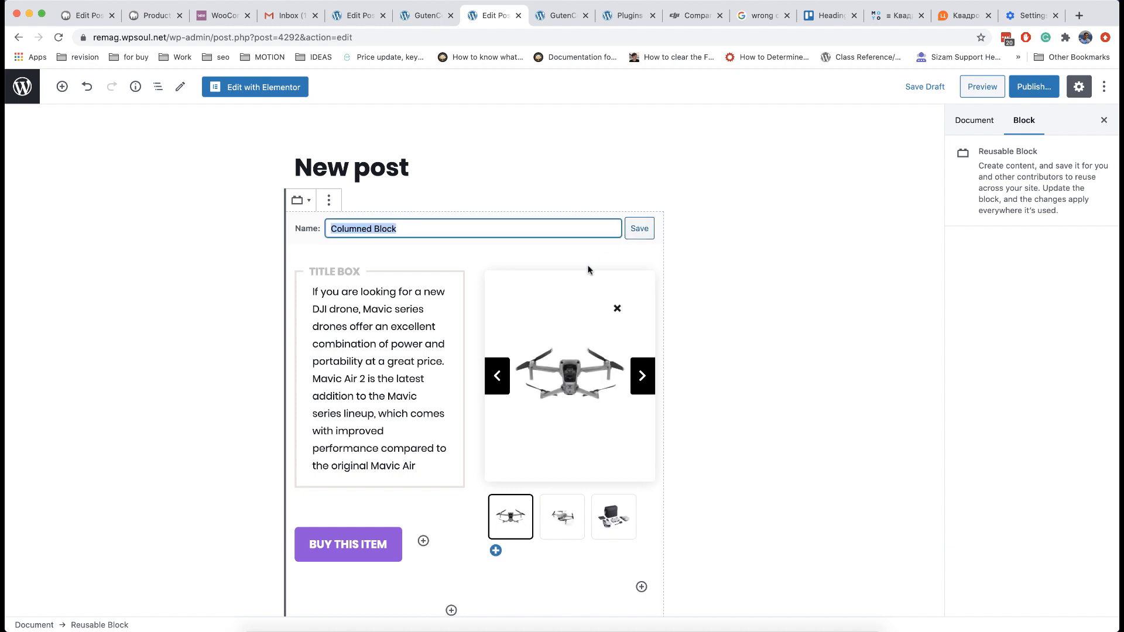
click(416, 465)
text(.)
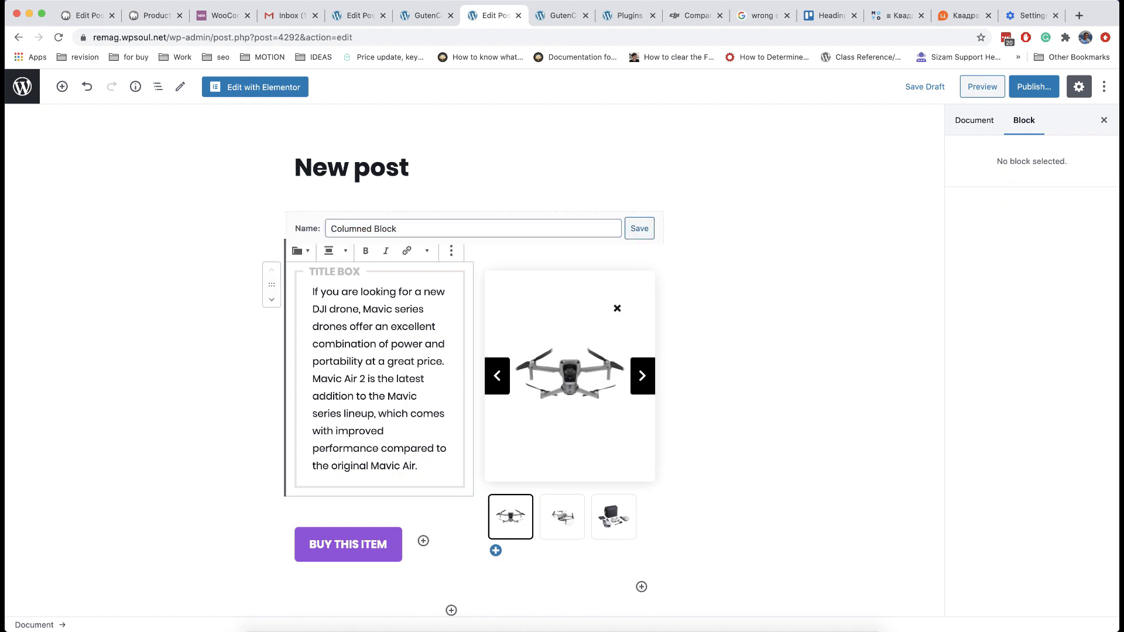
click(639, 228)
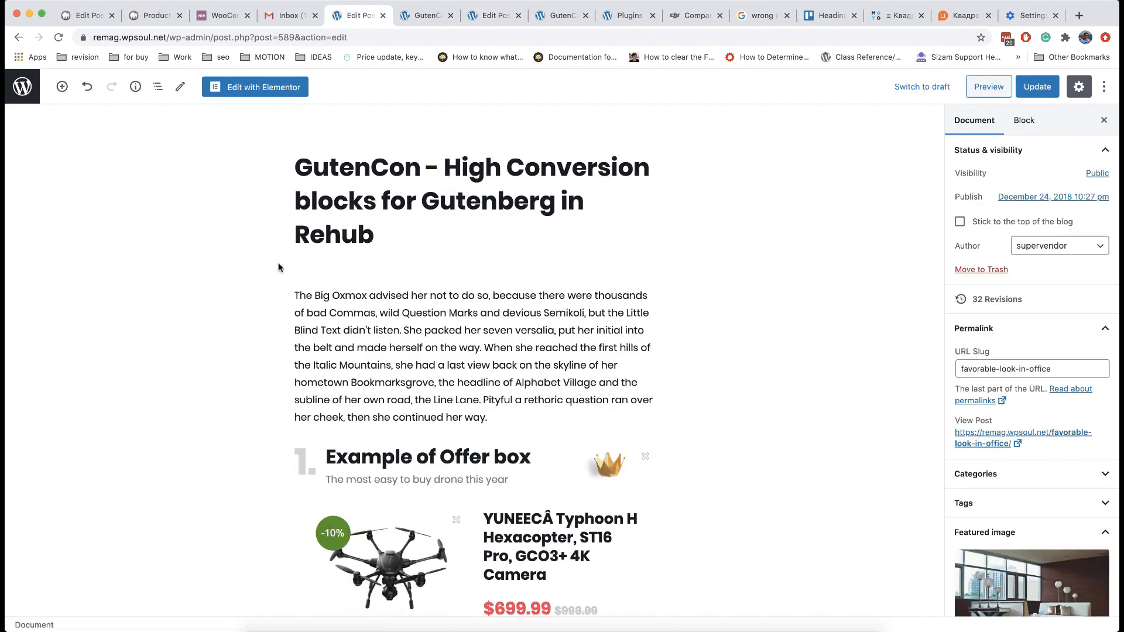
Check the original post's Columned Block now ends 'original Mavic Air.', then return to the new post
scroll(down, 3)
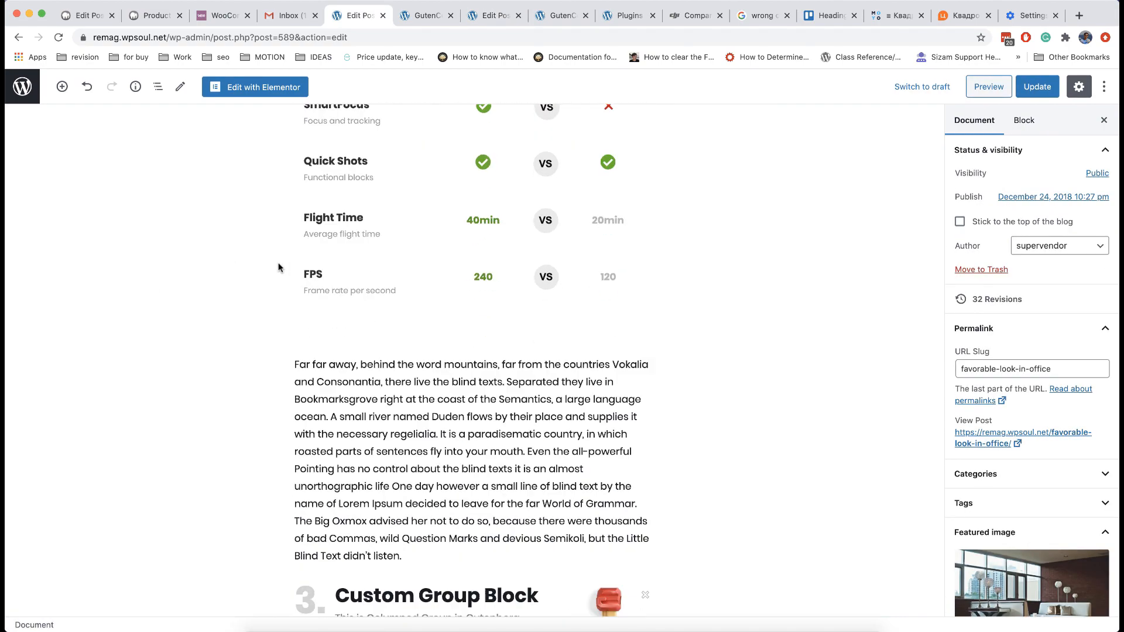
scroll(down, 3)
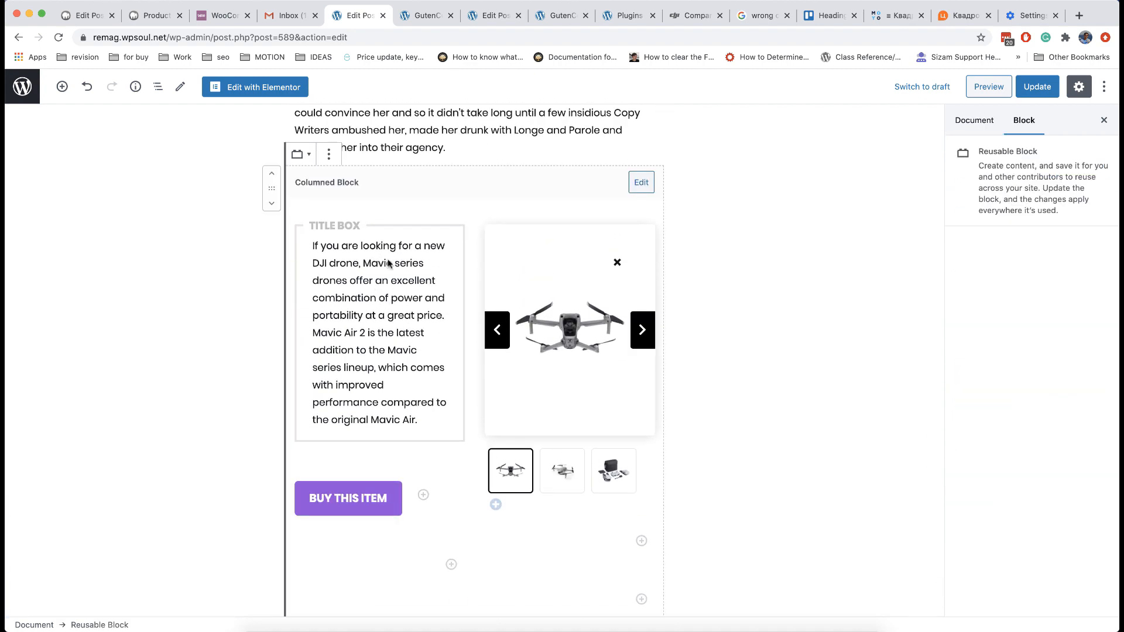
mouse_move(445, 262)
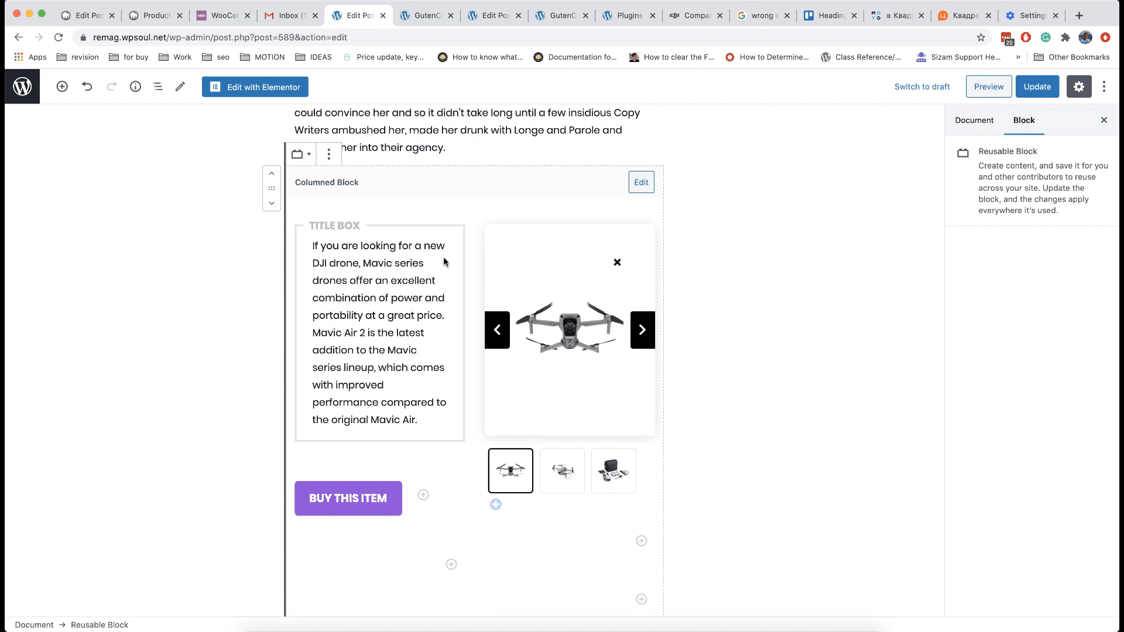
mouse_move(456, 271)
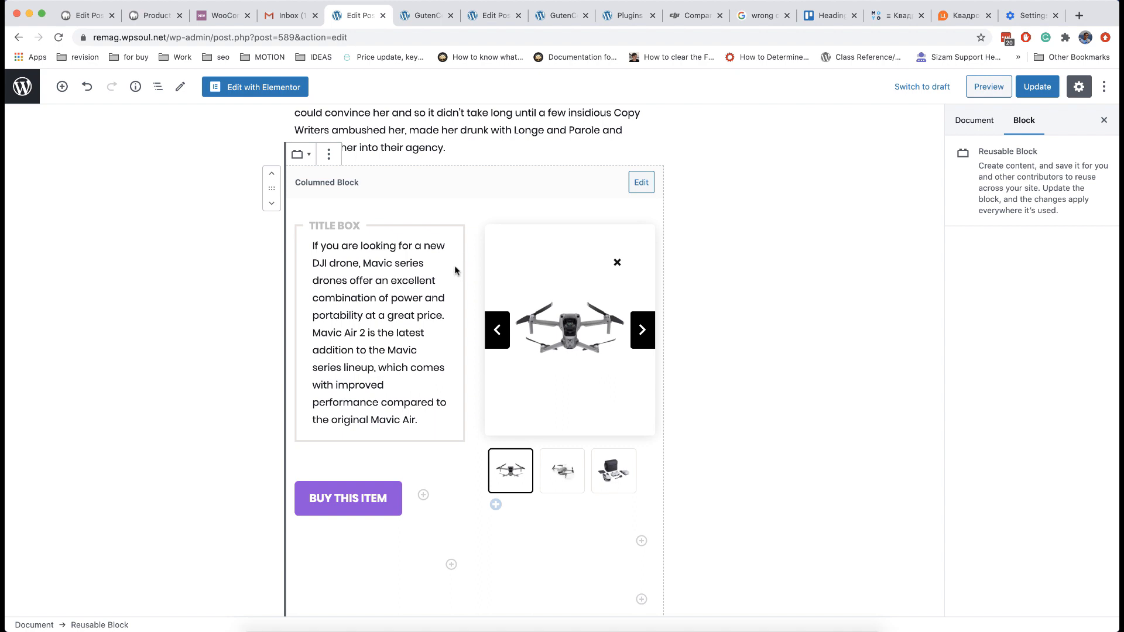
mouse_move(585, 186)
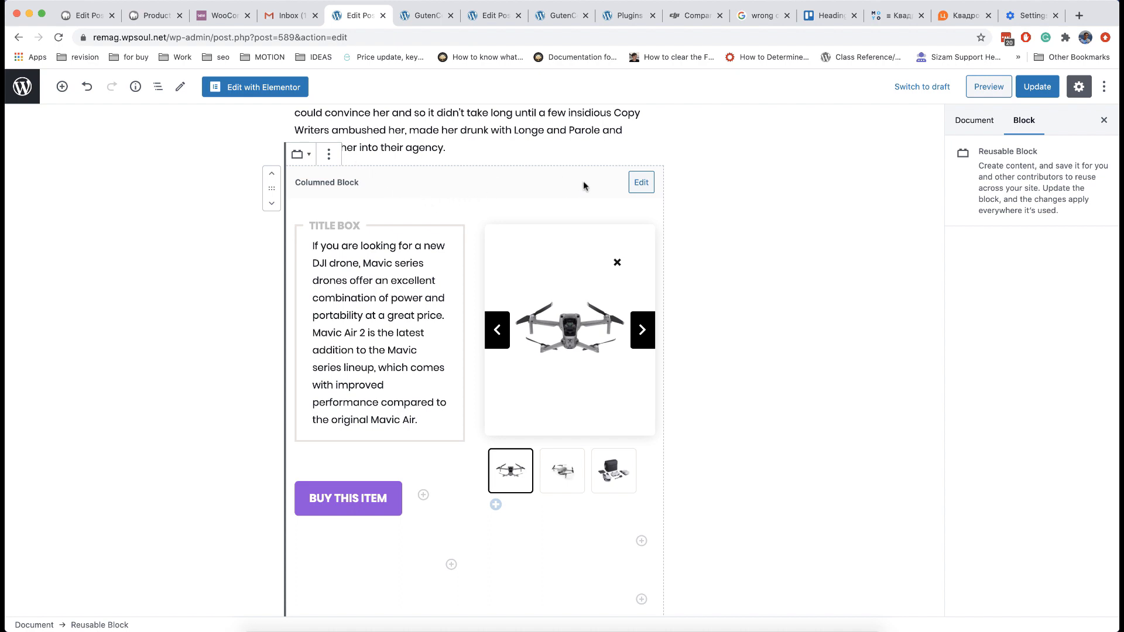
click(329, 154)
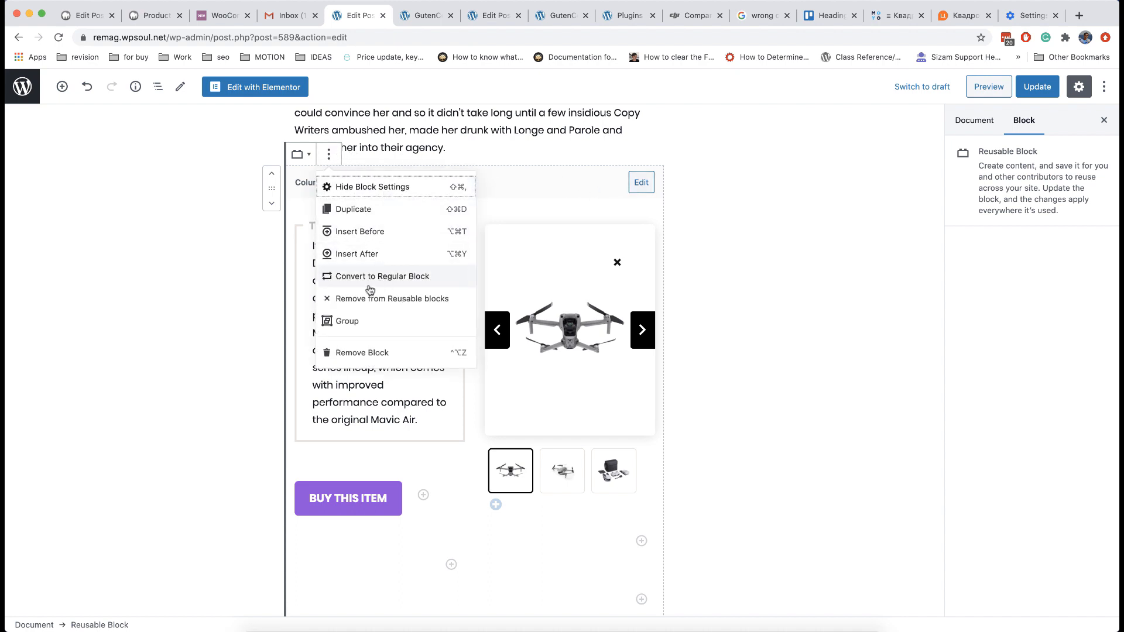
mouse_move(385, 279)
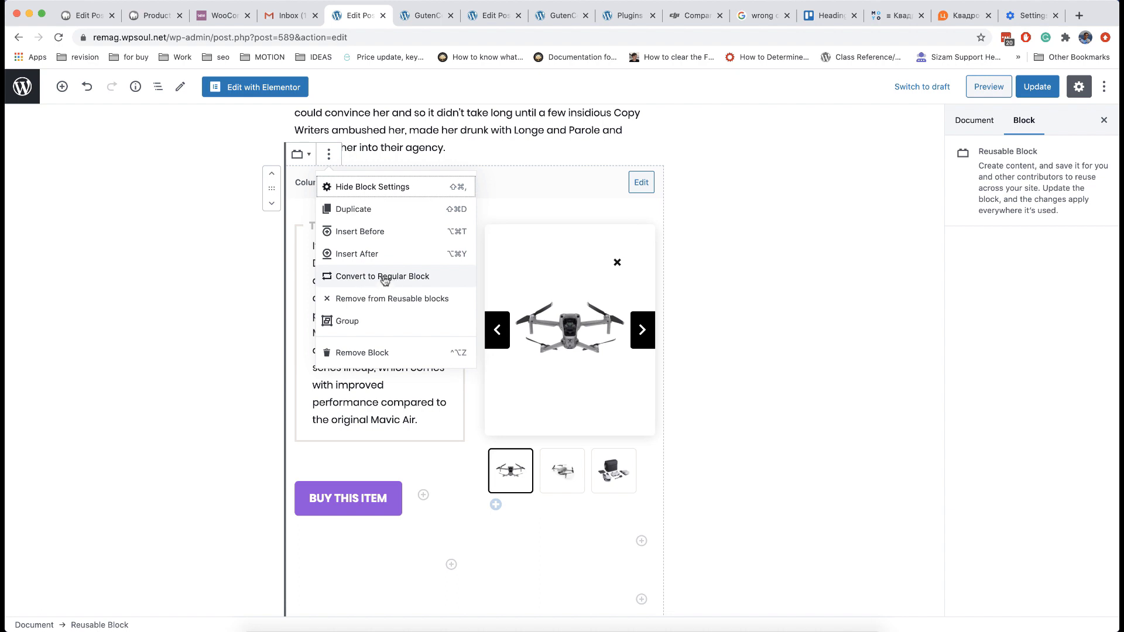
click(382, 276)
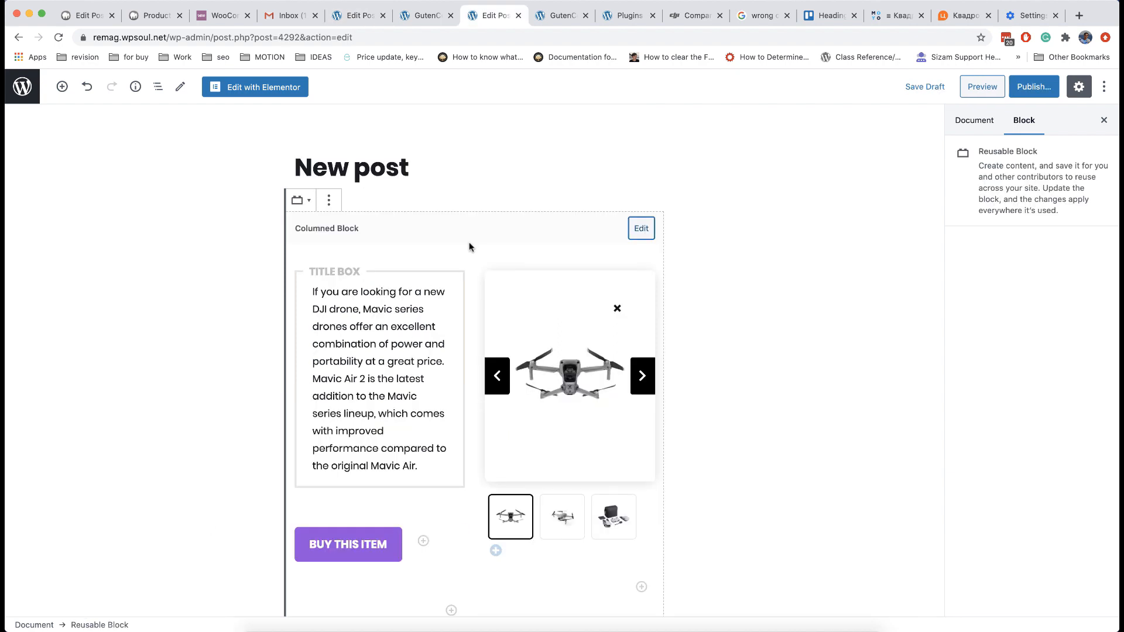
Remove the Columned Block from Reusable blocks and confirm its permanent deletion
click(328, 200)
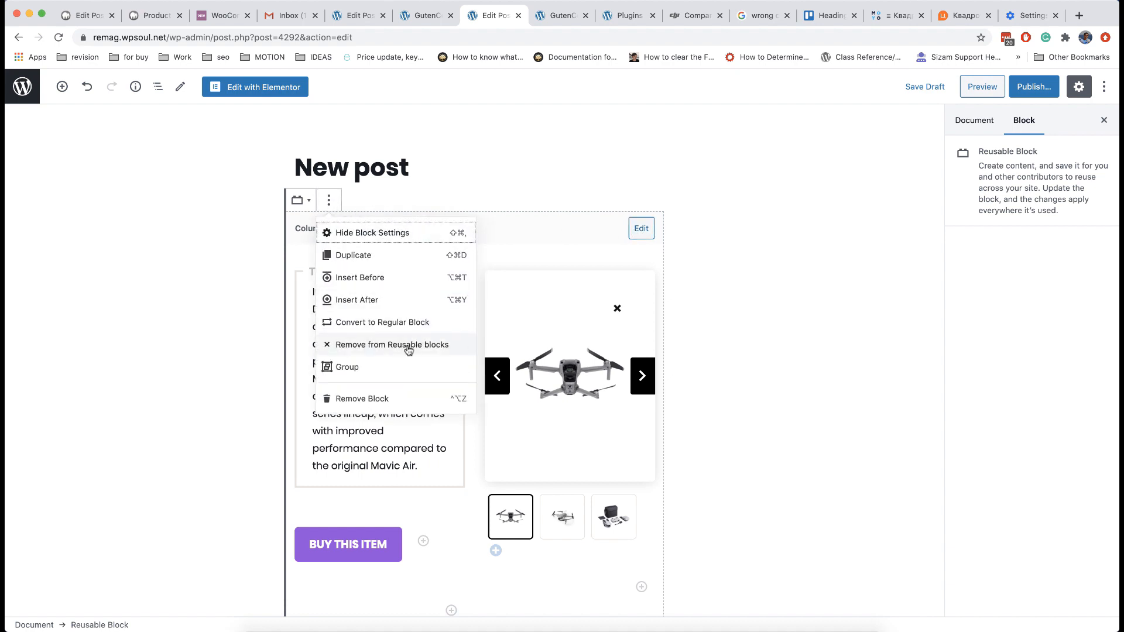
click(392, 345)
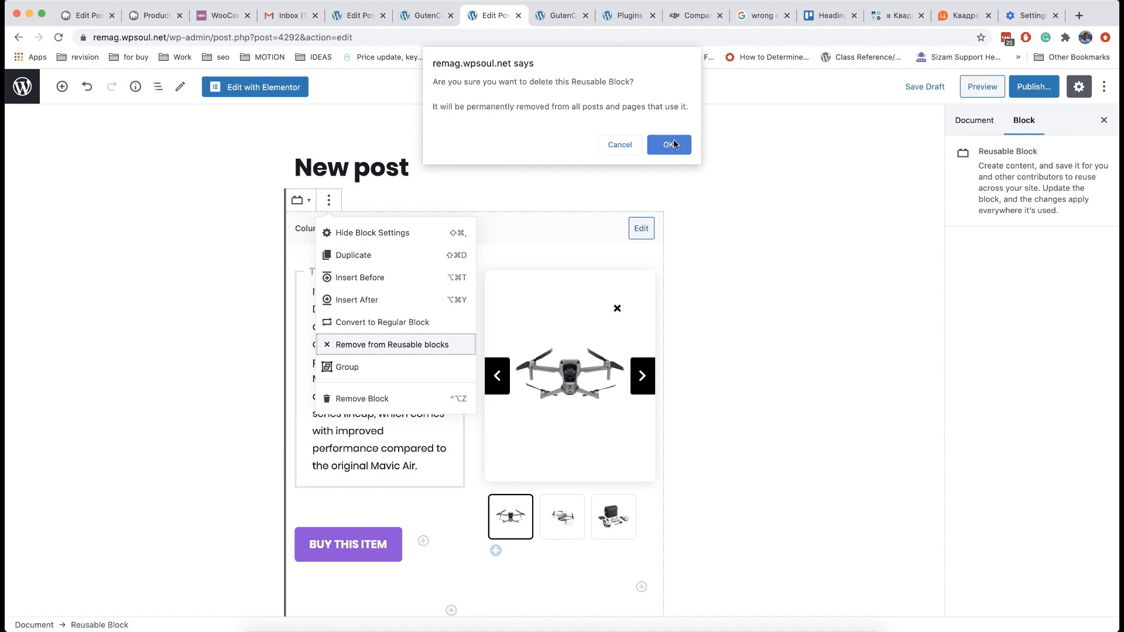
click(668, 144)
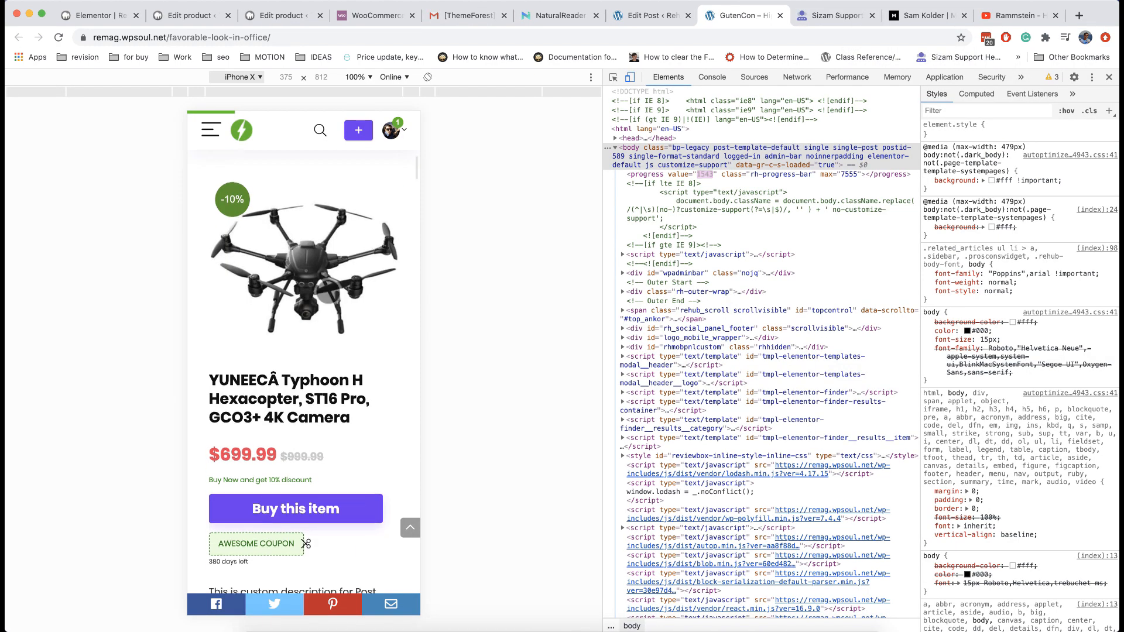
scroll(down, 3)
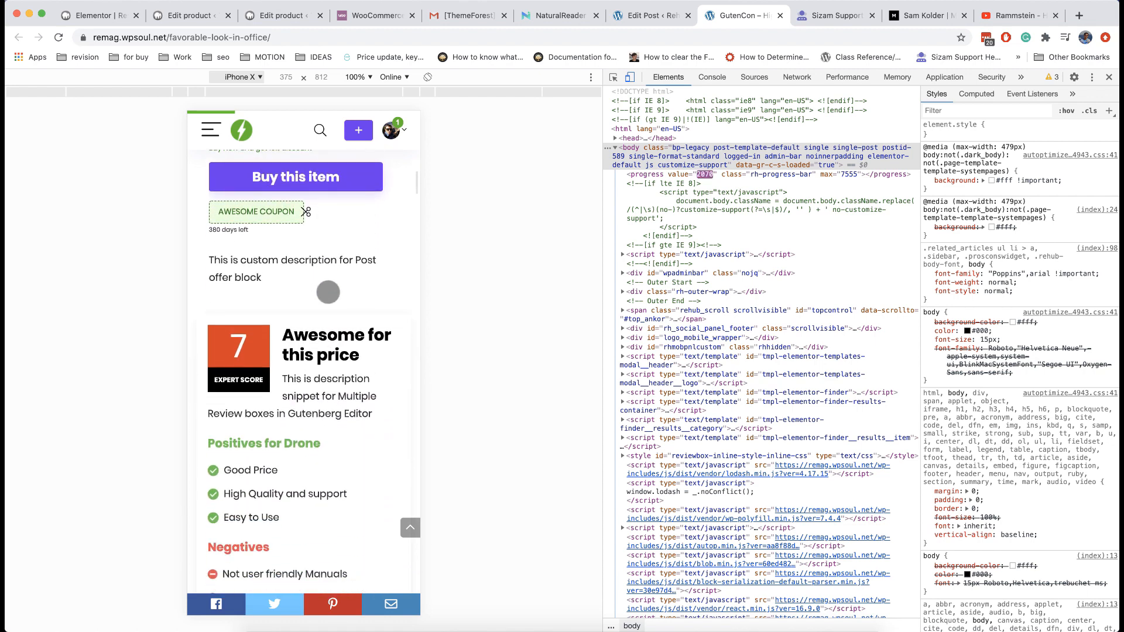
scroll(down, 3)
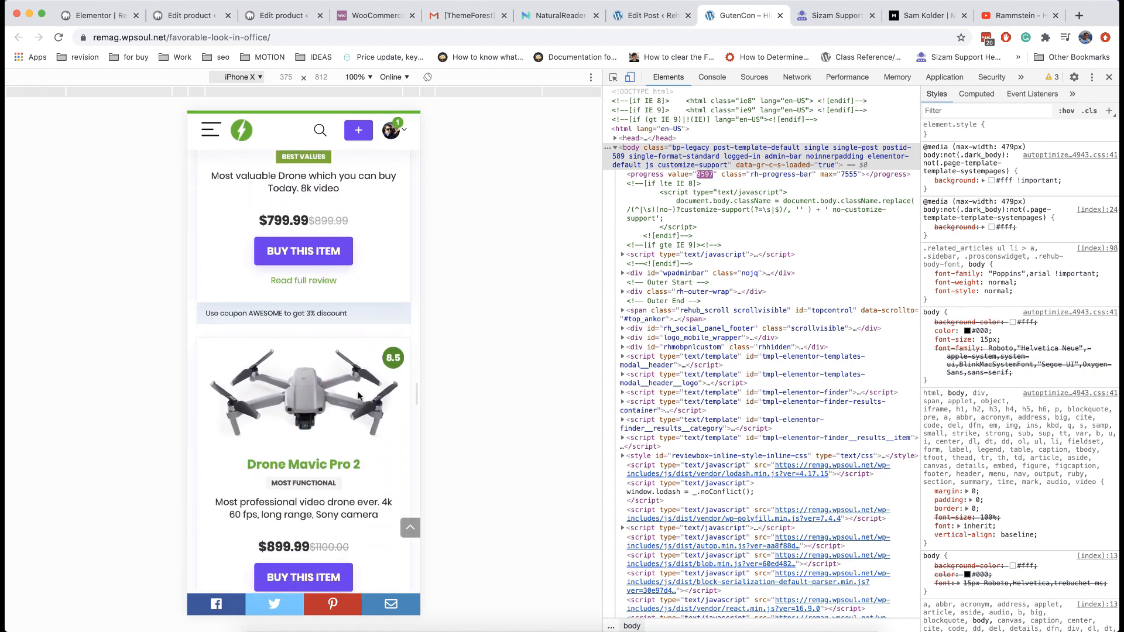
scroll(down, 3)
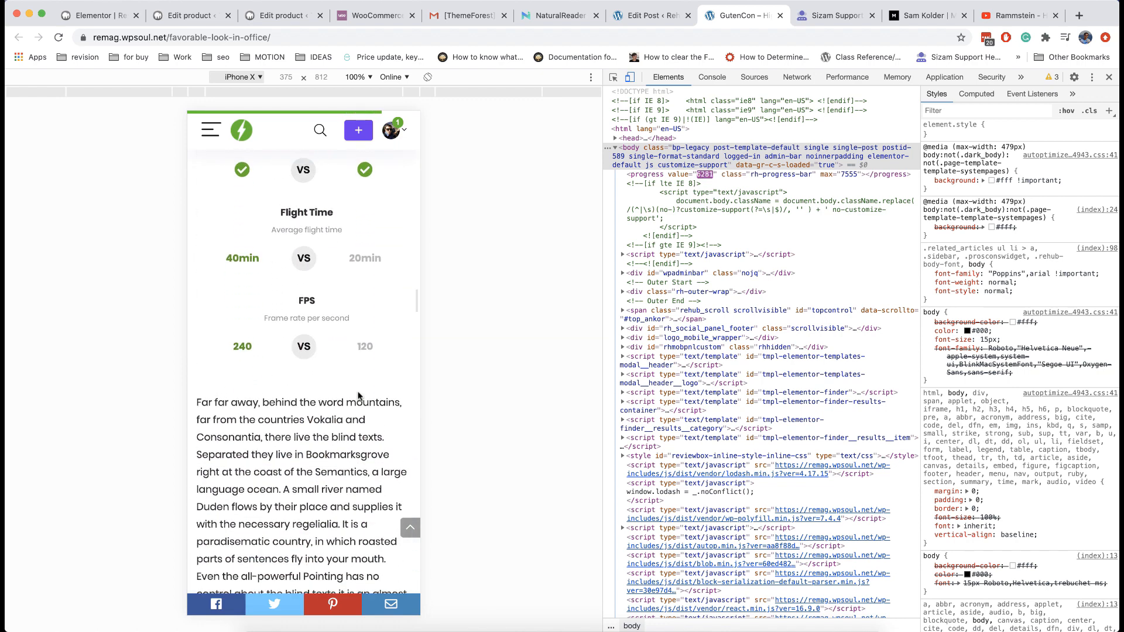
scroll(down, 3)
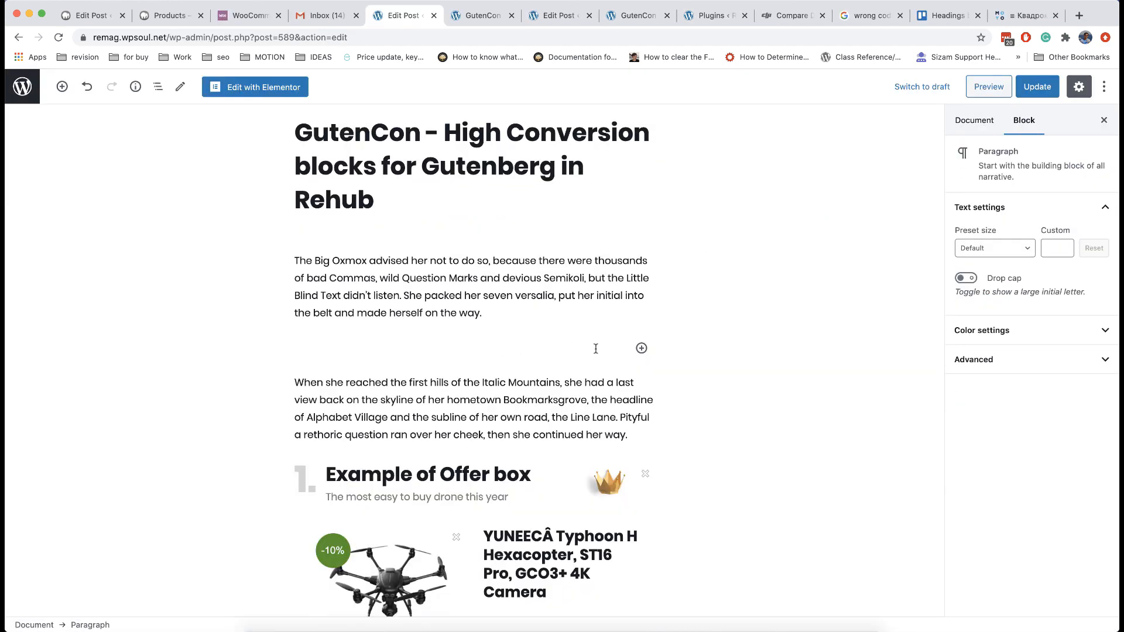
Add a Classic block with [wpsm_toplist] after the first paragraph, update, and right-click View Post
click(641, 348)
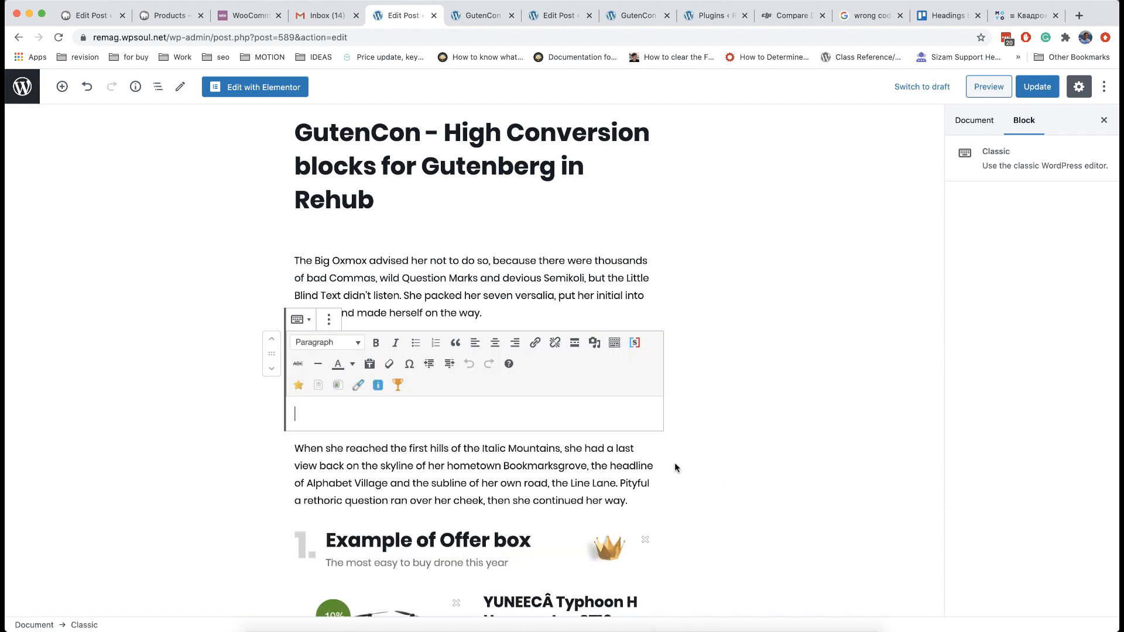
mouse_move(307, 390)
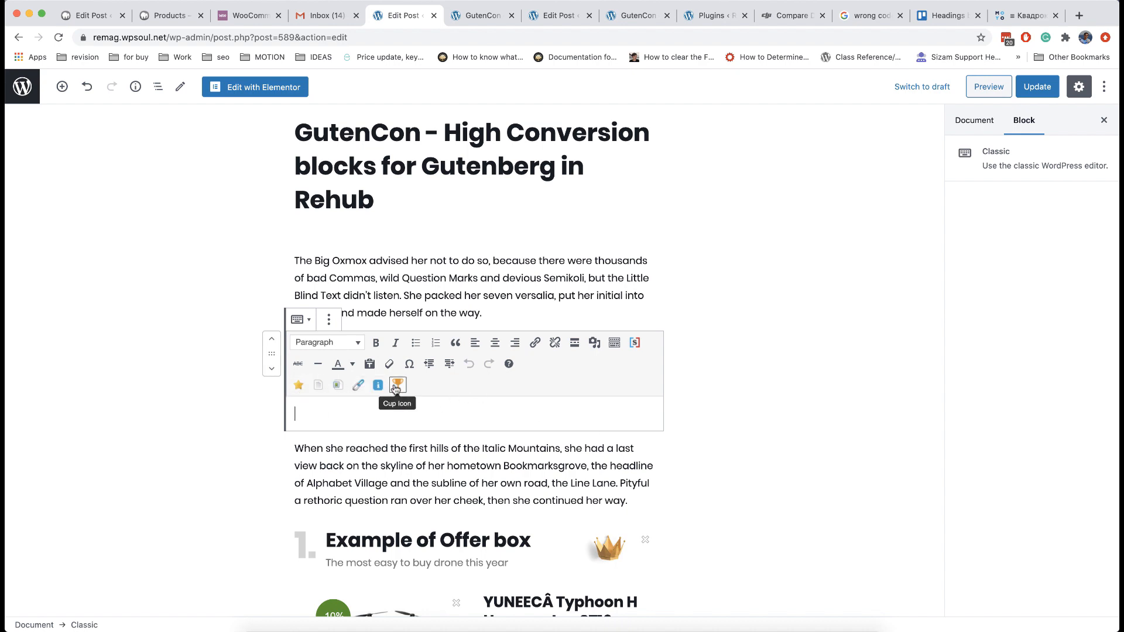
mouse_move(299, 385)
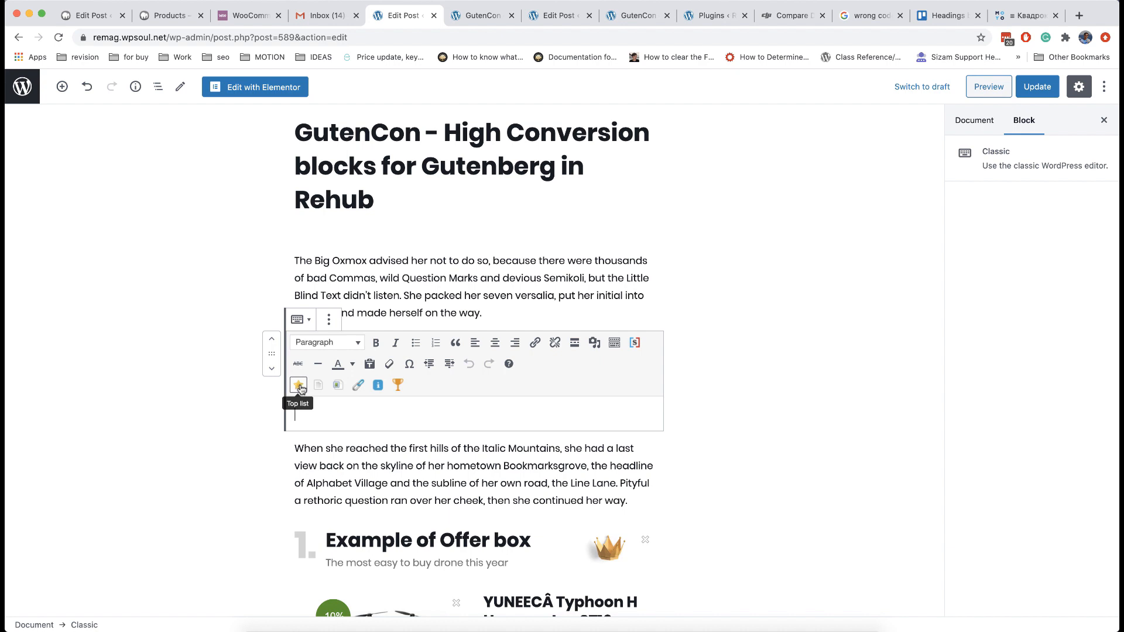
click(298, 385)
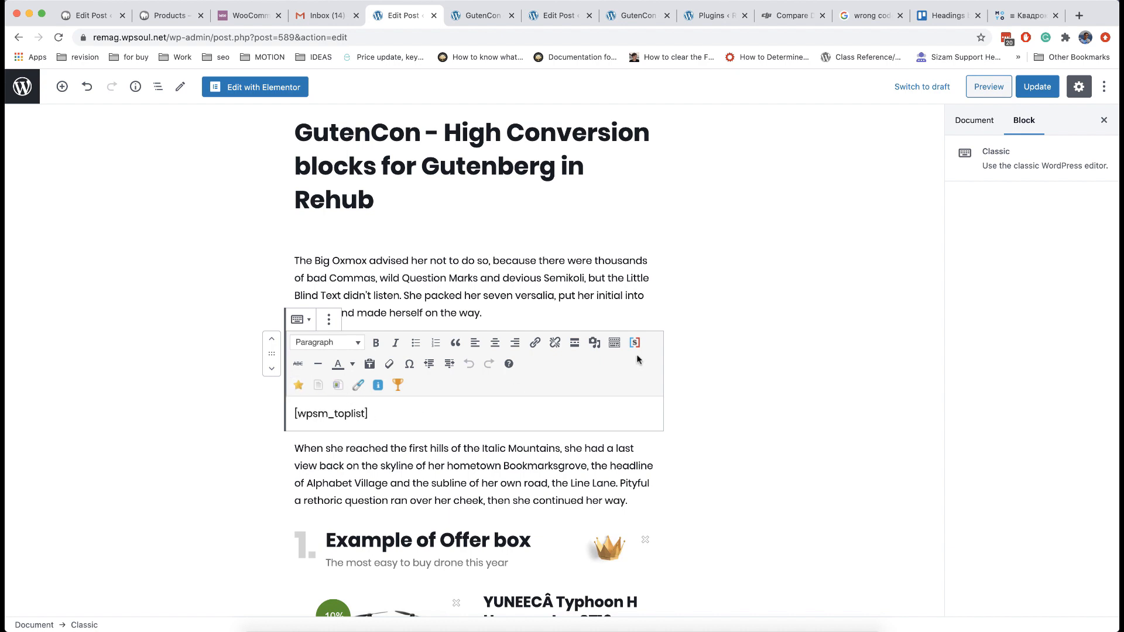
click(1037, 86)
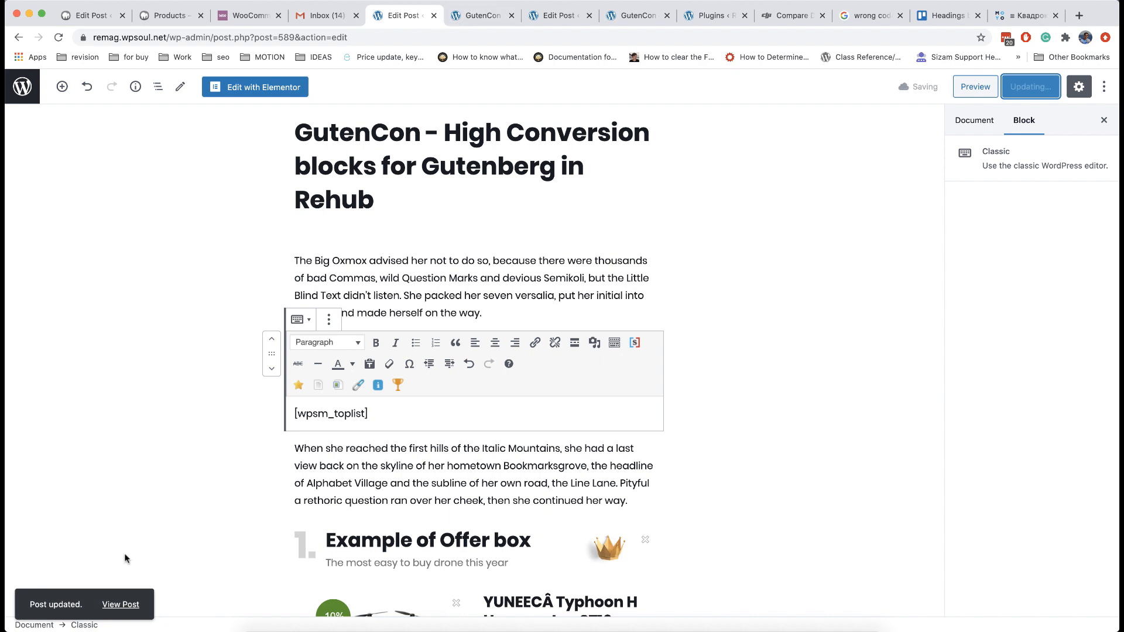
right_click(120, 604)
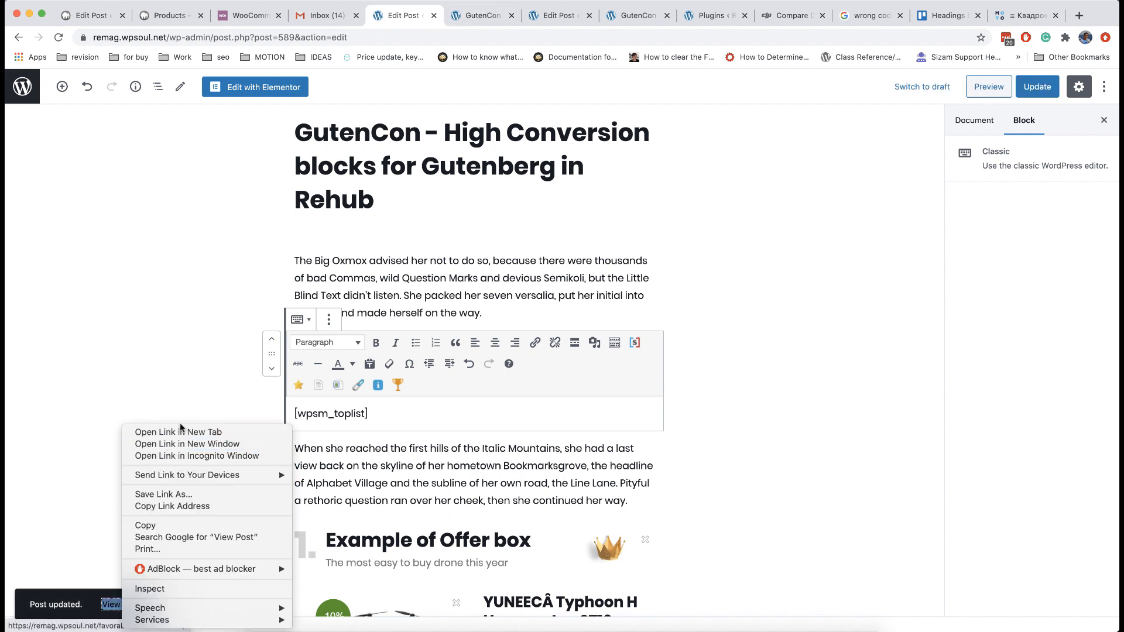
Open the live GutenCon post in a new tab and scroll through its sections and the demo article
click(179, 432)
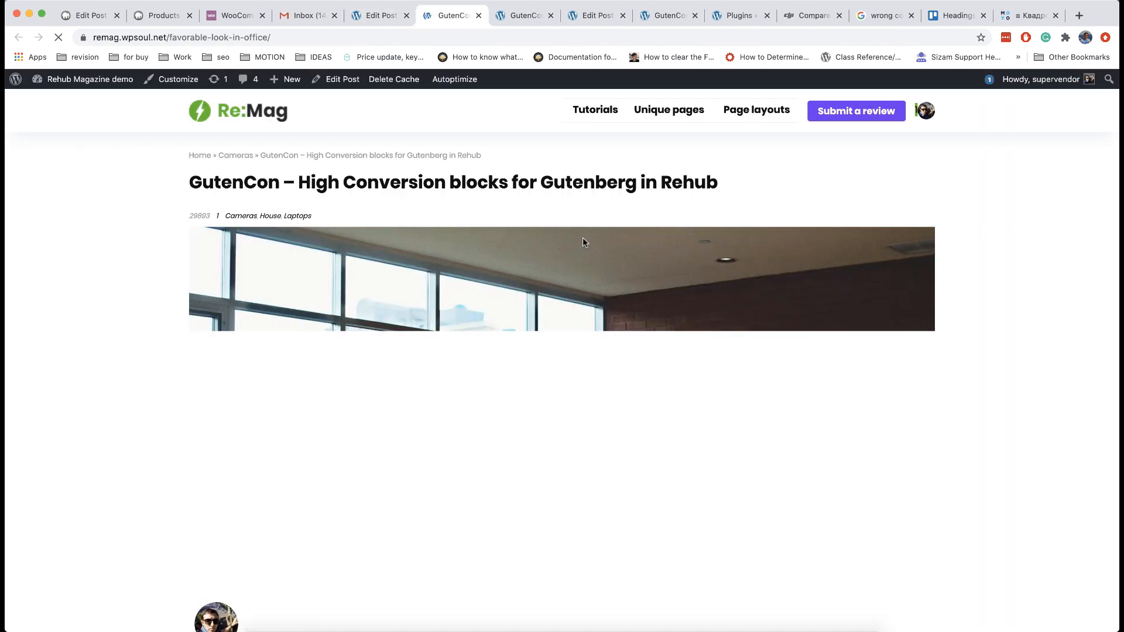
scroll(down, 3)
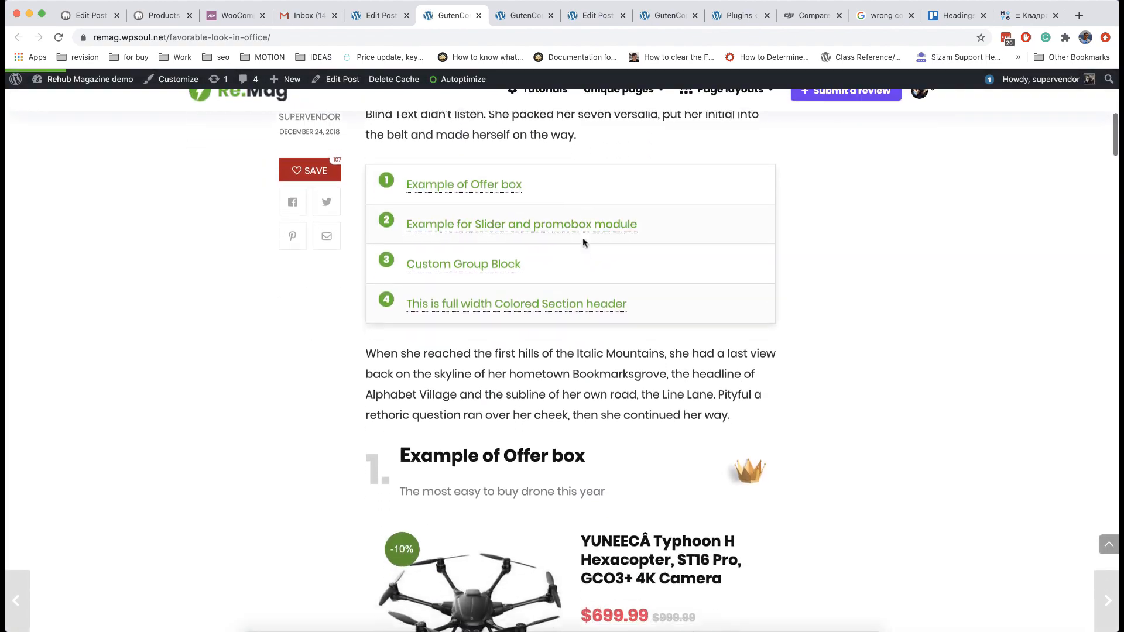
scroll(down, 3)
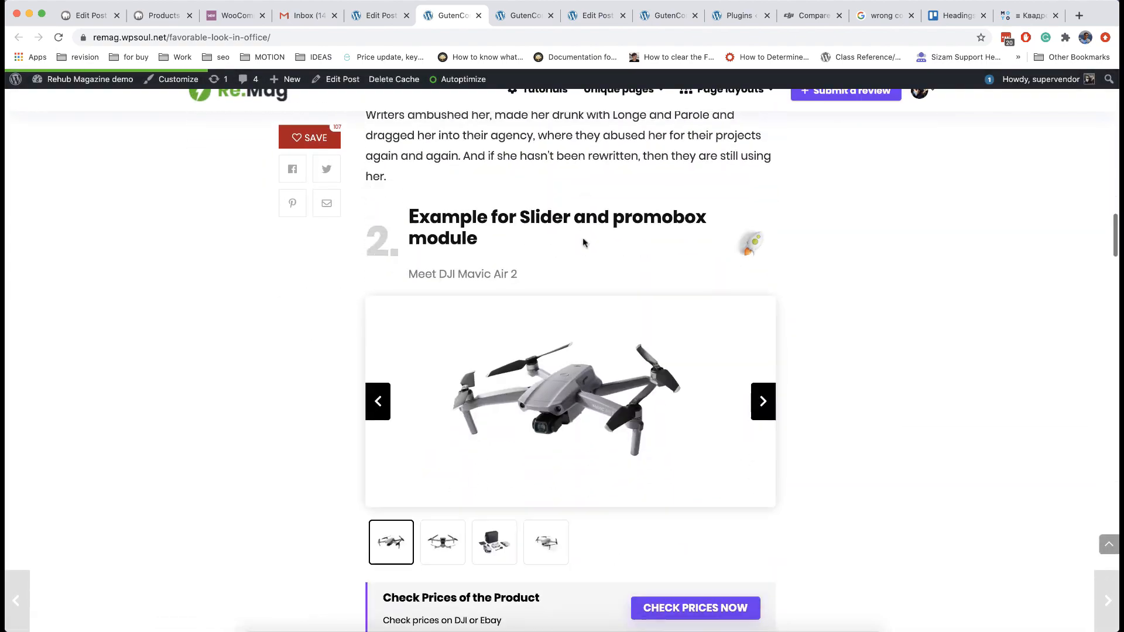
scroll(down, 3)
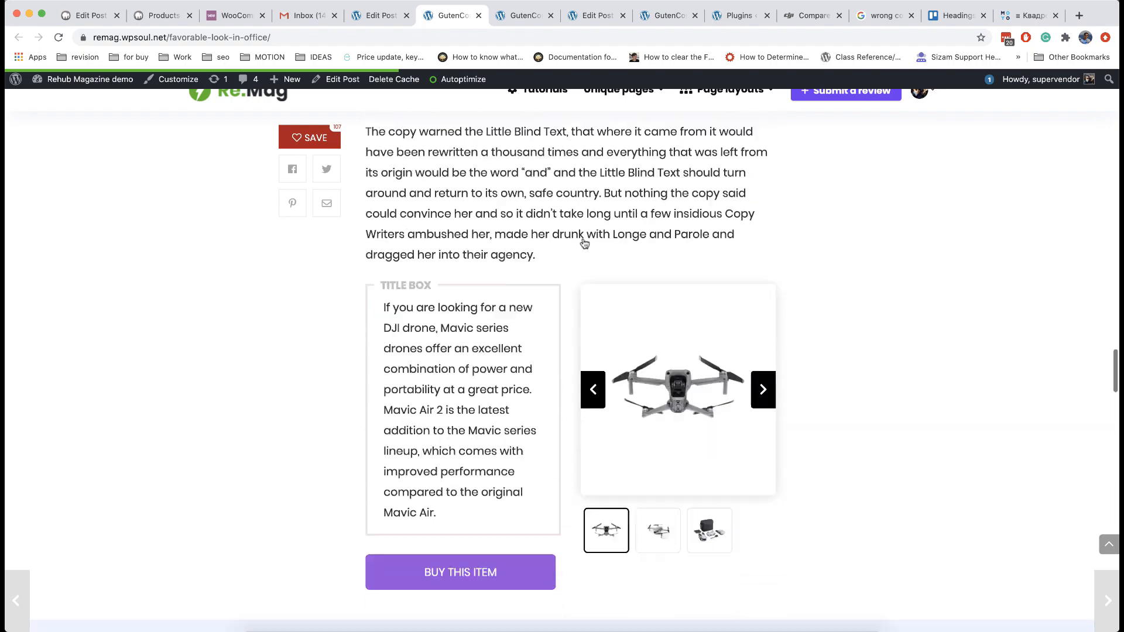
scroll(down, 3)
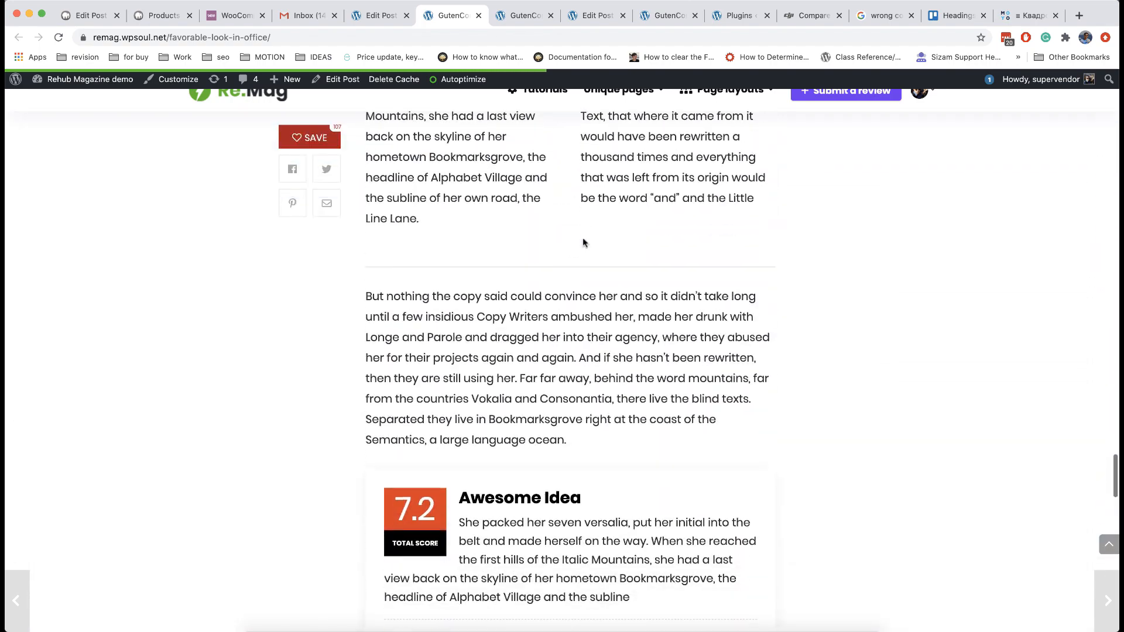
scroll(down, 3)
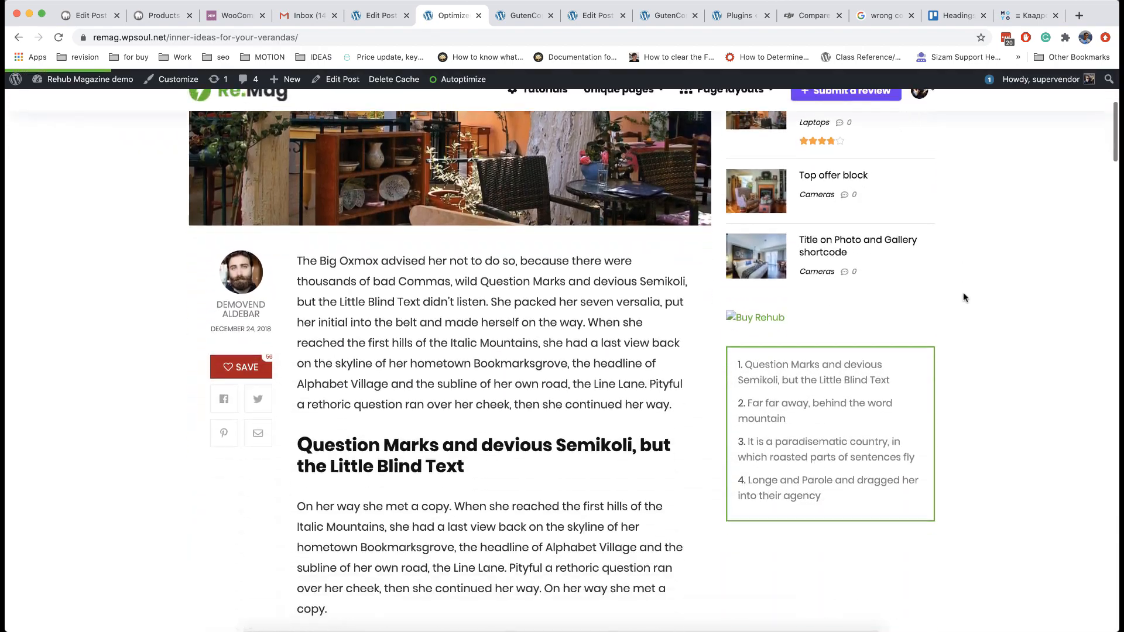
scroll(down, 3)
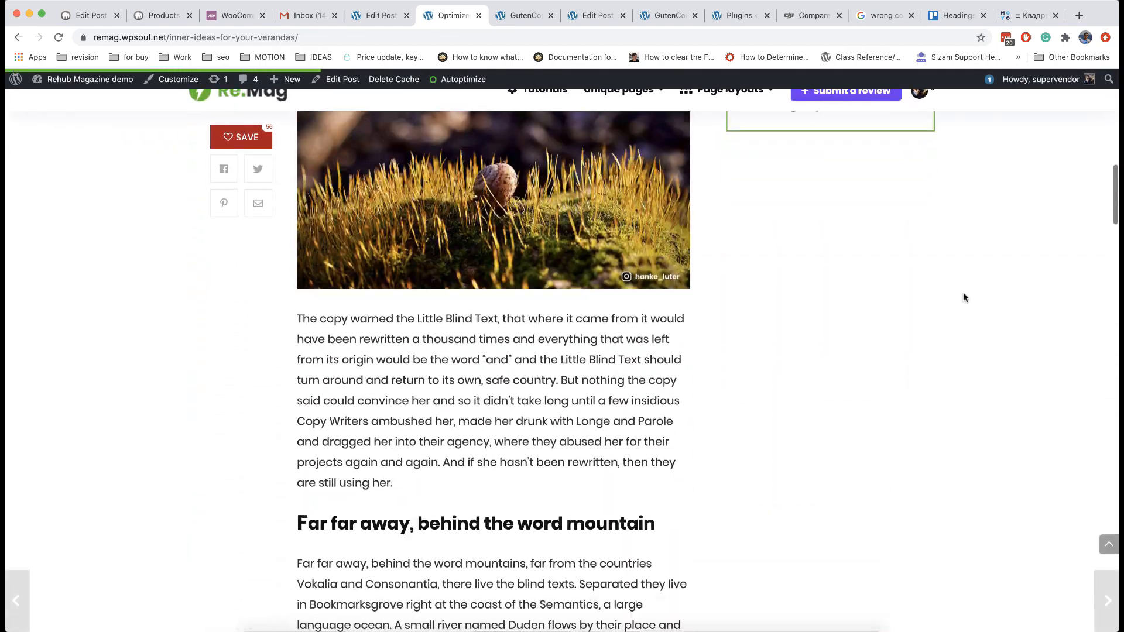
scroll(down, 3)
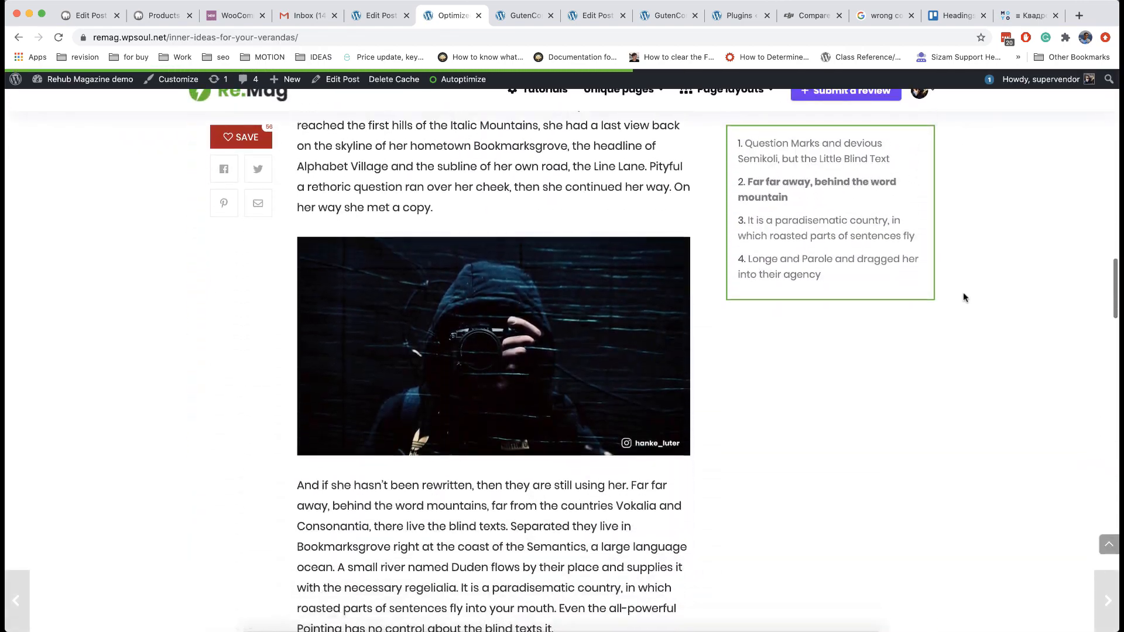
scroll(down, 3)
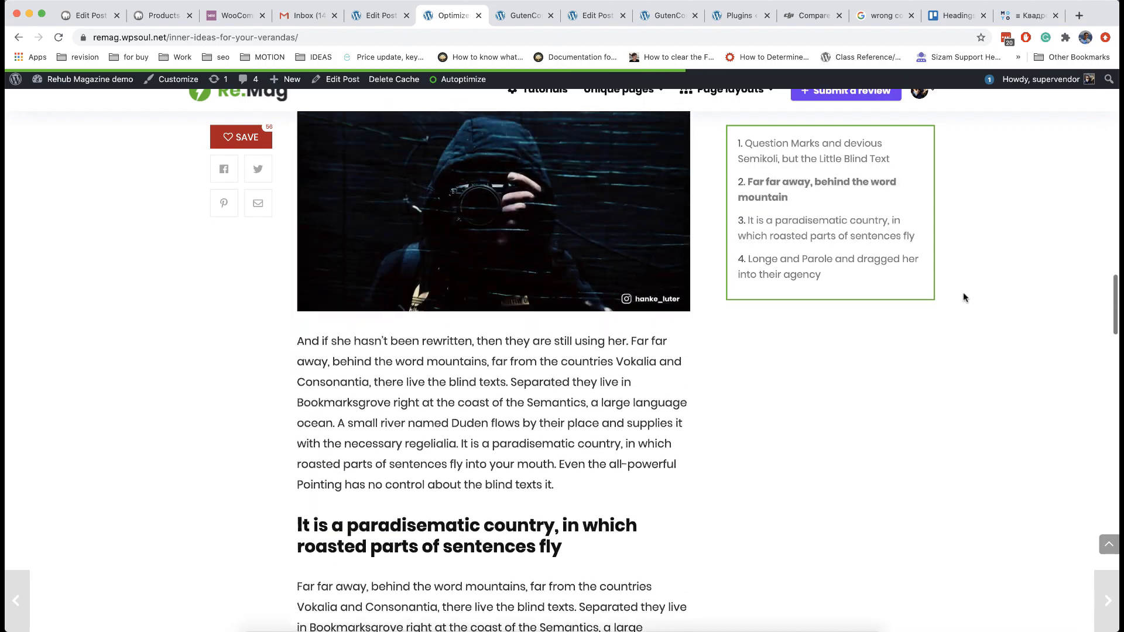
scroll(down, 3)
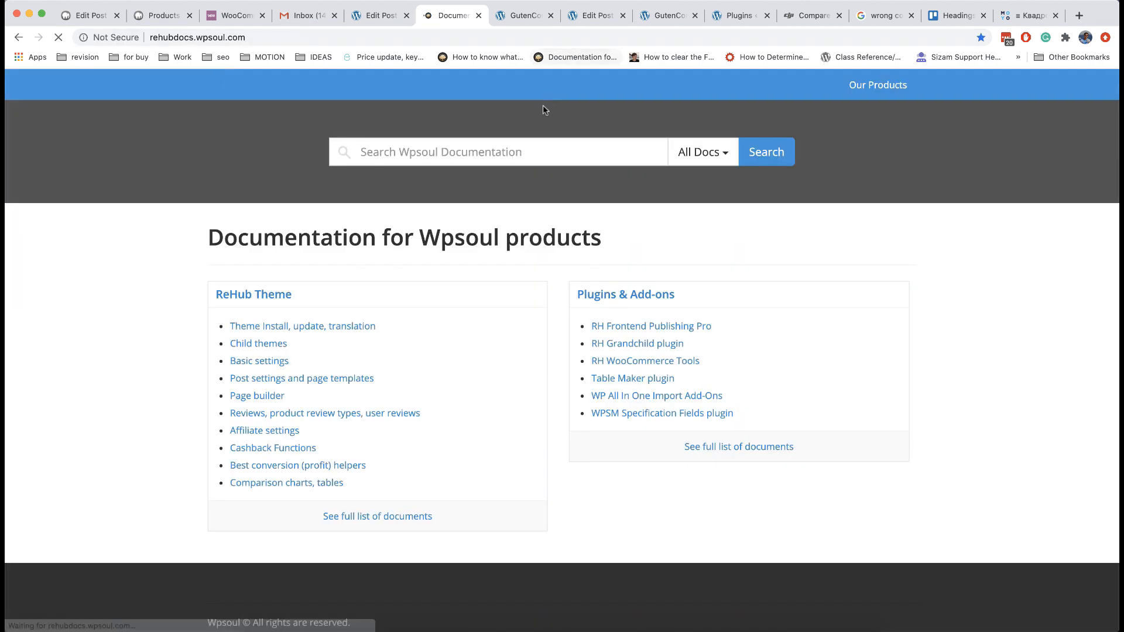
Search the docs for 'auto c' and read the 'How to make auto contents for post' article
text(auto c)
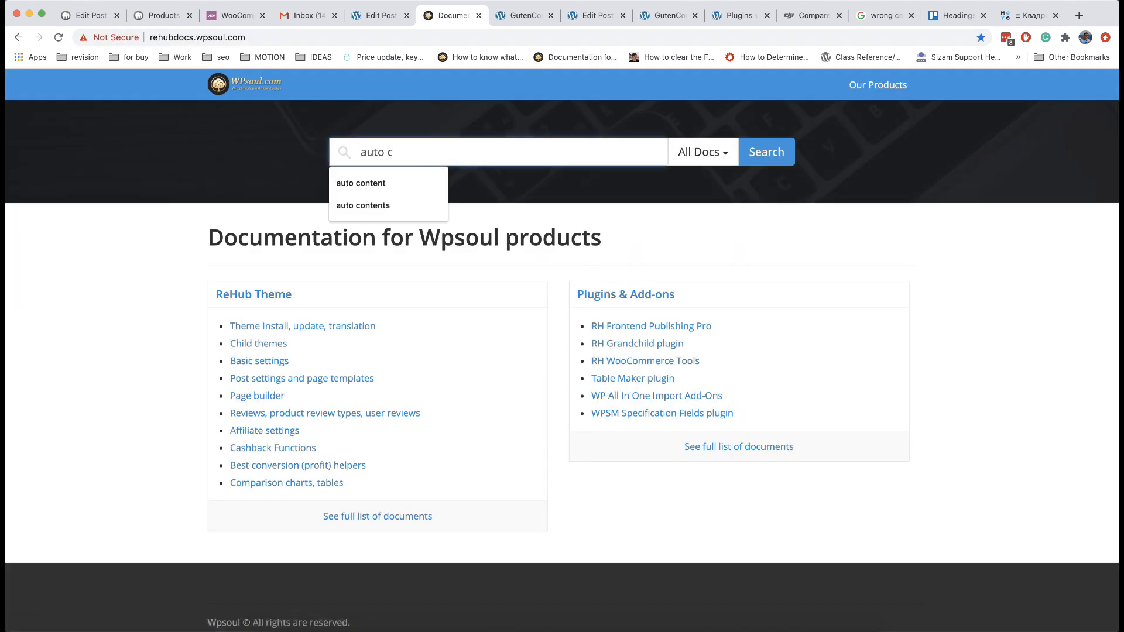
click(363, 206)
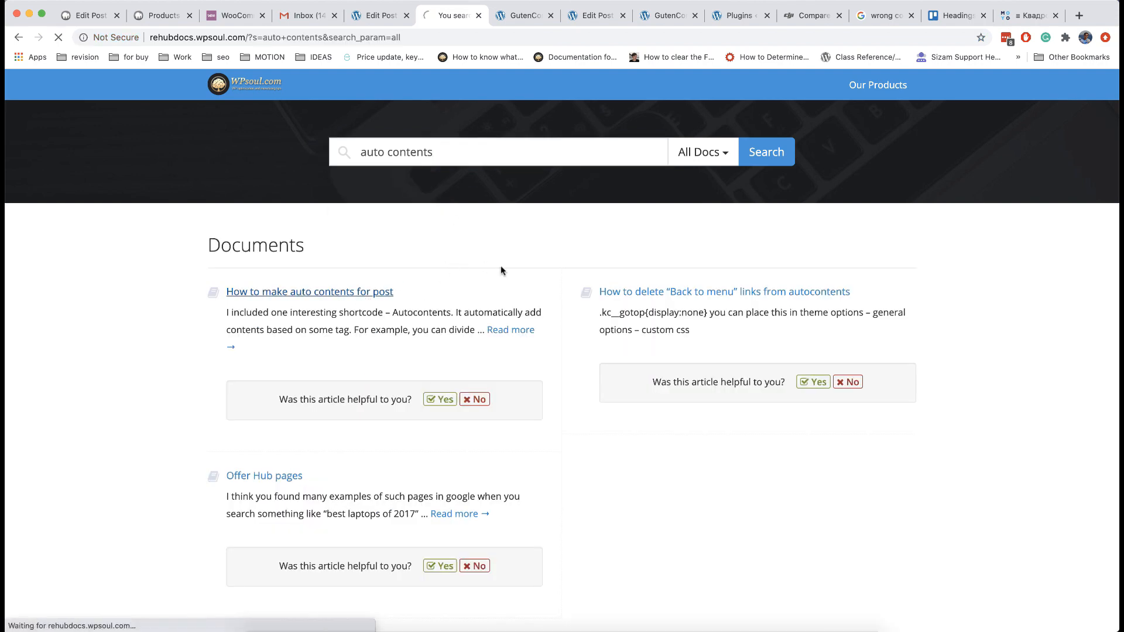
click(309, 291)
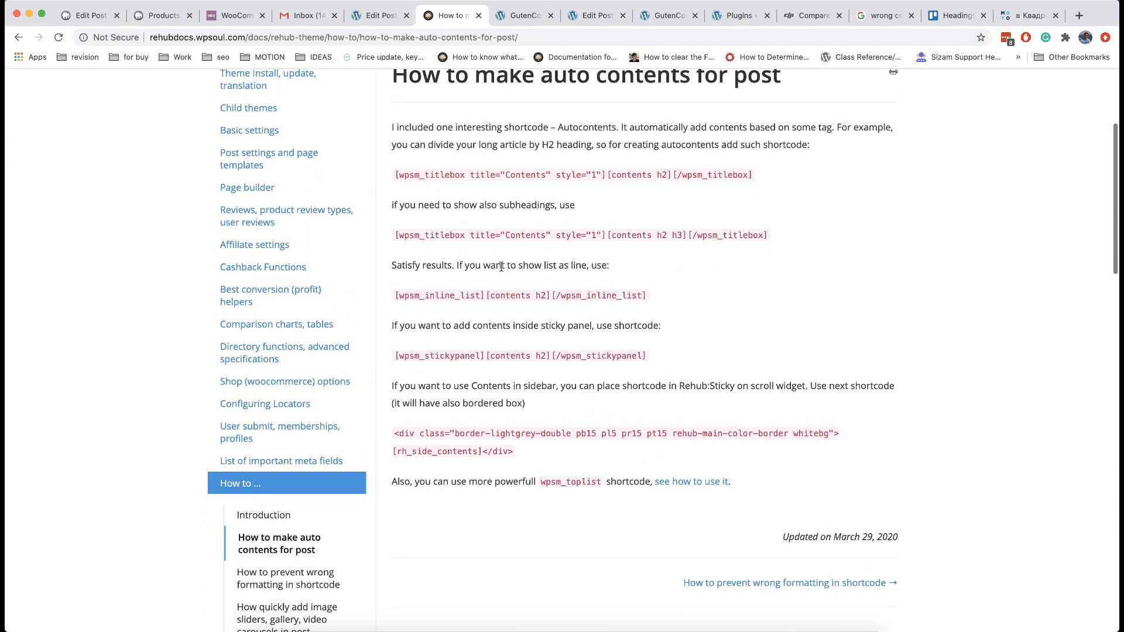
scroll(down, 3)
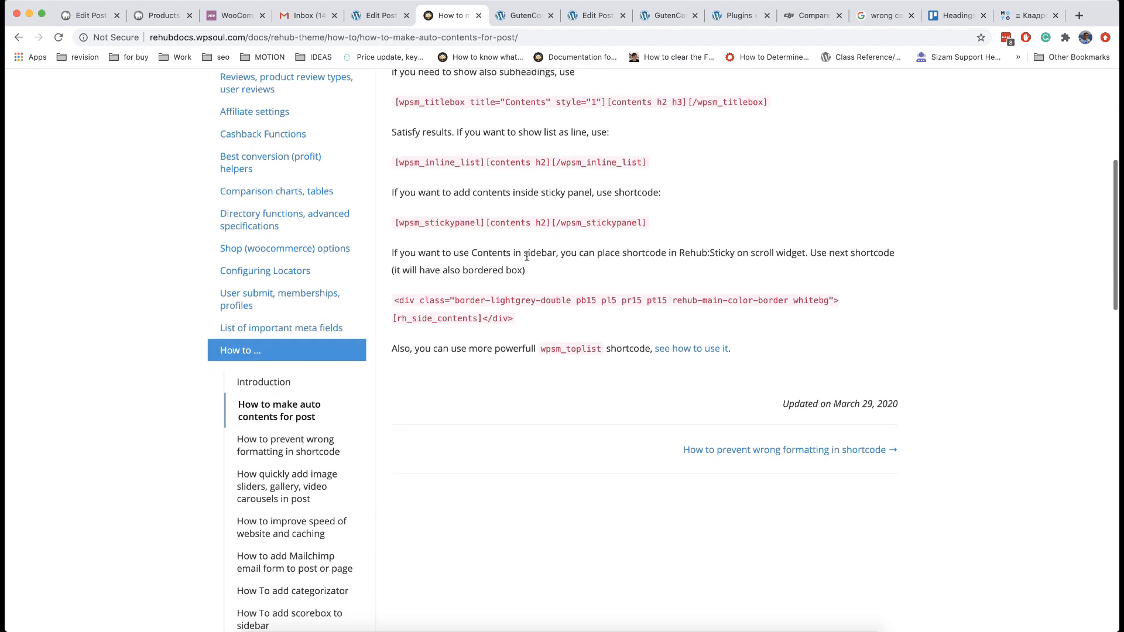